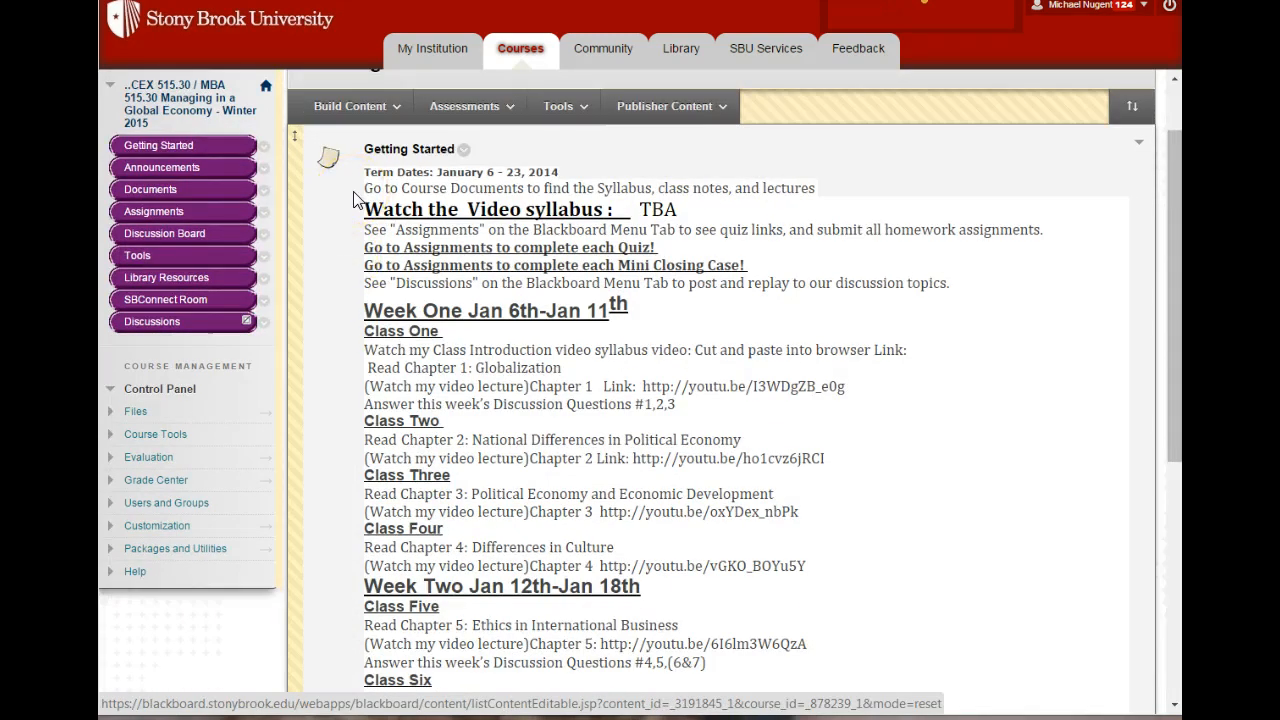
mouse_move(267, 197)
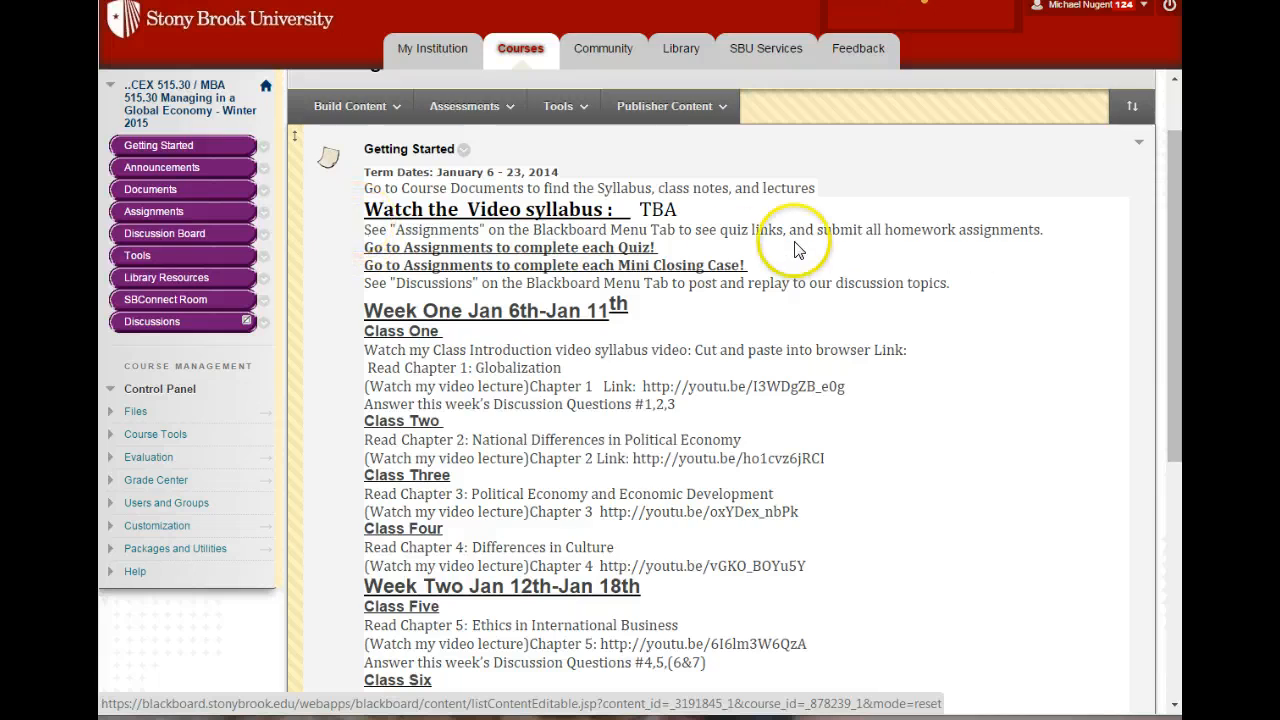
mouse_move(535, 243)
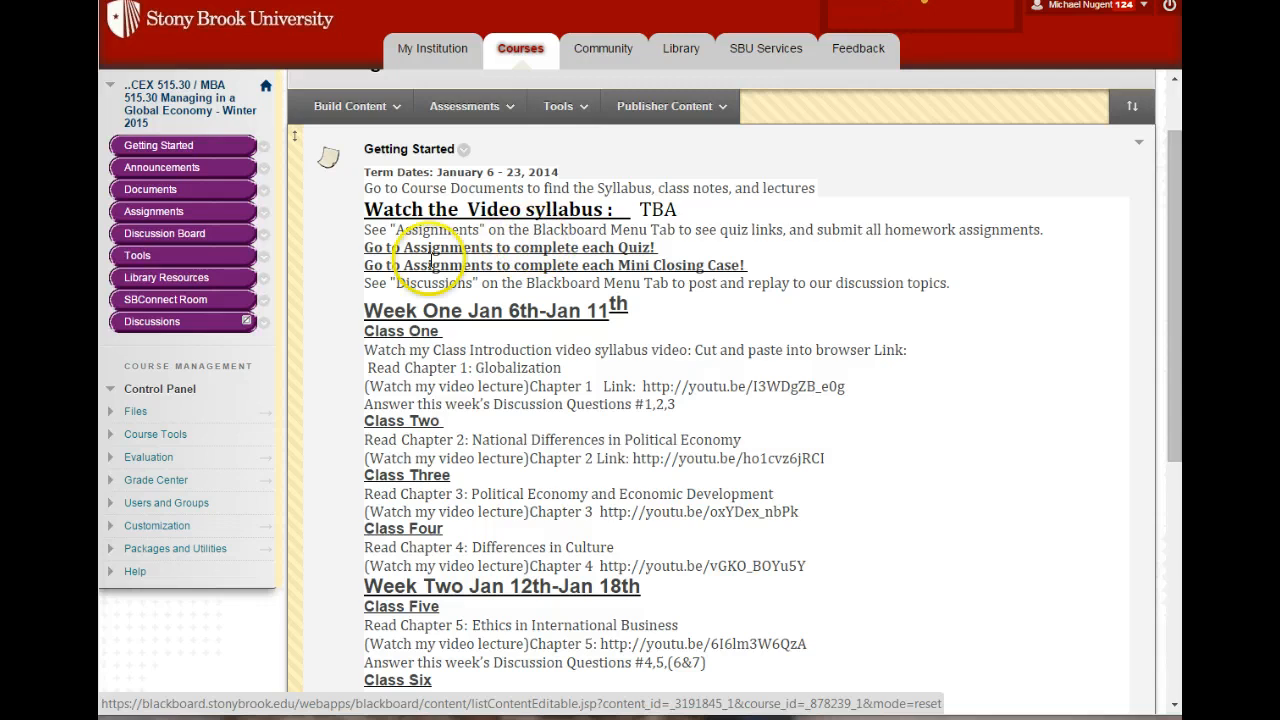
mouse_move(339, 267)
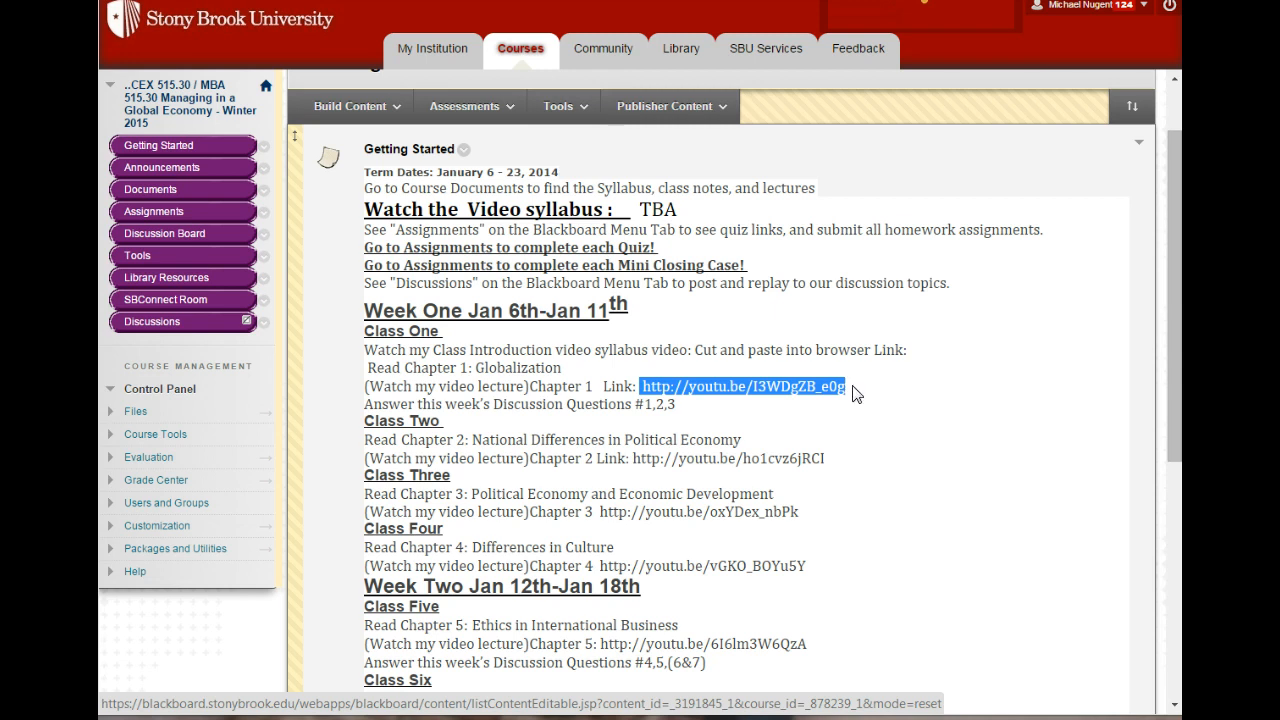
click(630, 386)
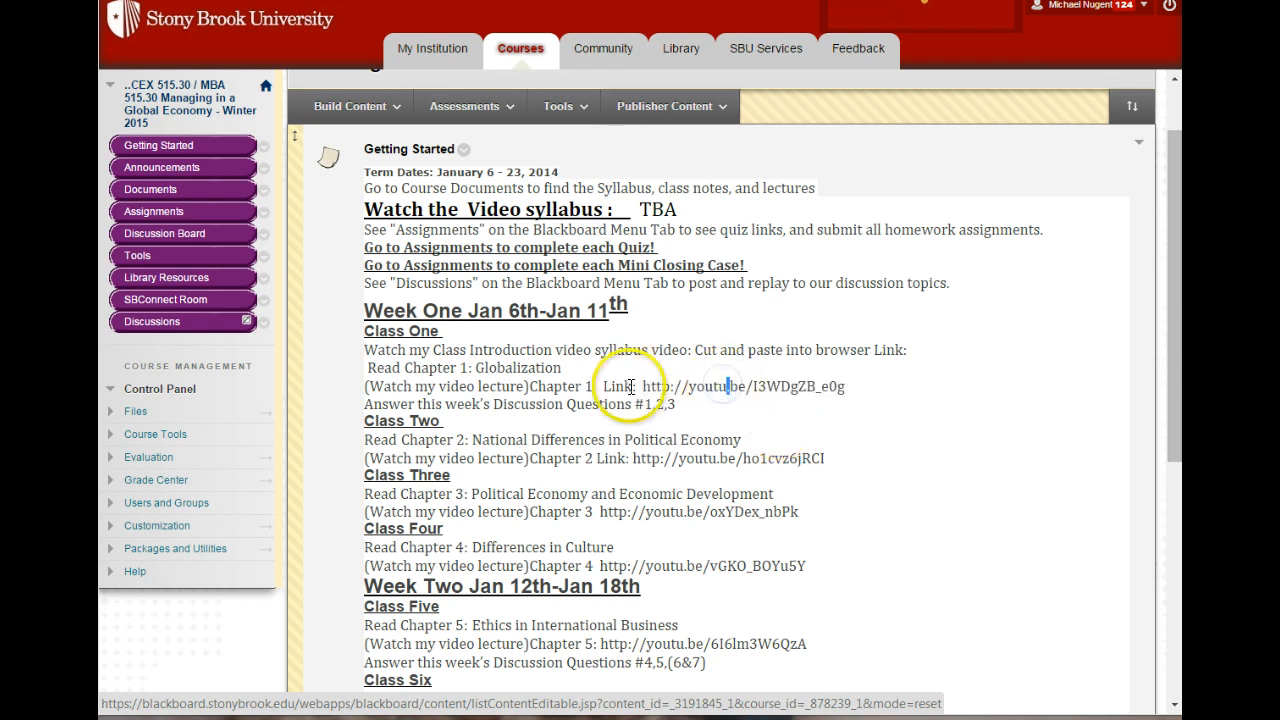
drag(630, 386, 845, 386)
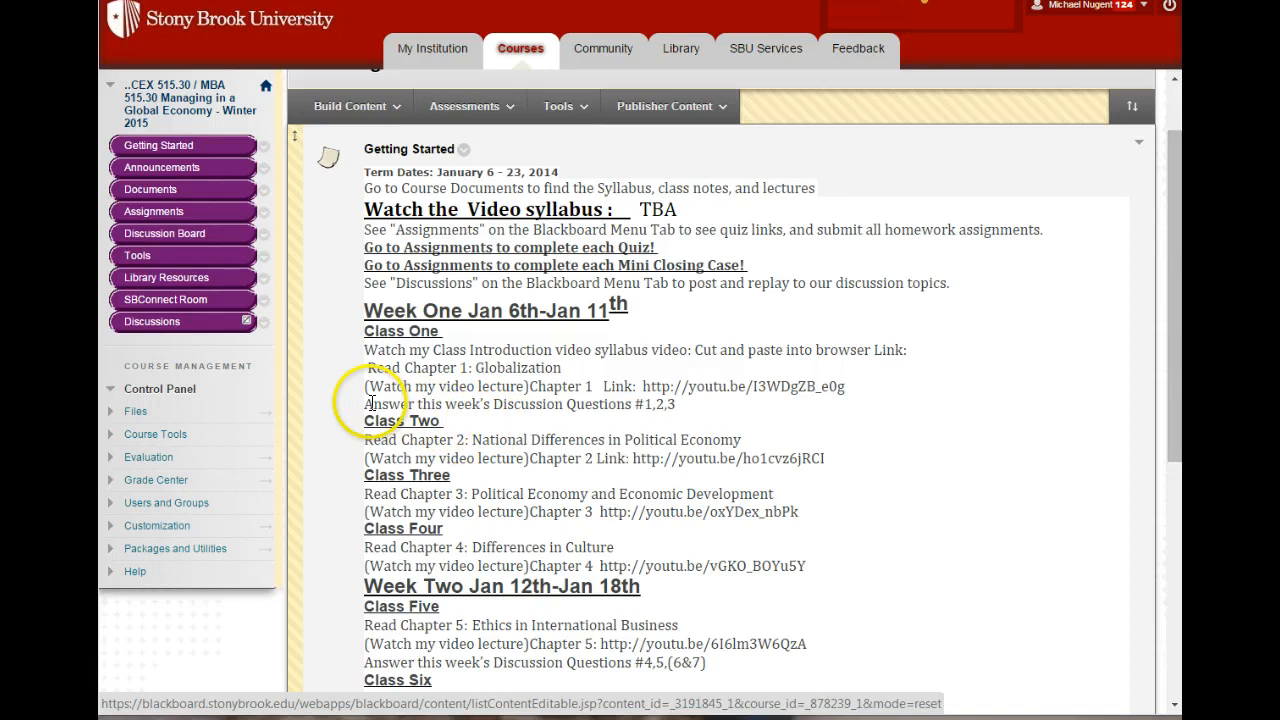
drag(363, 404, 600, 404)
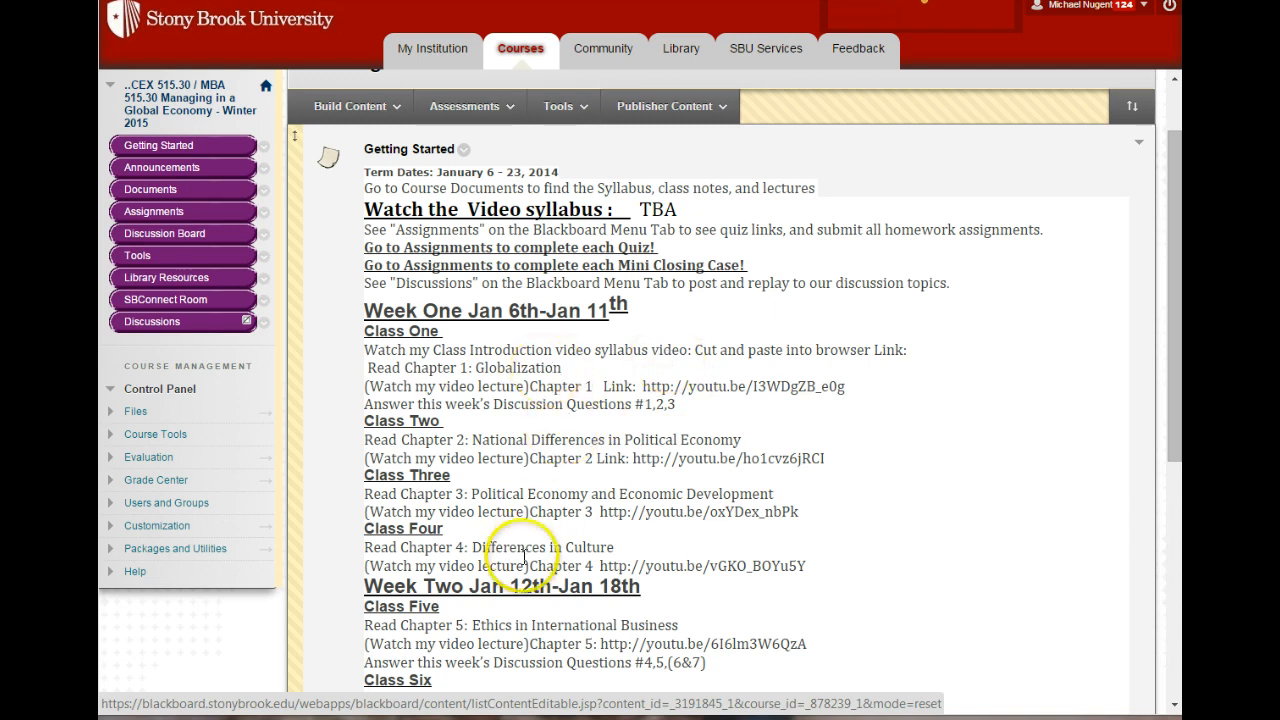
mouse_move(522, 432)
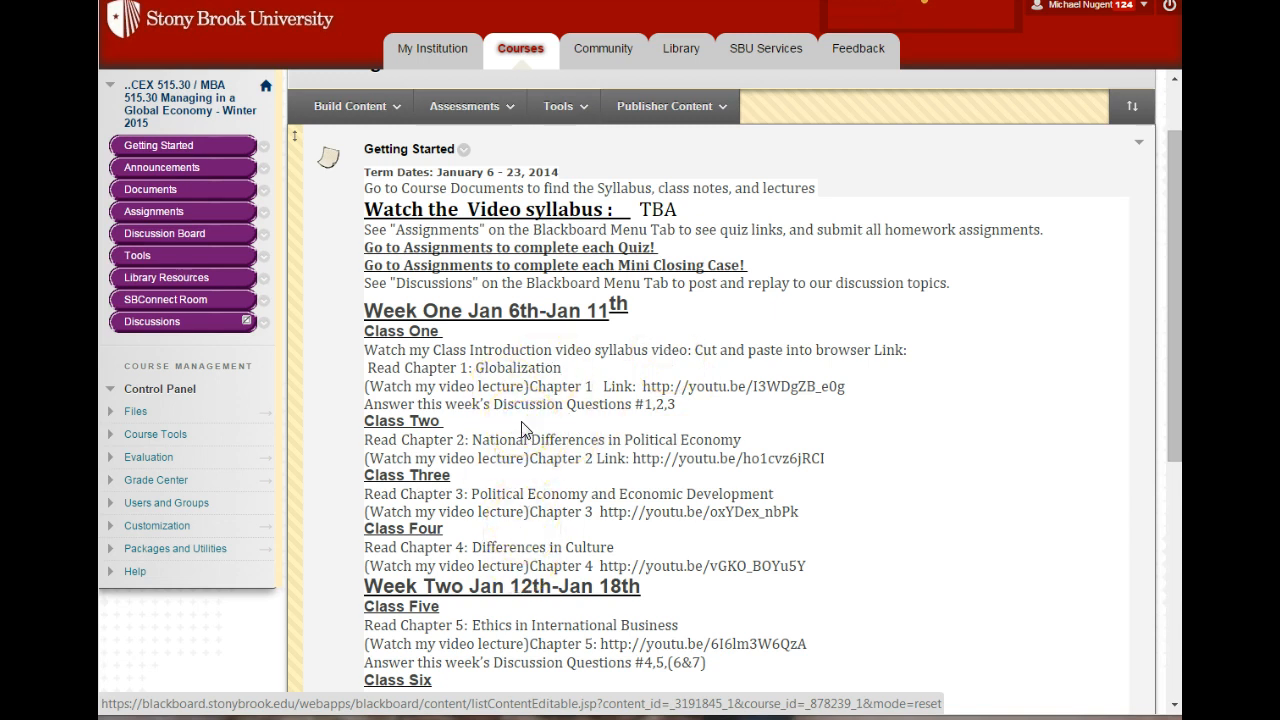
click(525, 420)
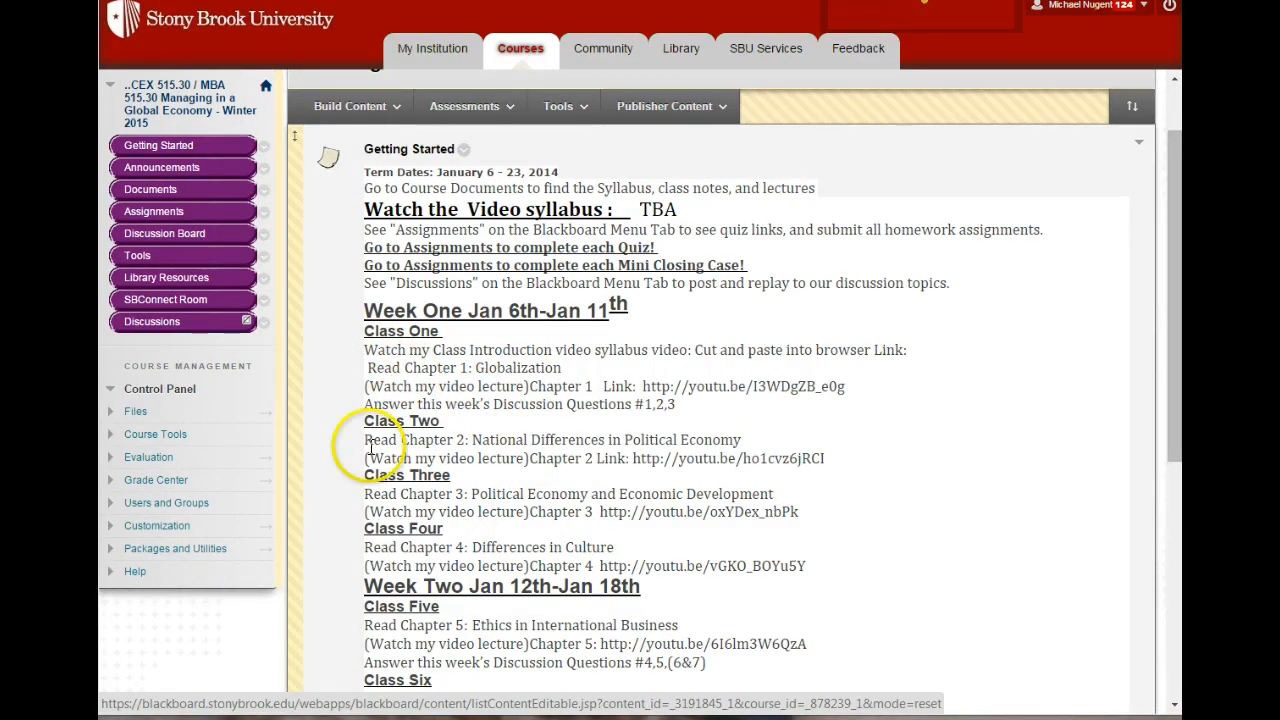
scroll(down, 3)
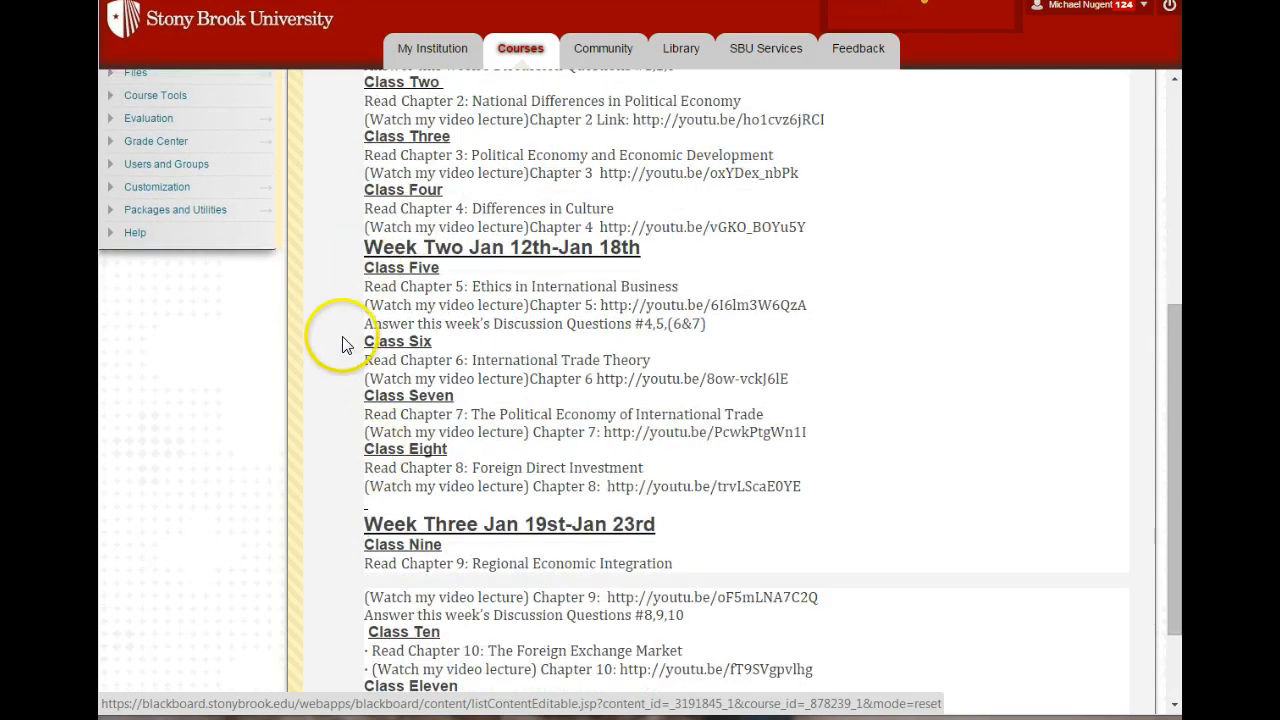
mouse_move(322, 477)
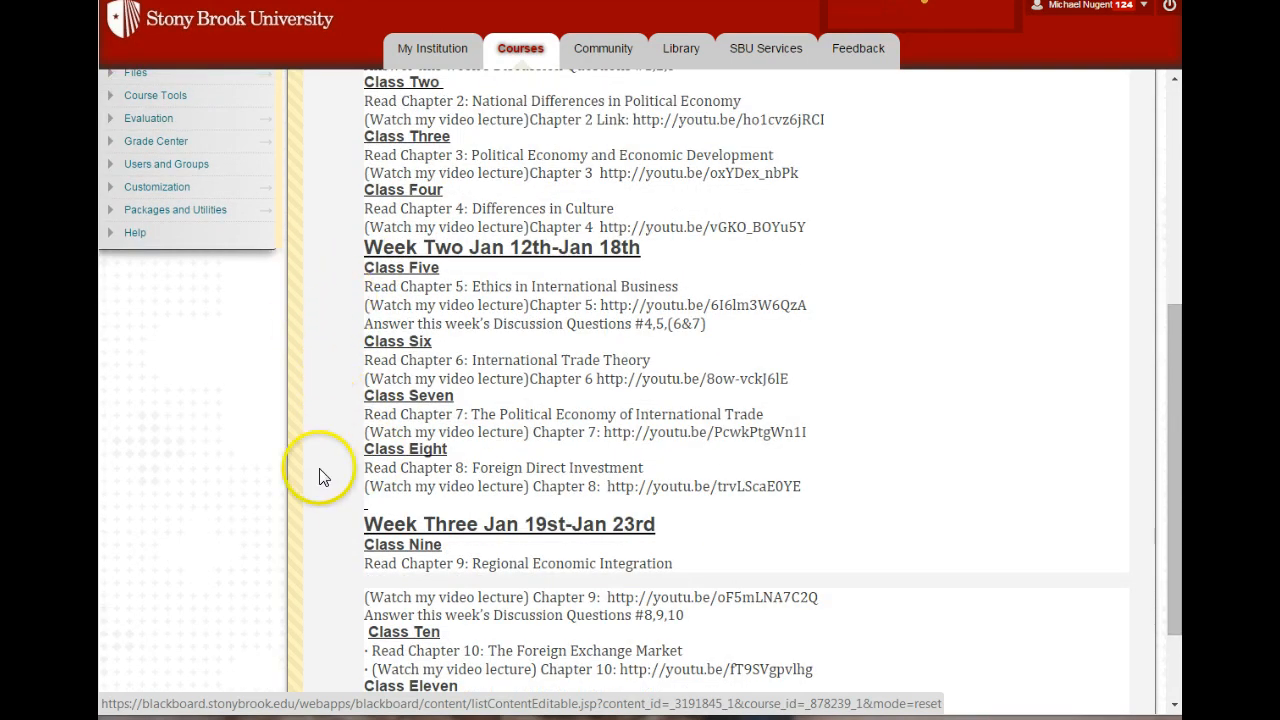
mouse_move(332, 488)
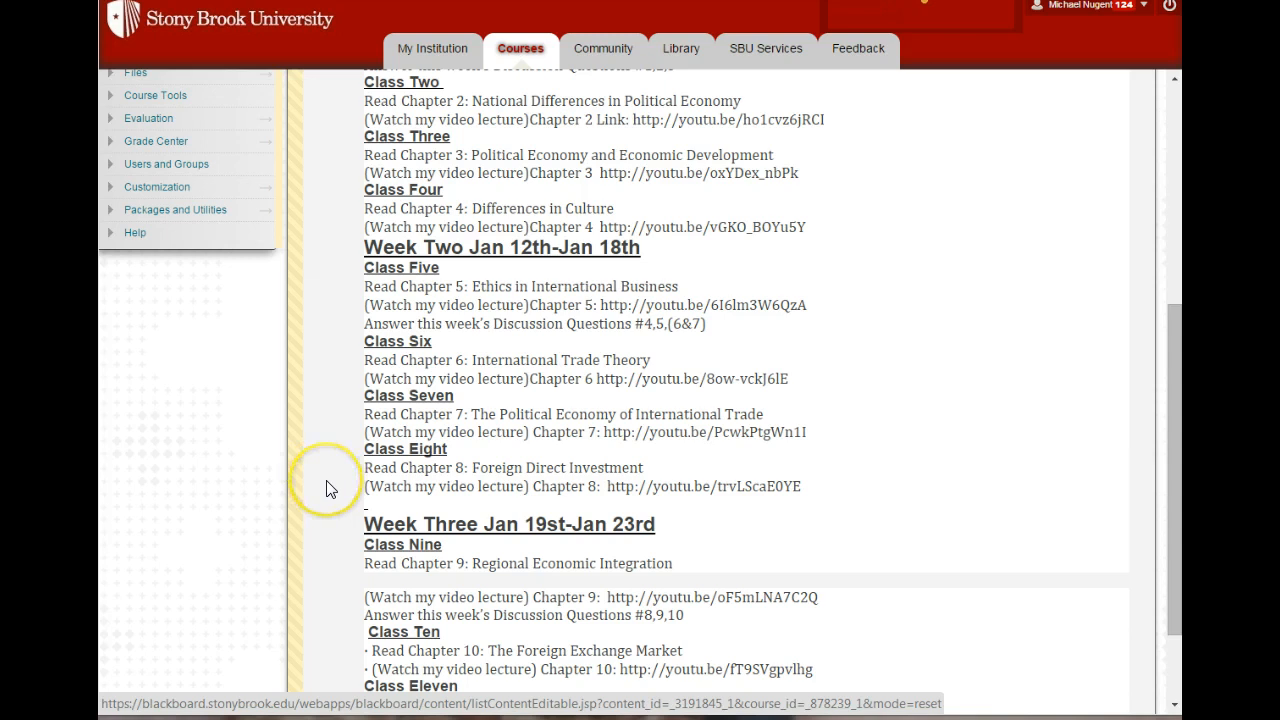
mouse_move(333, 480)
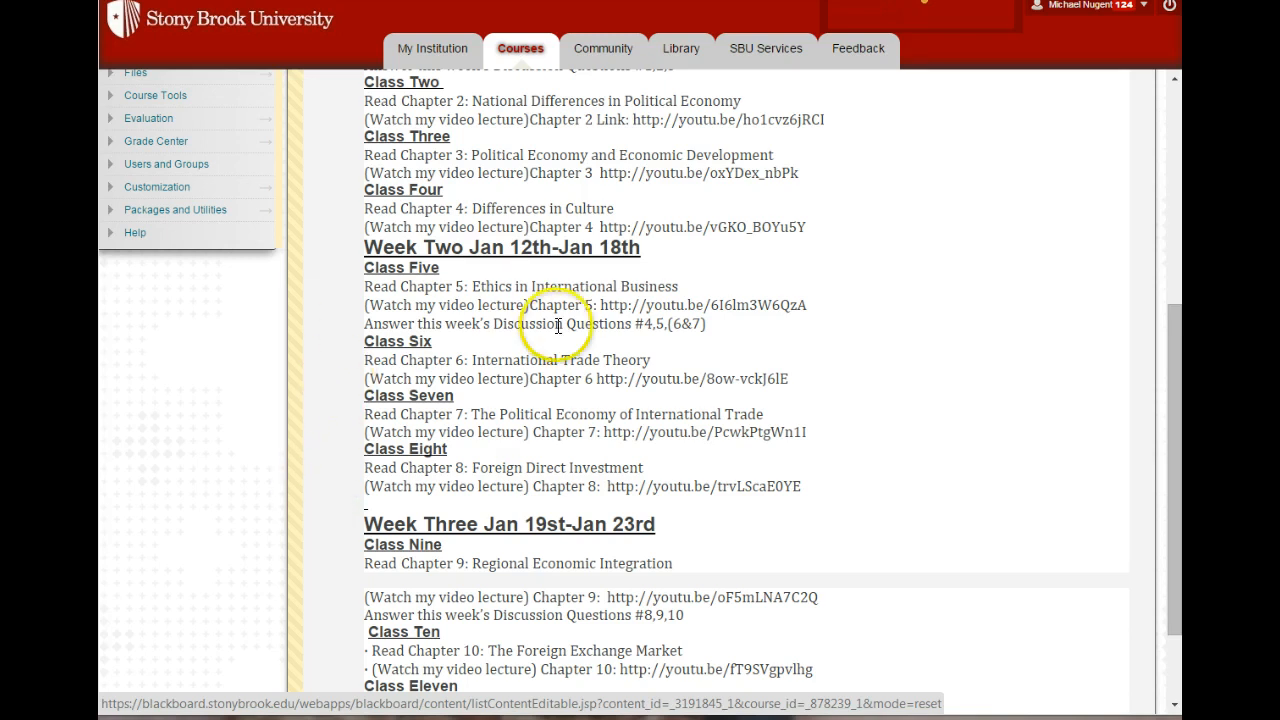
mouse_move(532, 440)
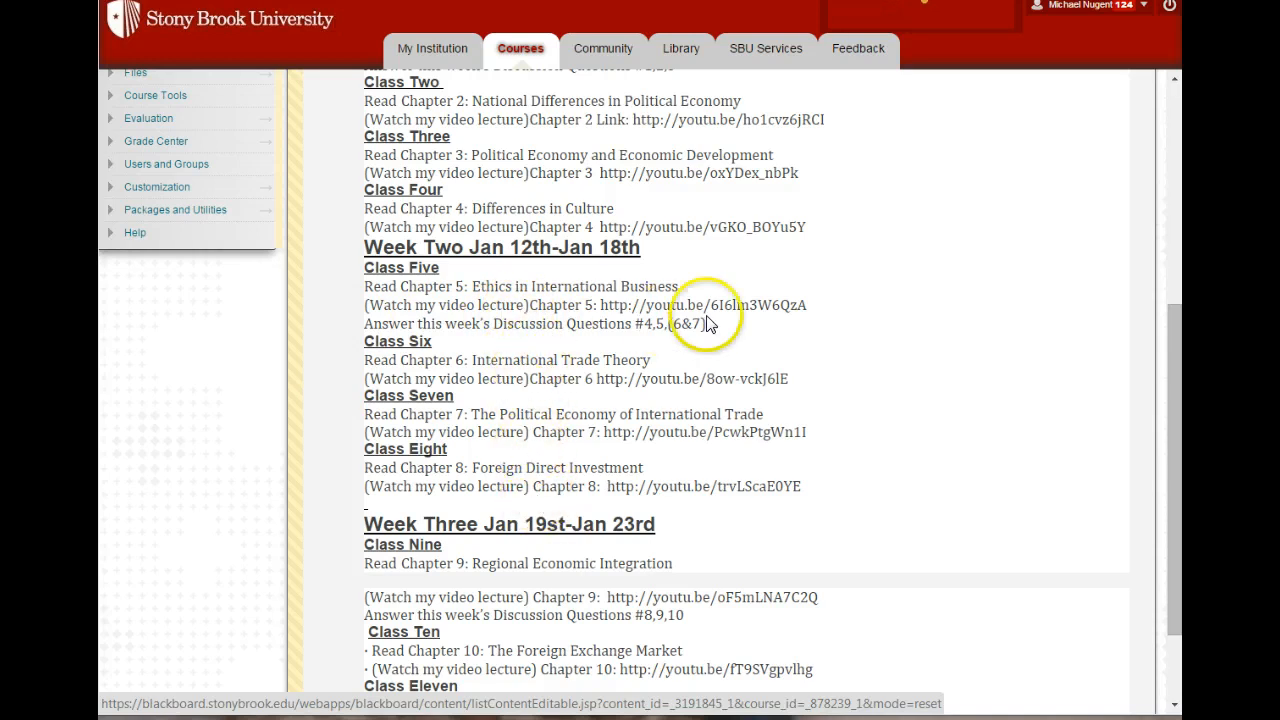
mouse_move(520, 340)
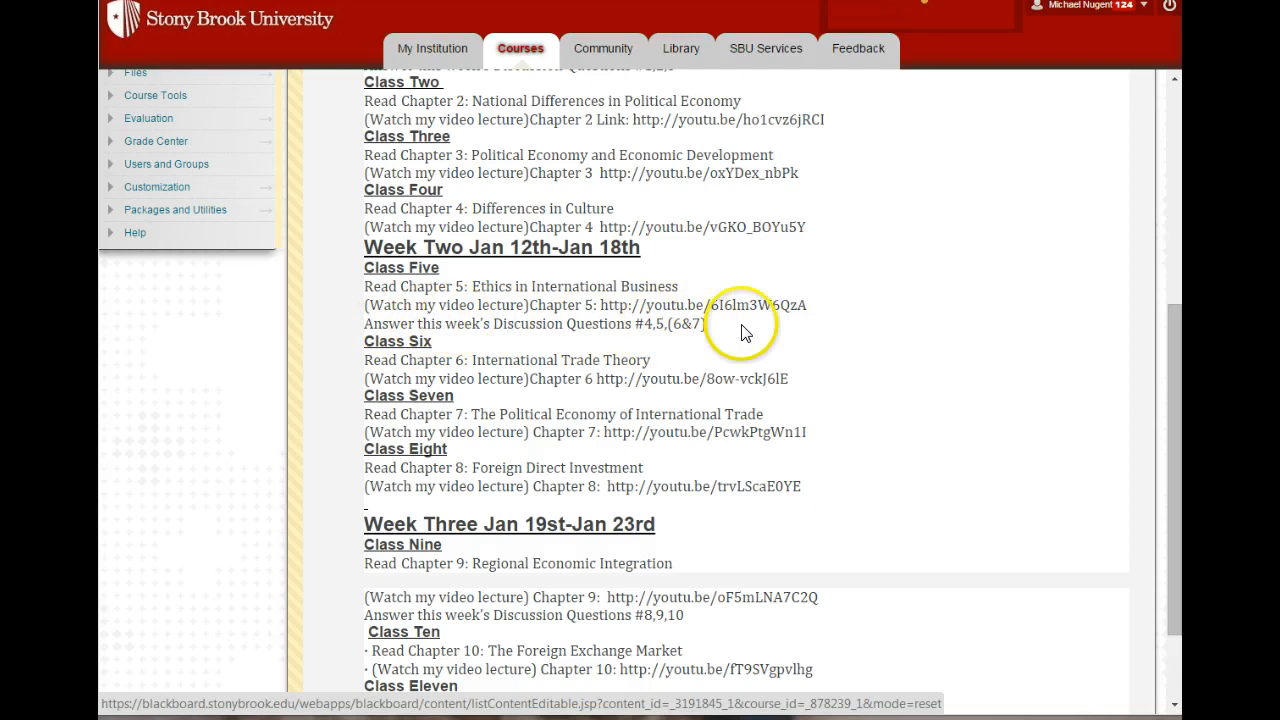
mouse_move(670, 343)
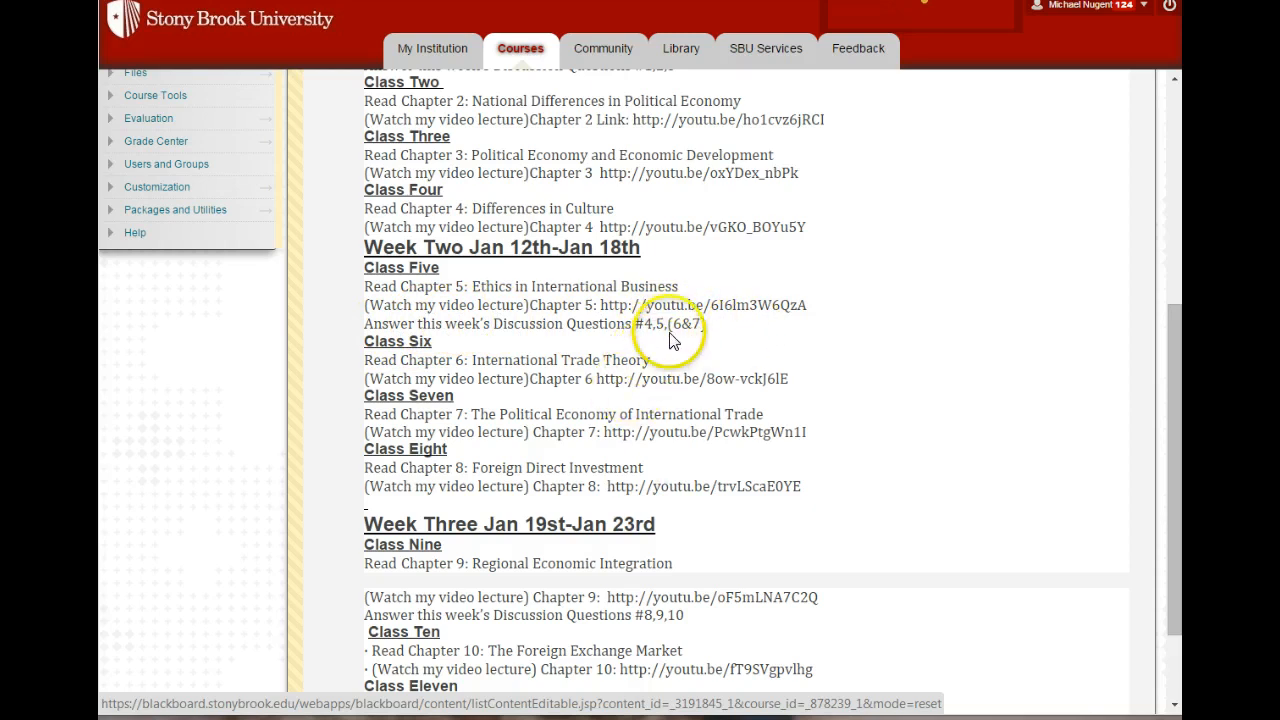
mouse_move(595, 348)
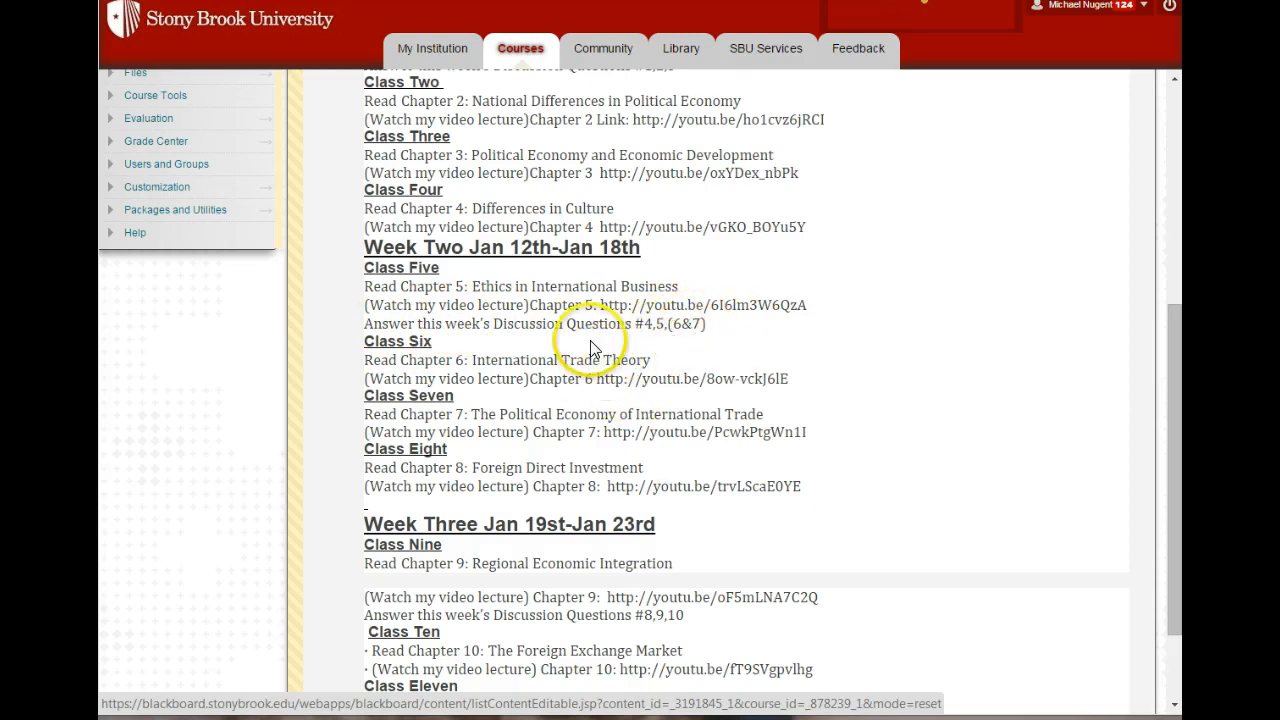
scroll(down, 3)
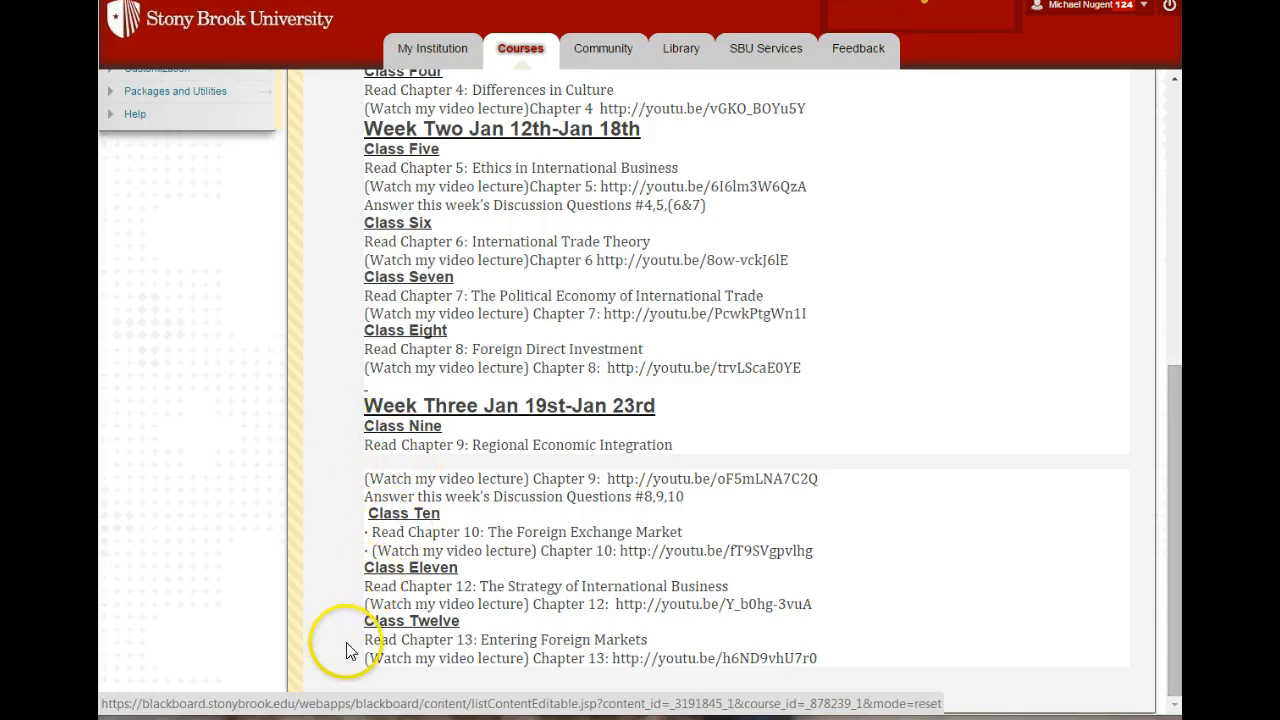
mouse_move(340, 612)
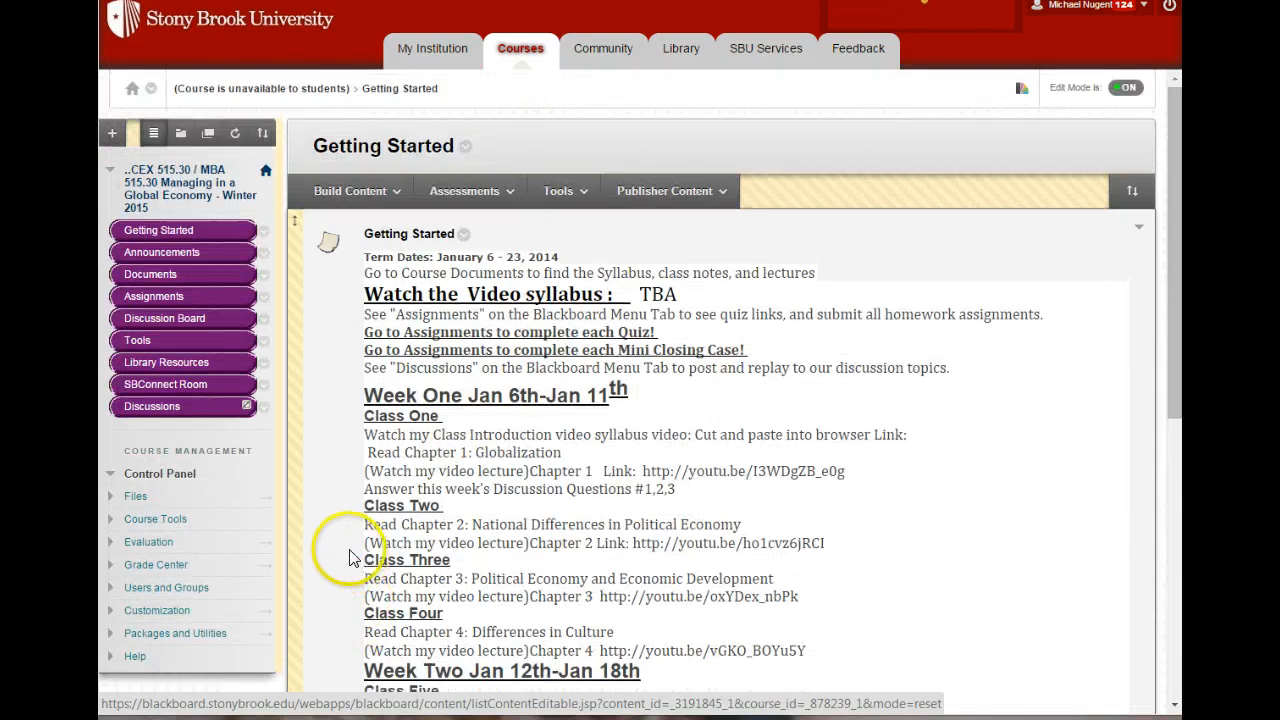
mouse_move(430, 262)
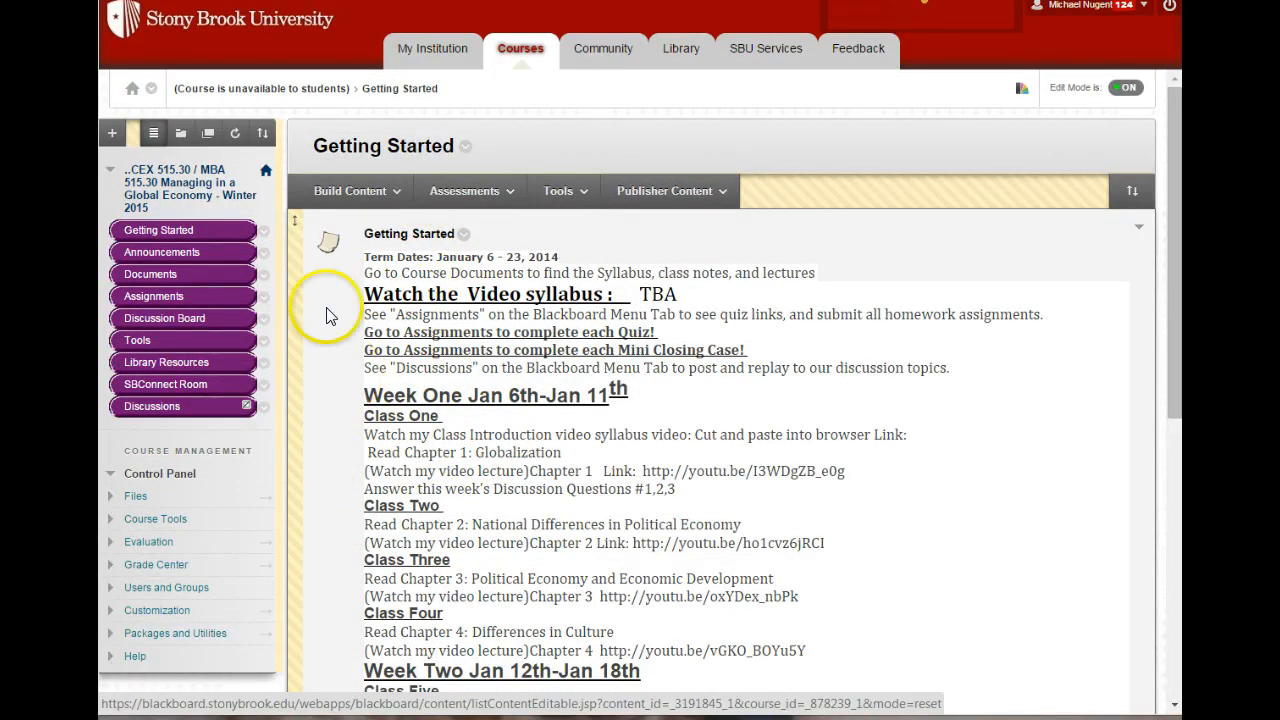
Open the course Announcements and review the Textbooks for MBA515 and Blackboard post
click(161, 252)
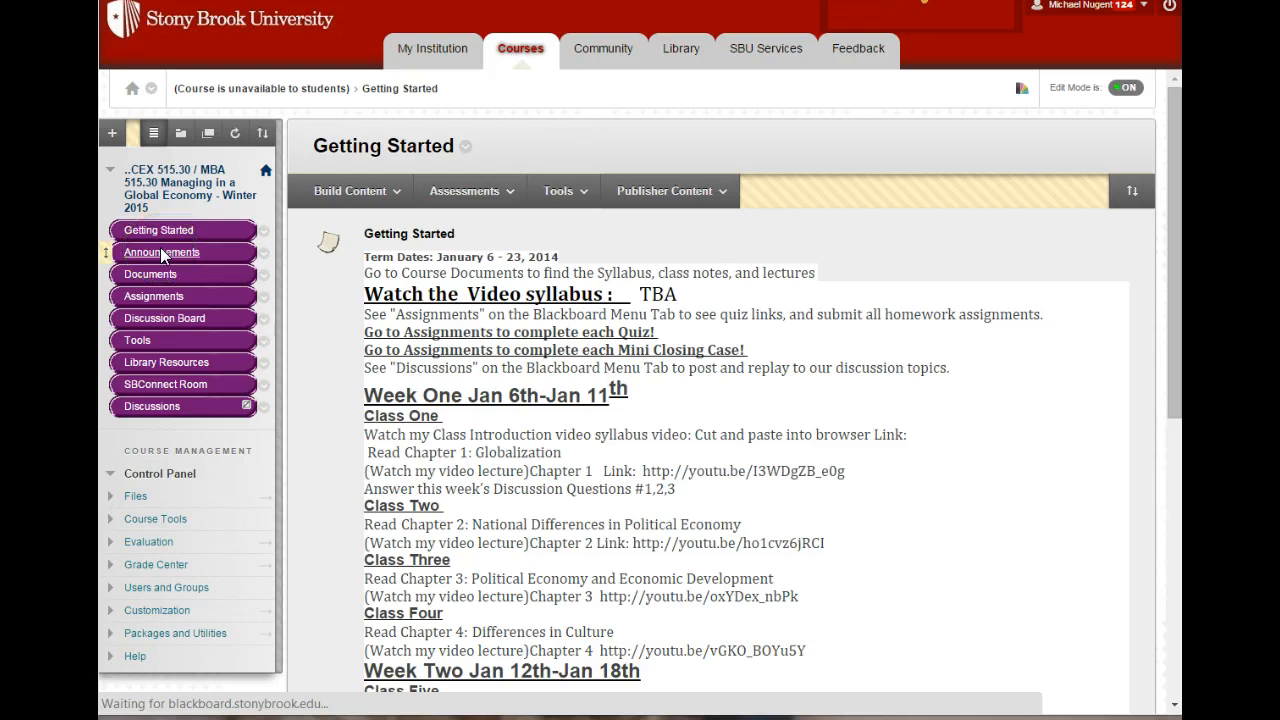
click(161, 252)
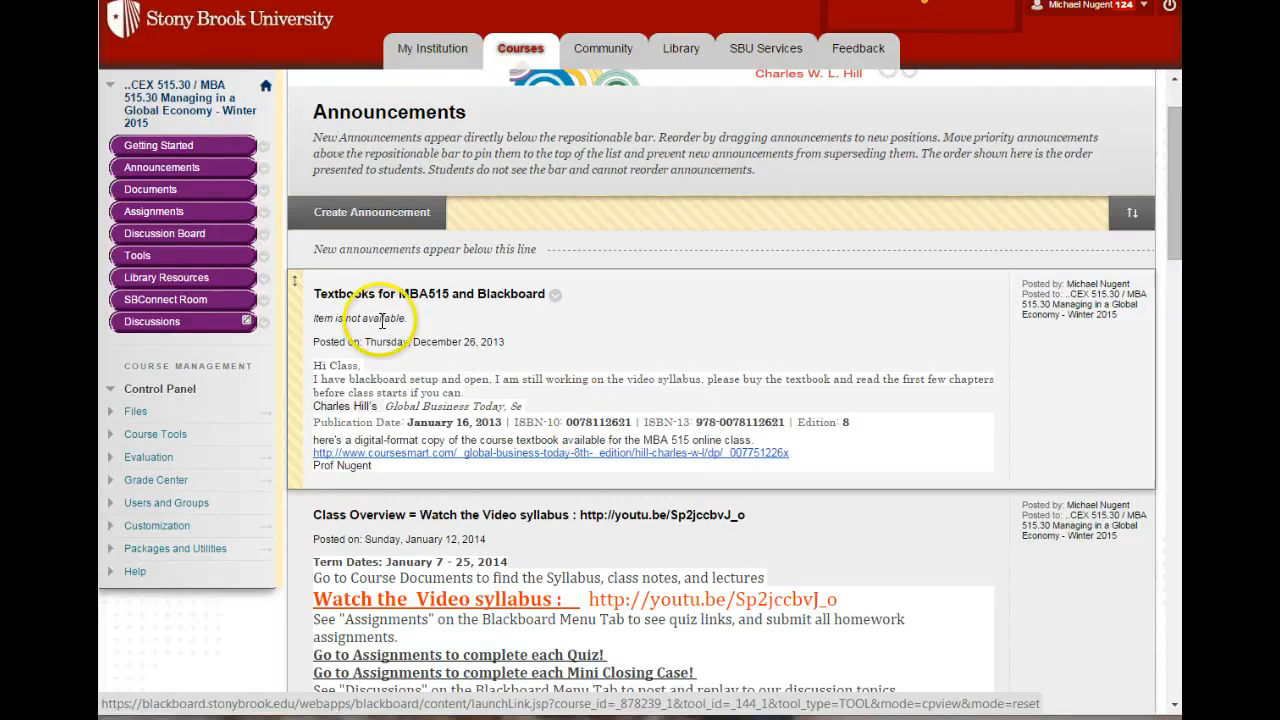
mouse_move(405, 376)
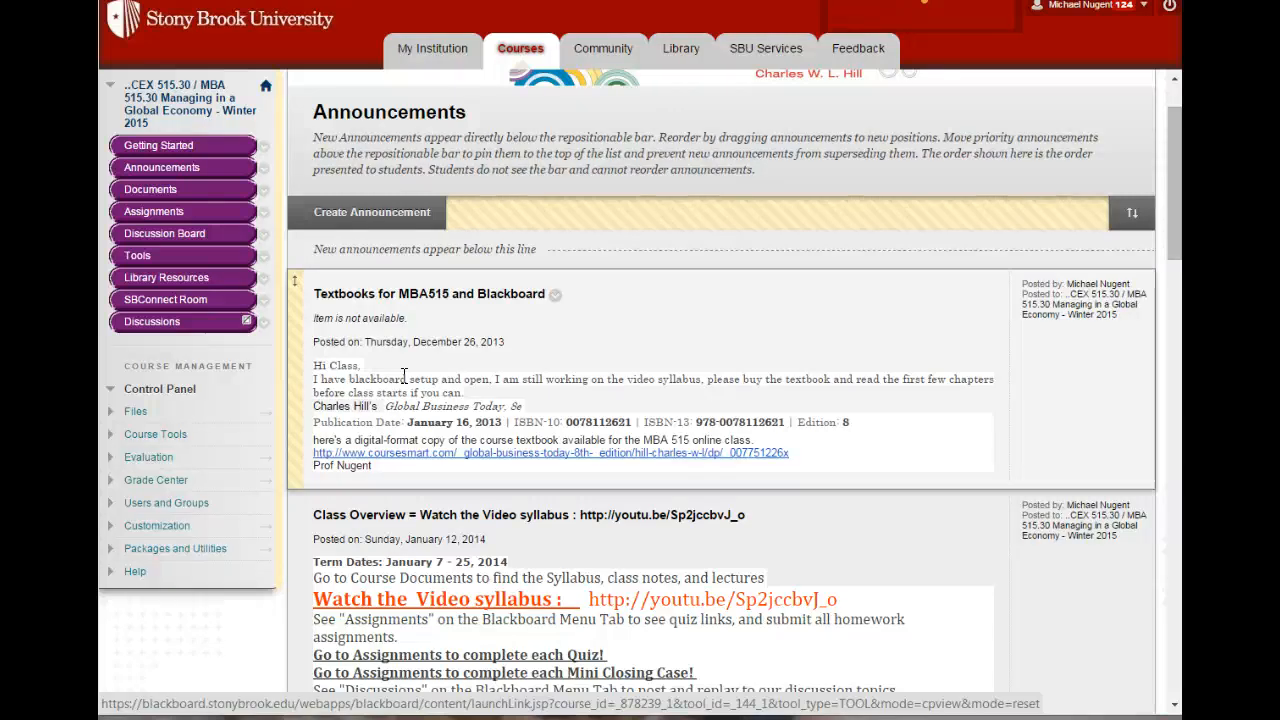
mouse_move(780, 463)
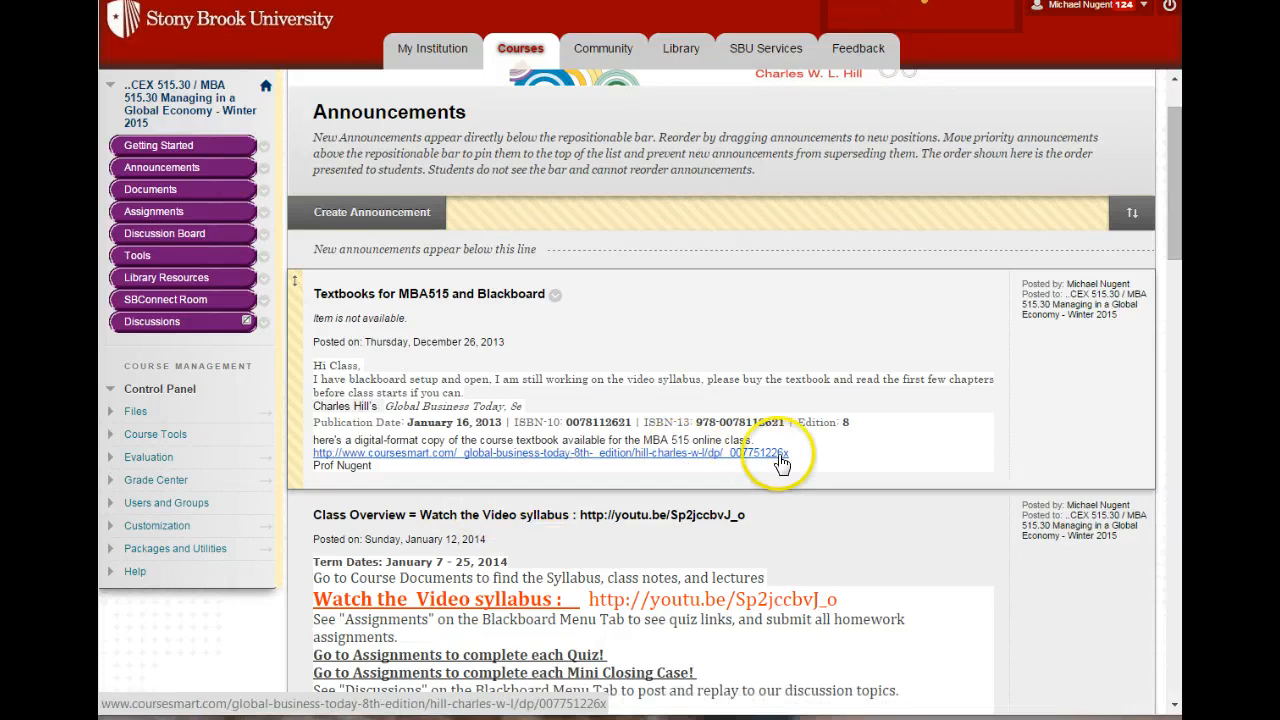
mouse_move(504, 463)
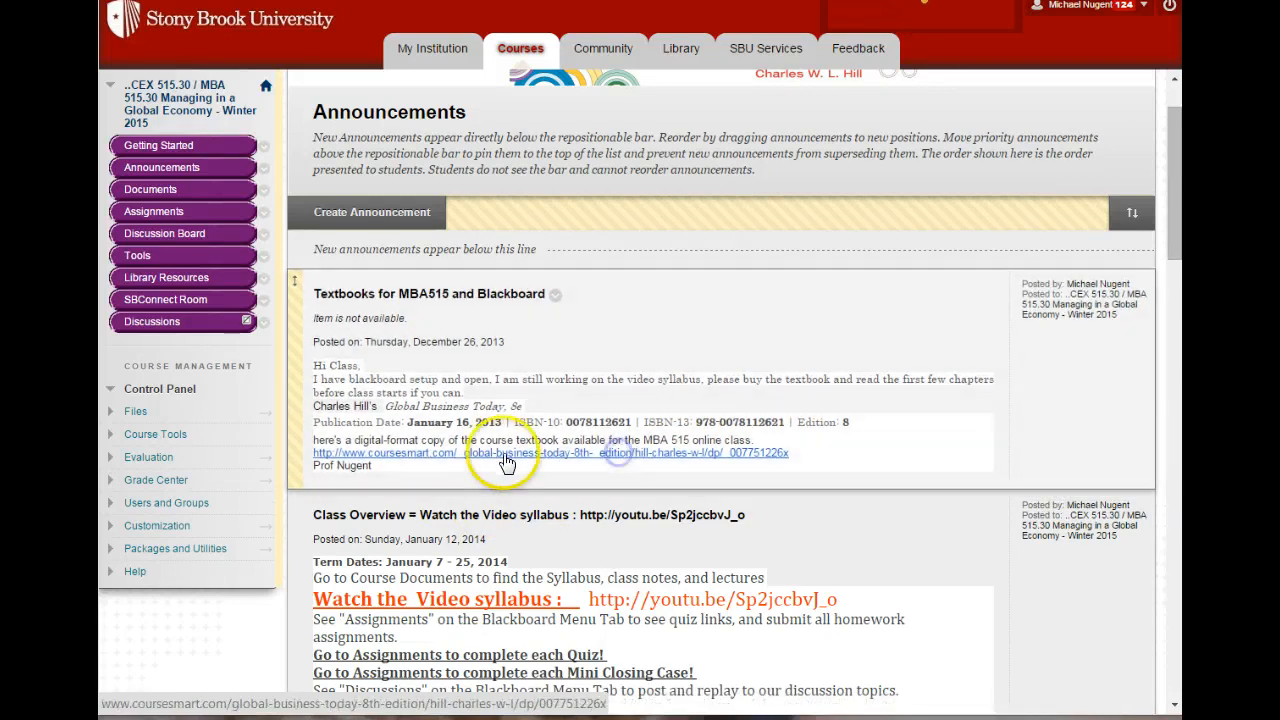
View the Global Business Today 8th Edition CourseSmart rental page, then return to Announcements
click(505, 453)
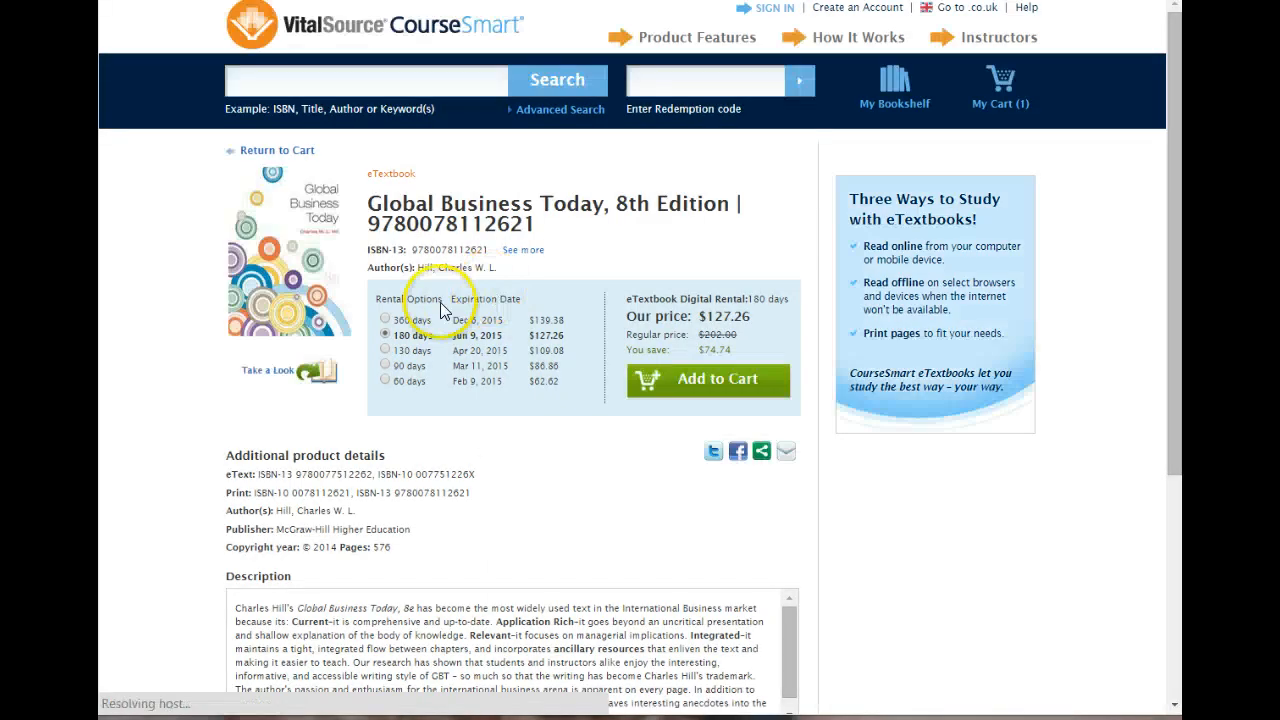
mouse_move(502, 434)
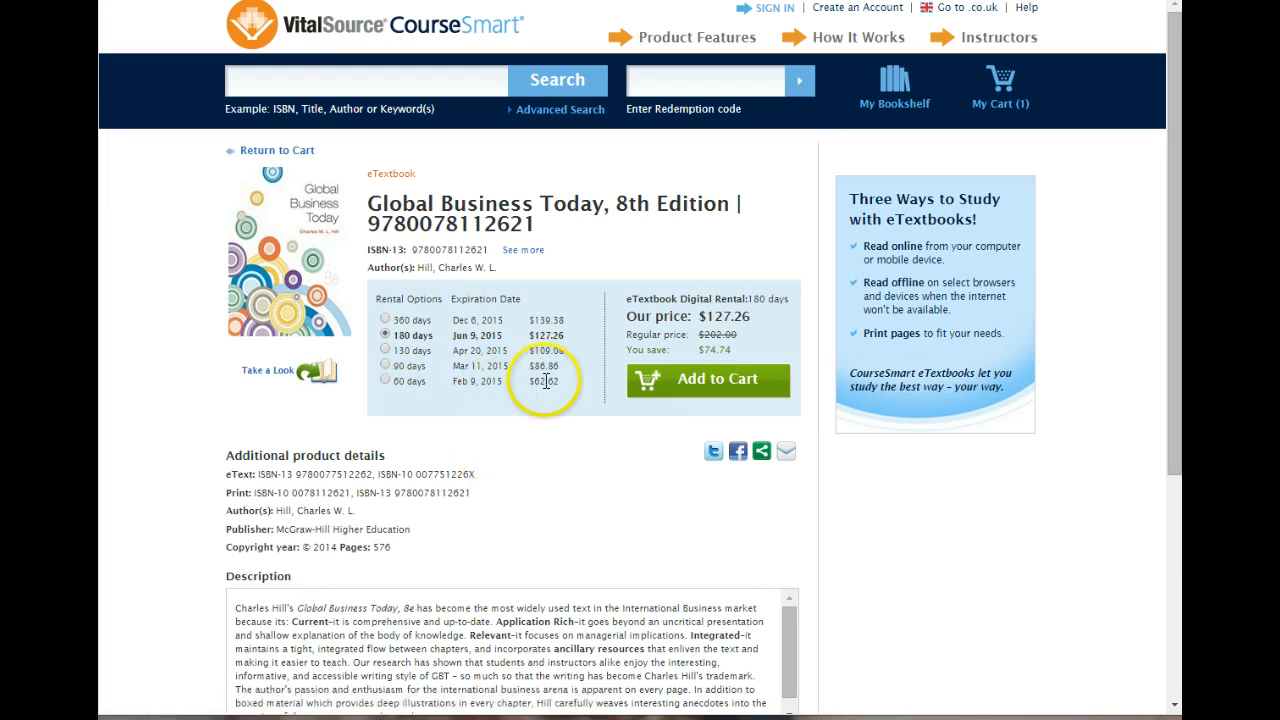
click(384, 380)
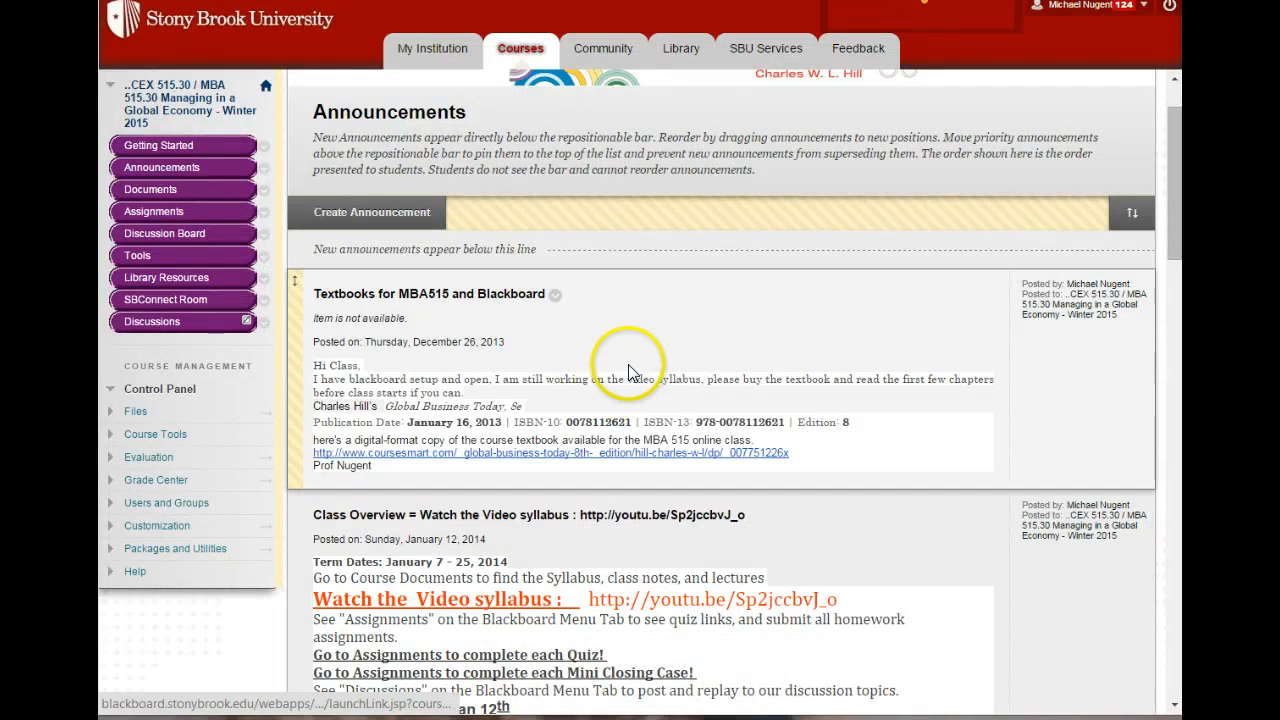
Scroll through the Class Overview schedule to Class Twelve and the quiz-review announcement
scroll(down, 3)
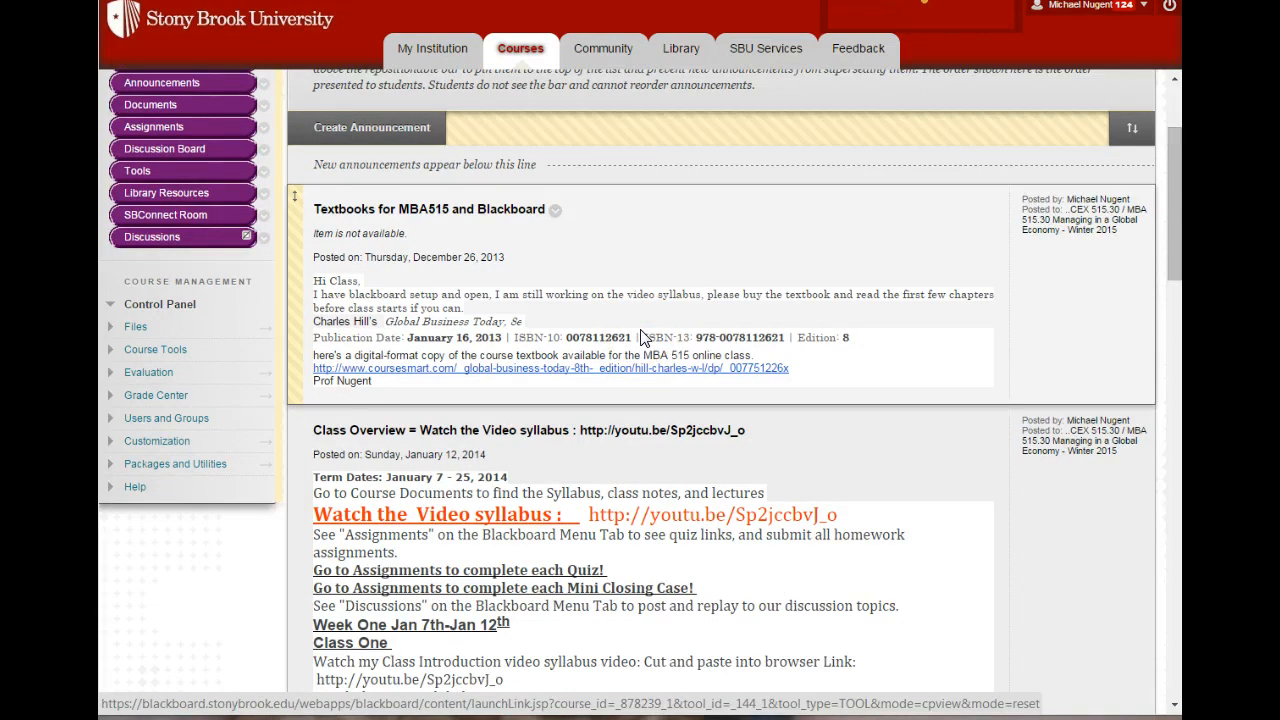
scroll(down, 3)
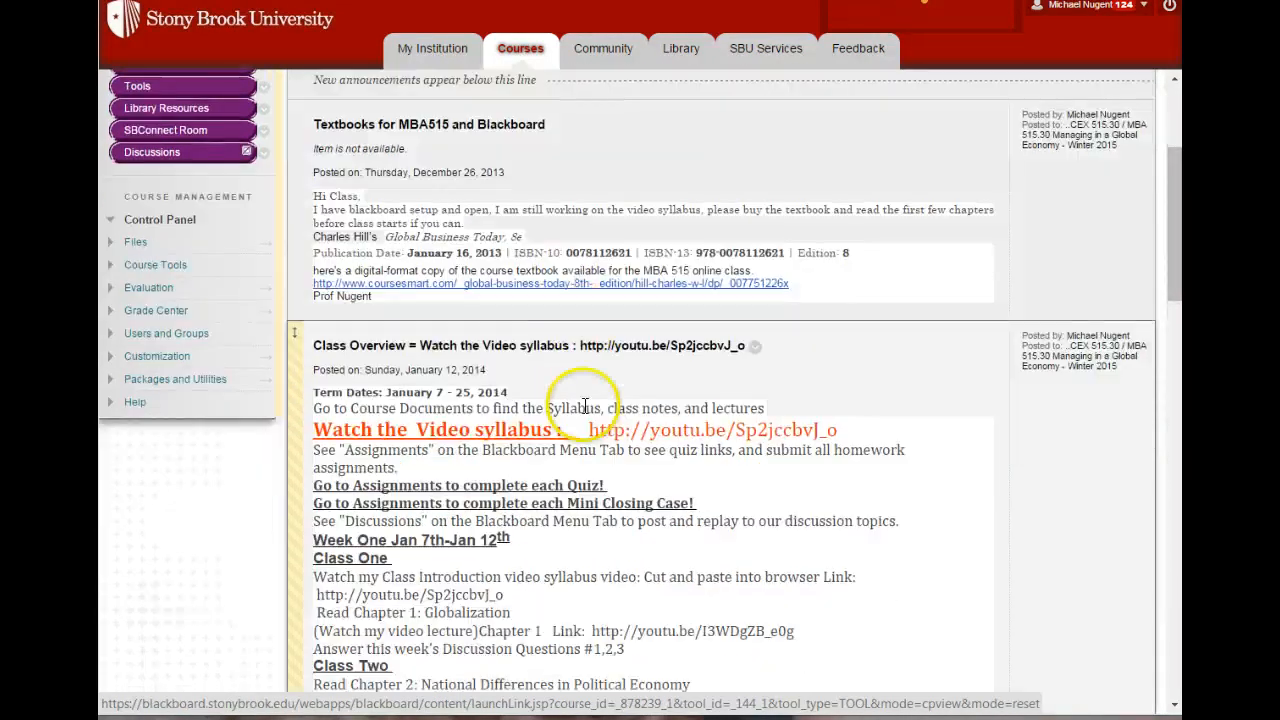
scroll(down, 3)
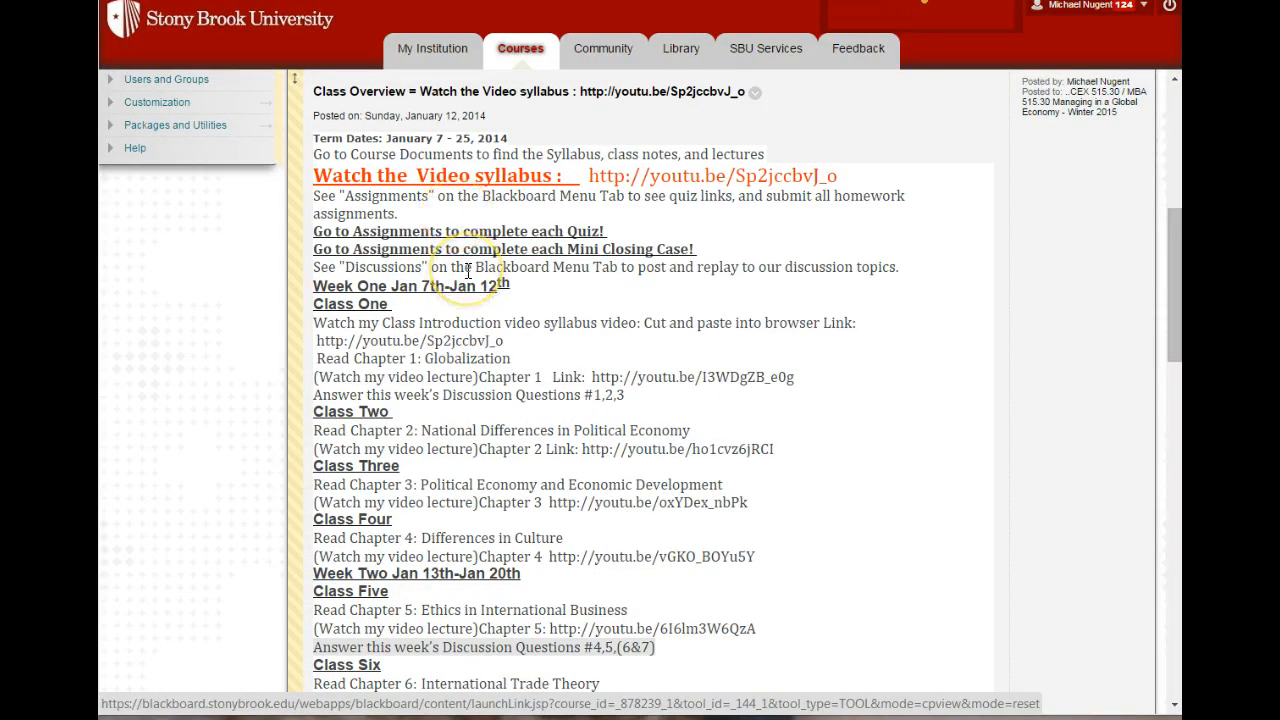
mouse_move(488, 312)
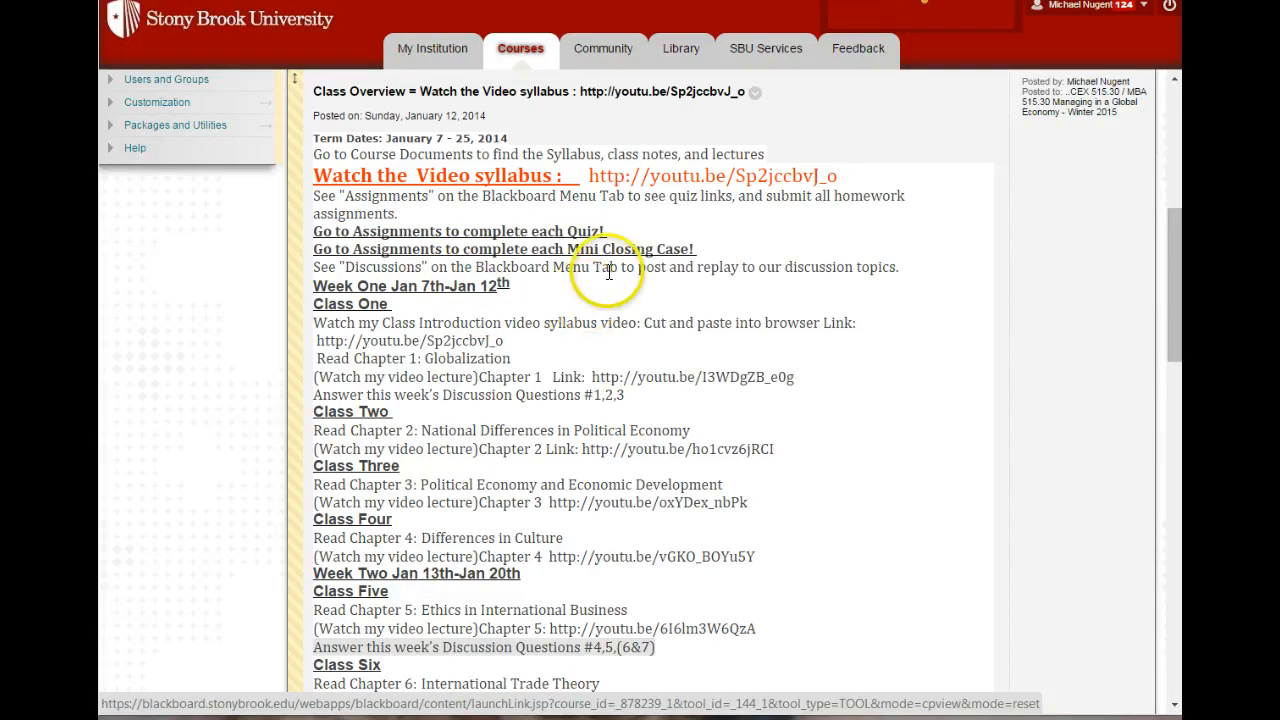
scroll(down, 3)
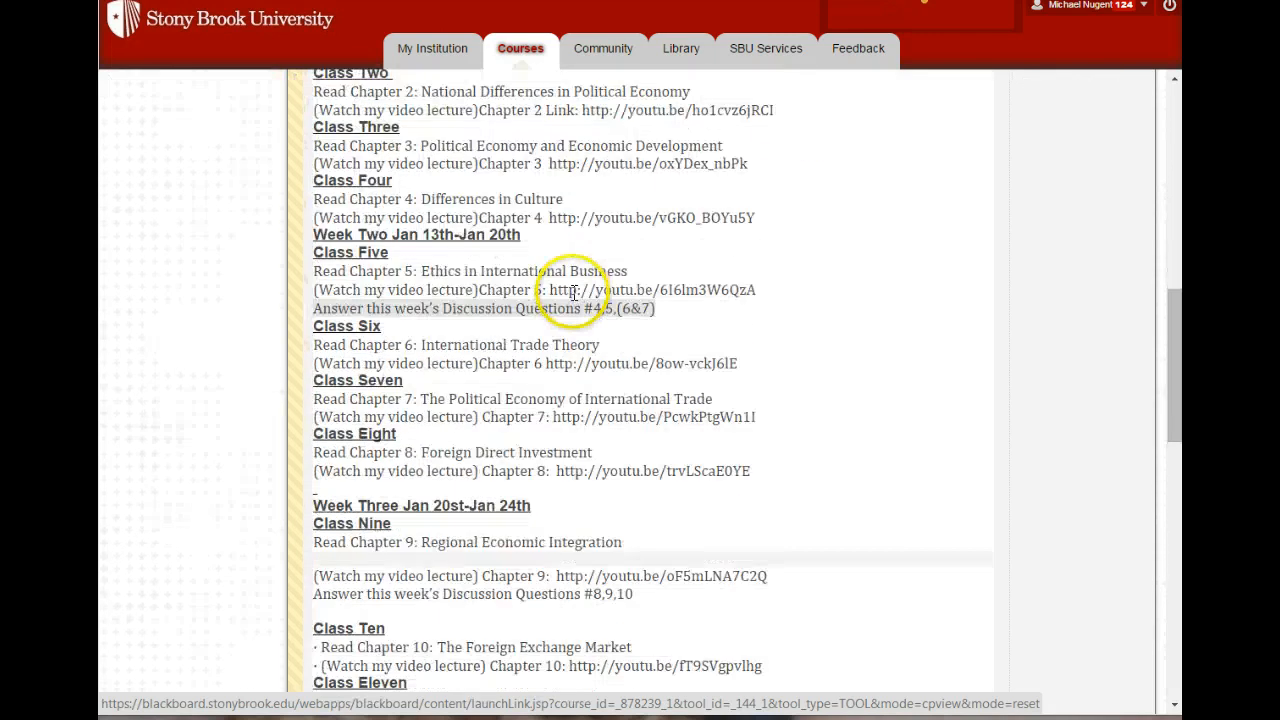
scroll(down, 3)
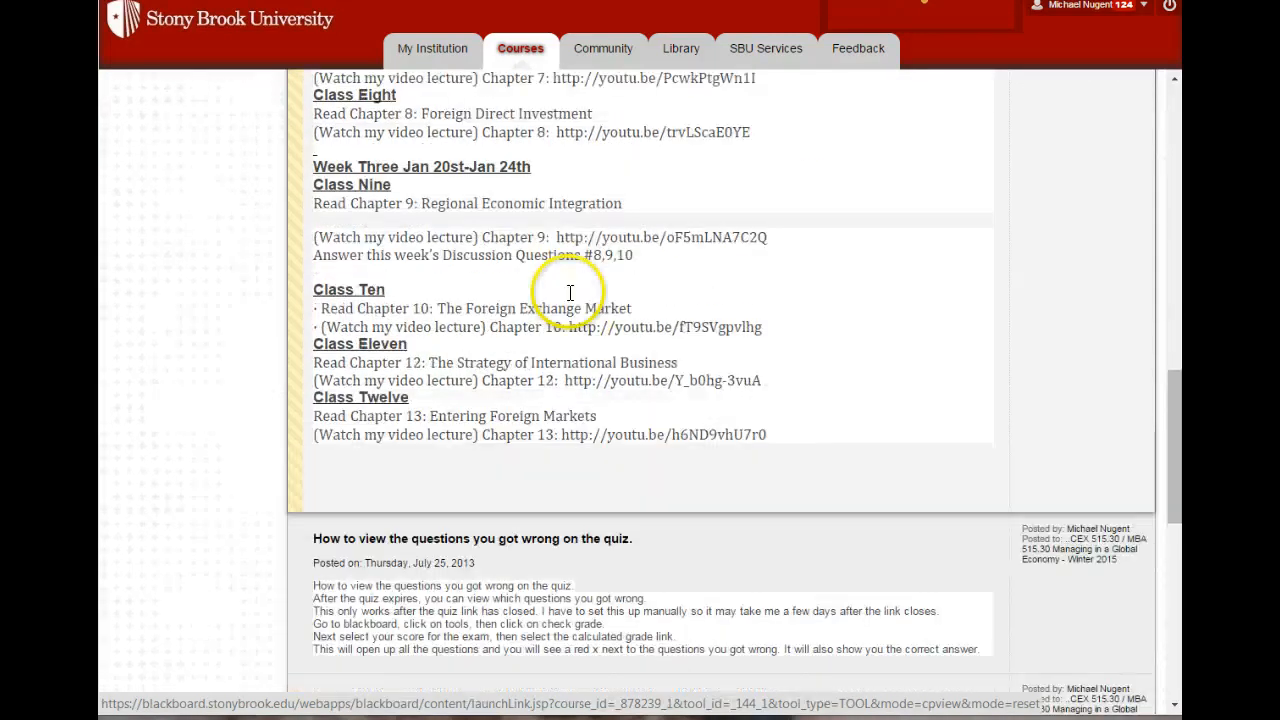
scroll(down, 3)
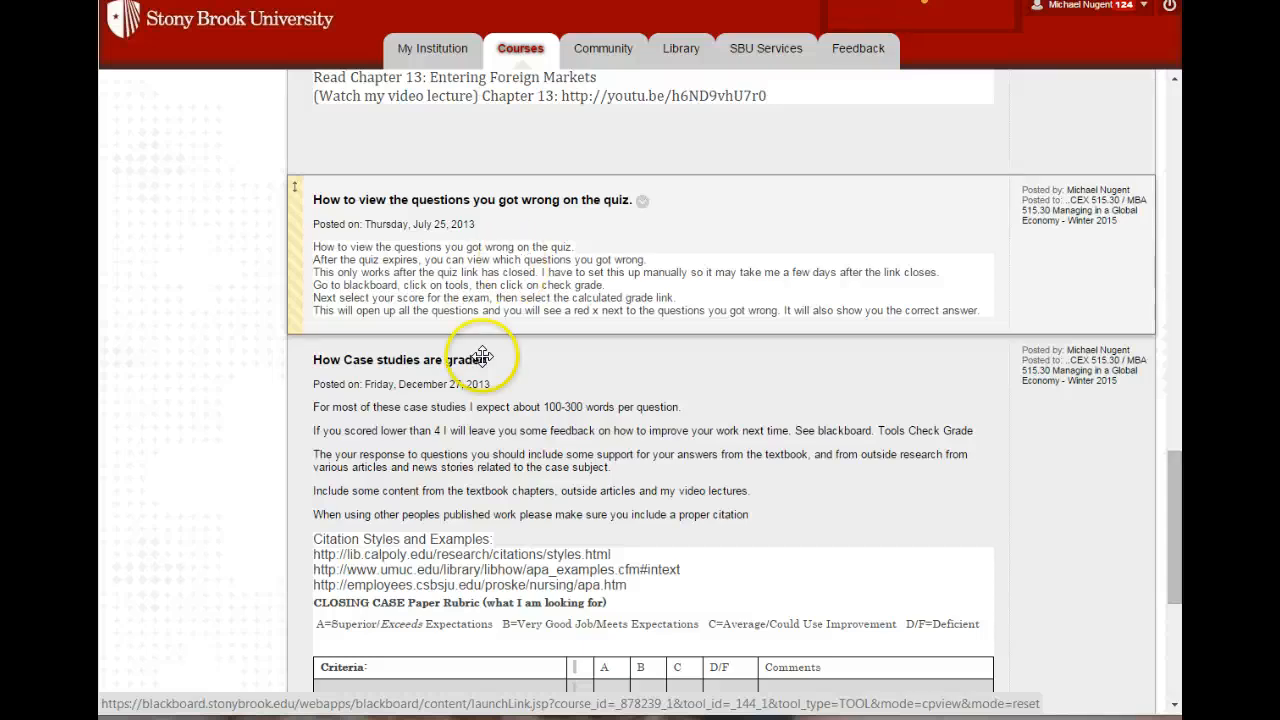
scroll(down, 3)
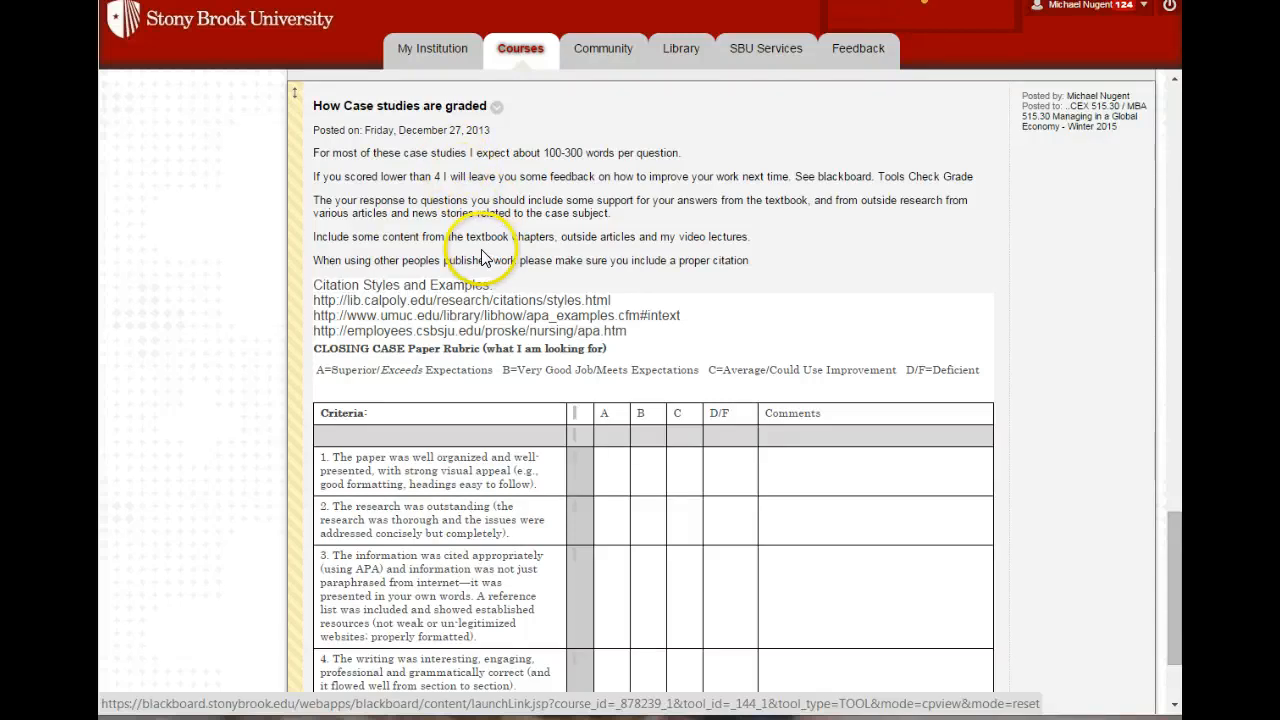
scroll(down, 3)
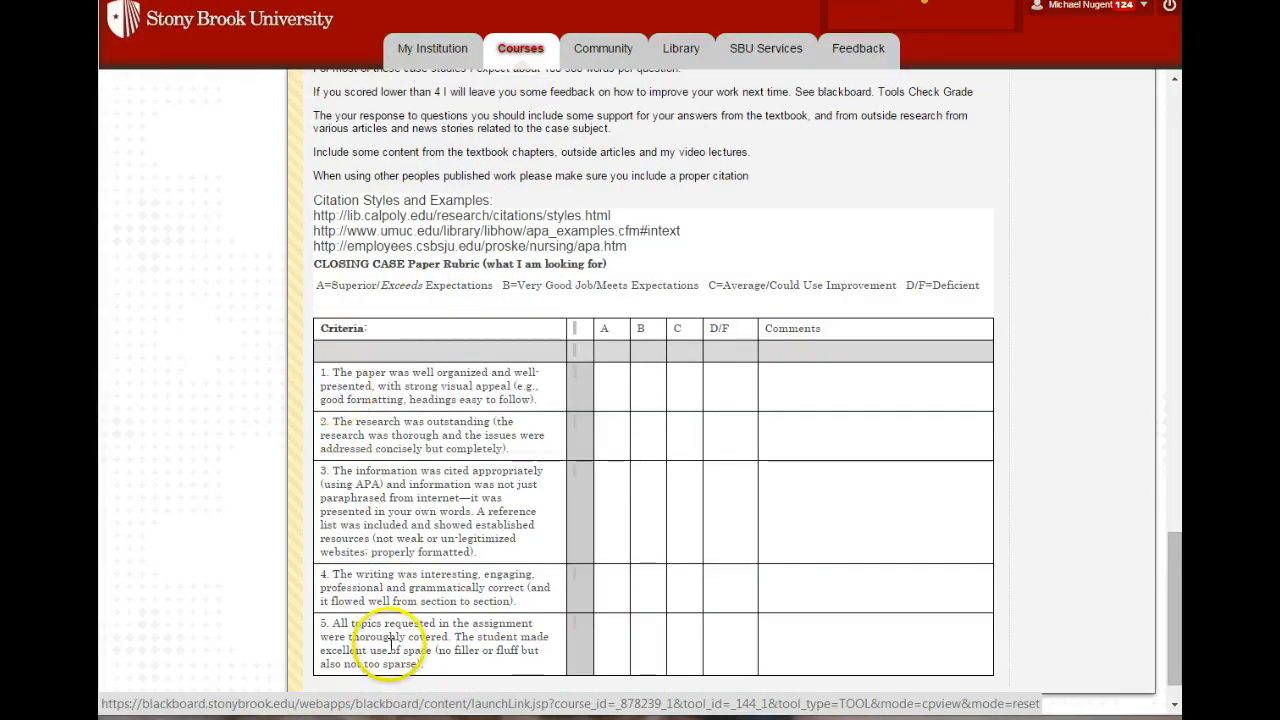
mouse_move(337, 375)
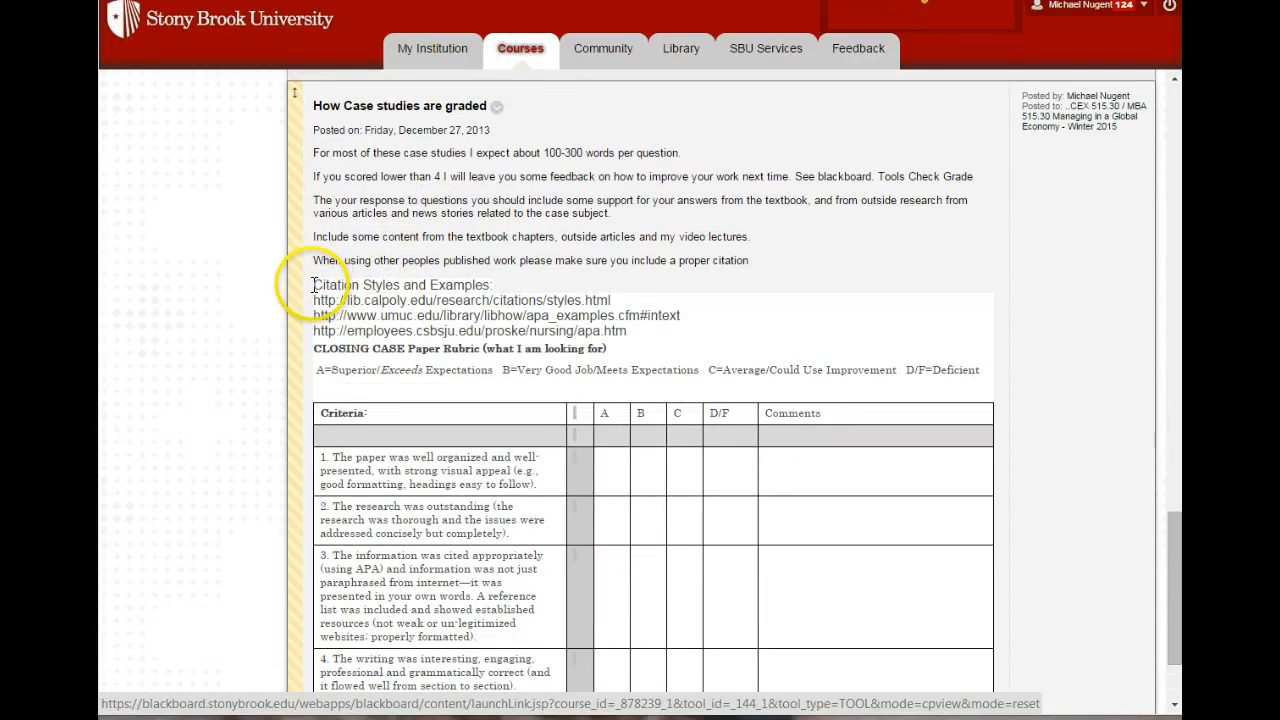
mouse_move(525, 305)
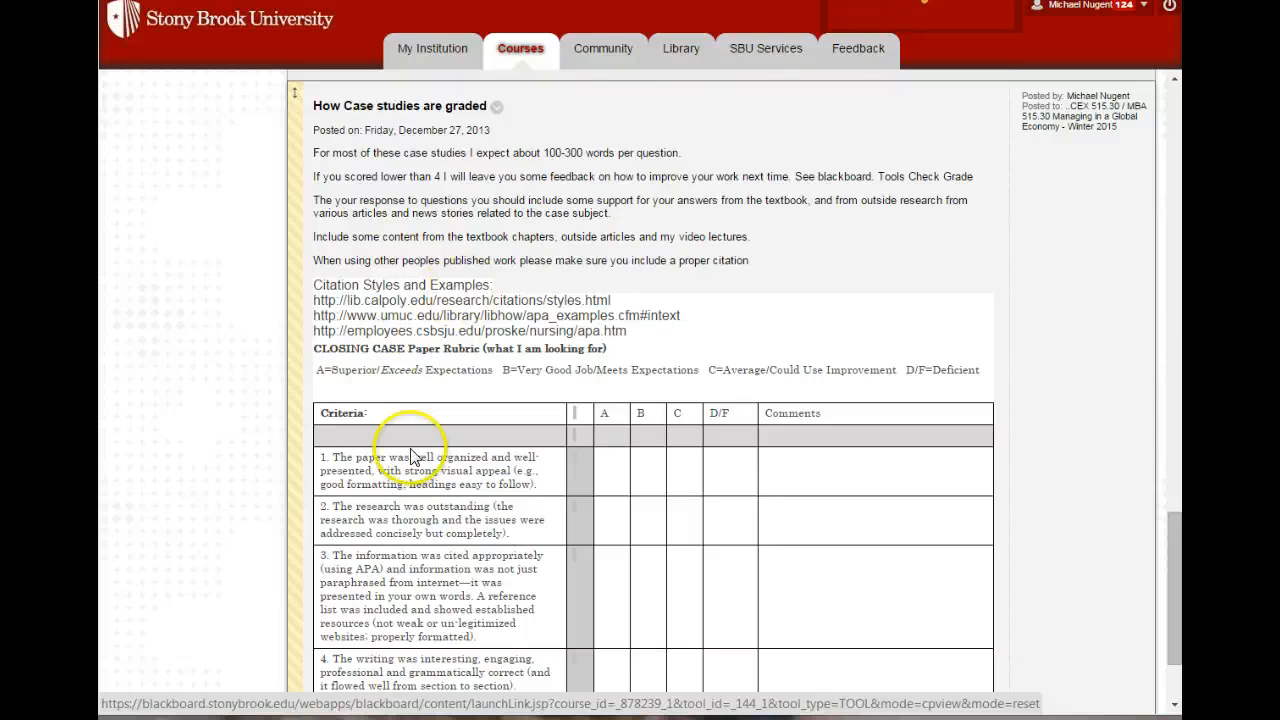
scroll(down, 3)
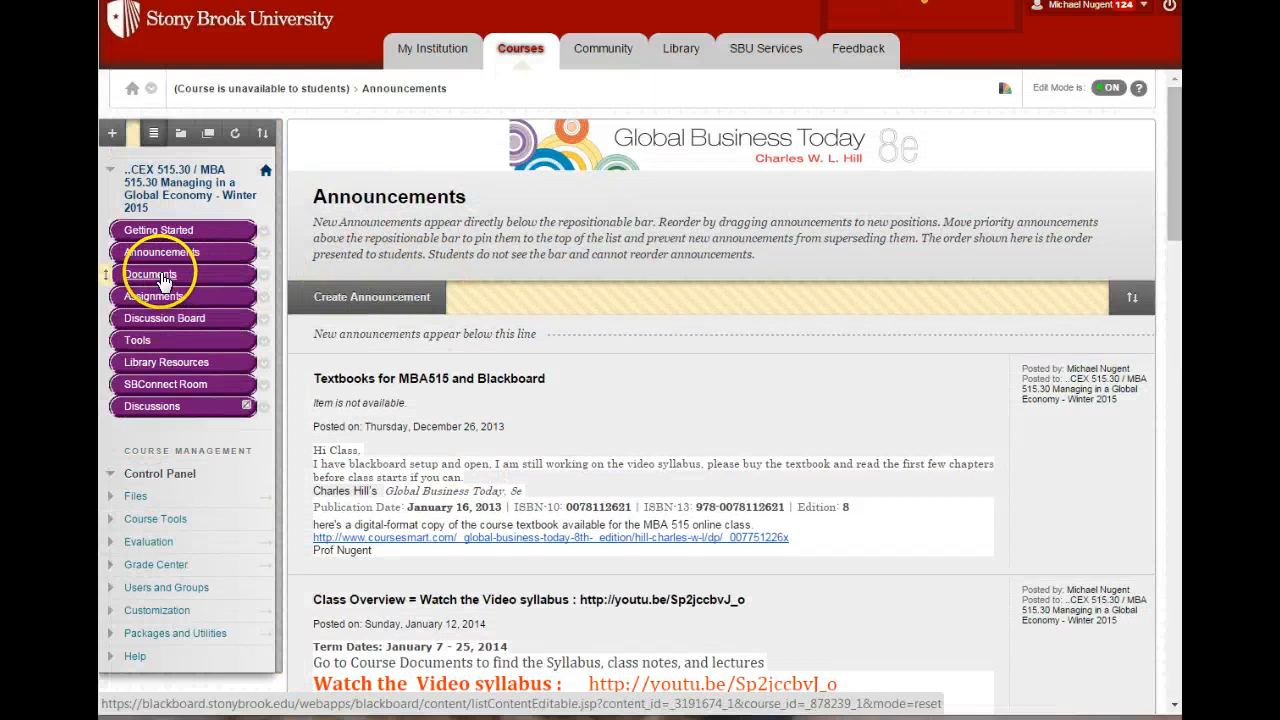
Open Documents, then Syllabus MBA515, and scroll to the course overview and learning objectives
click(150, 274)
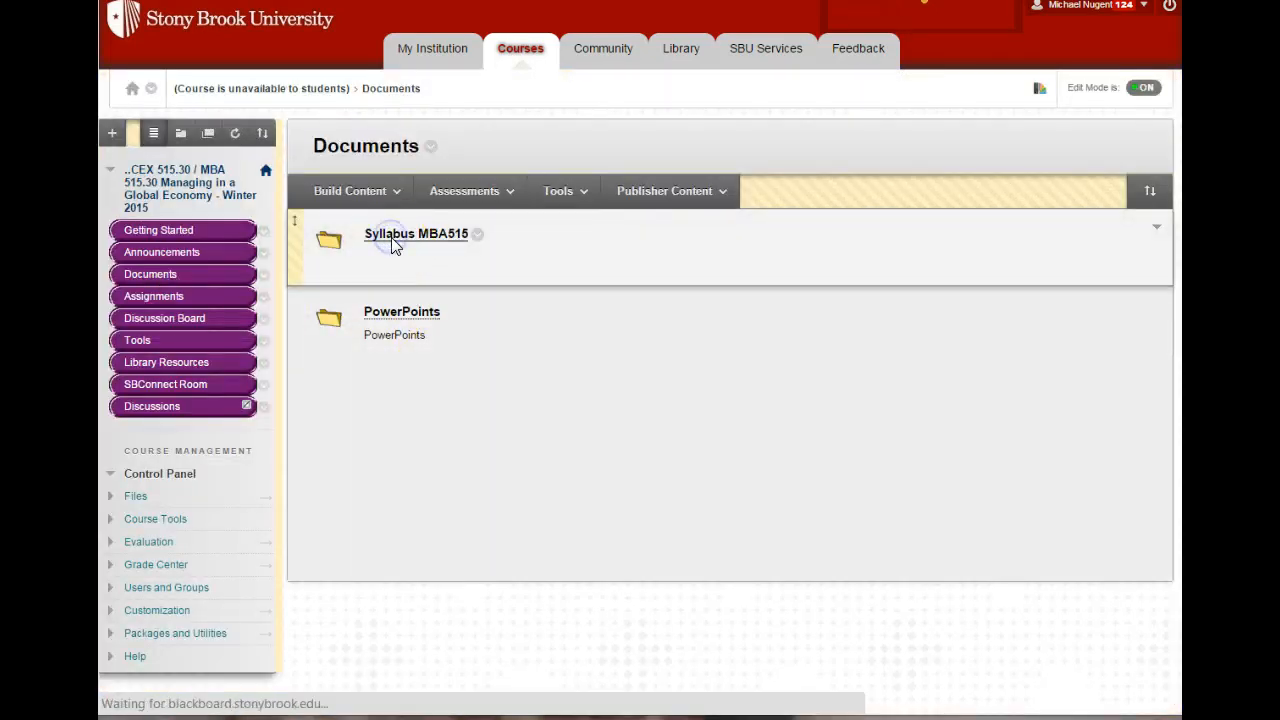
click(415, 233)
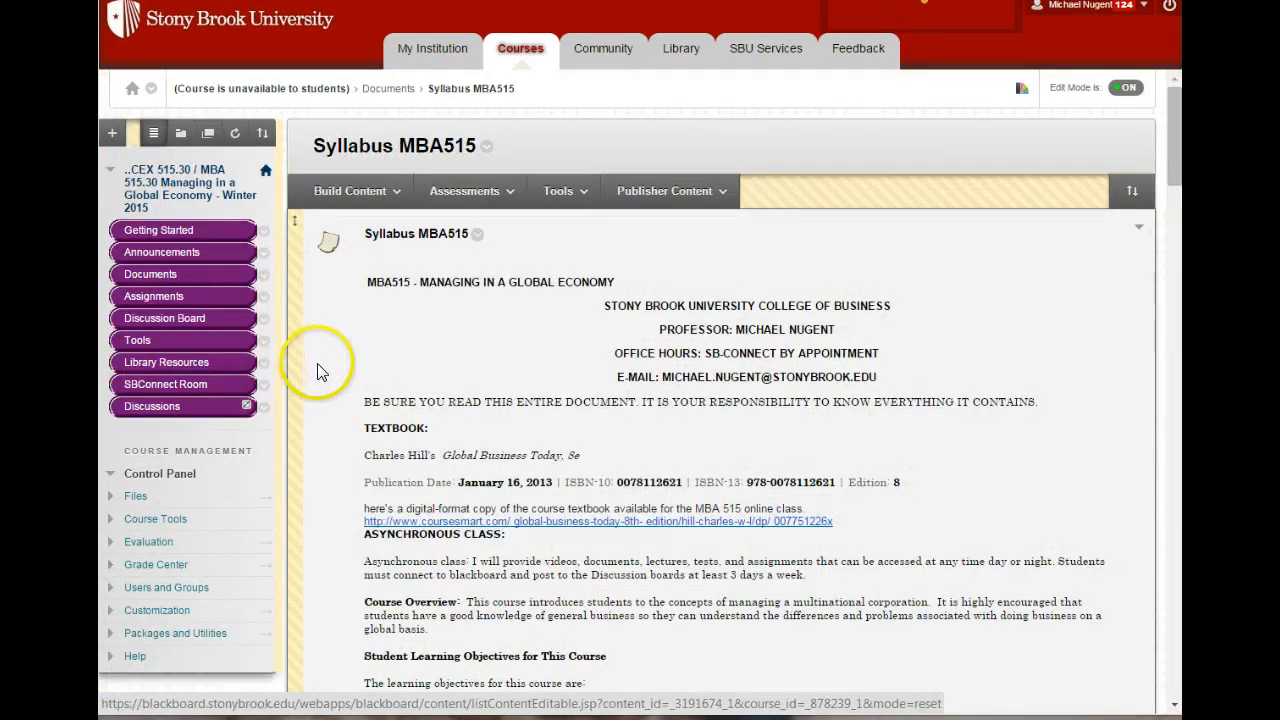
scroll(down, 3)
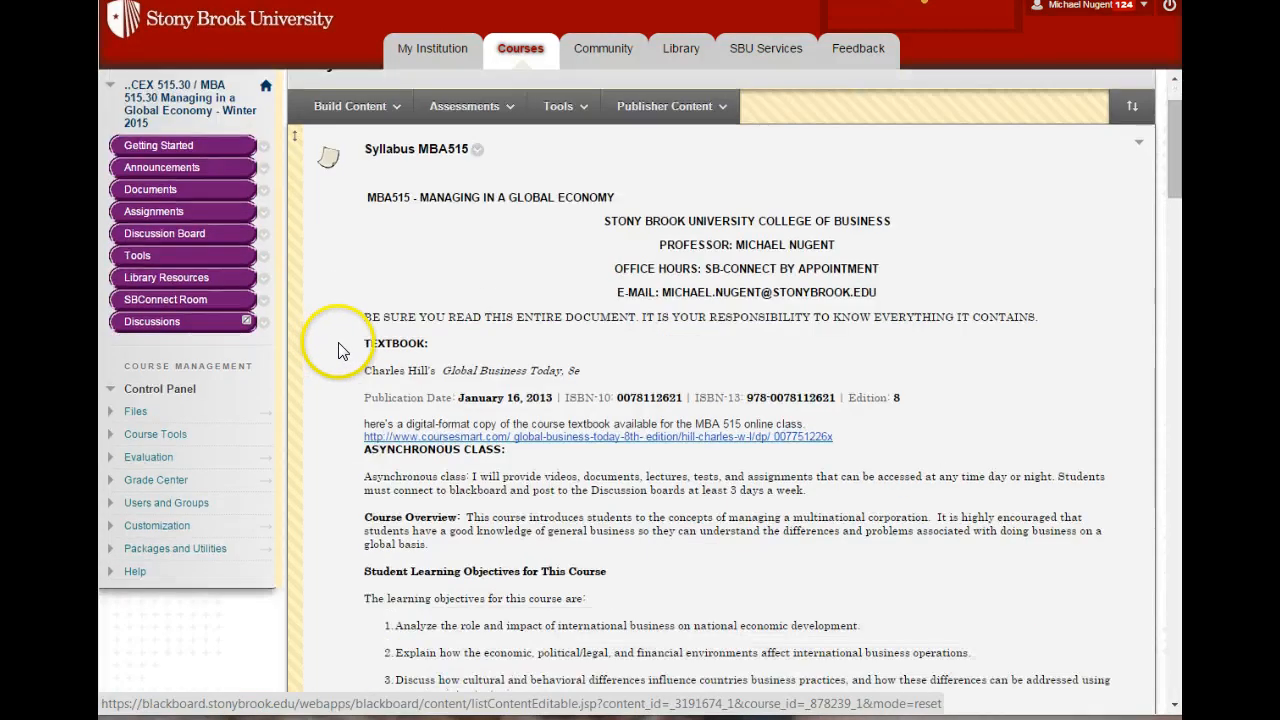
scroll(down, 3)
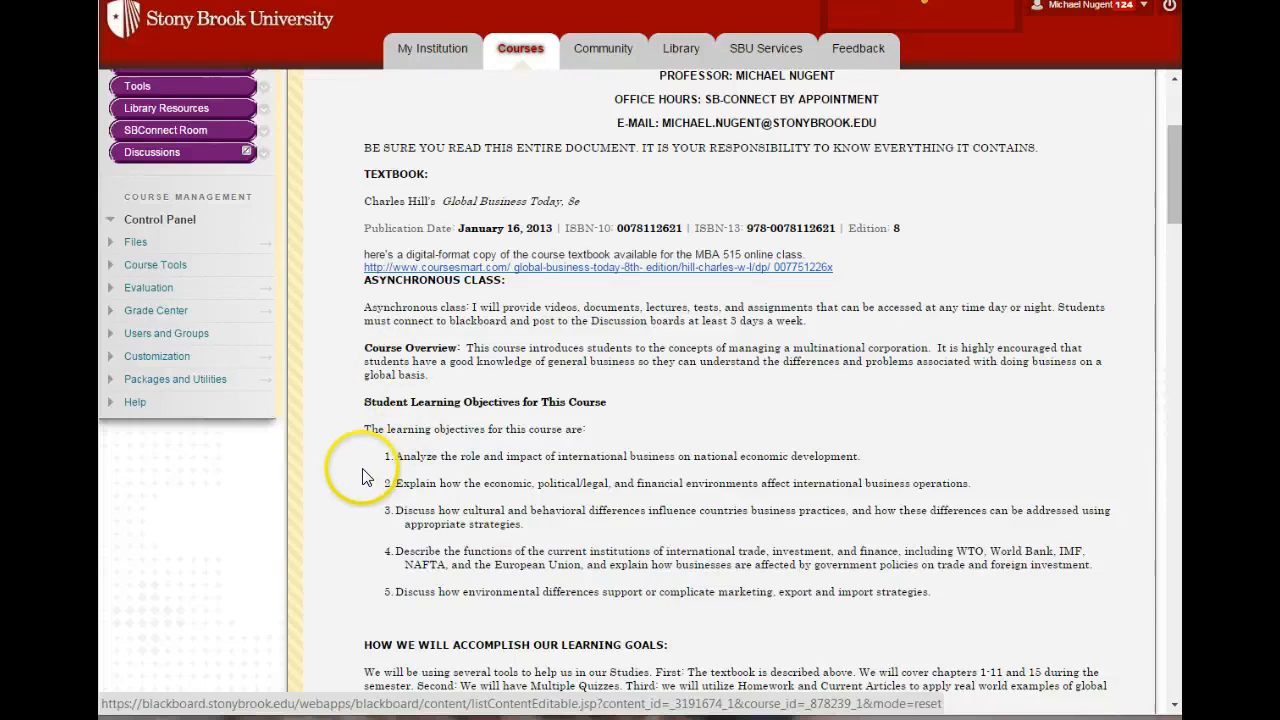
scroll(down, 3)
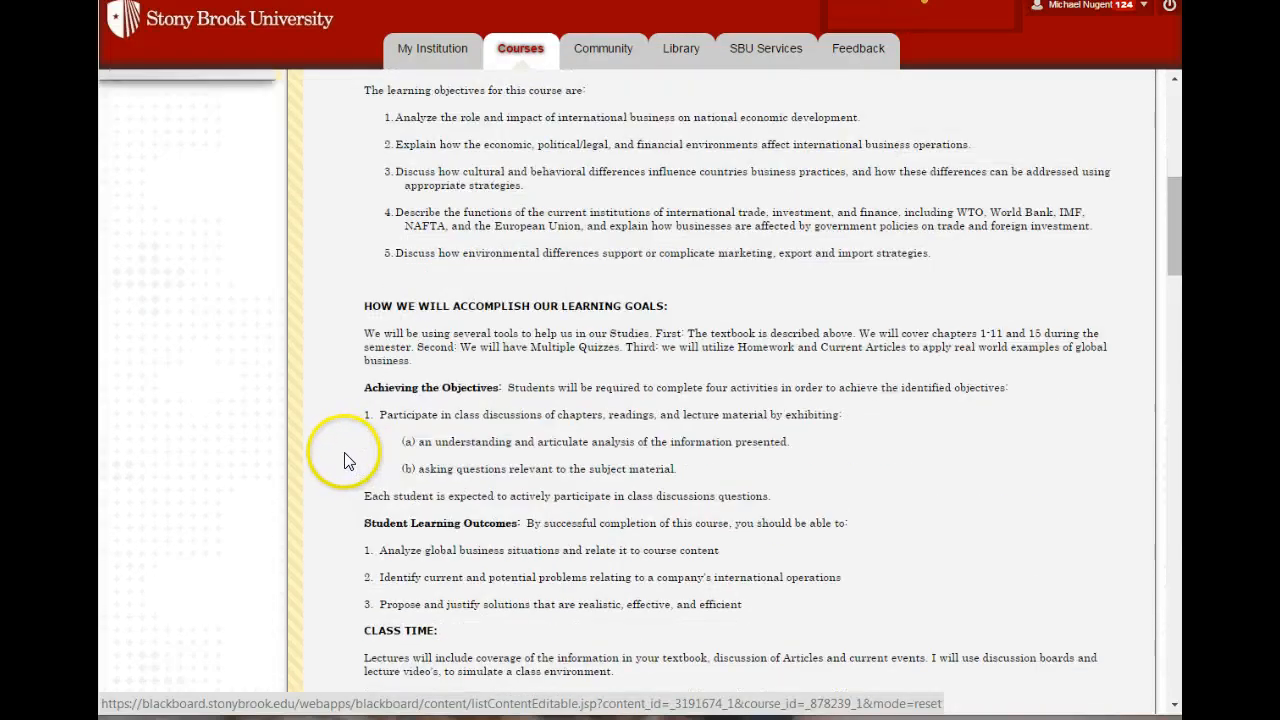
scroll(down, 3)
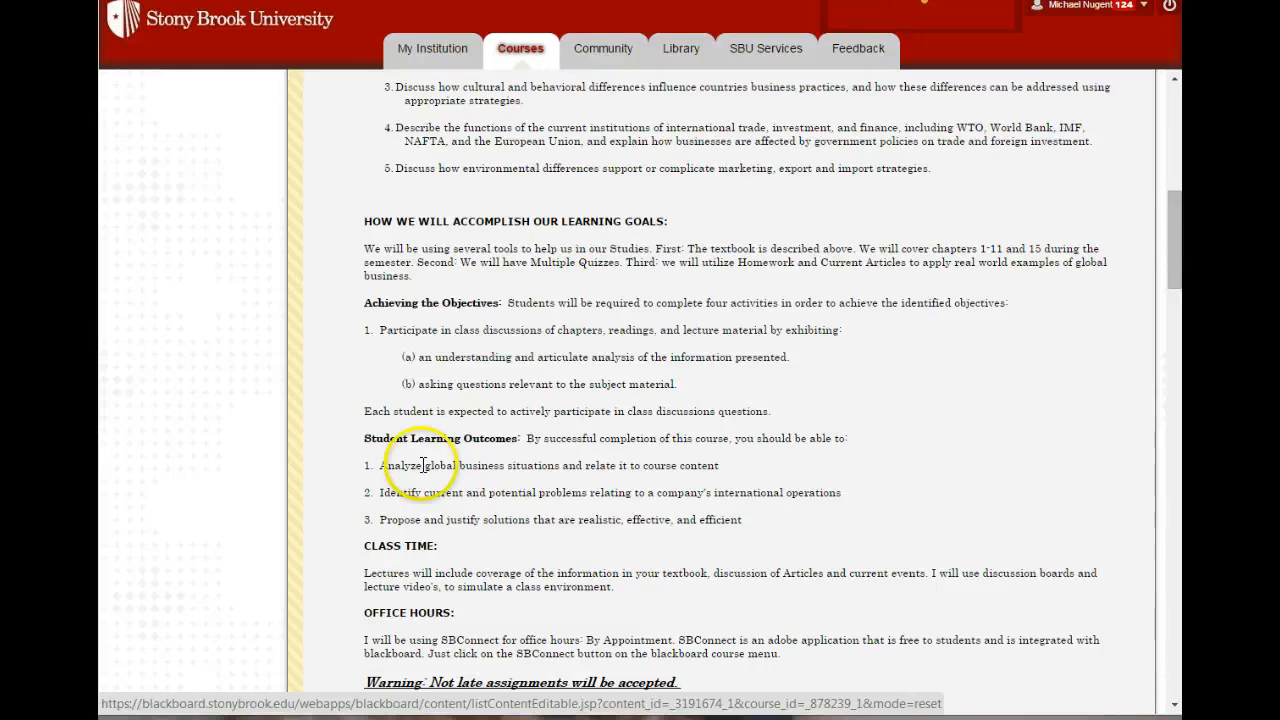
scroll(down, 3)
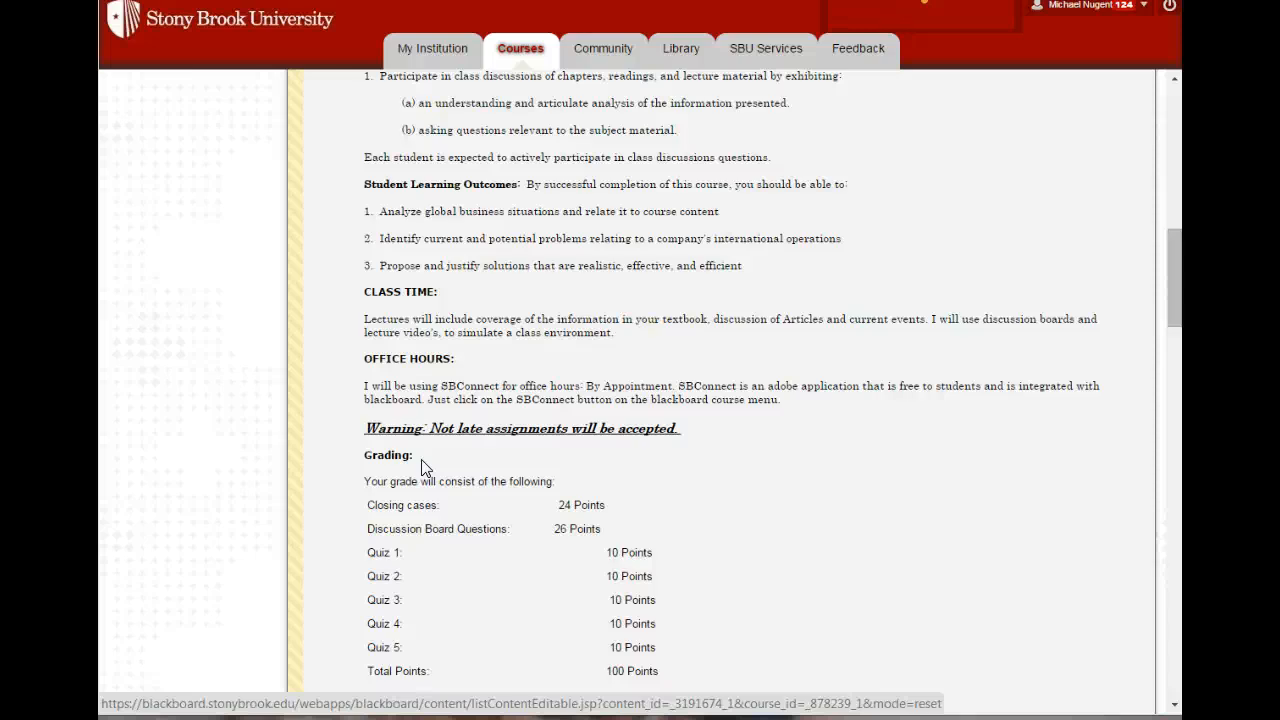
scroll(down, 3)
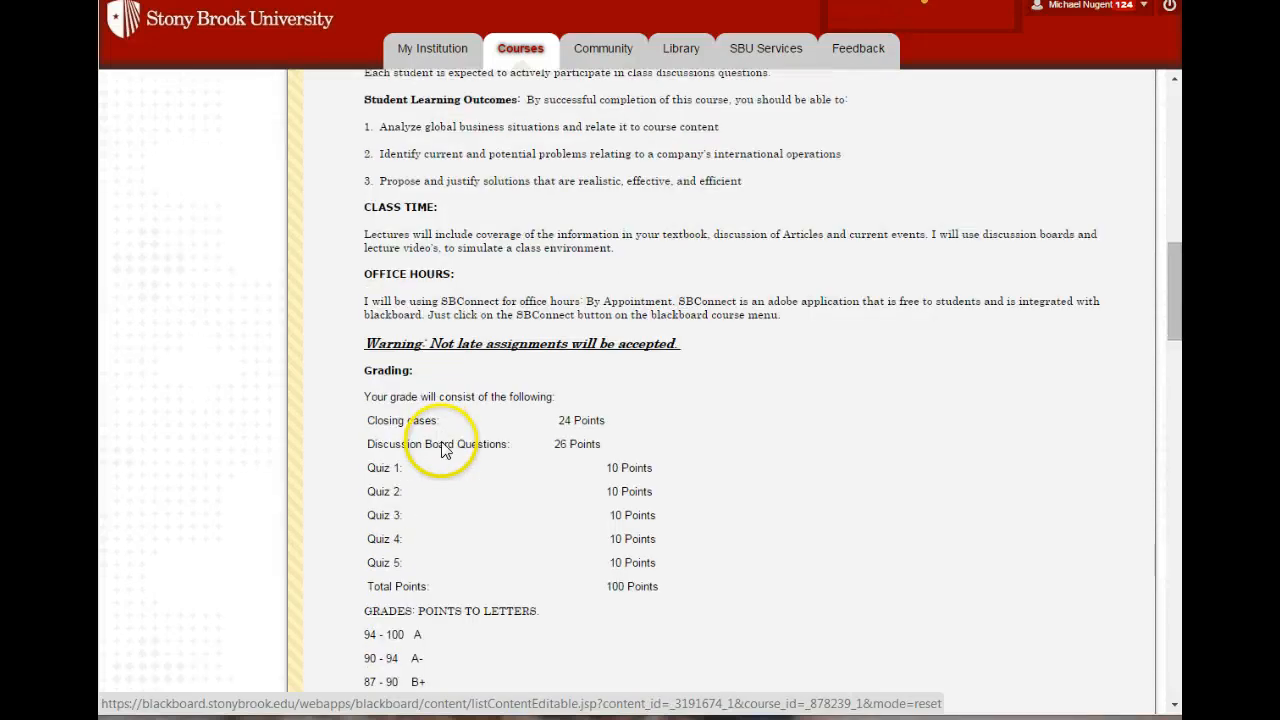
scroll(down, 3)
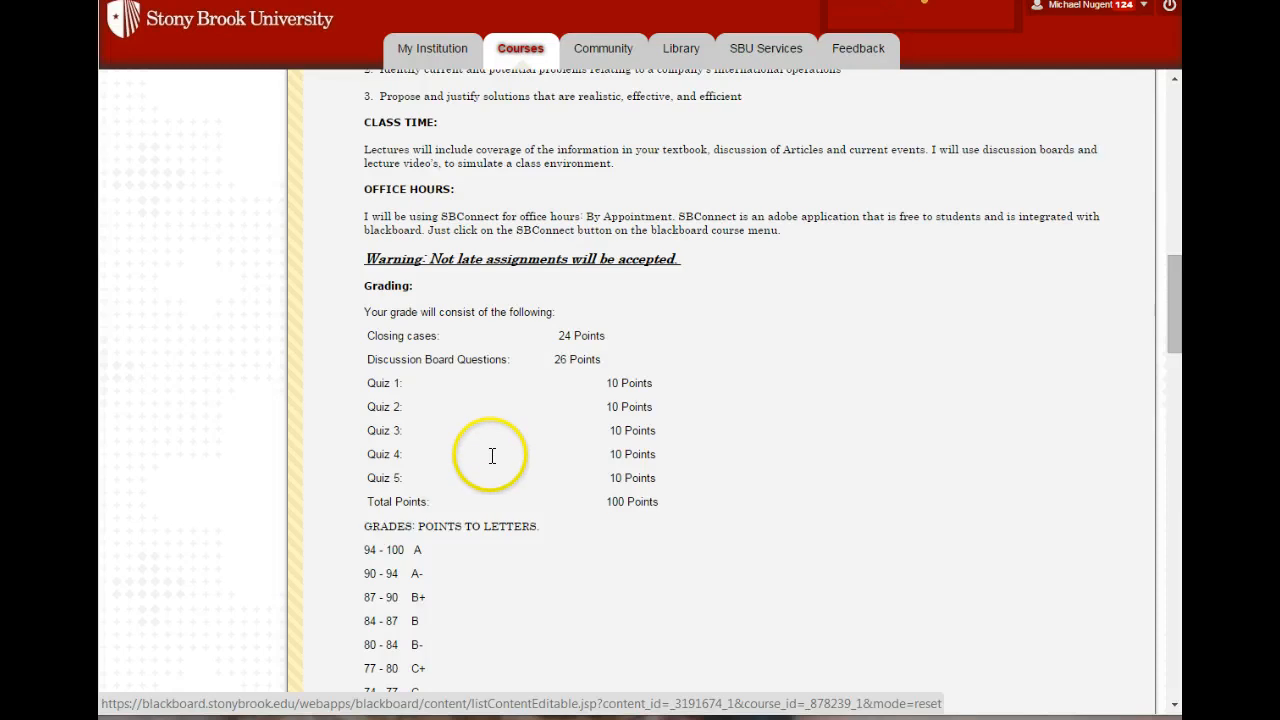
scroll(down, 3)
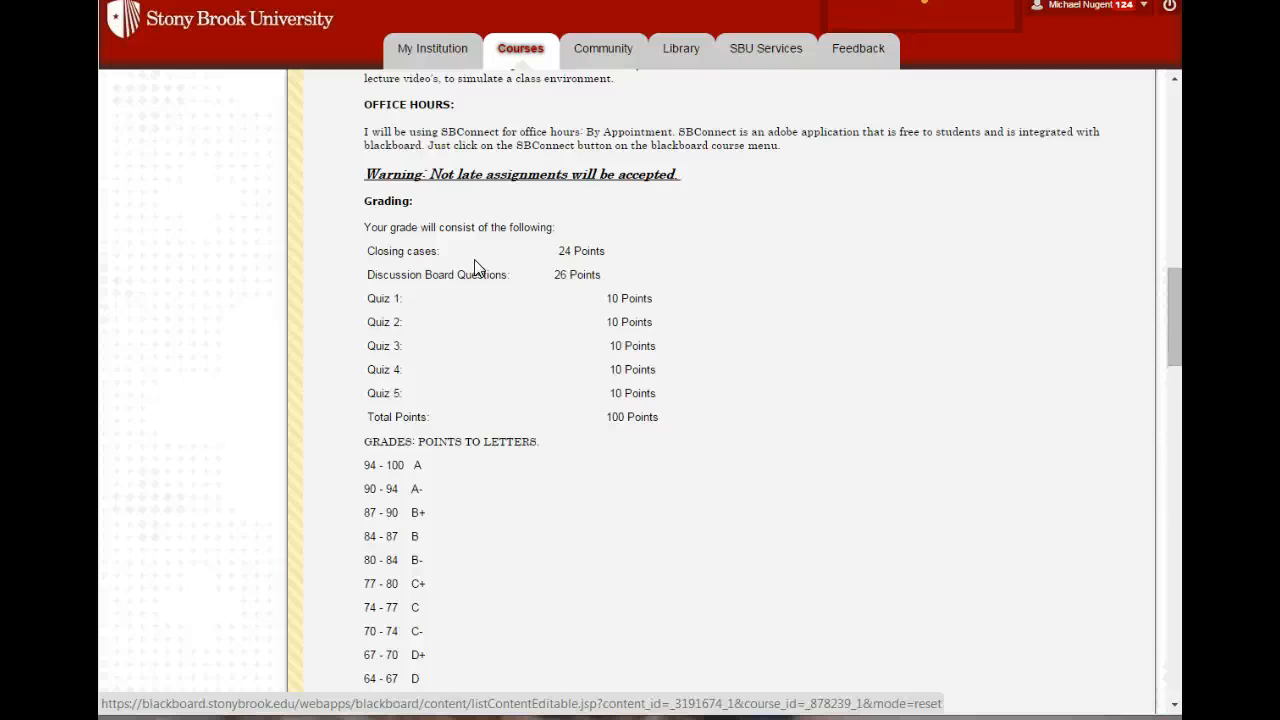
Scroll the syllabus past the letter-grade scale and participation rules to the Winter Session 2013 schedule
scroll(down, 3)
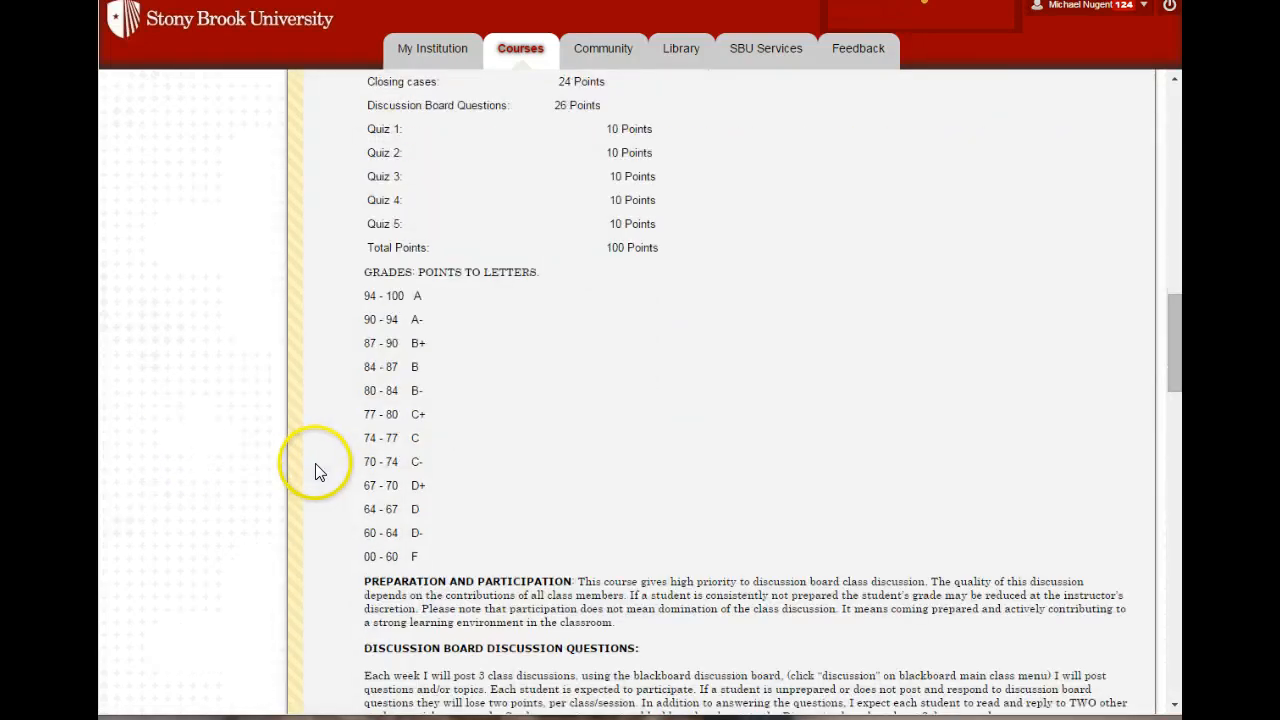
scroll(down, 3)
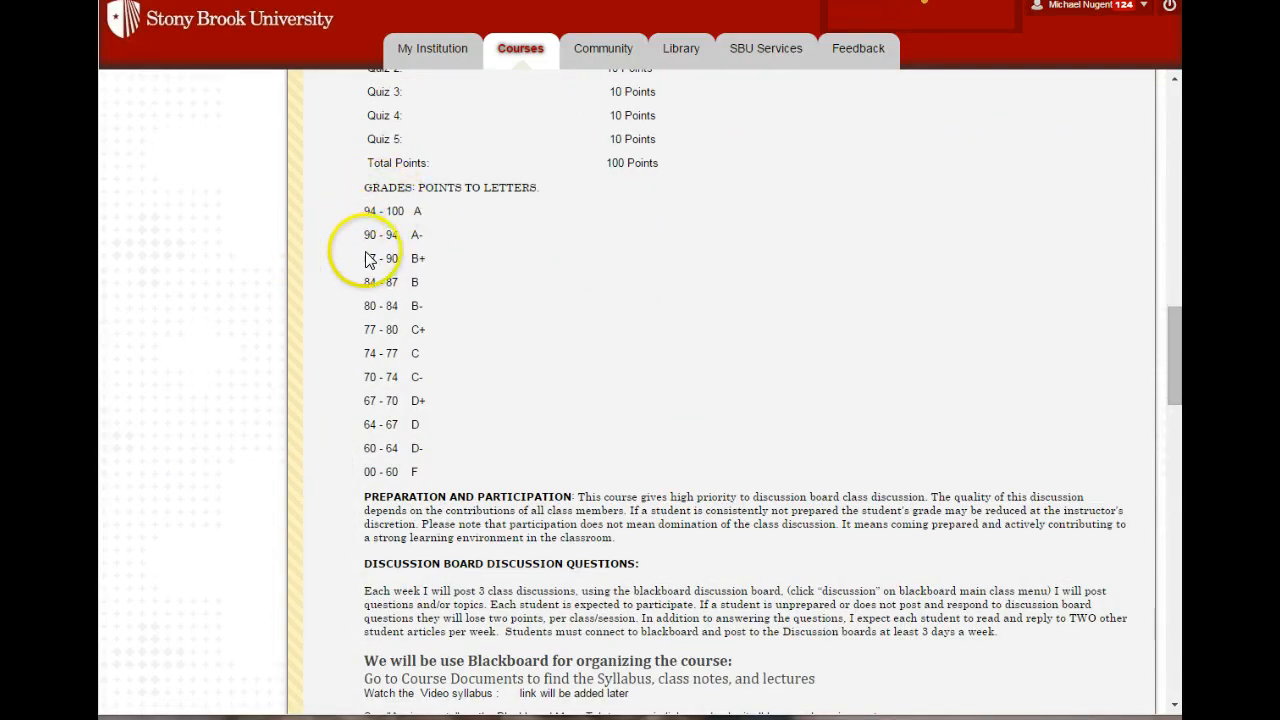
scroll(down, 3)
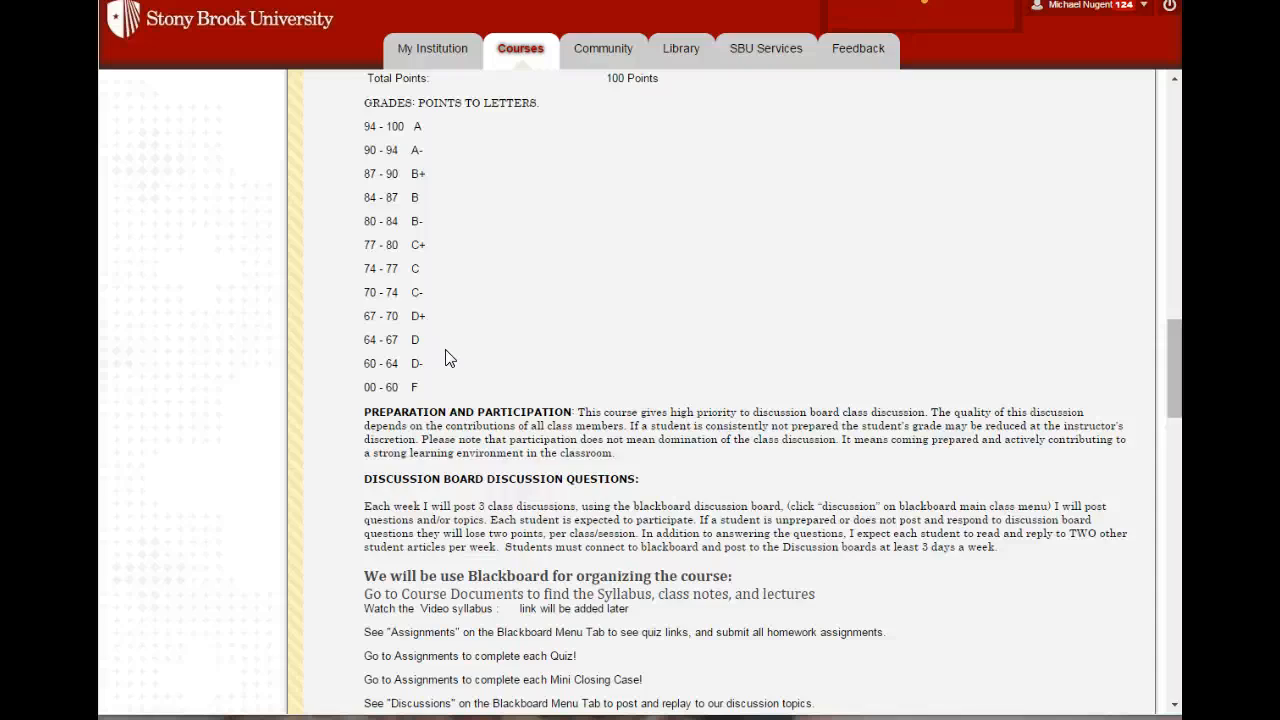
scroll(down, 3)
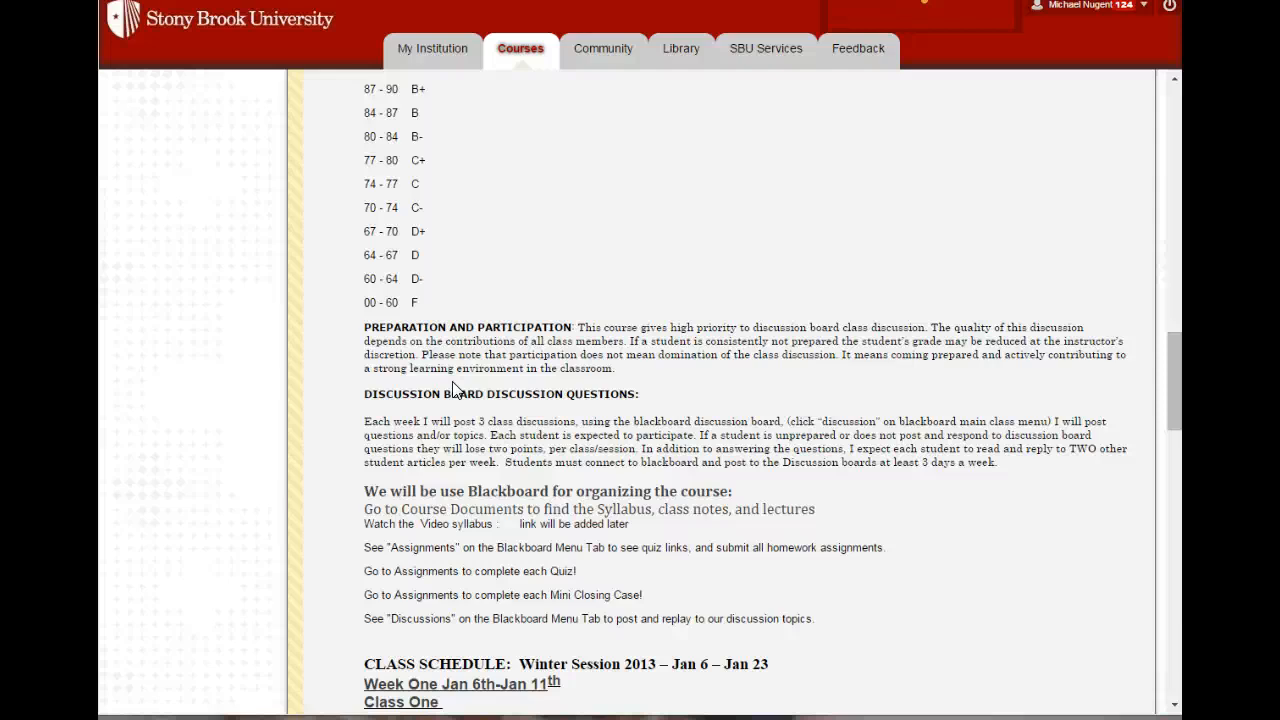
Scroll through Weeks One to Three to the academic integrity policy and Closing Case rubric
scroll(down, 3)
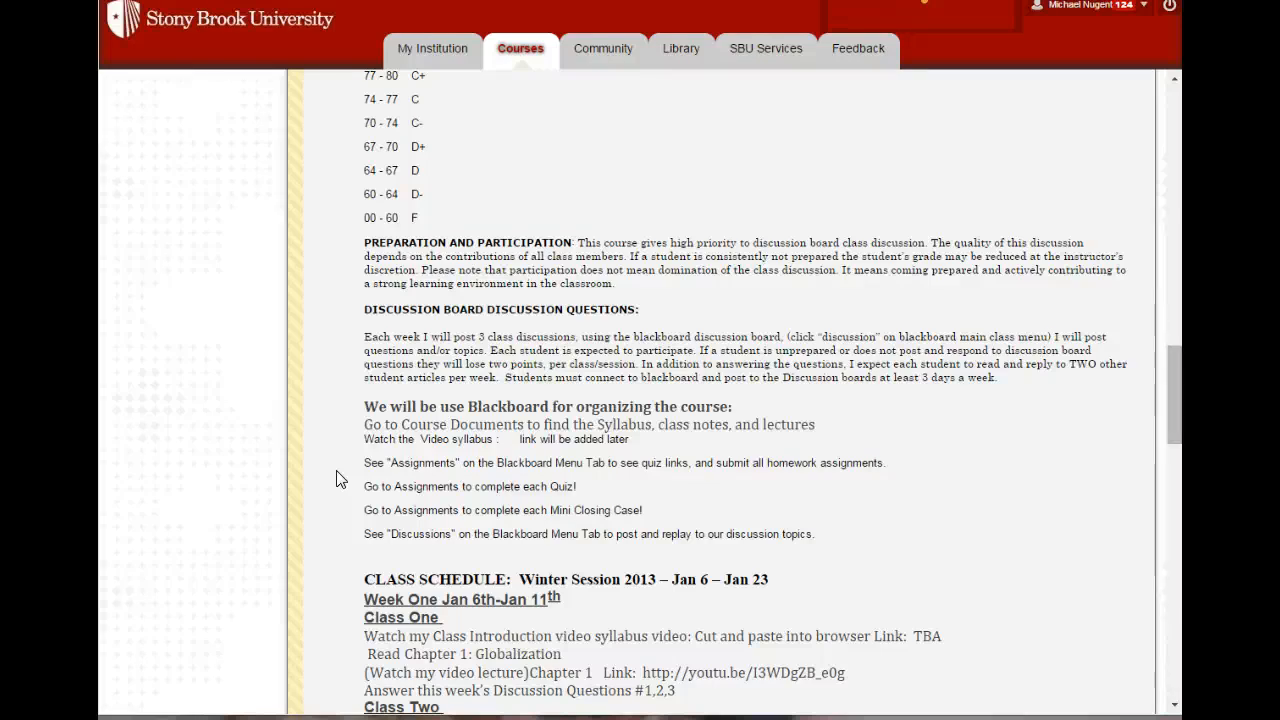
mouse_move(342, 479)
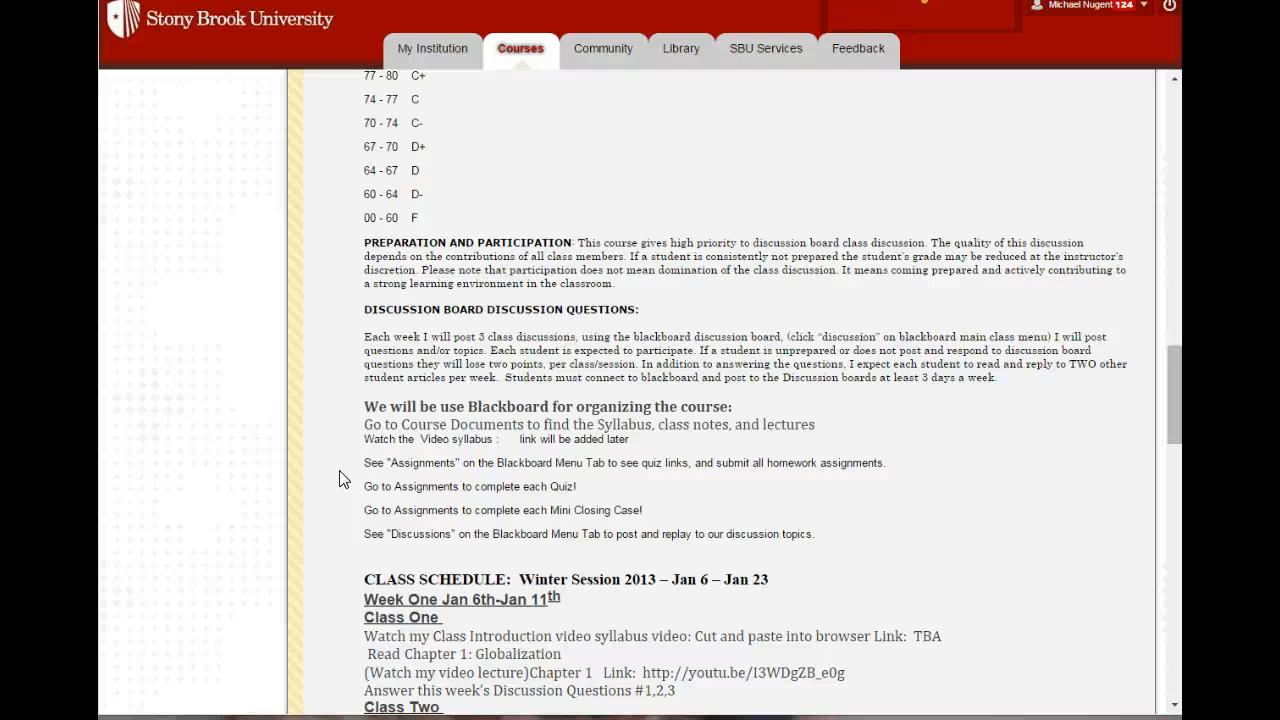
scroll(down, 3)
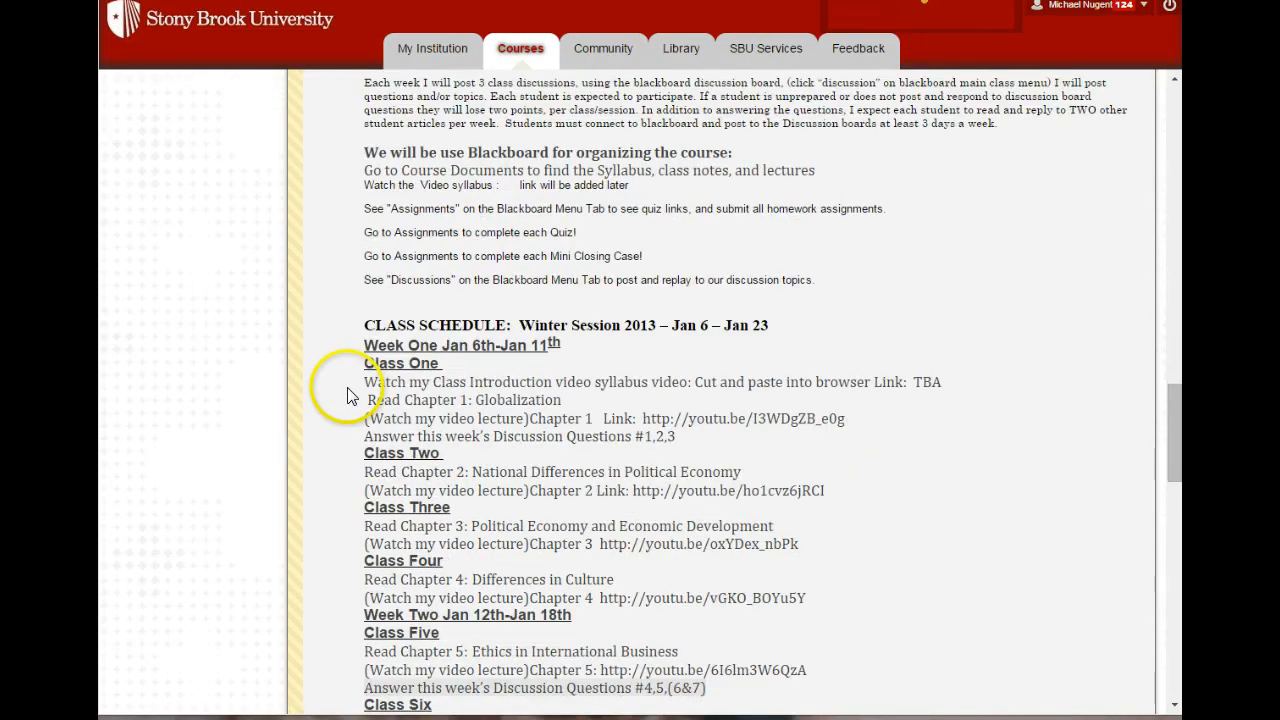
scroll(down, 3)
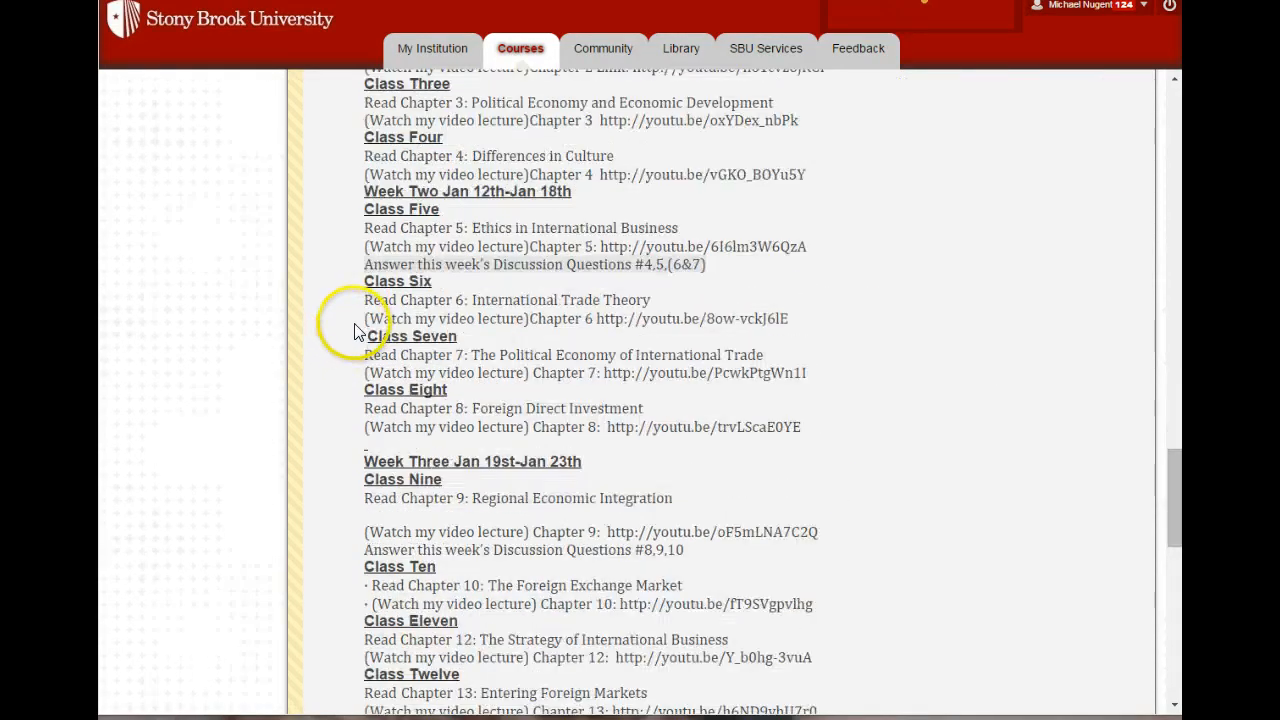
scroll(down, 3)
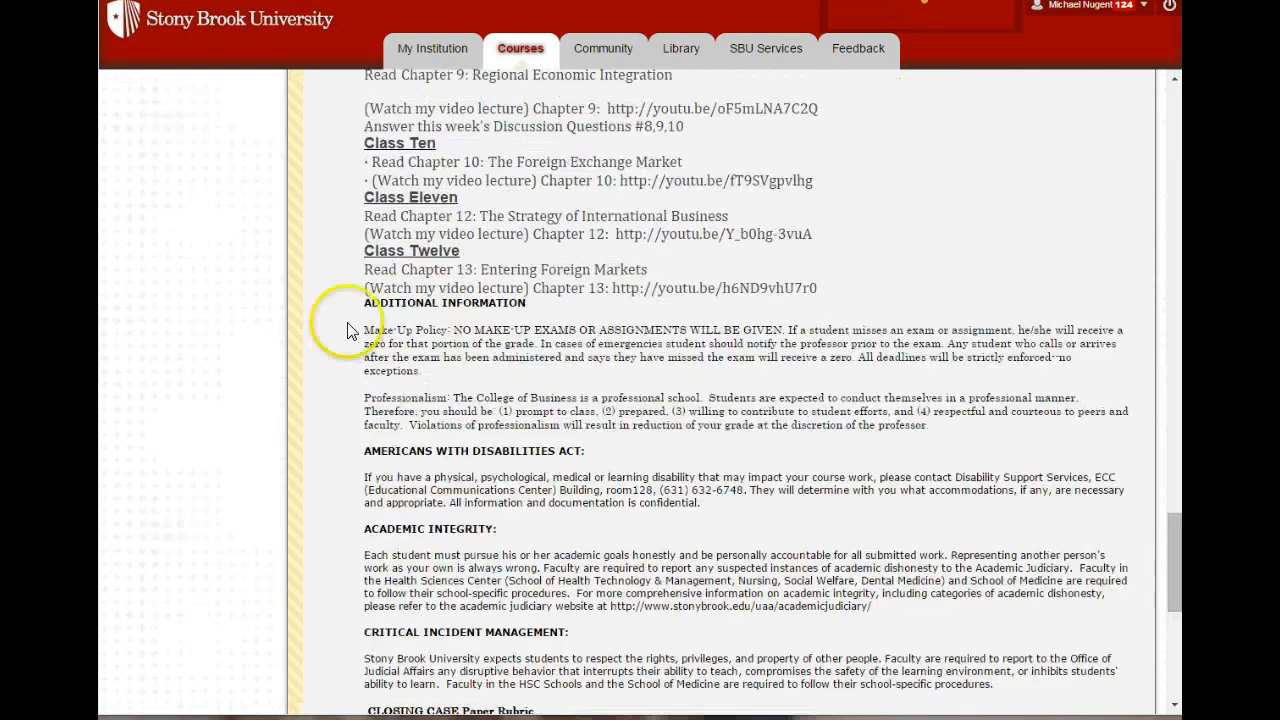
mouse_move(334, 362)
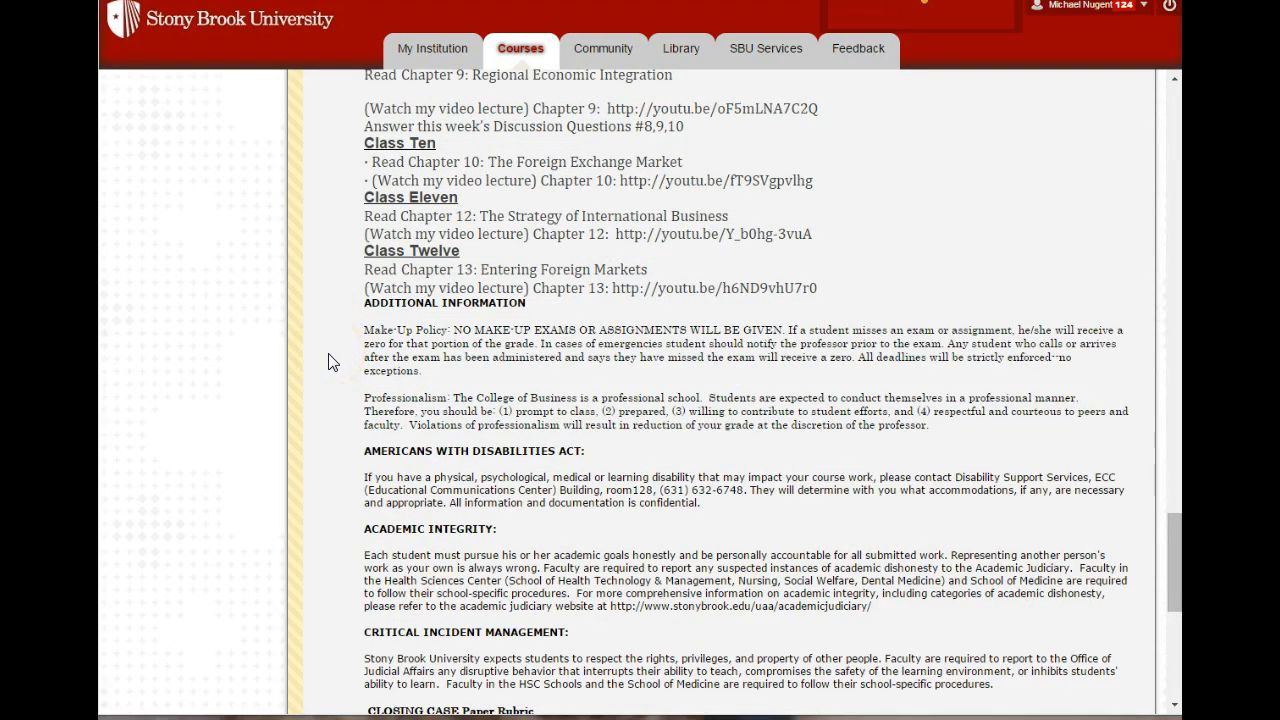
scroll(down, 3)
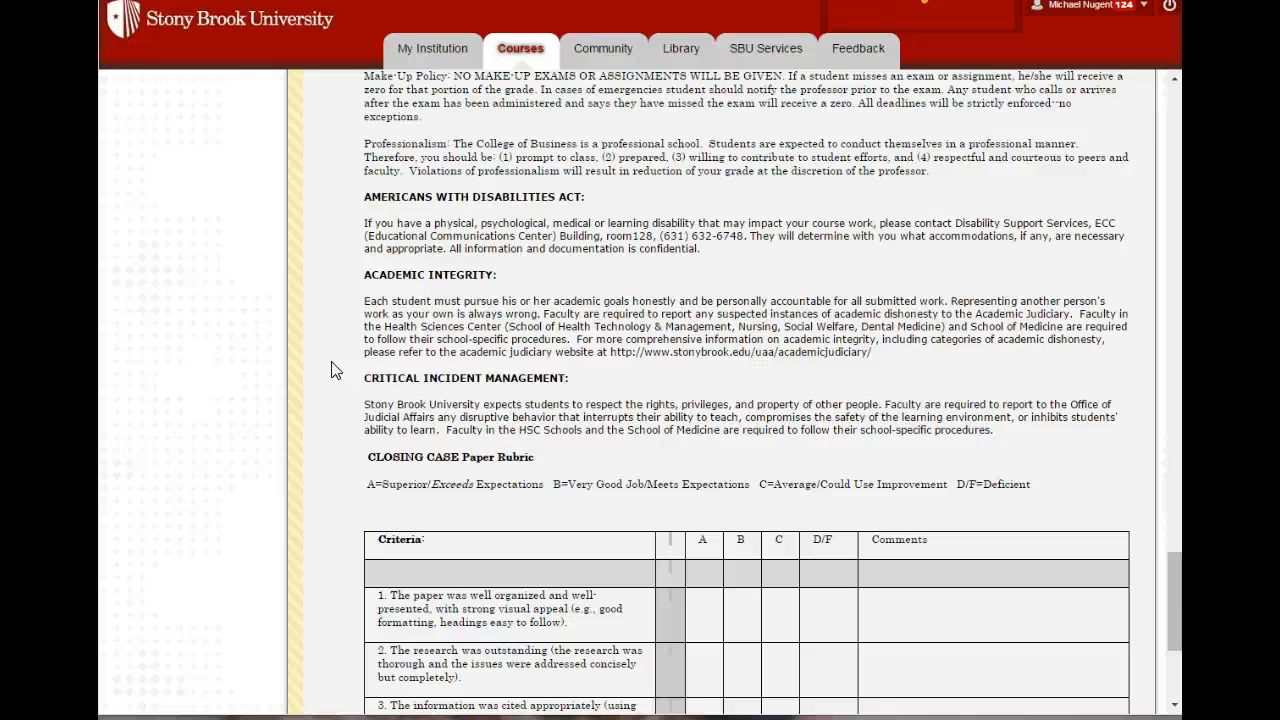
scroll(down, 3)
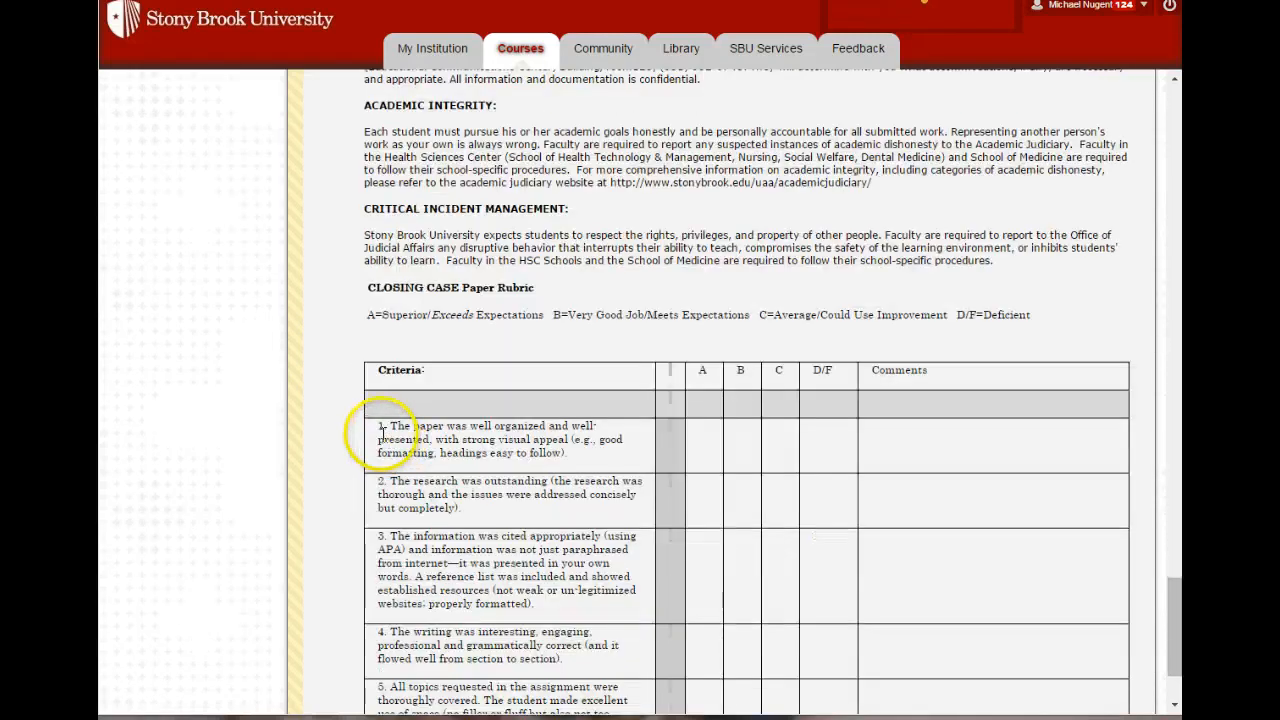
scroll(down, 3)
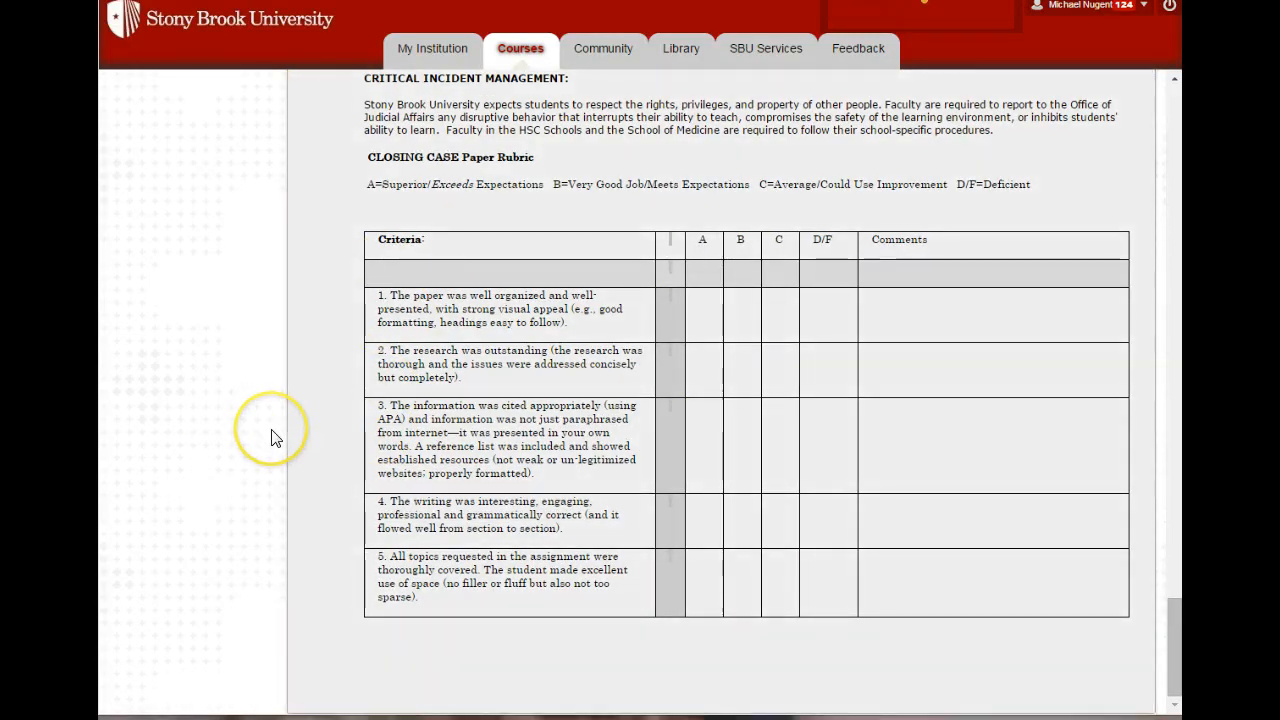
mouse_move(740, 313)
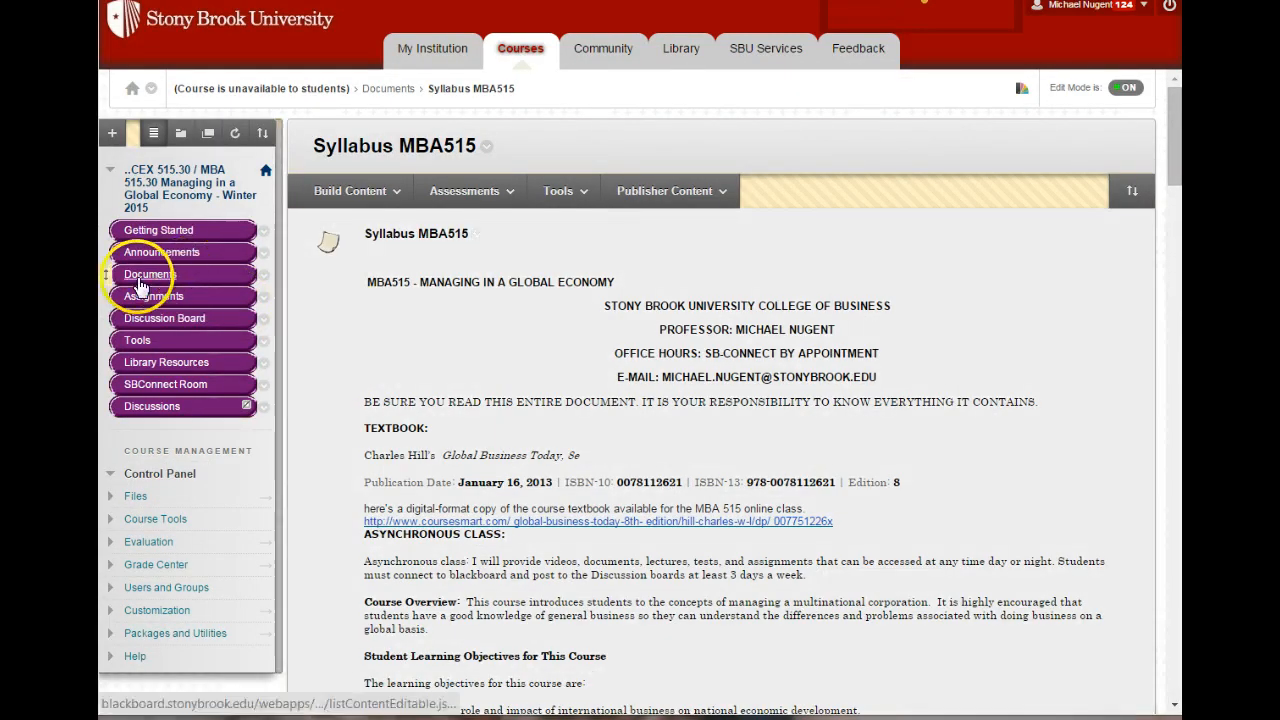
View the PowerPoints folder's chapter files 1–17, then return to the Documents listing
click(148, 274)
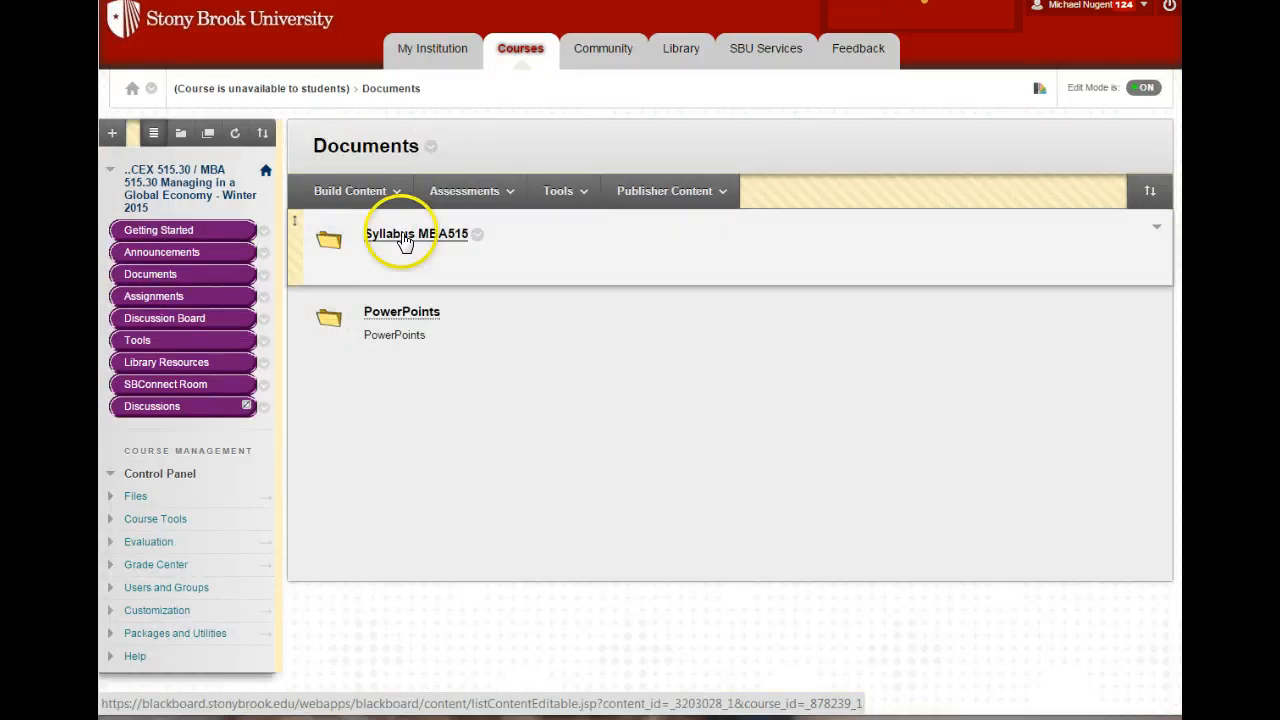
click(401, 311)
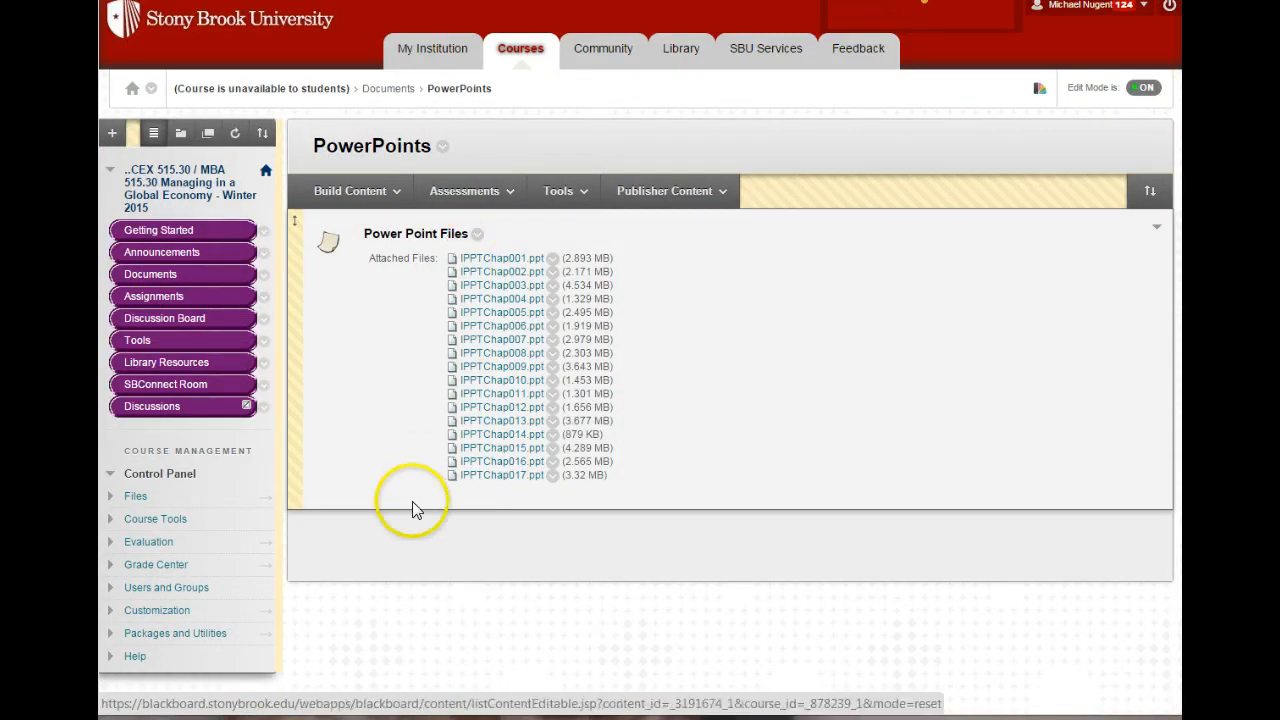
mouse_move(363, 444)
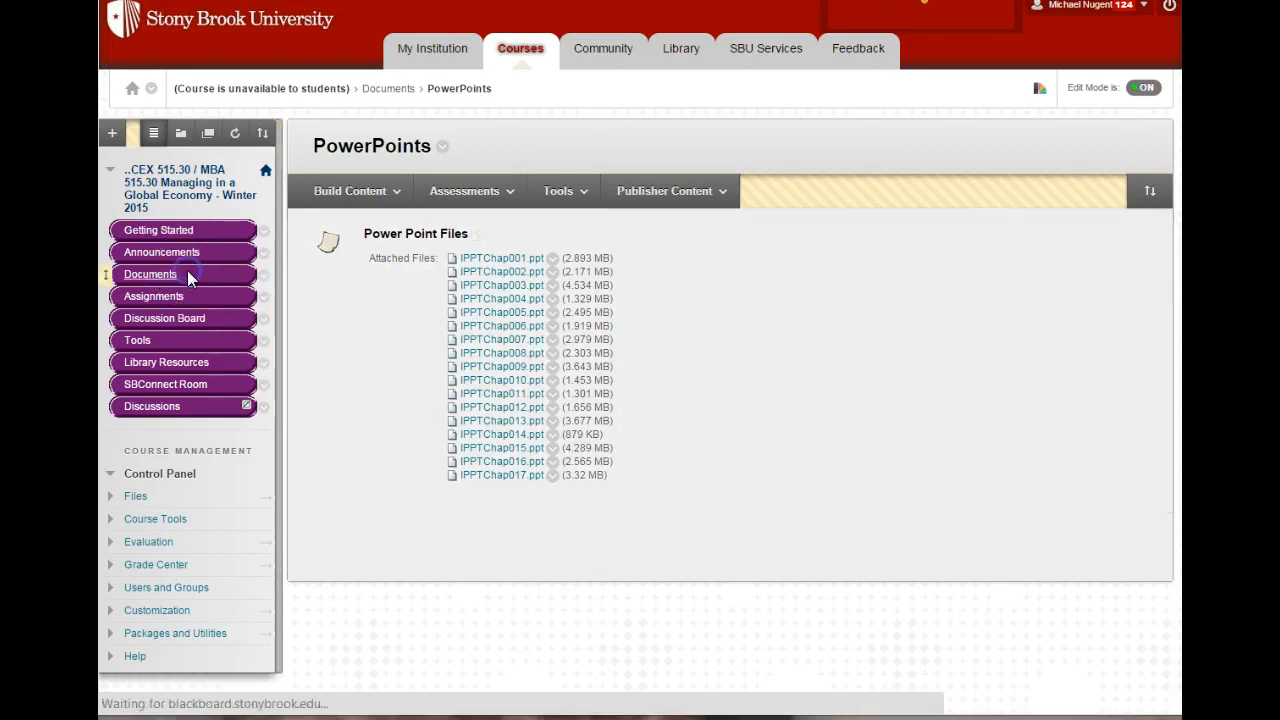
click(150, 274)
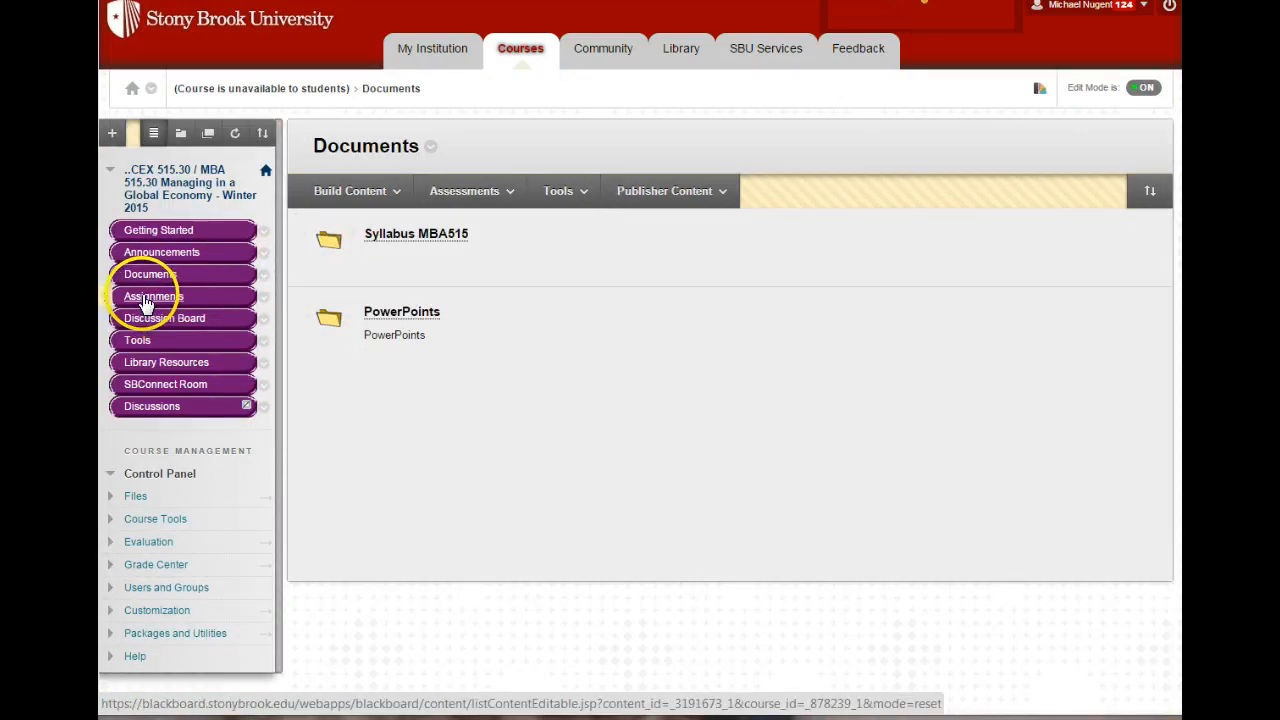
Review the Assignments list from Discussion Board Participation onward, then open the Discussion Board
click(153, 295)
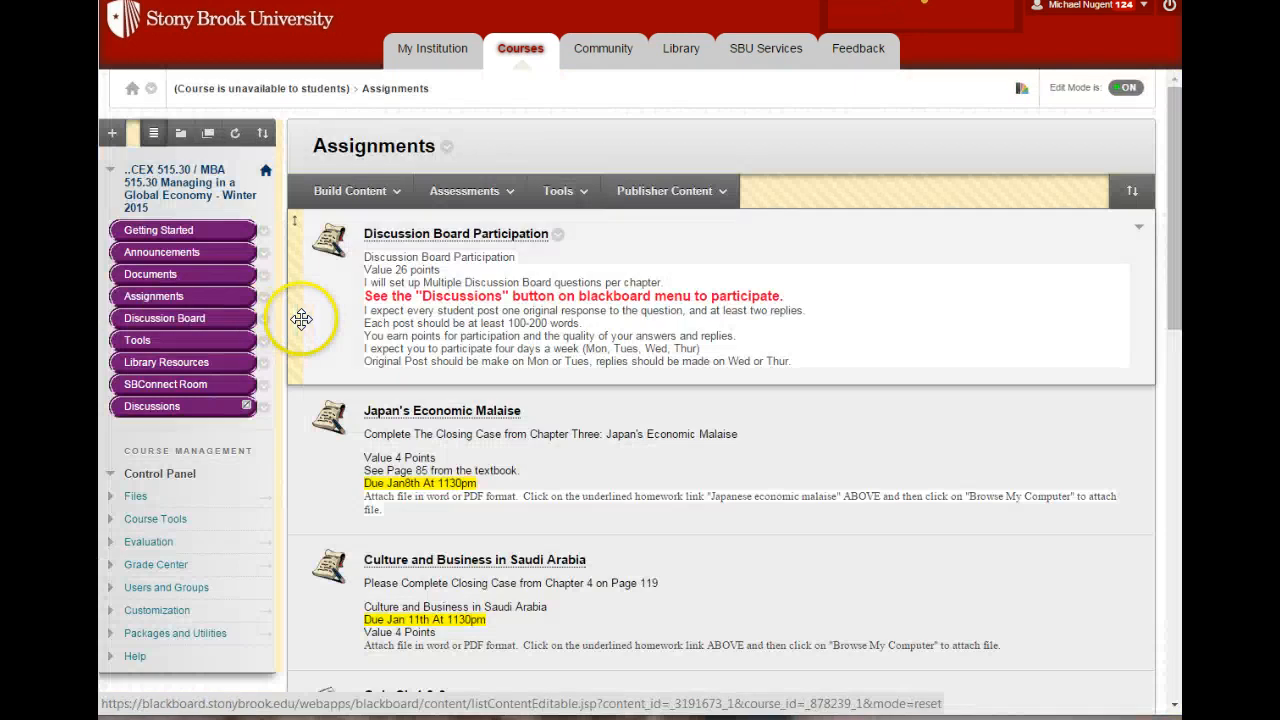
mouse_move(366, 302)
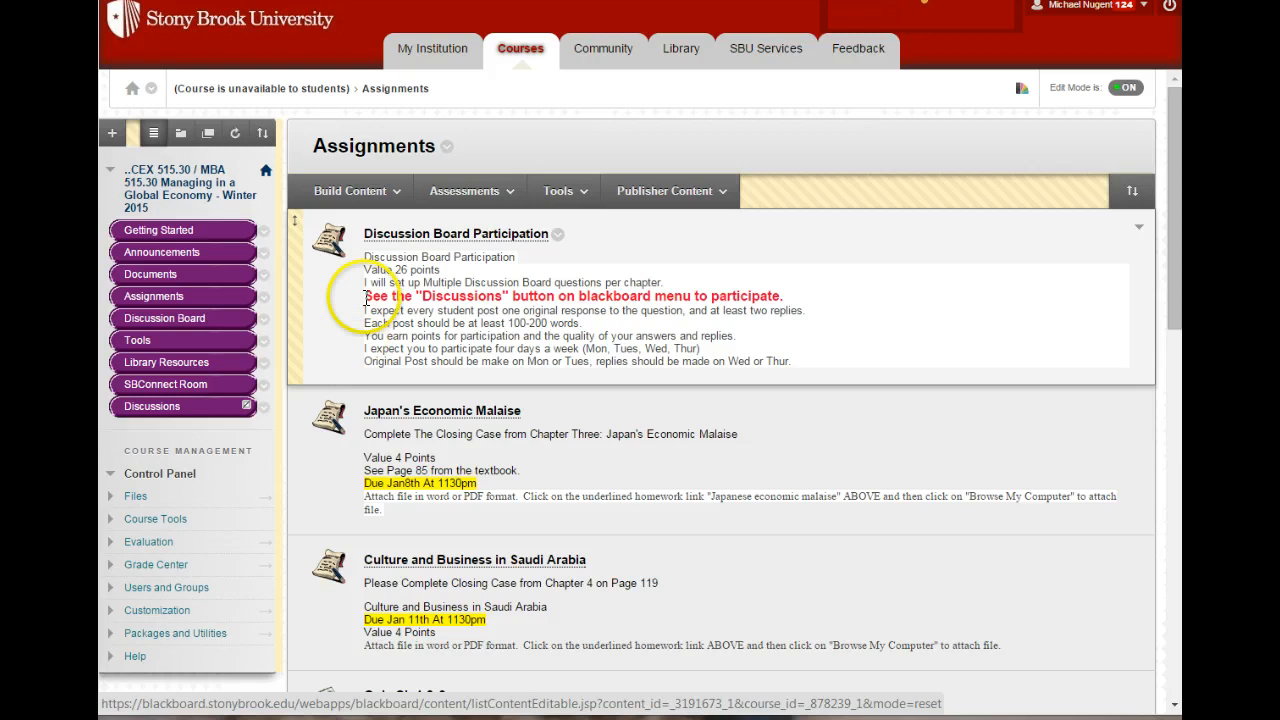
mouse_move(351, 291)
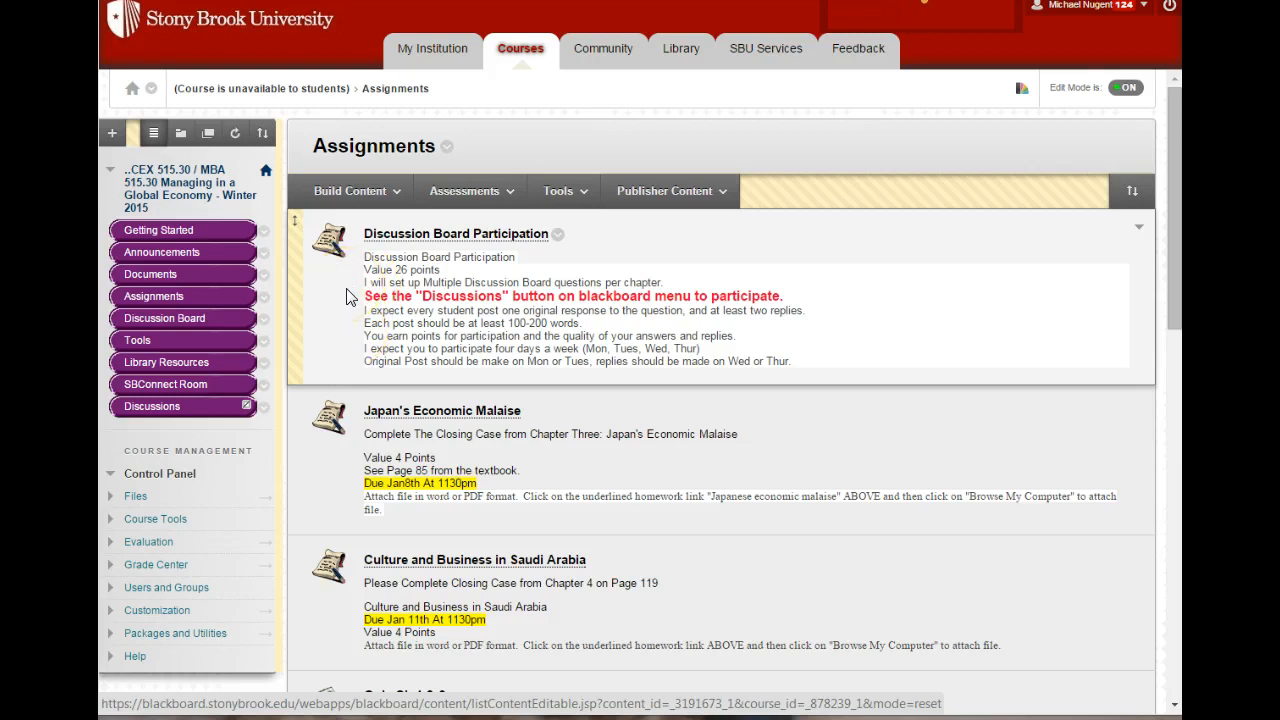
mouse_move(349, 320)
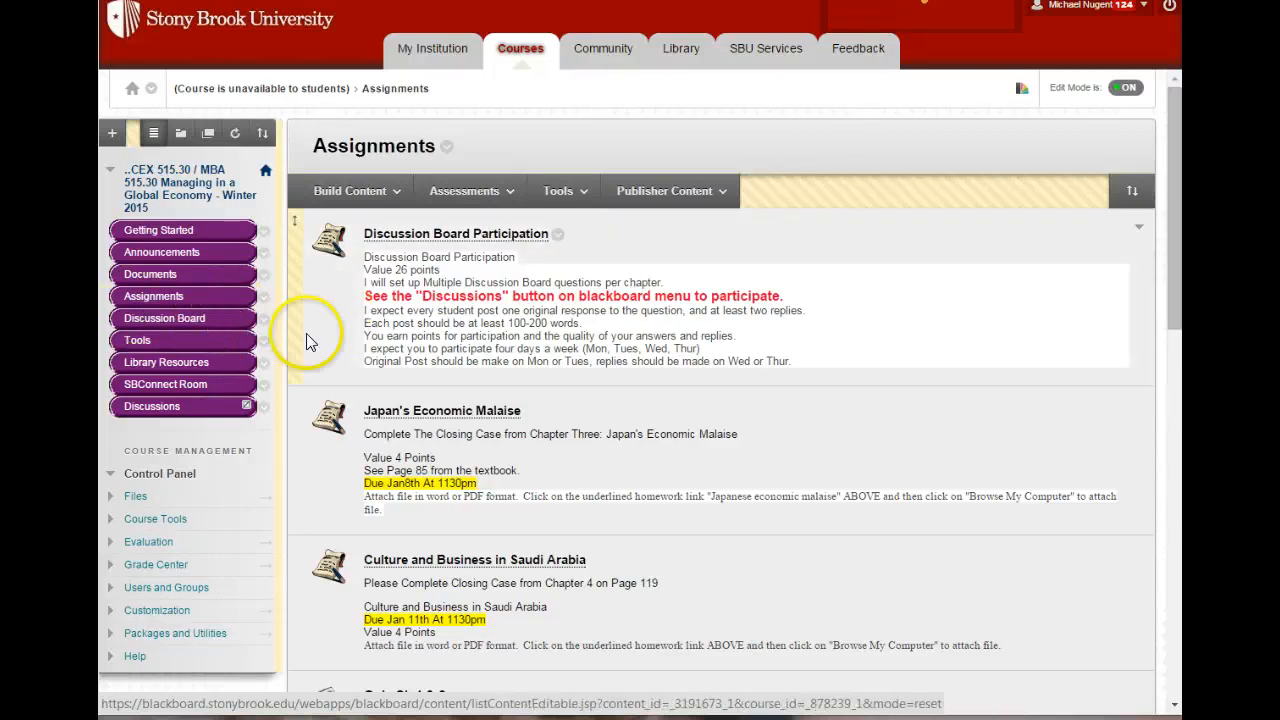
click(164, 318)
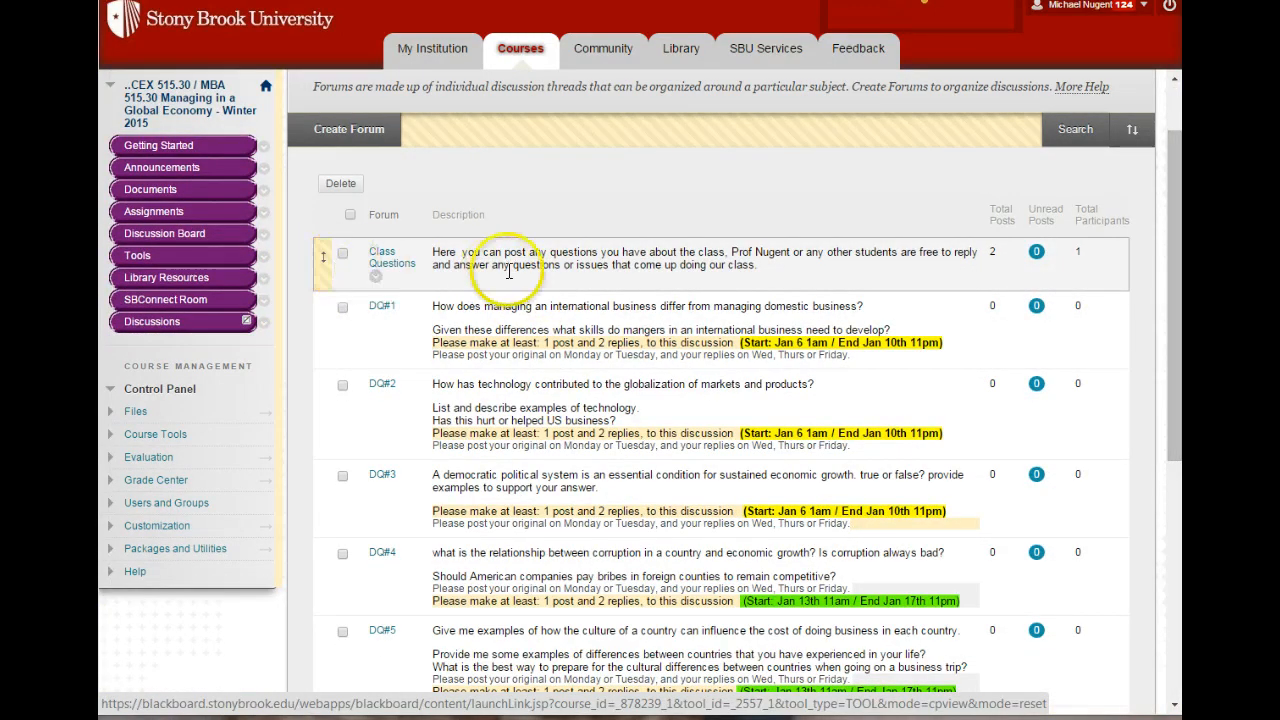
mouse_move(405, 262)
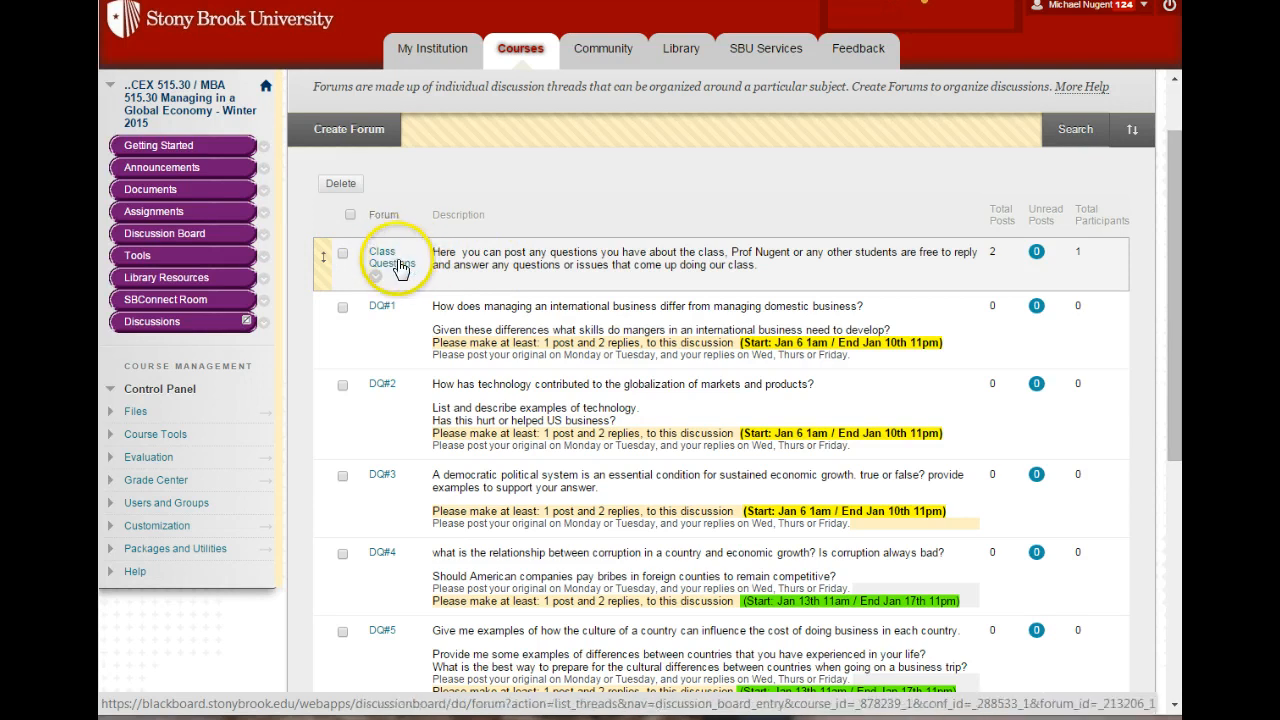
Select the Class Questions forum from the Discussion Board's forum list
click(382, 256)
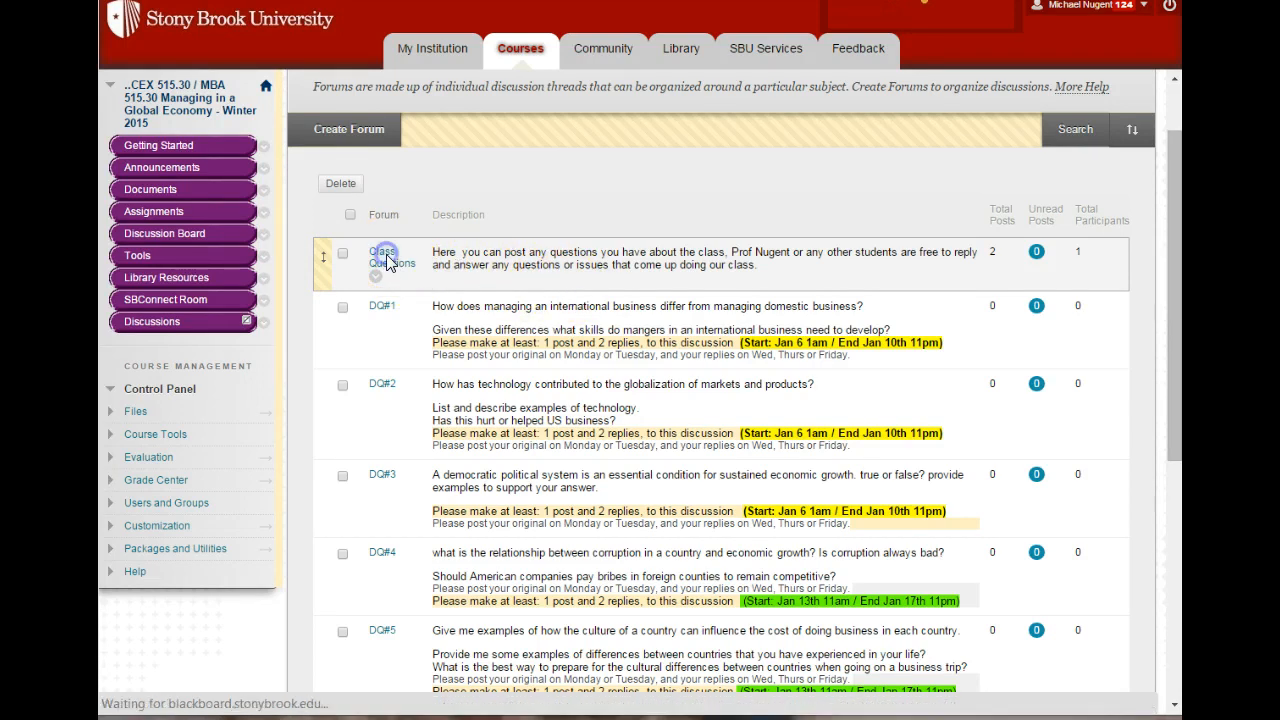
Open the Quizzes thread to read the time-limit question and 'no time limit' reply
click(389, 257)
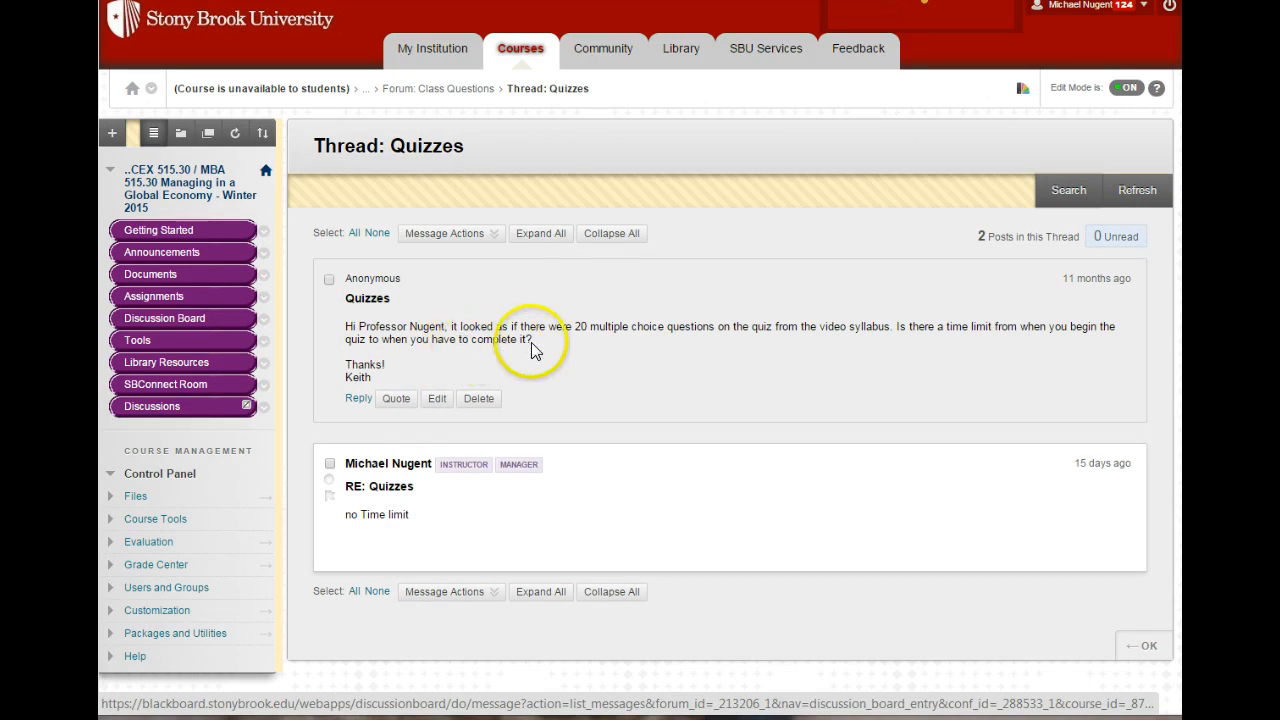
mouse_move(795, 360)
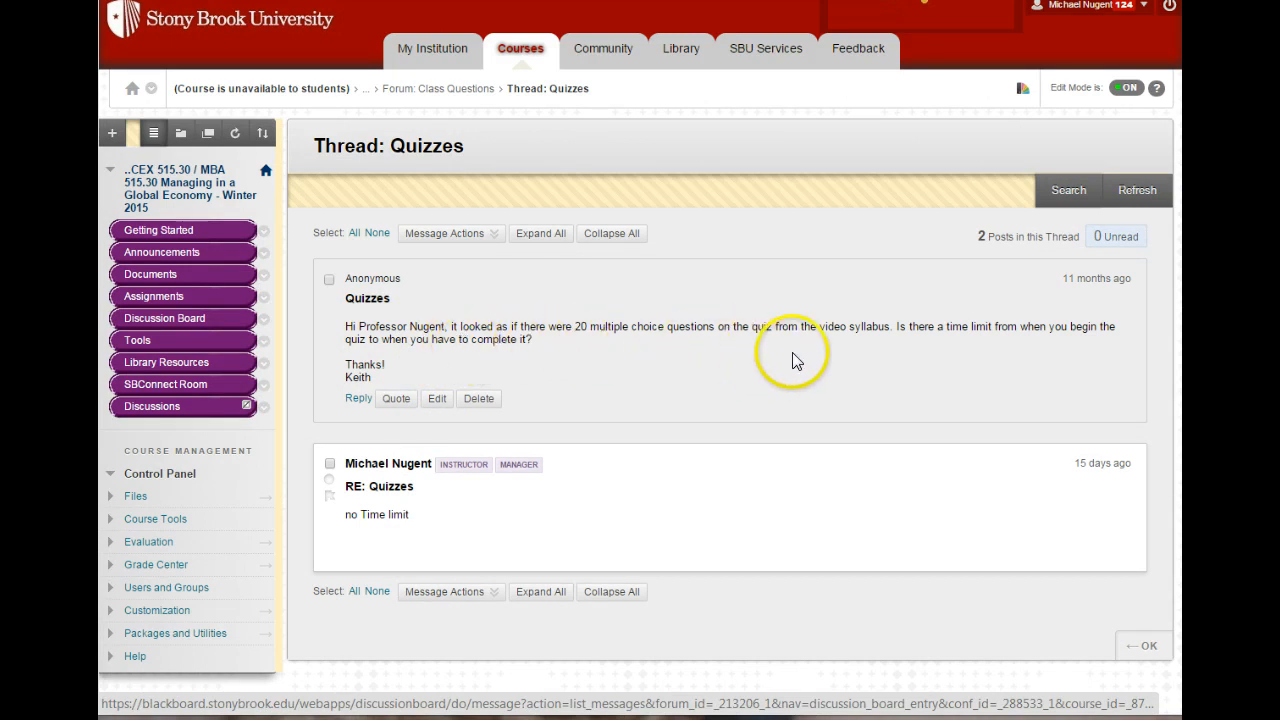
mouse_move(957, 347)
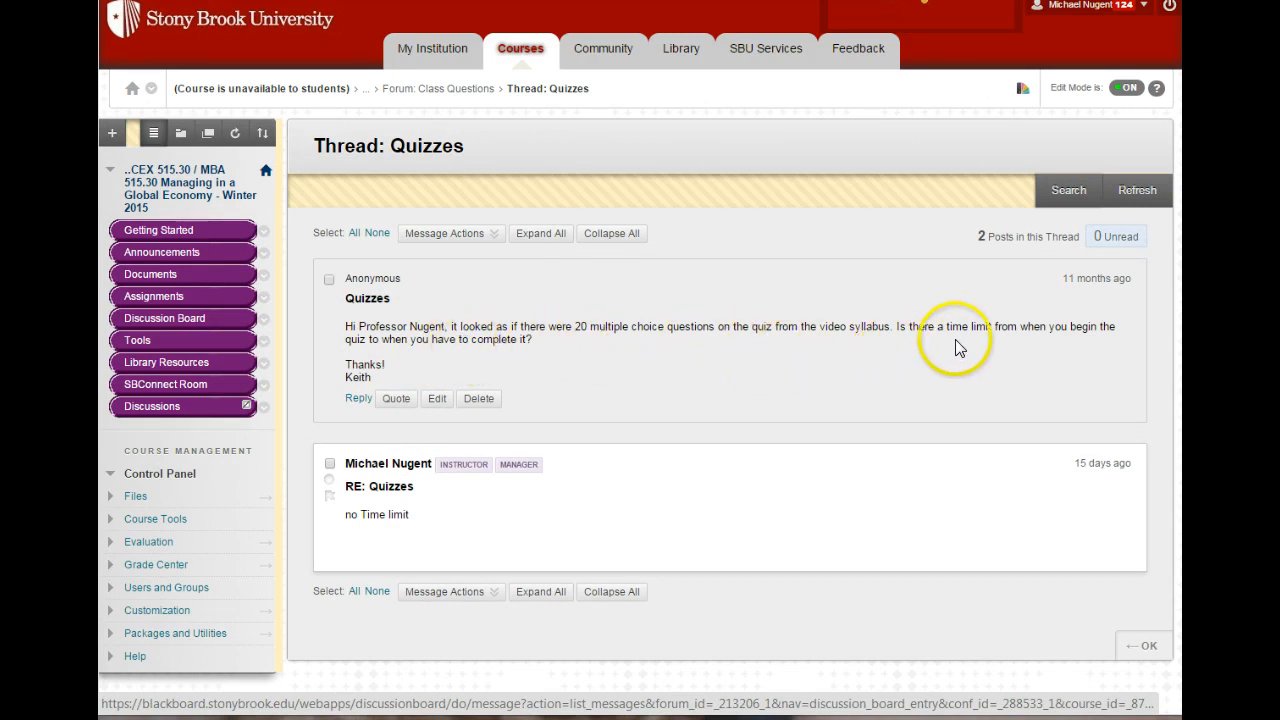
mouse_move(993, 348)
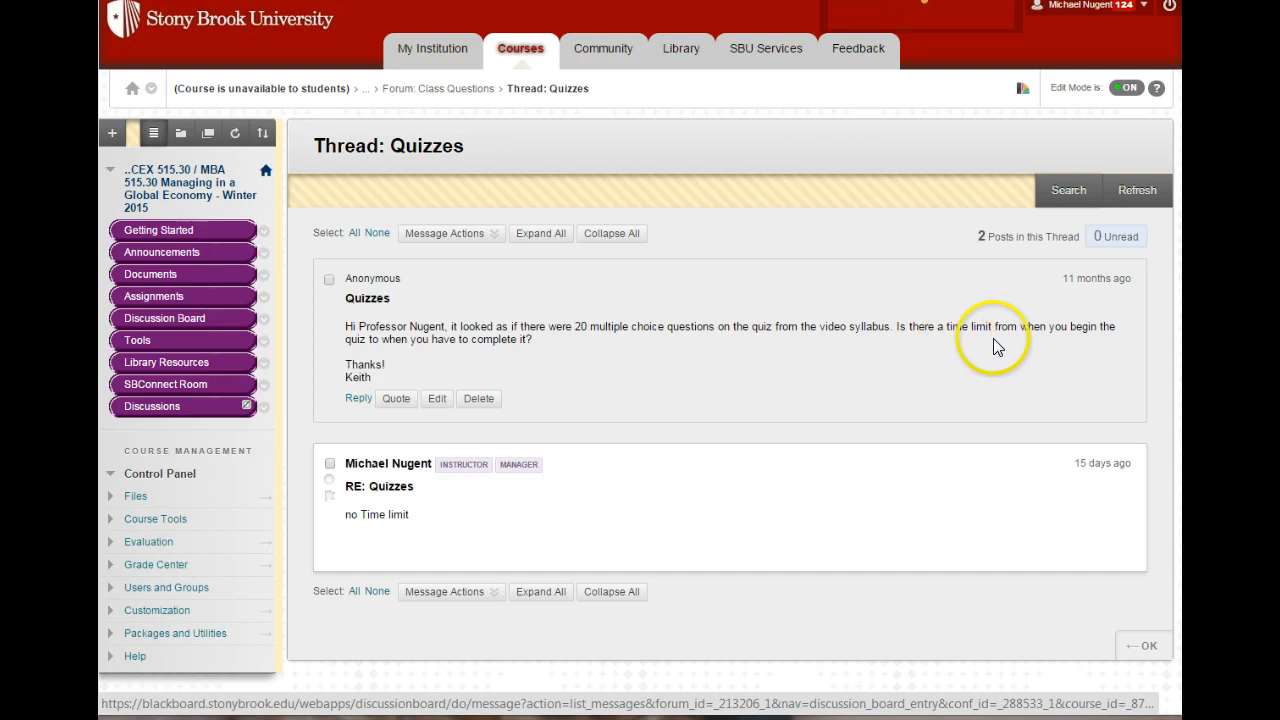
mouse_move(525, 364)
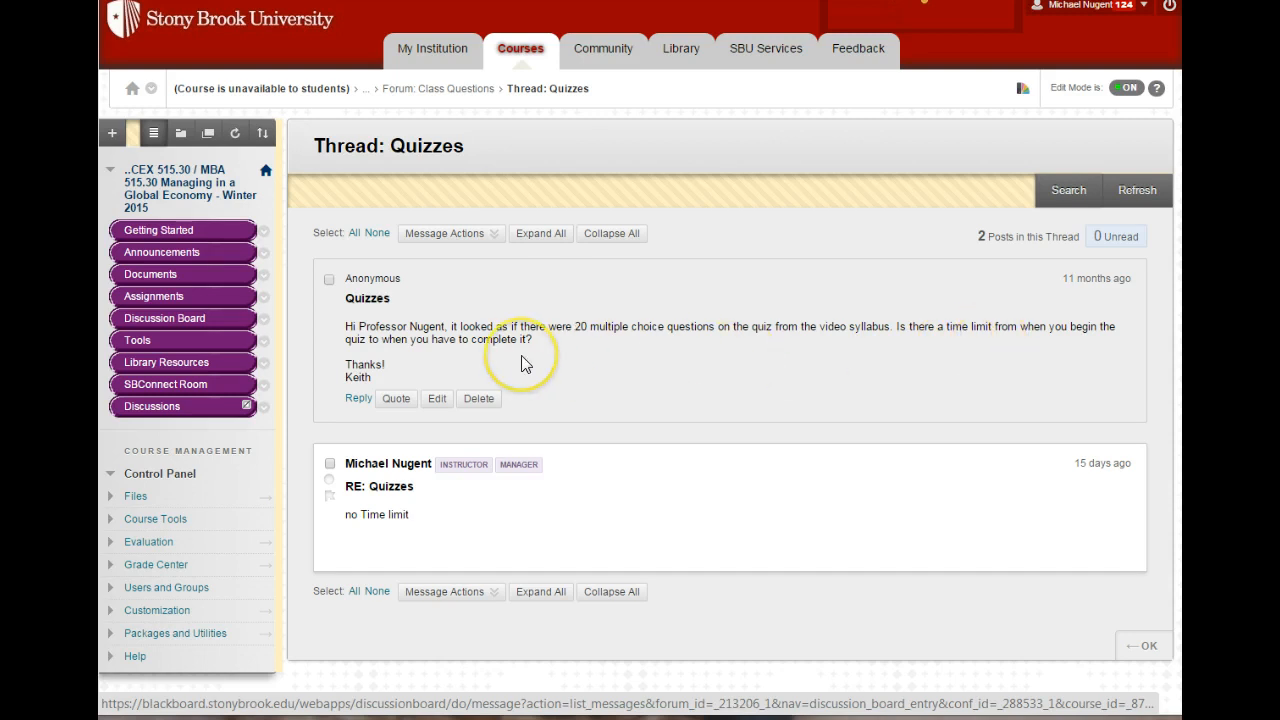
mouse_move(481, 503)
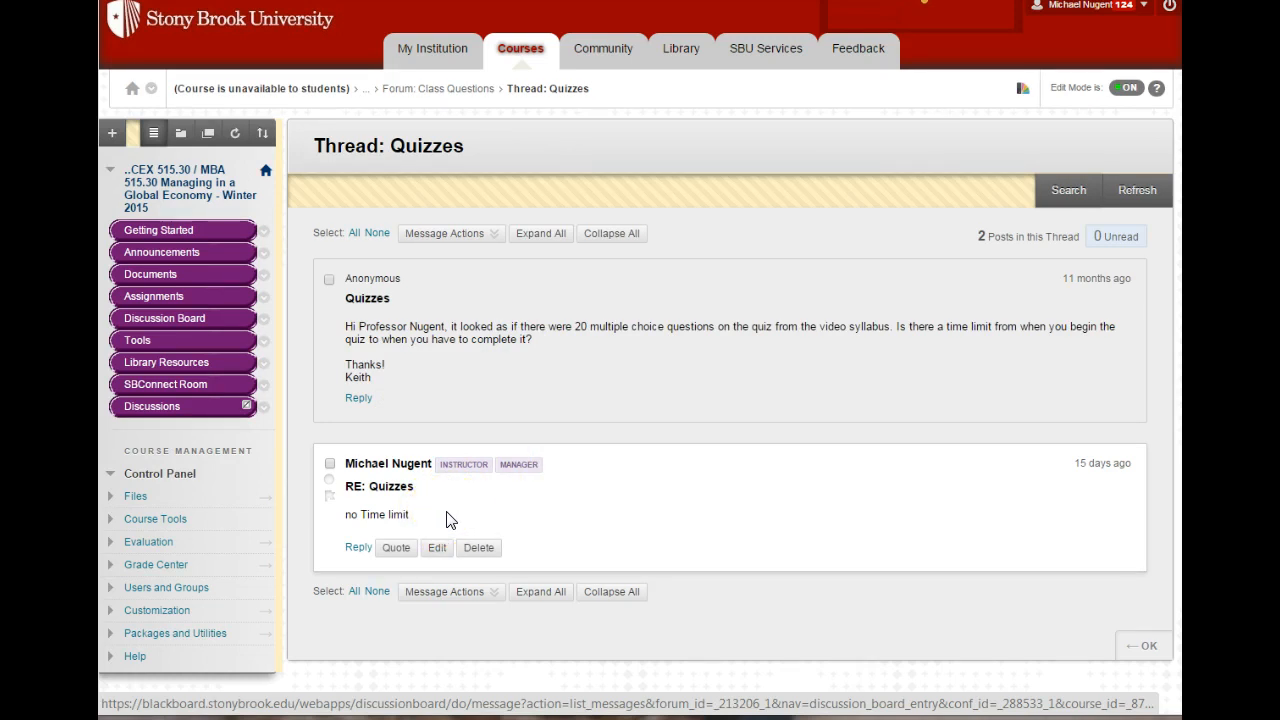
mouse_move(456, 515)
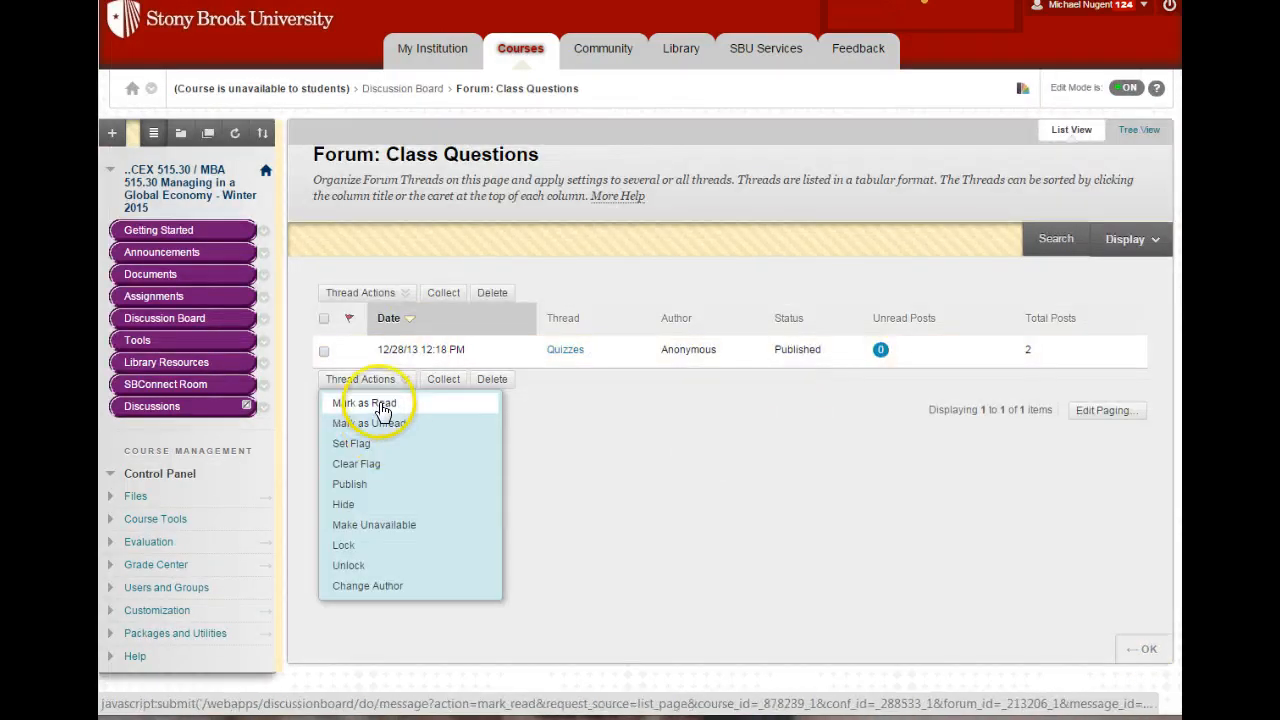
Mark the Quizzes thread as read and go back to the Discussion Board
click(371, 403)
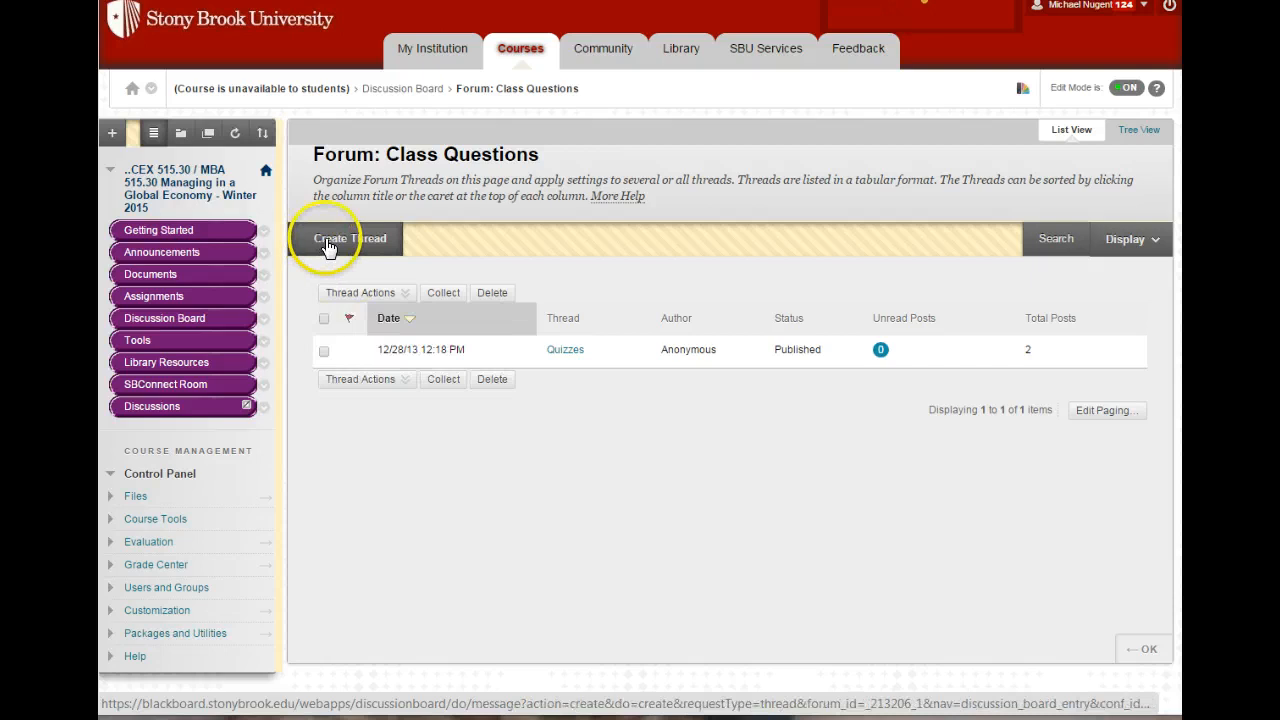
click(348, 238)
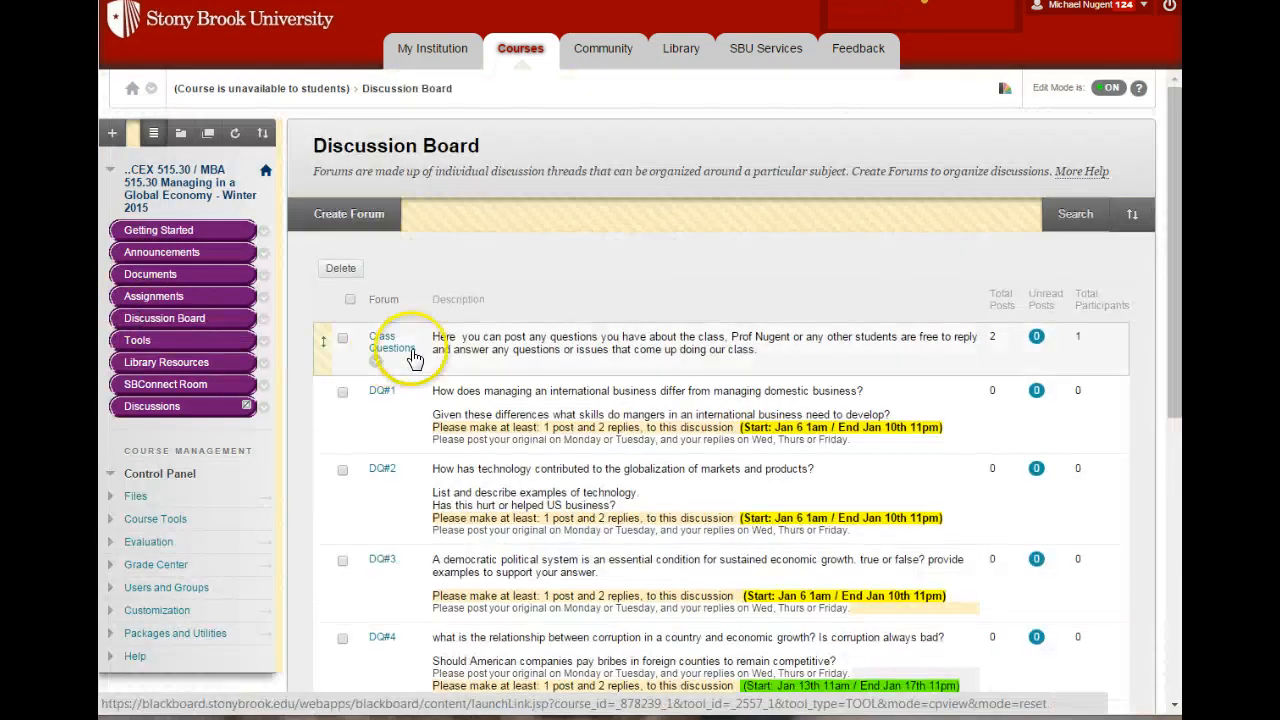
mouse_move(462, 352)
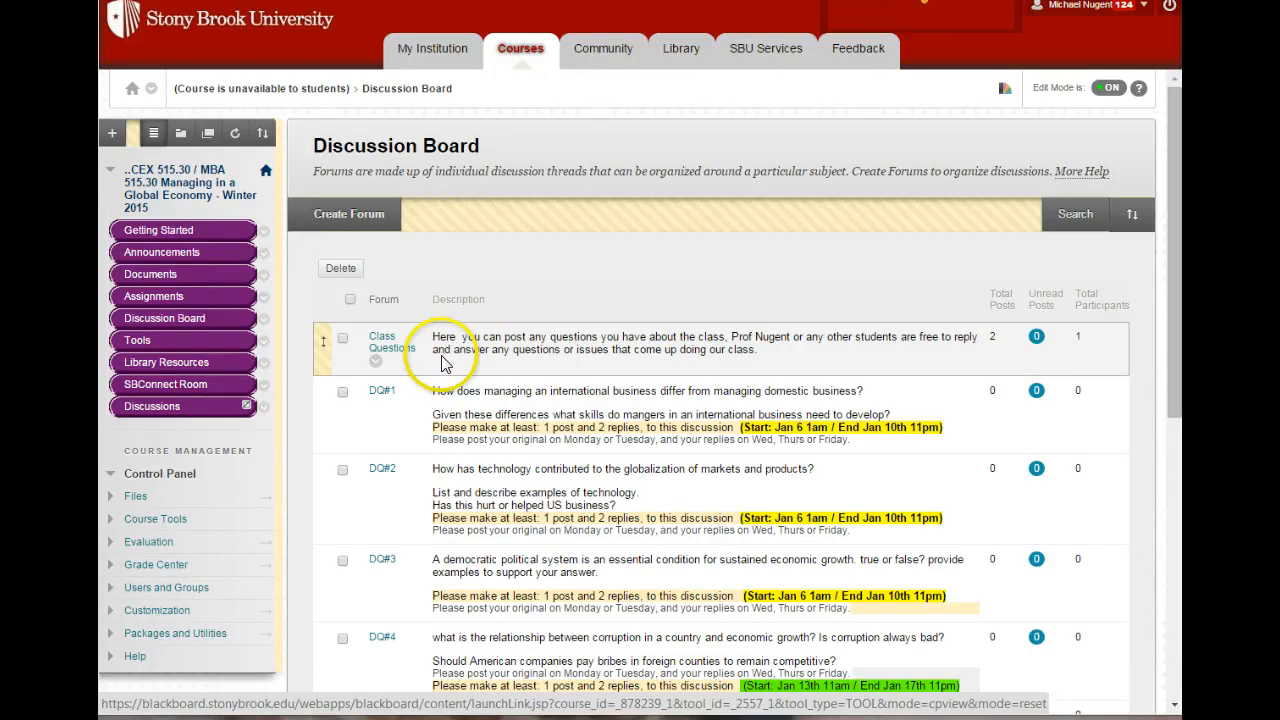
Scroll through the forums from Class Questions down to DQ#10 and back up
scroll(down, 3)
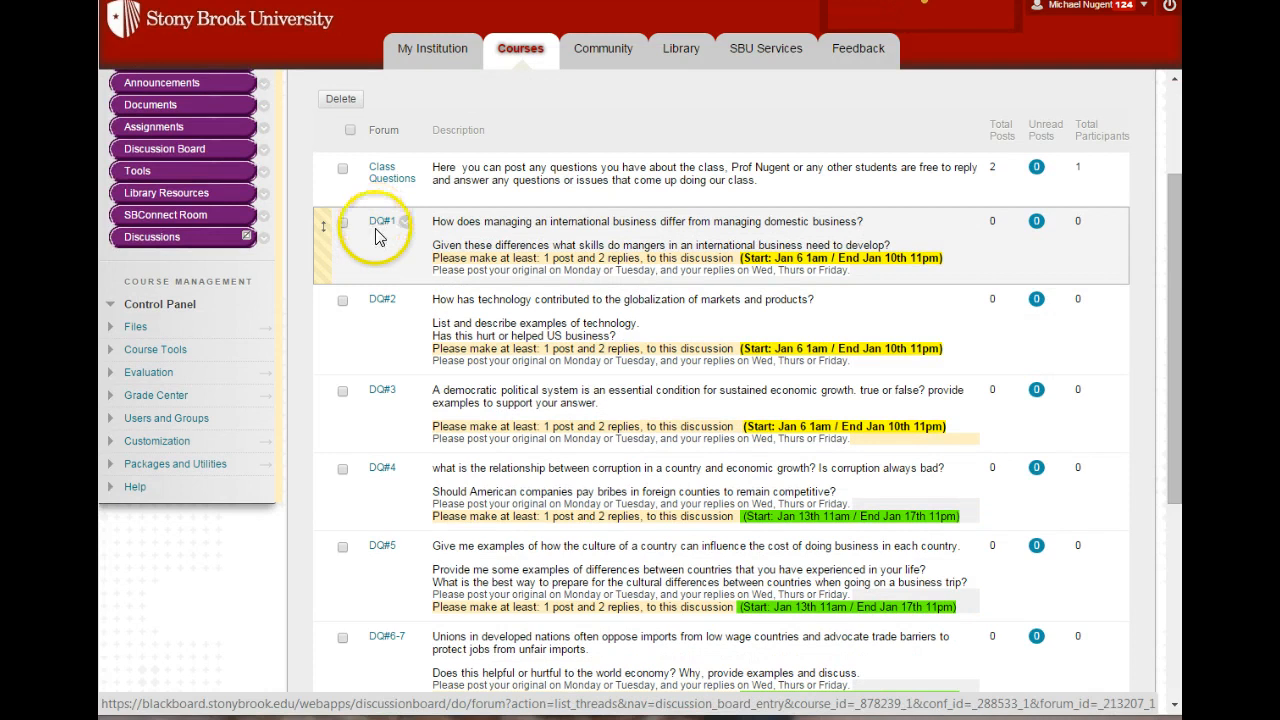
scroll(down, 3)
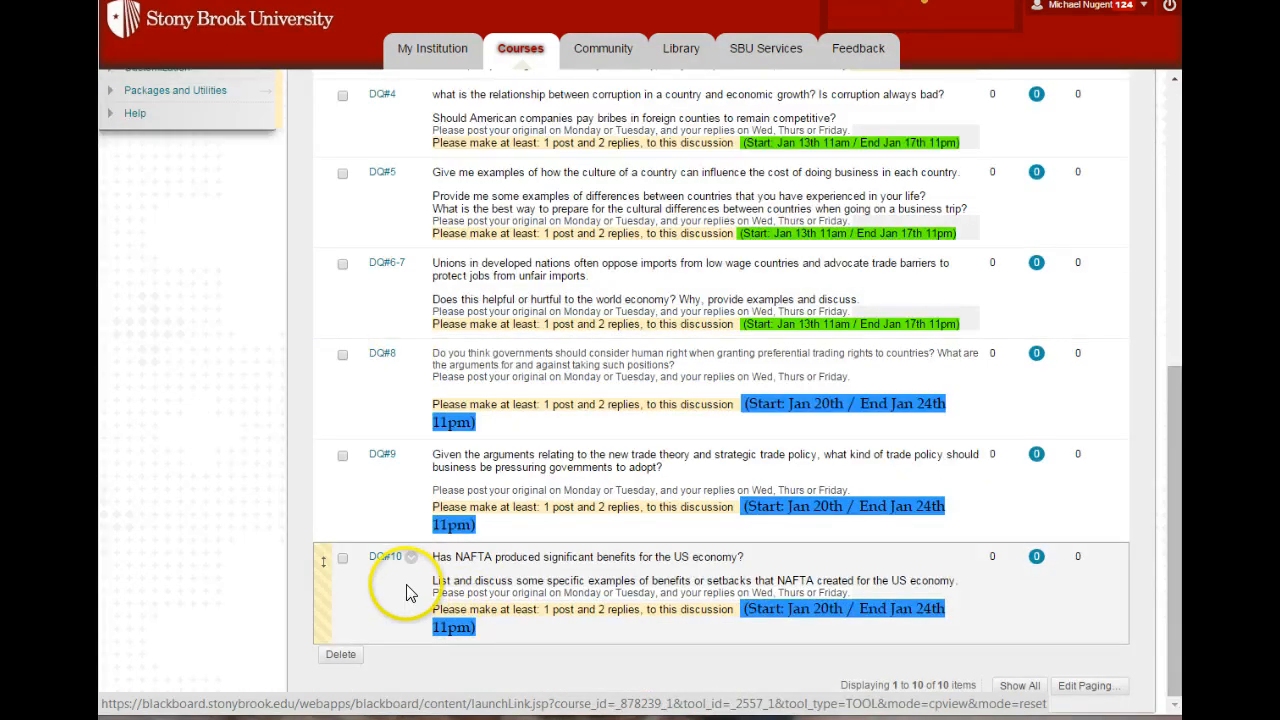
scroll(up, 3)
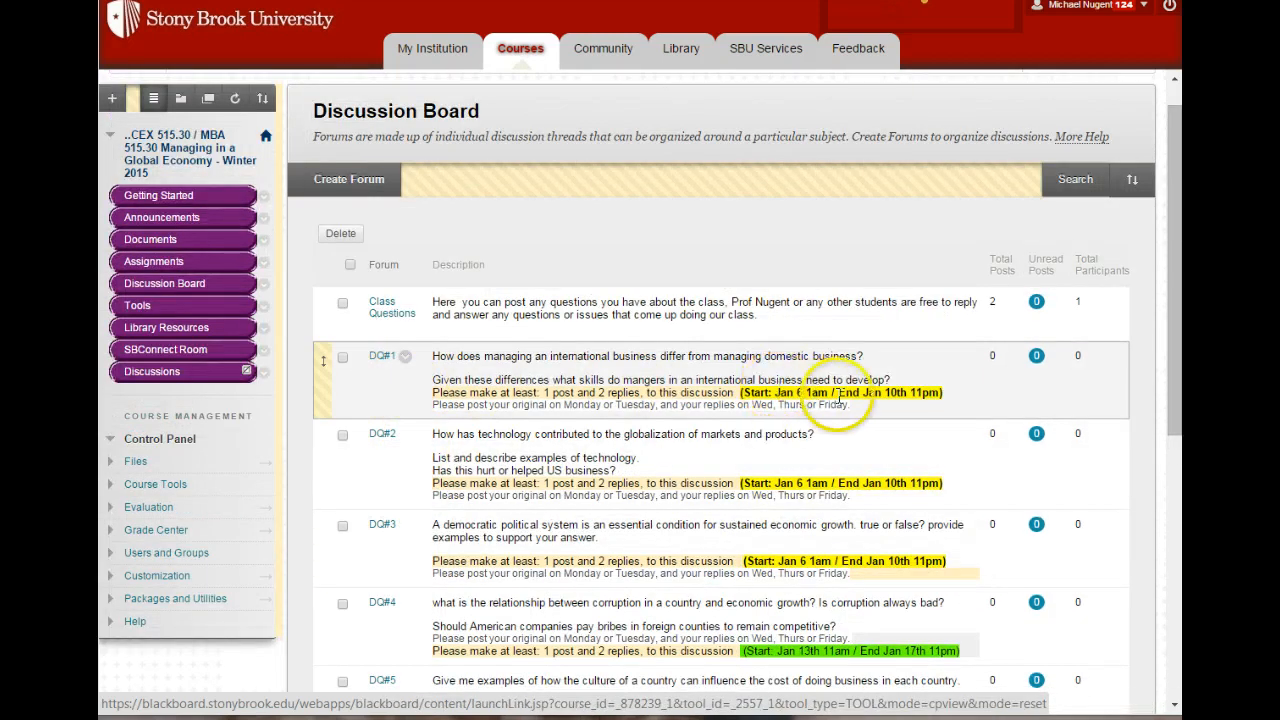
mouse_move(1015, 464)
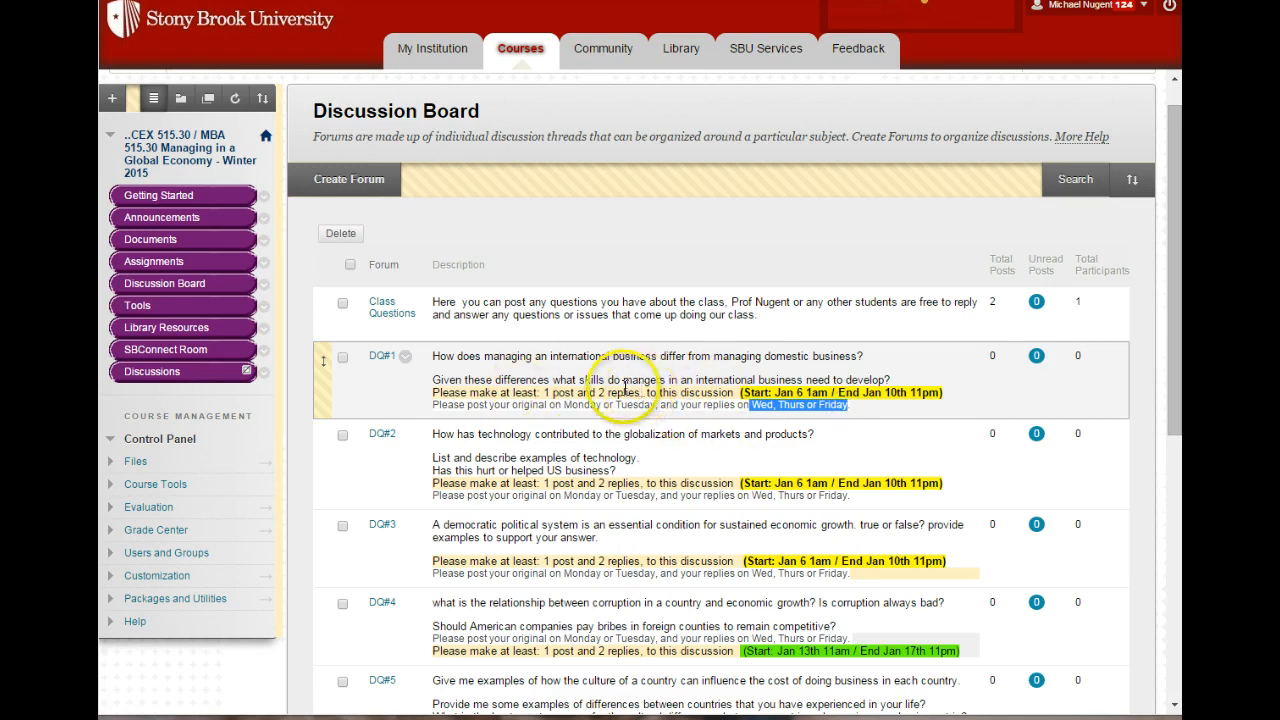
mouse_move(380, 358)
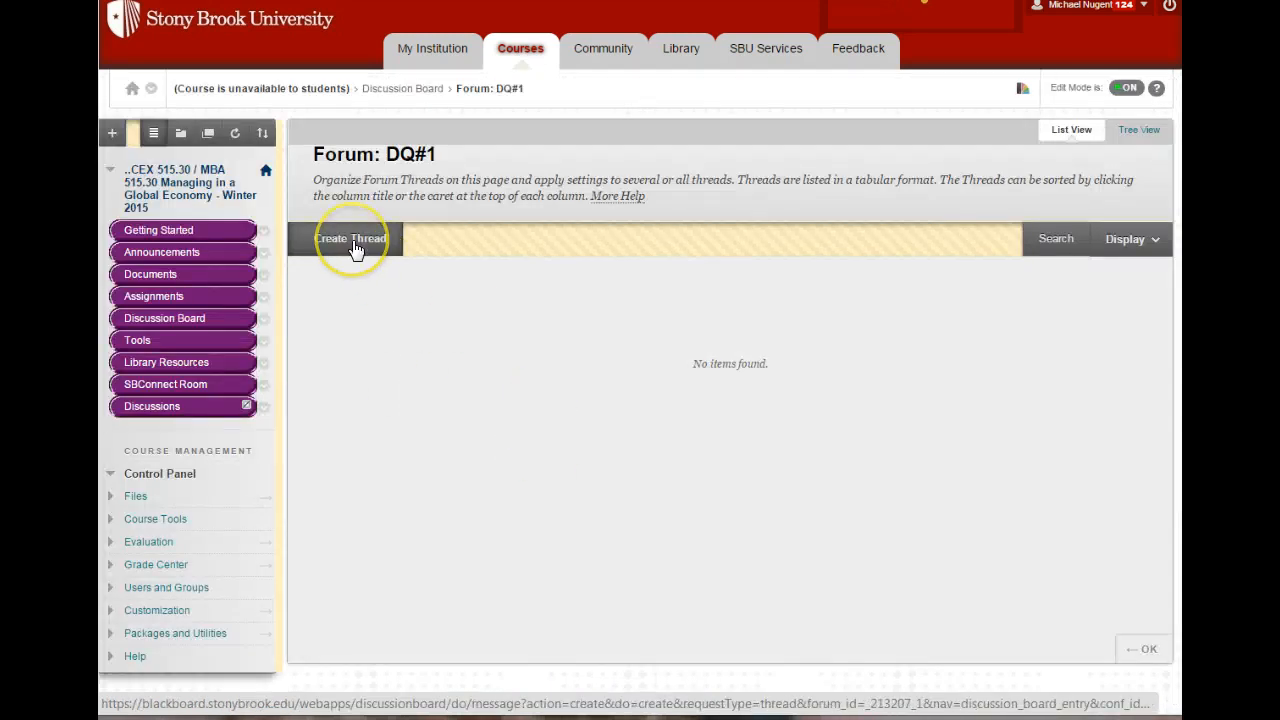
Start a new DQ#1 thread with the subject 'Nugent - DQ1'
click(350, 238)
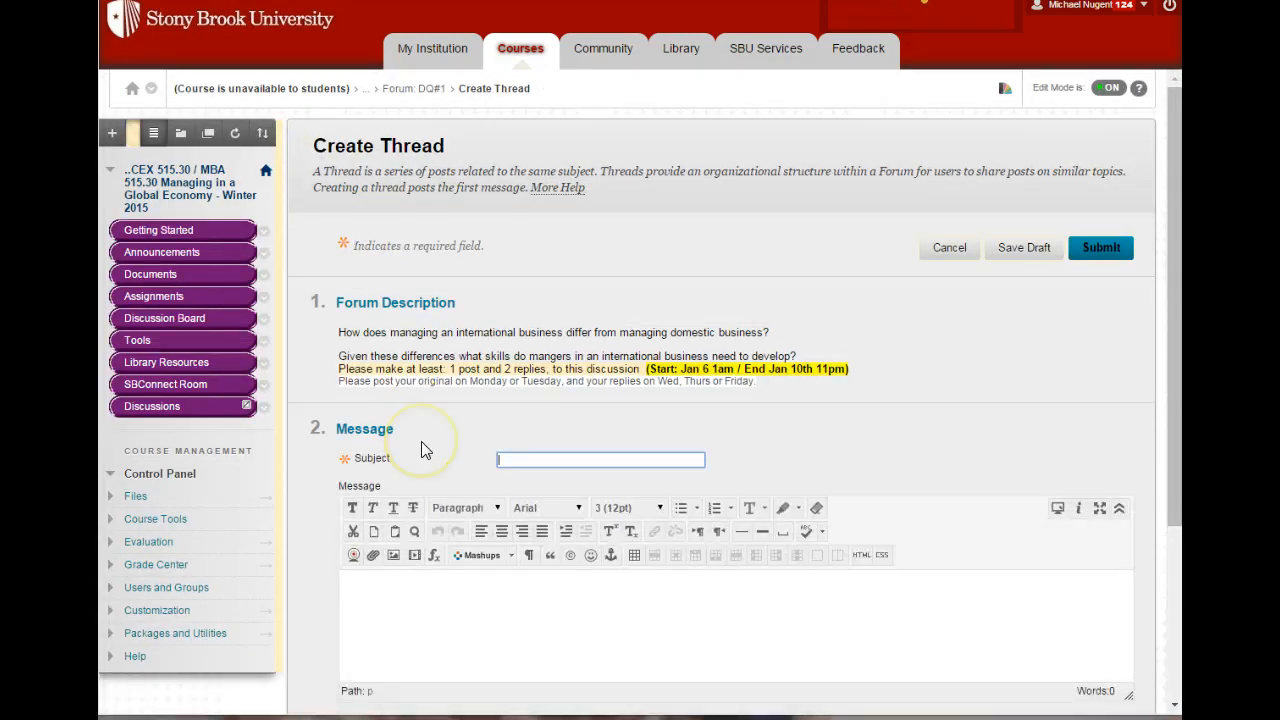
text(Nugent)
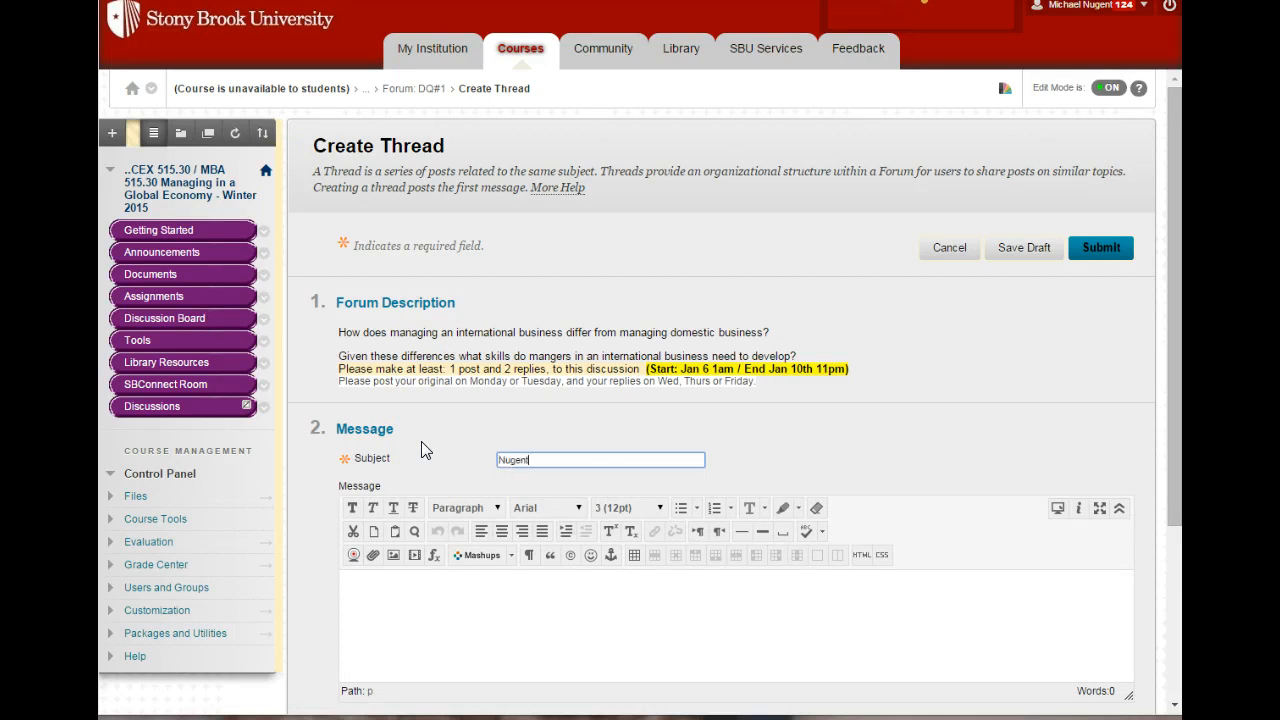
text(-Mike)
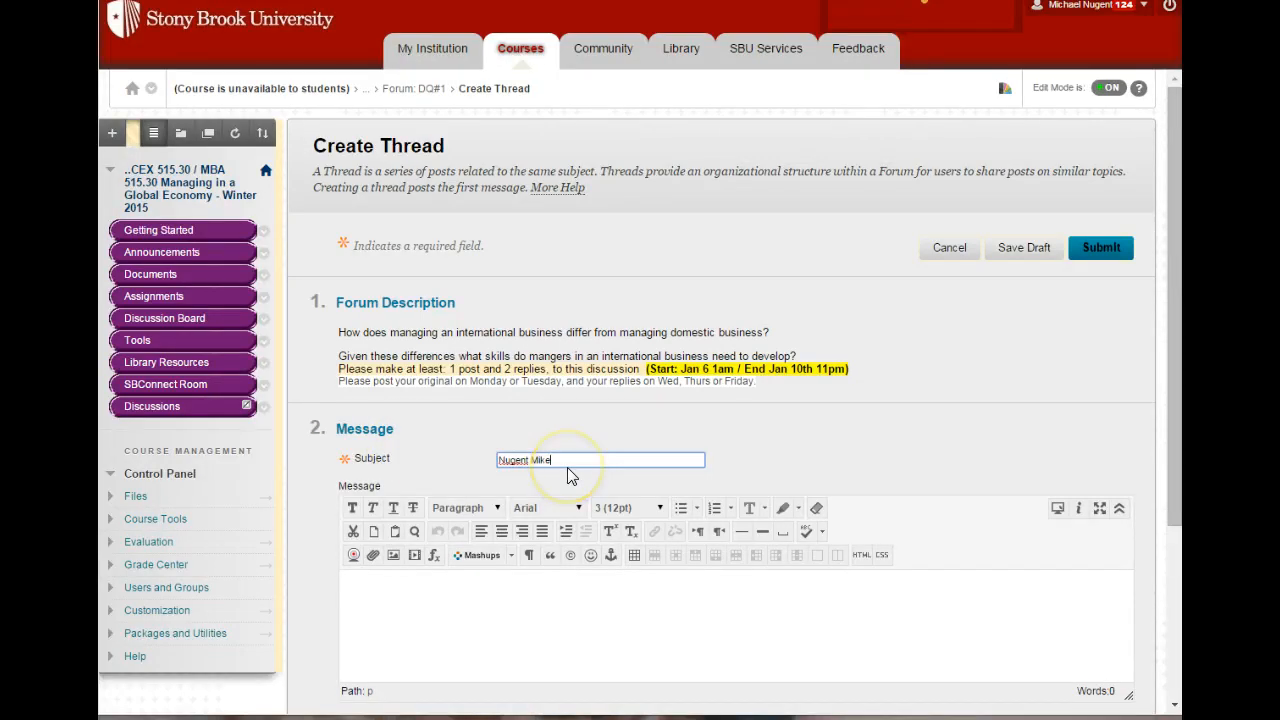
mouse_move(542, 531)
text( DQ1)
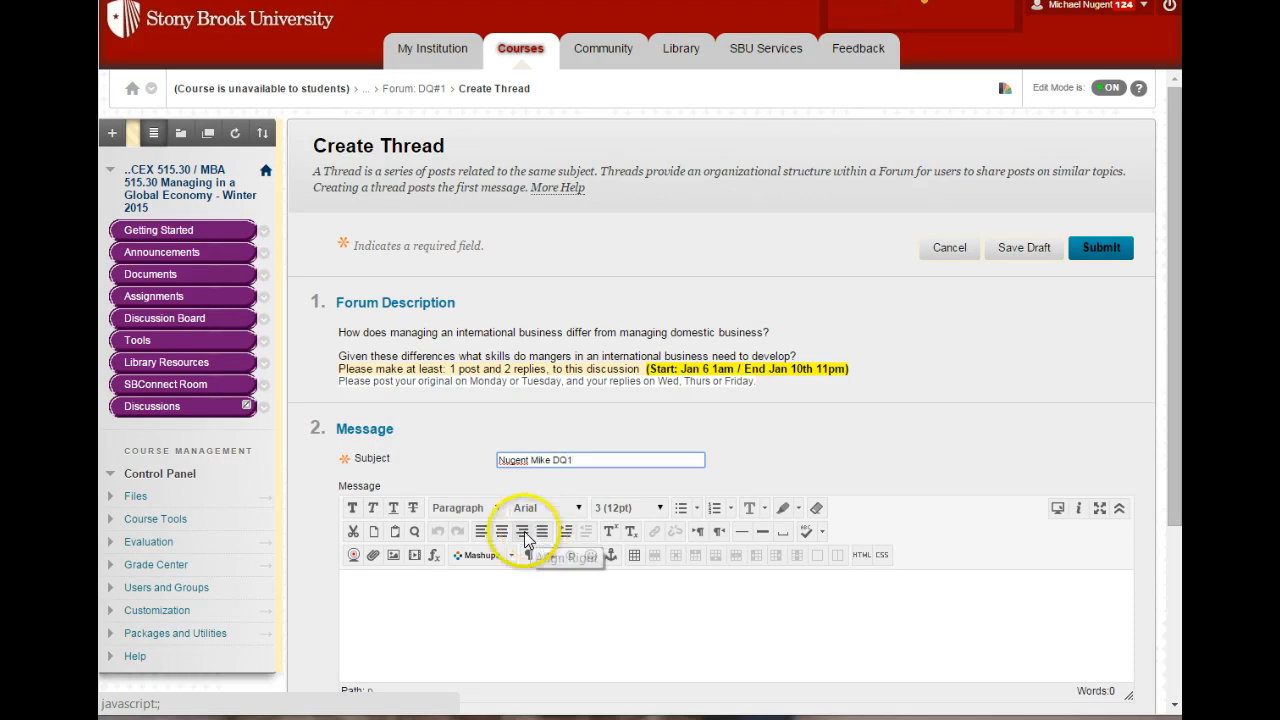
scroll(down, 3)
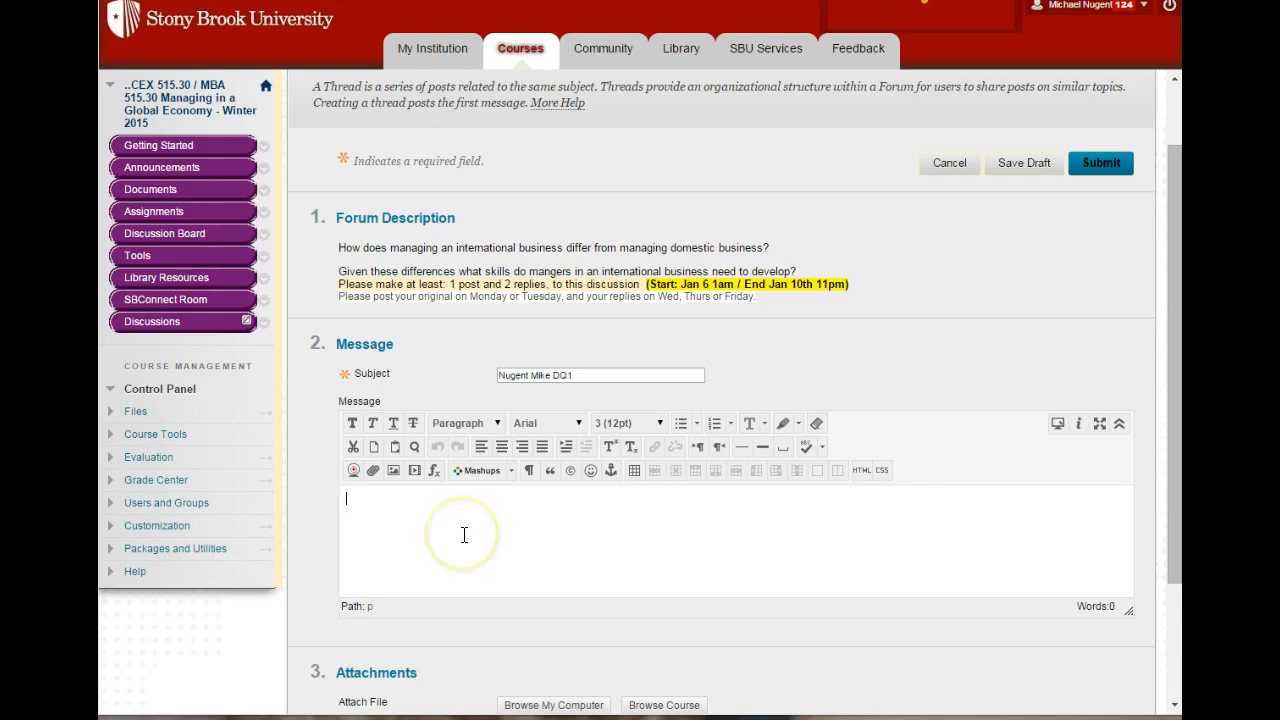
Write 'response' in the message body followed by a smiling-face emoticon
text(response)
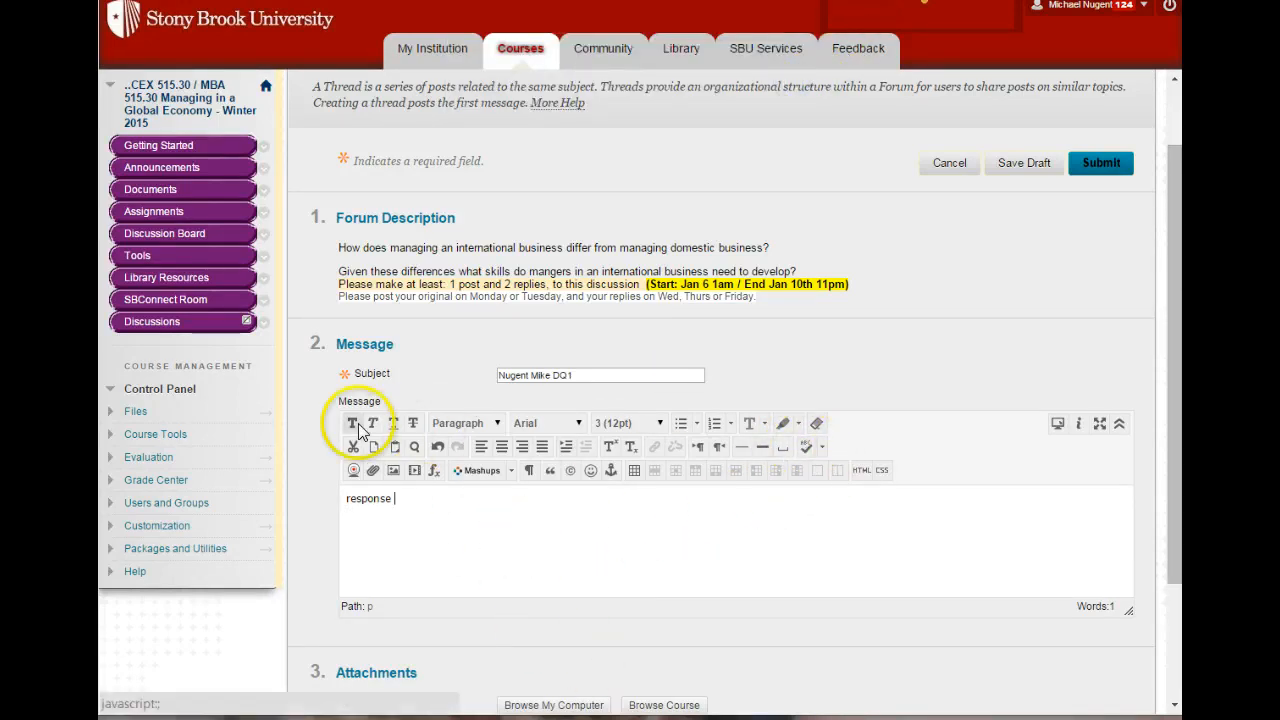
mouse_move(752, 423)
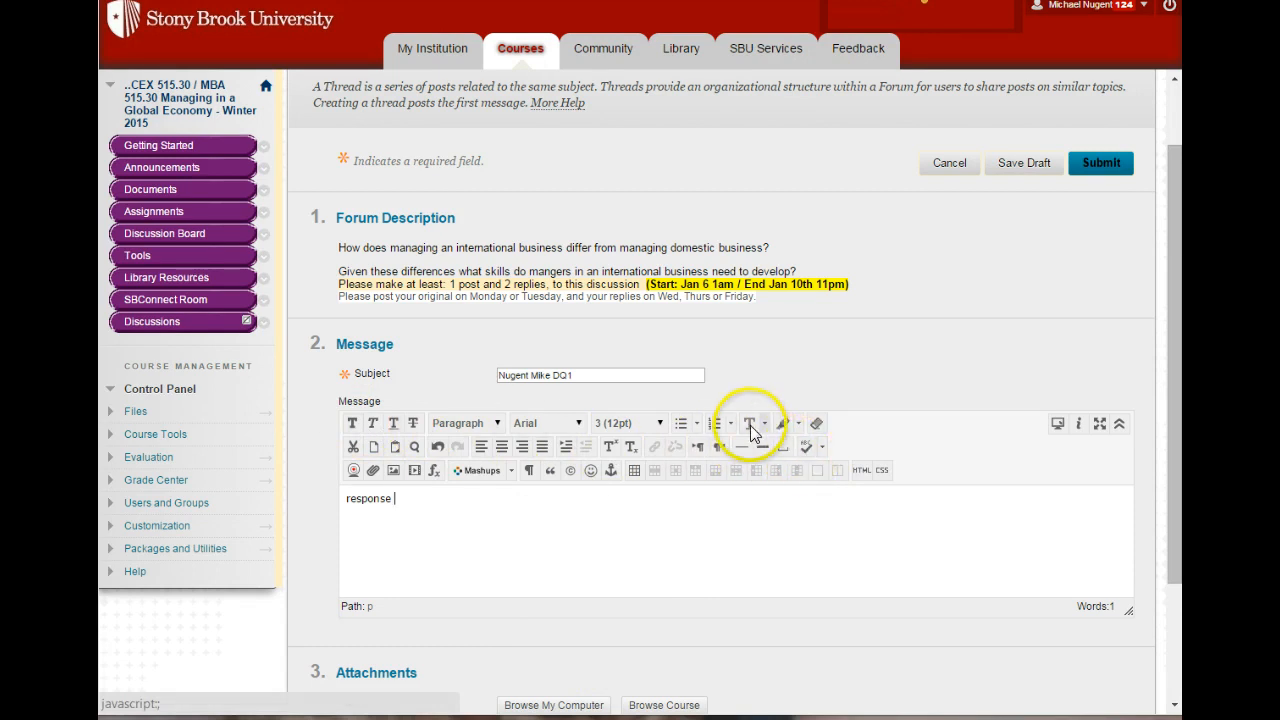
mouse_move(712, 423)
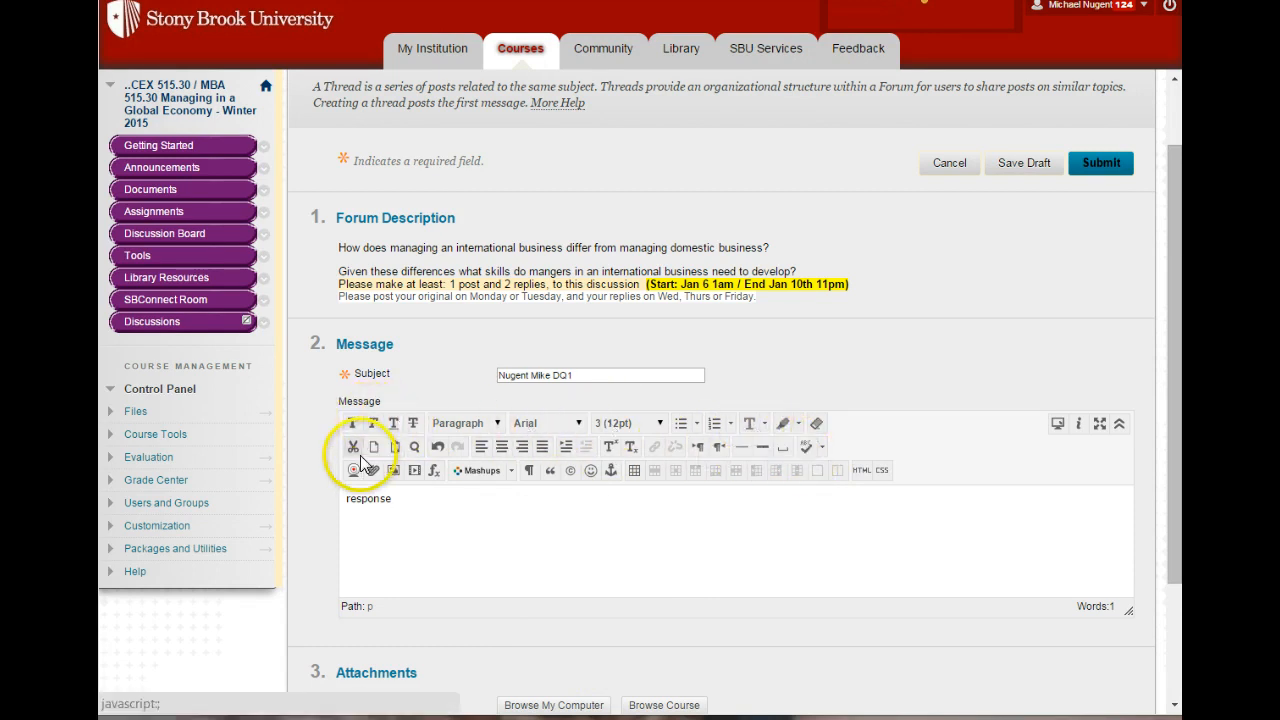
mouse_move(374, 470)
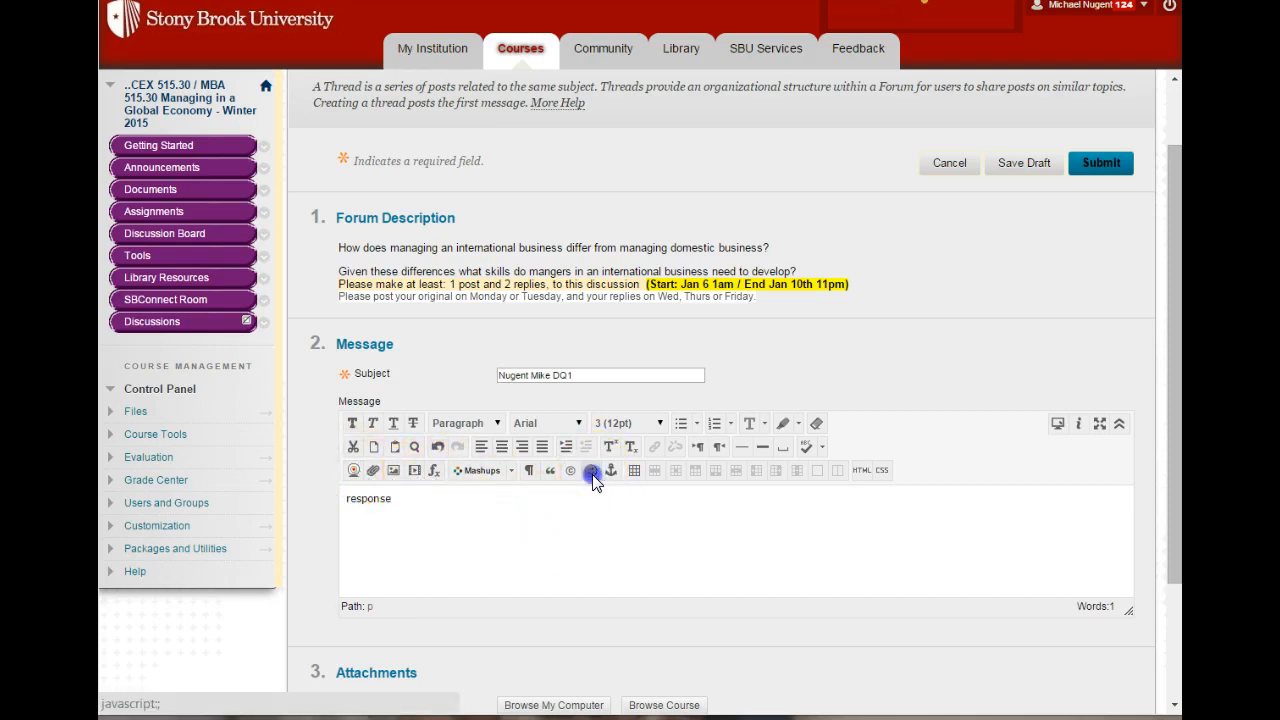
click(589, 471)
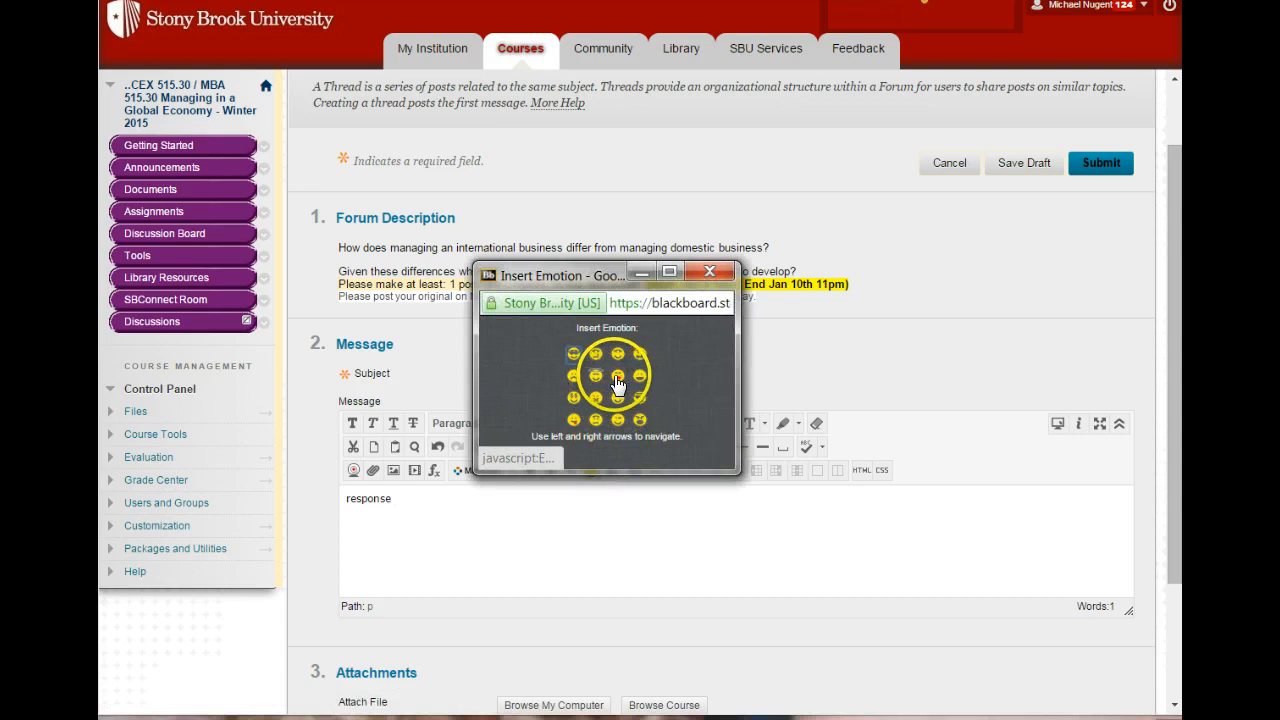
click(617, 384)
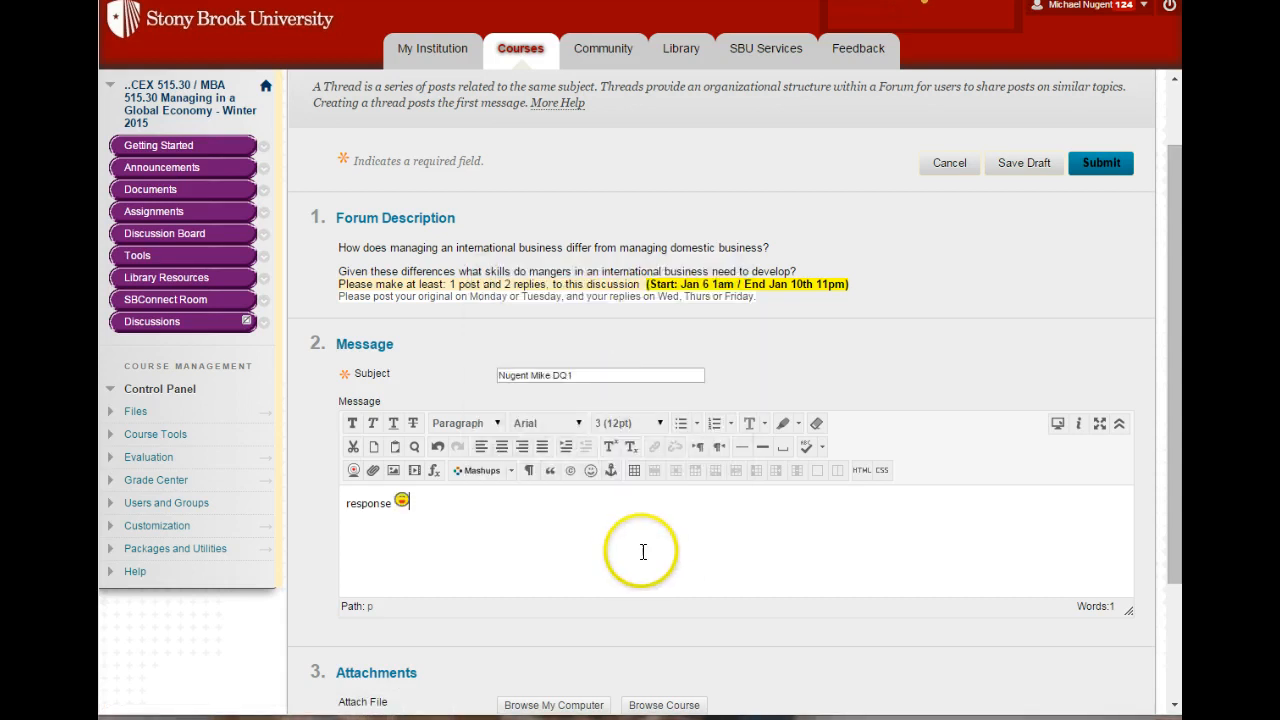
click(610, 471)
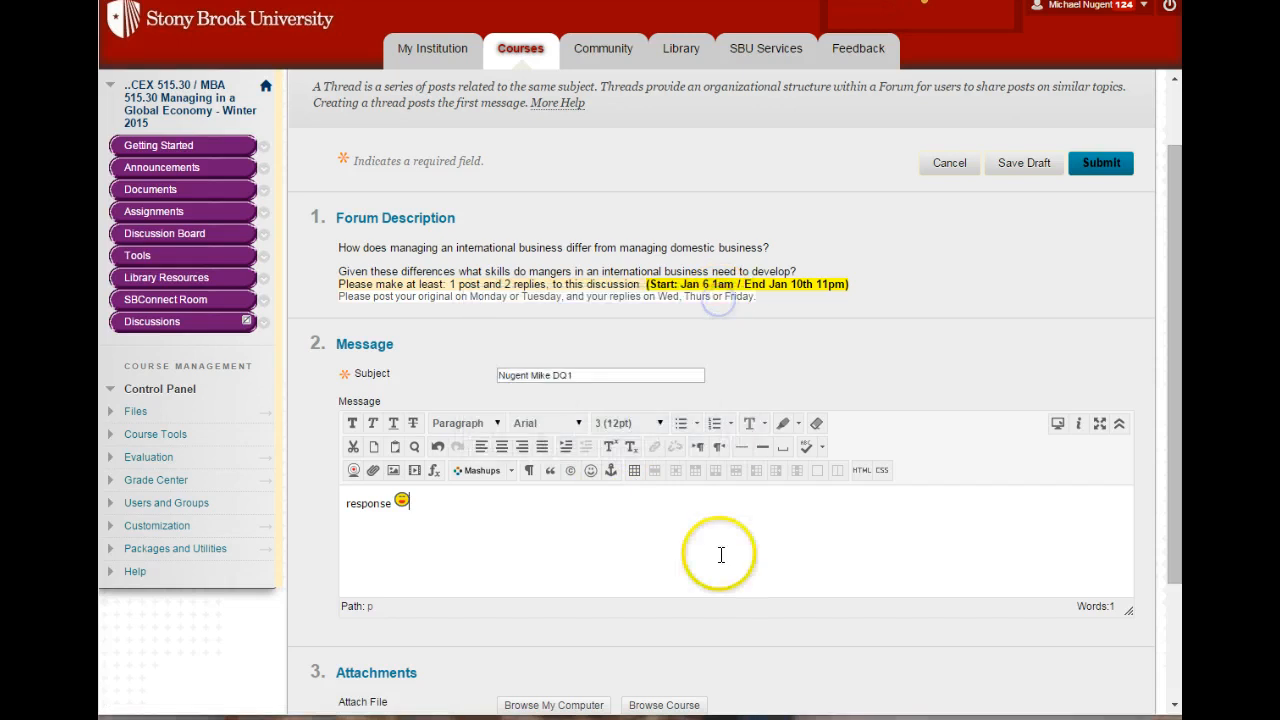
mouse_move(400, 512)
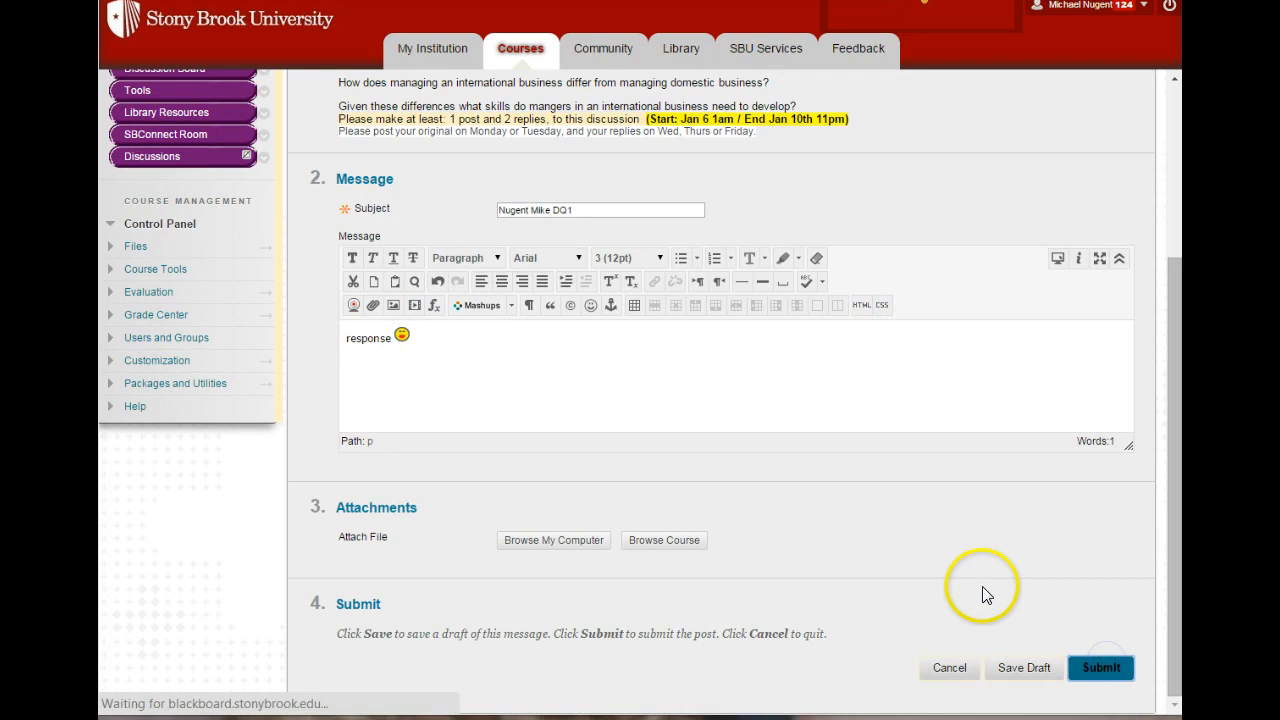
Submit the DQ1 thread and open it from the forum list
click(1101, 667)
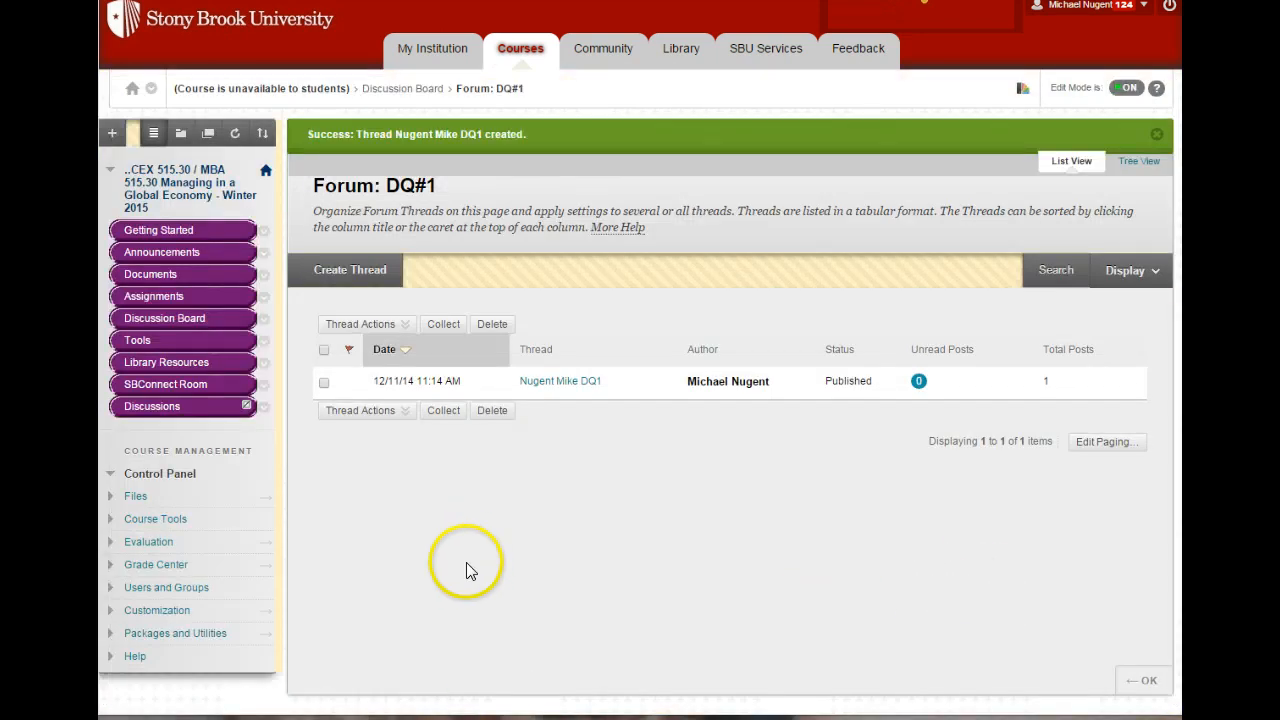
mouse_move(602, 427)
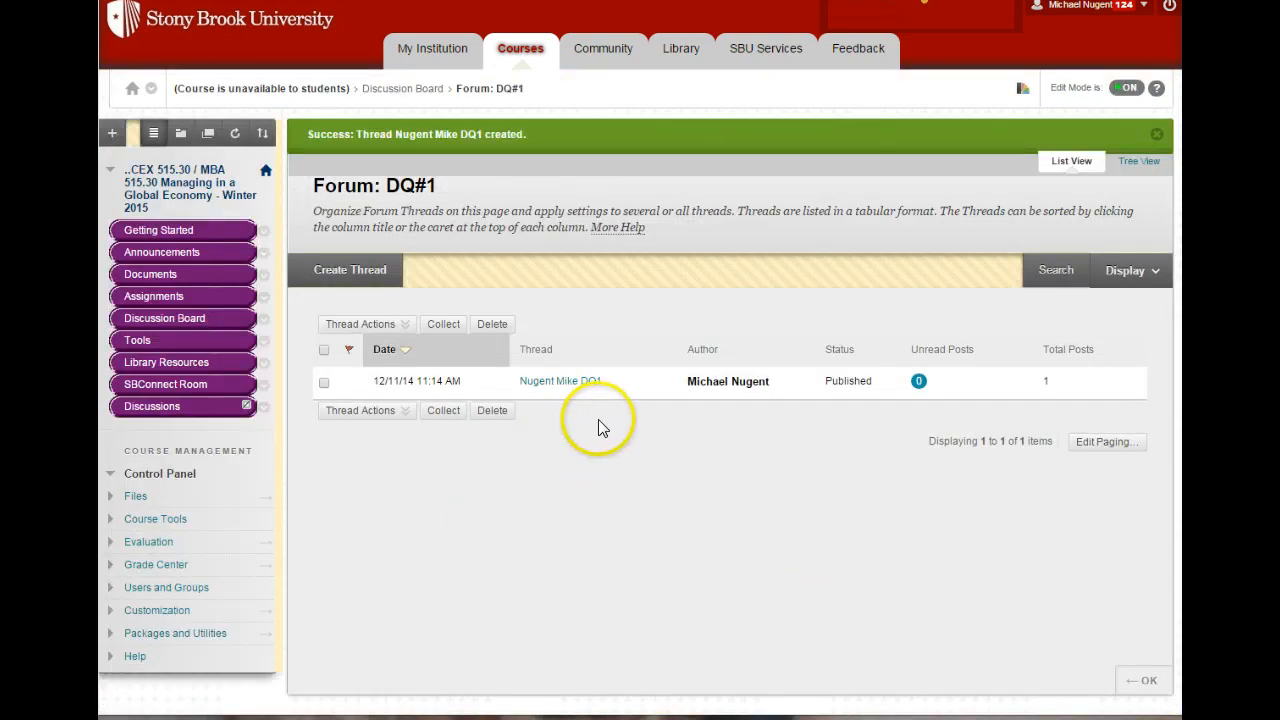
click(556, 381)
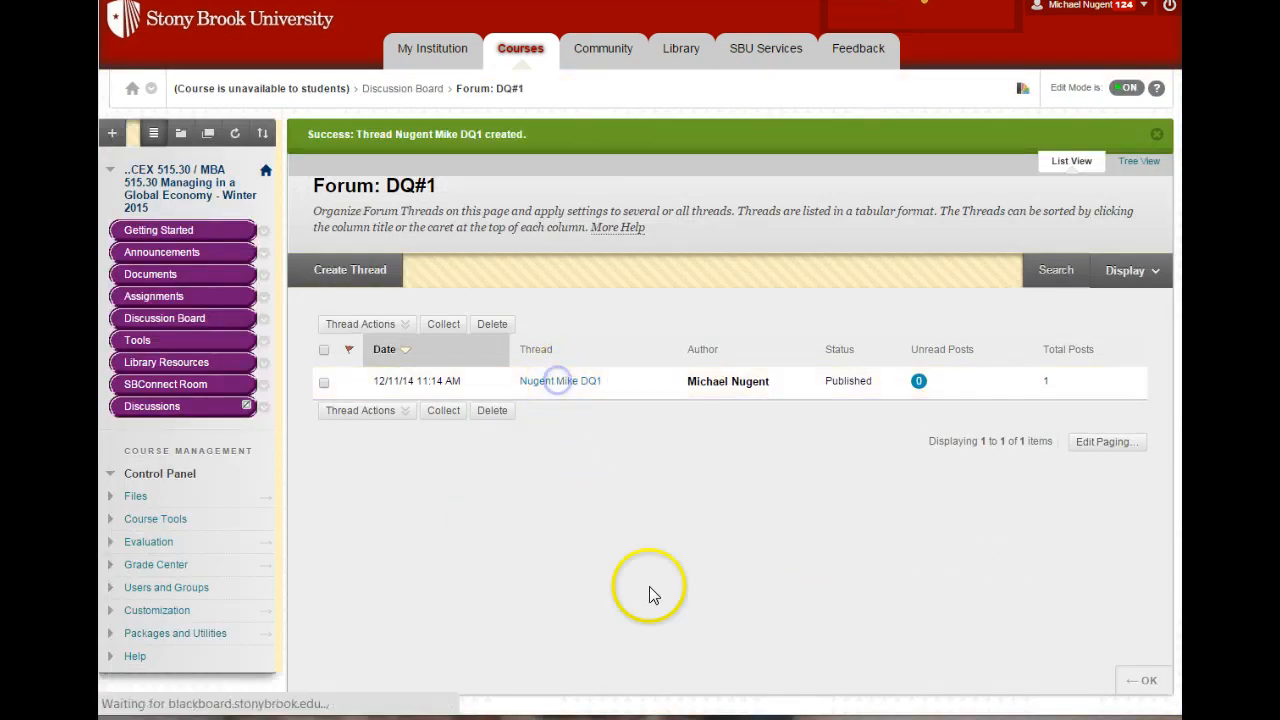
Reply 'too short' to the DQ1 post and return to the forum list
click(560, 381)
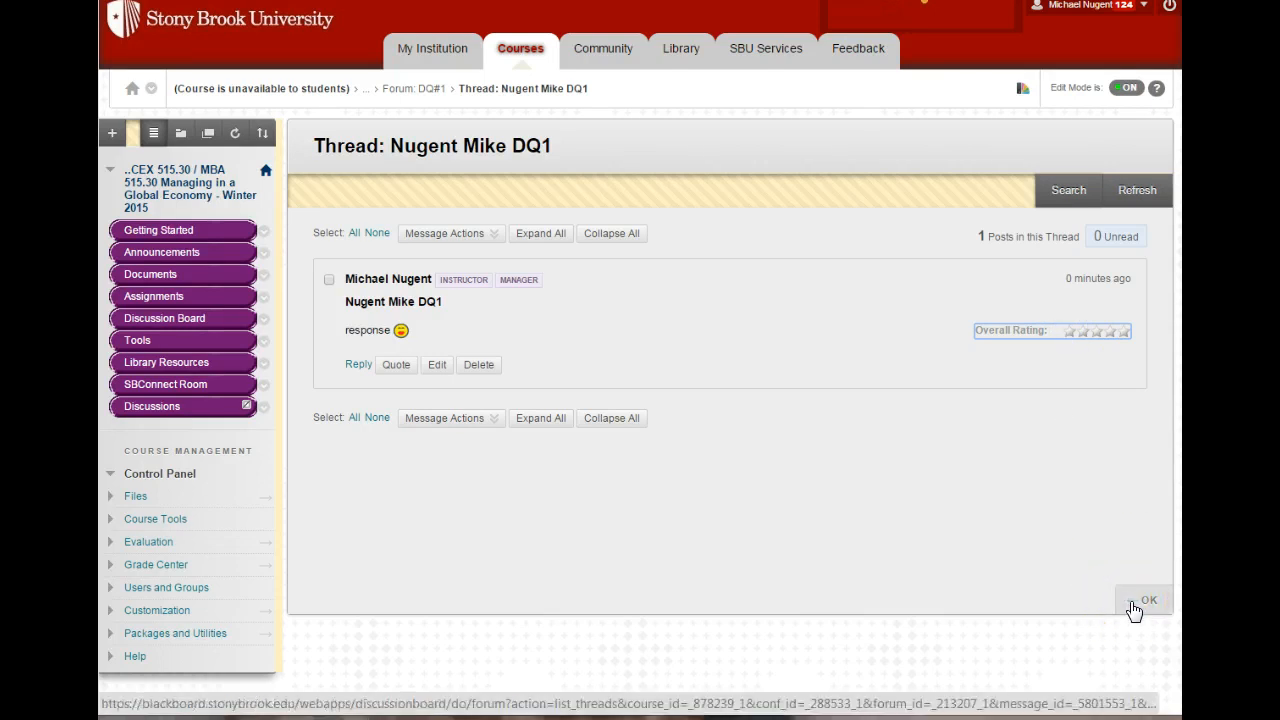
click(358, 364)
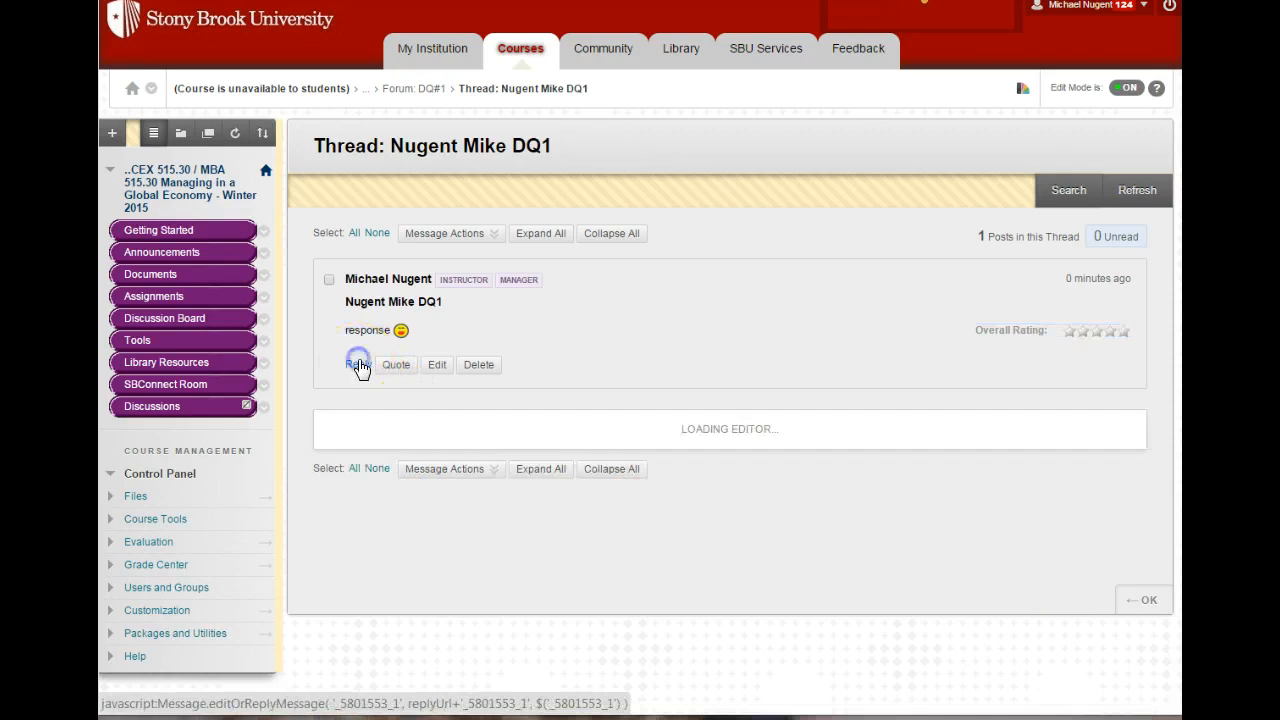
click(357, 361)
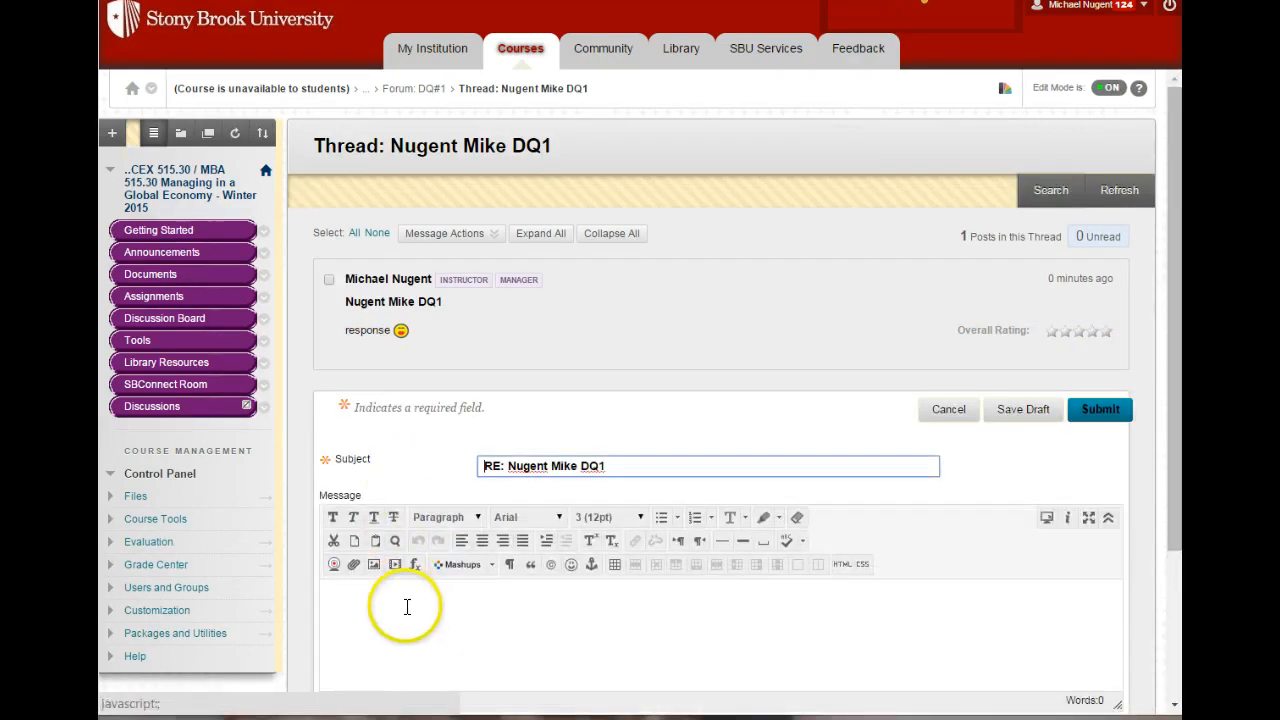
text(too short)
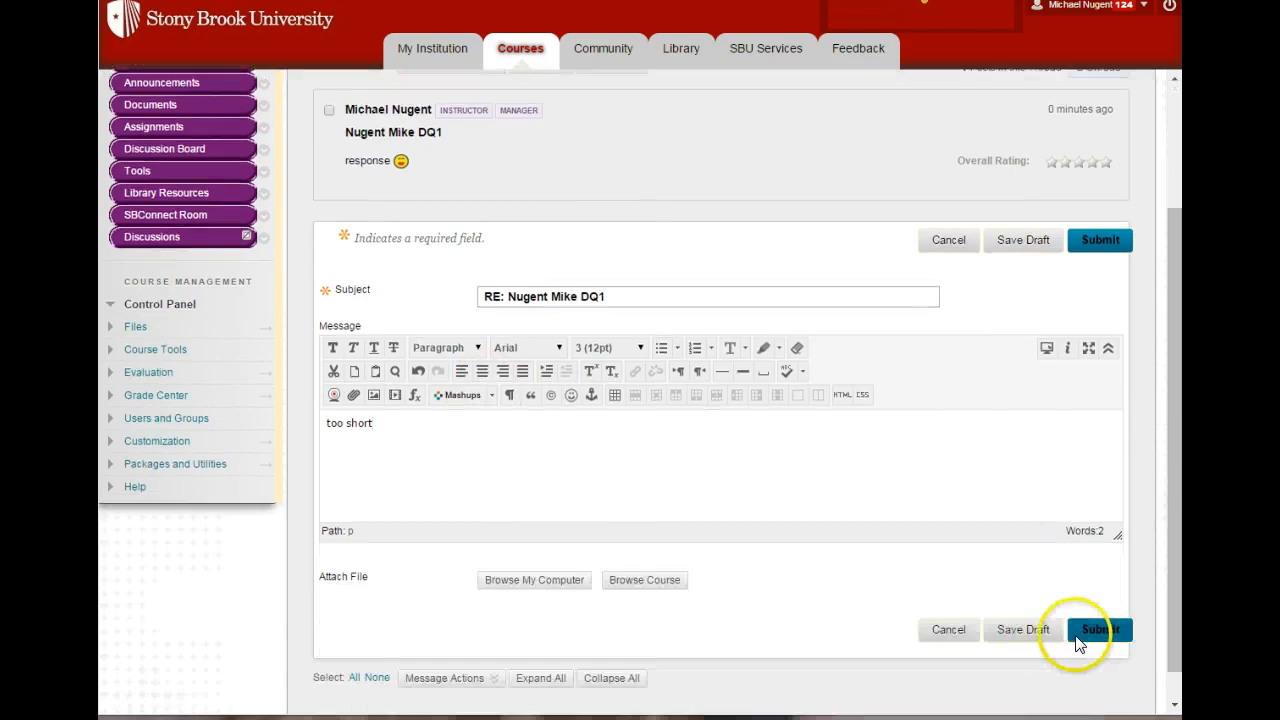
click(1103, 630)
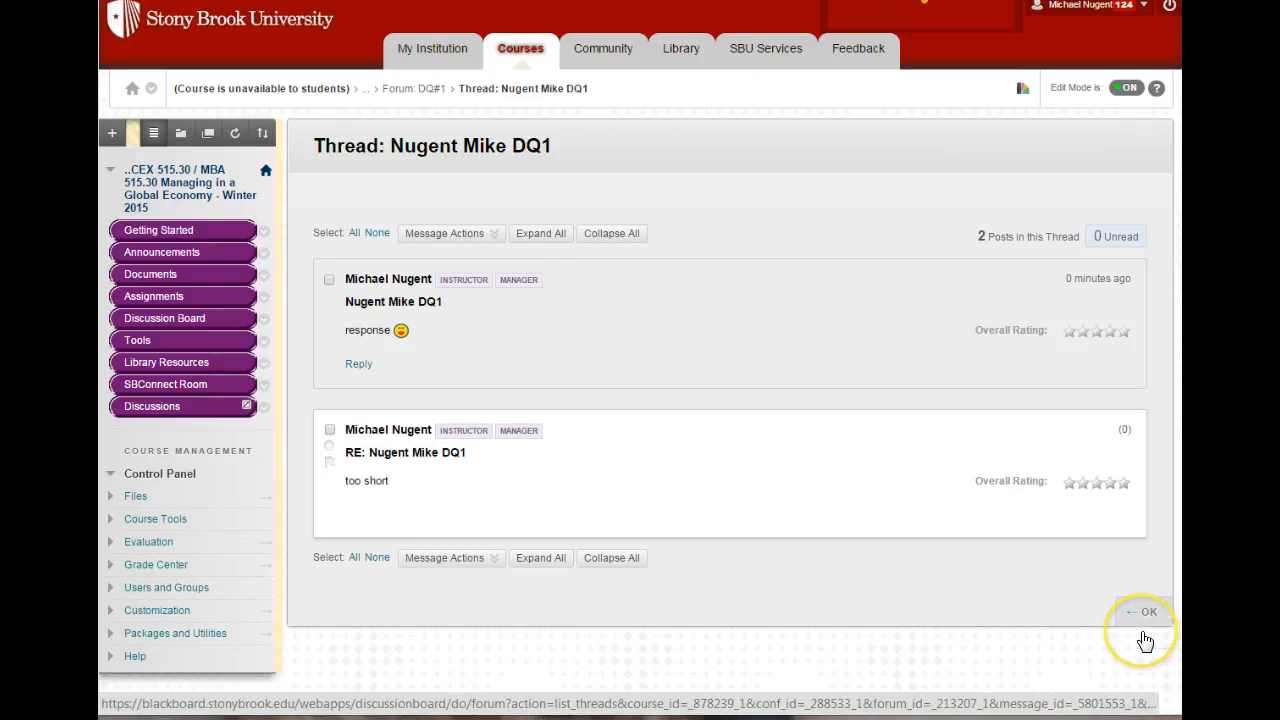
click(1149, 612)
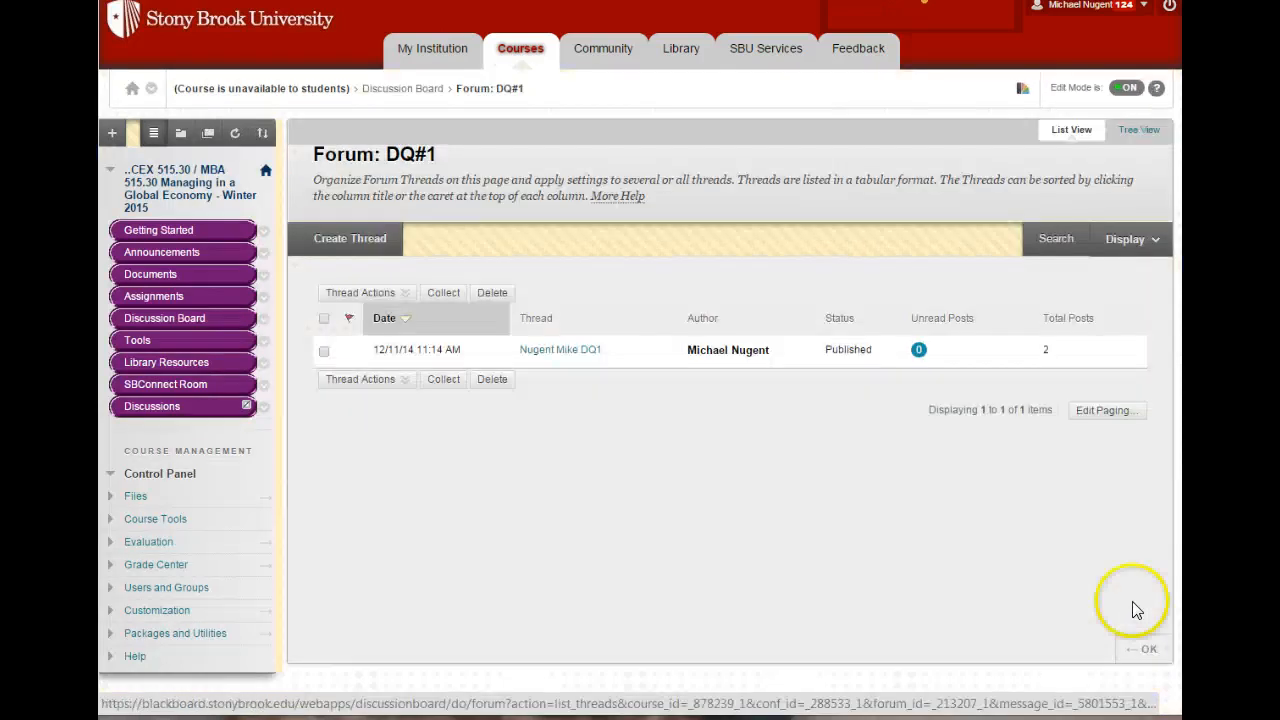
mouse_move(770, 398)
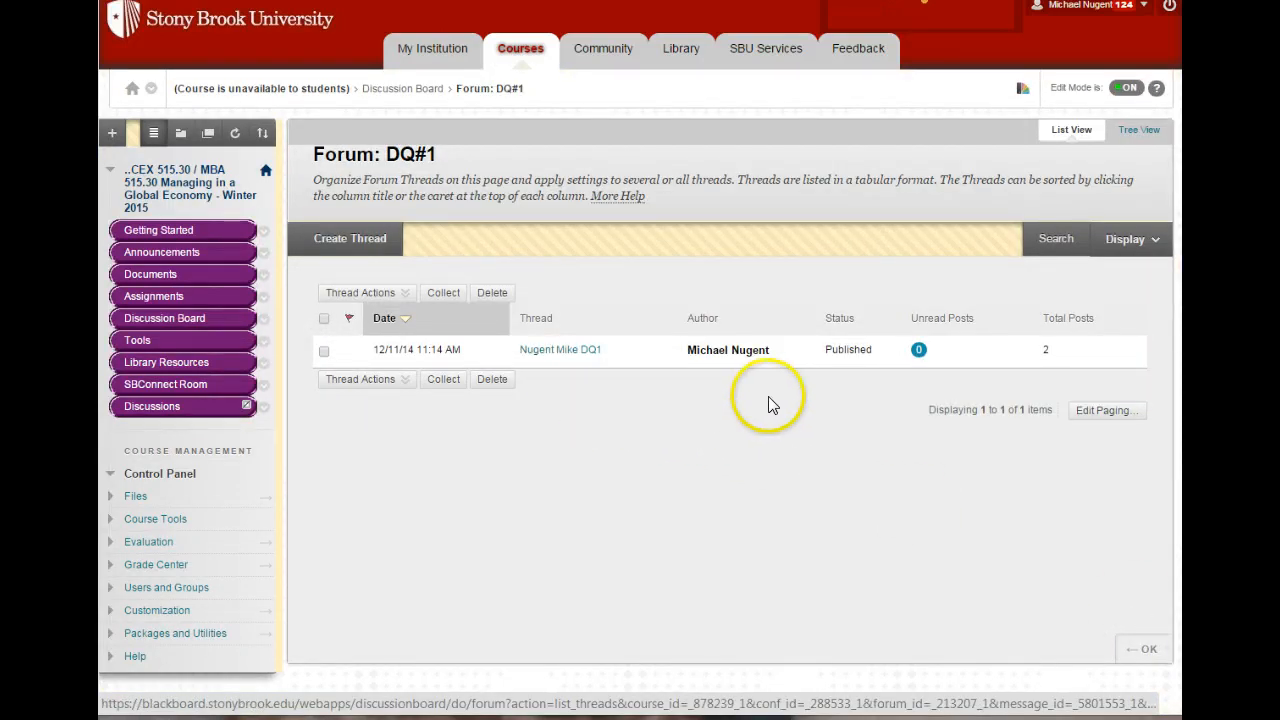
mouse_move(517, 433)
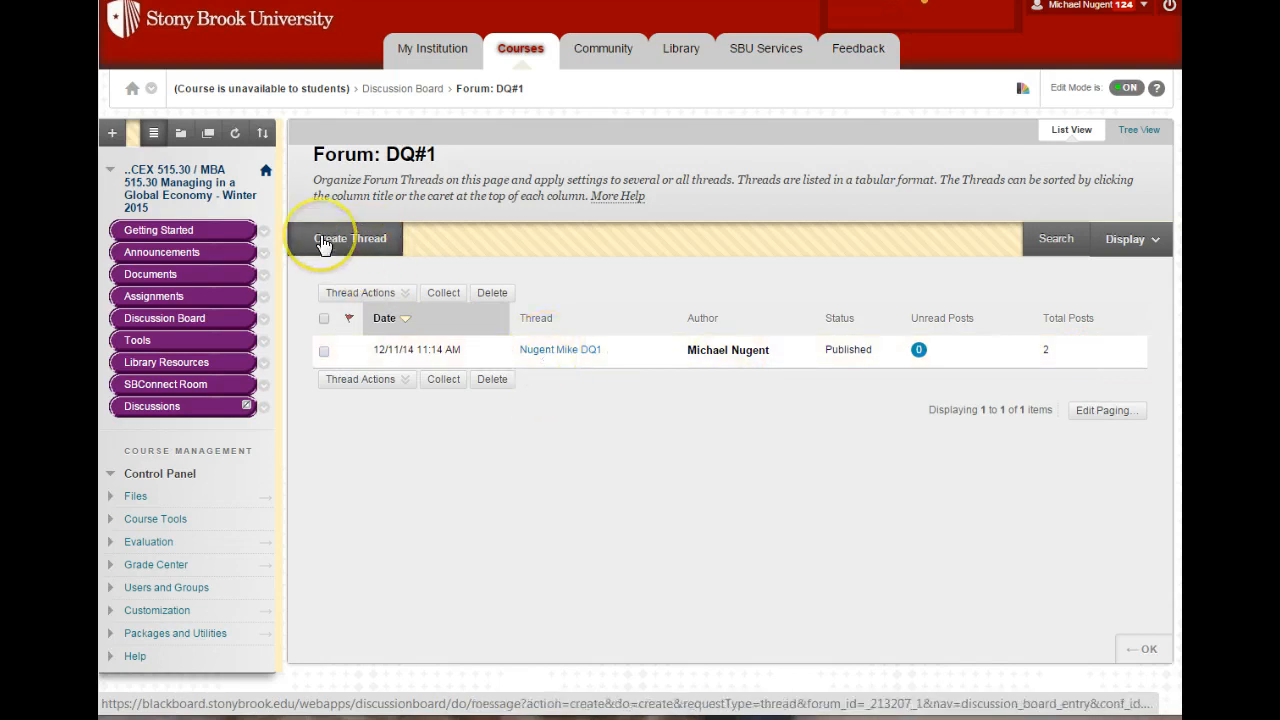
Post a second thread titled 'Jane Doe' with 'responce' as its message, then open it
click(322, 238)
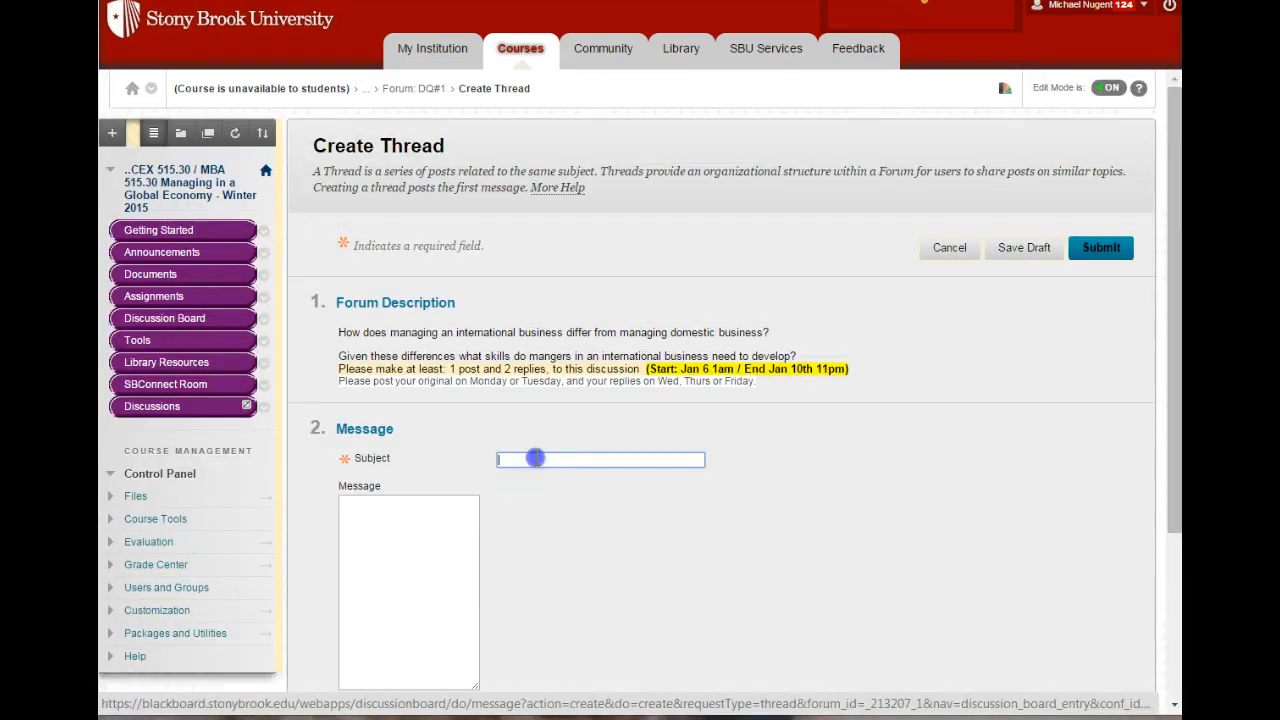
text(Jane Doe)
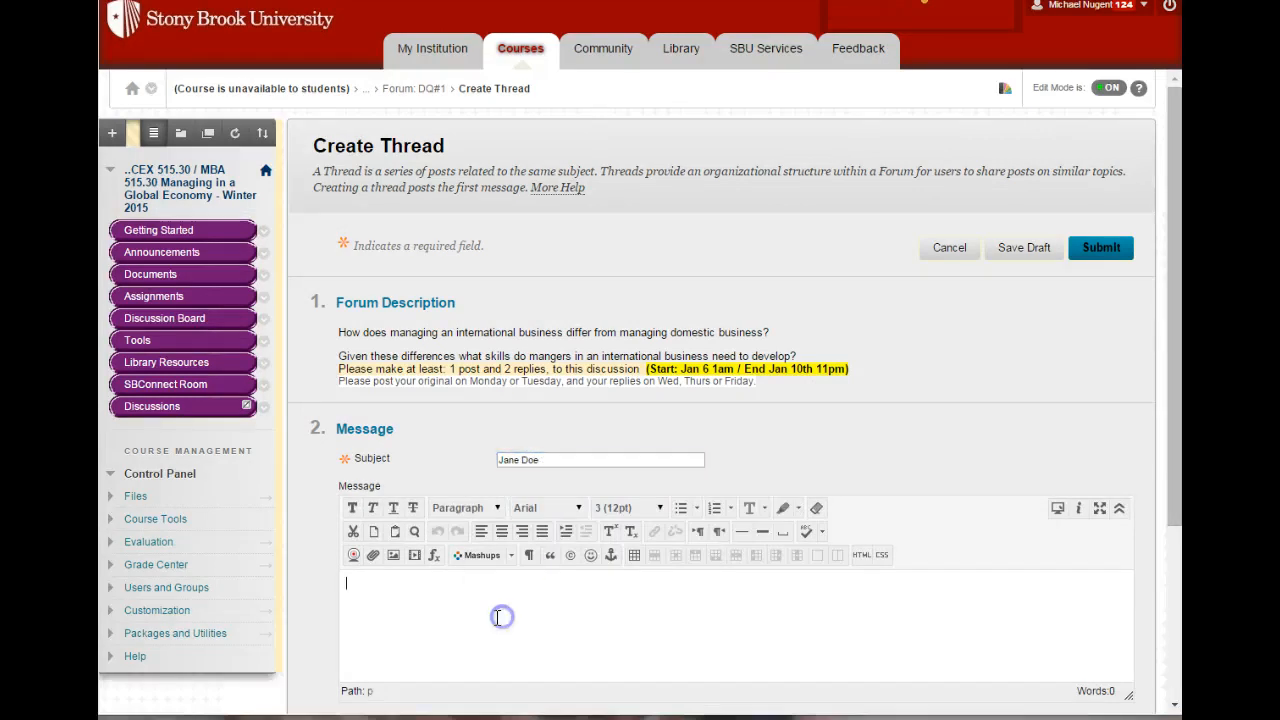
text(responce)
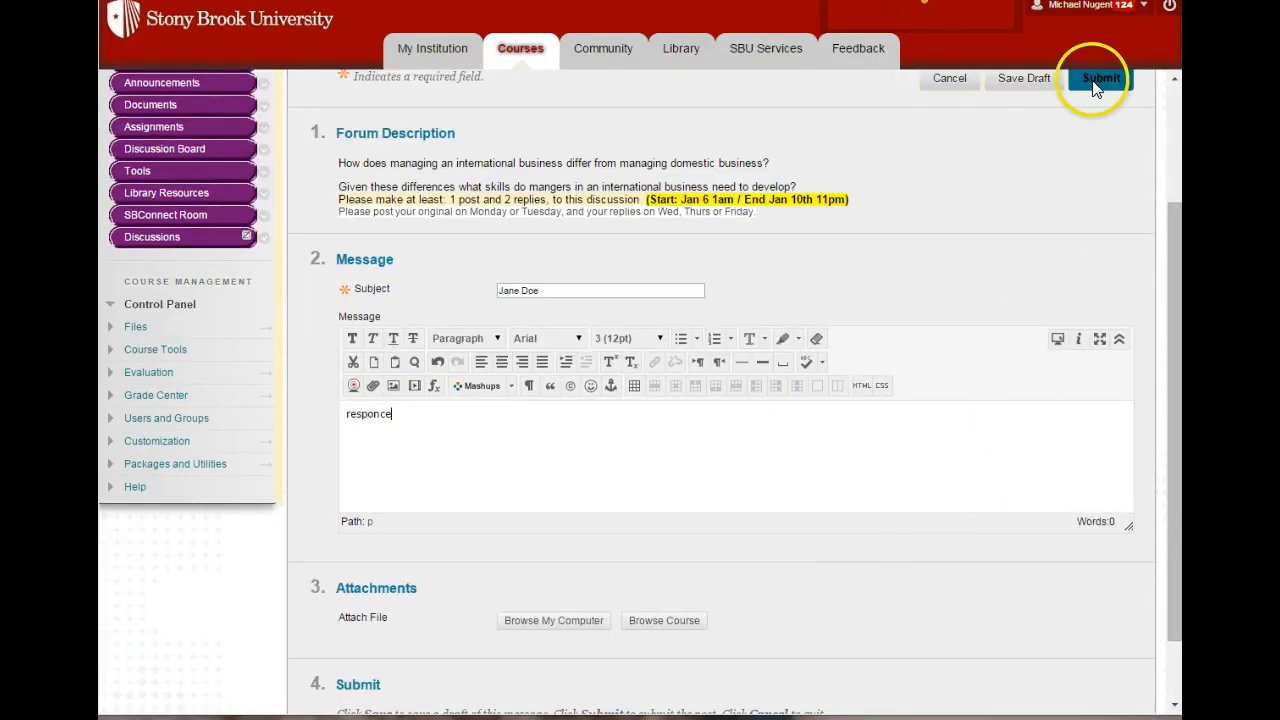
click(1099, 78)
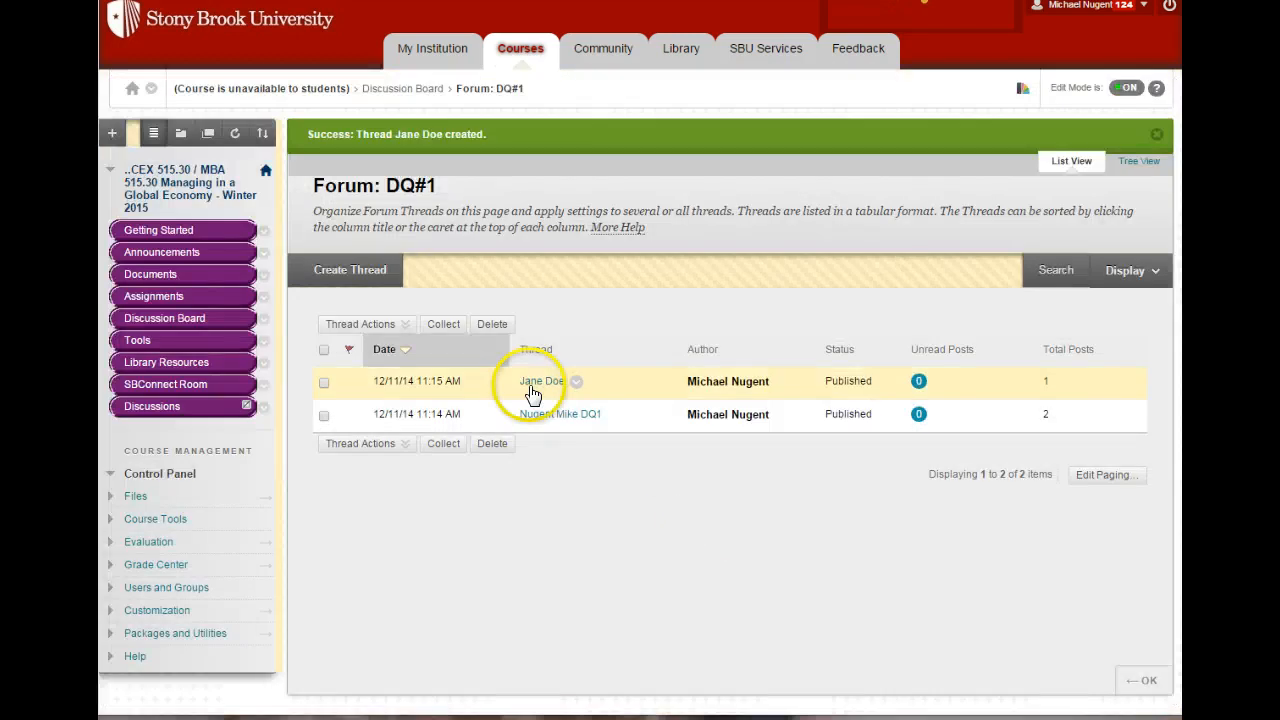
mouse_move(546, 423)
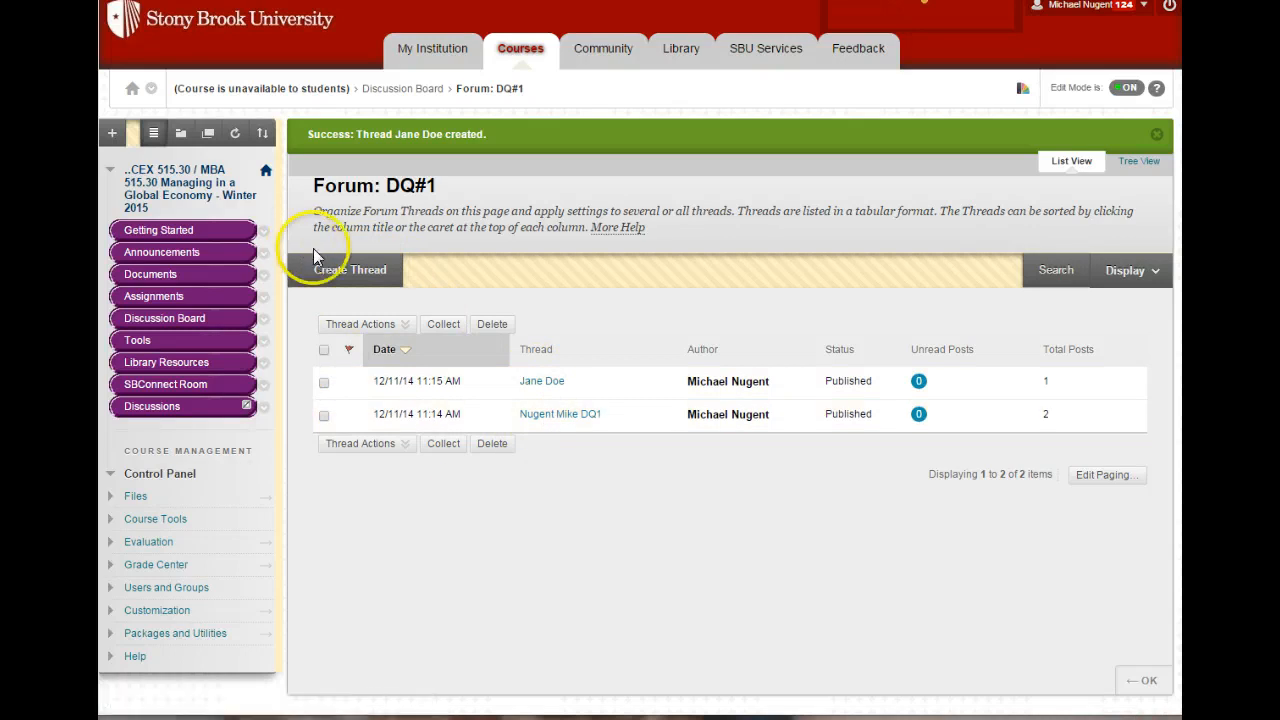
mouse_move(320, 272)
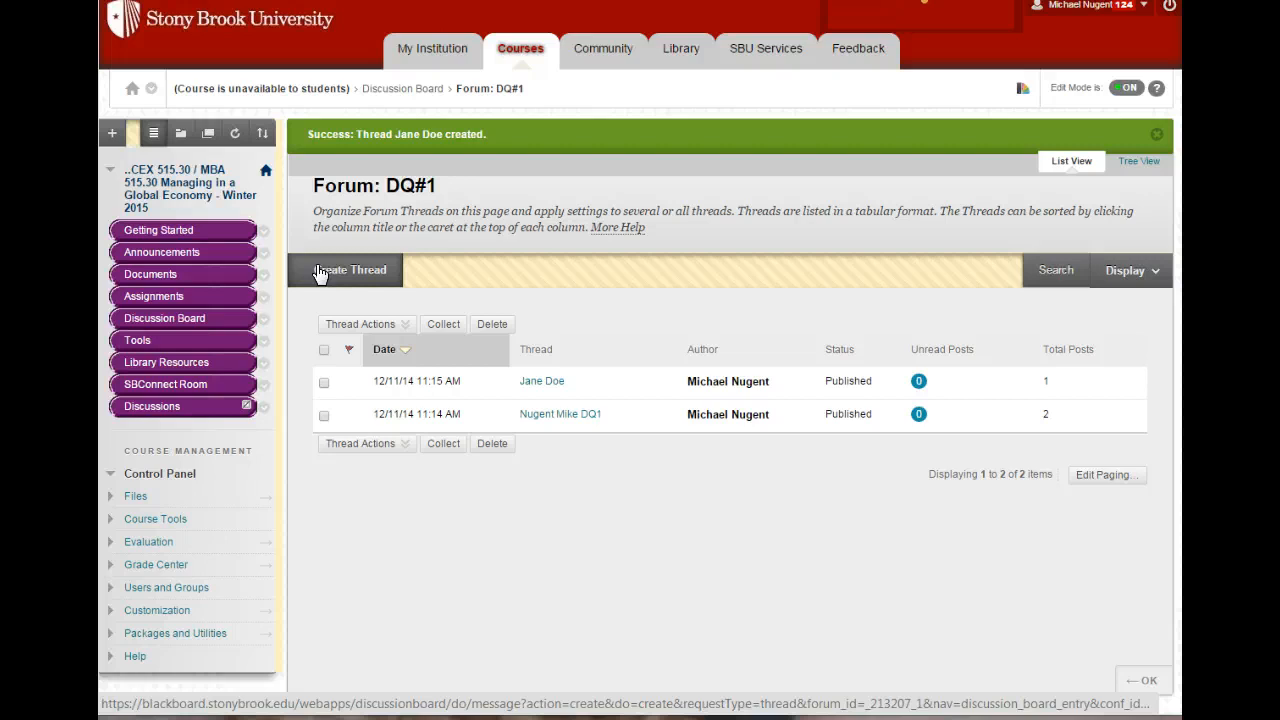
mouse_move(455, 372)
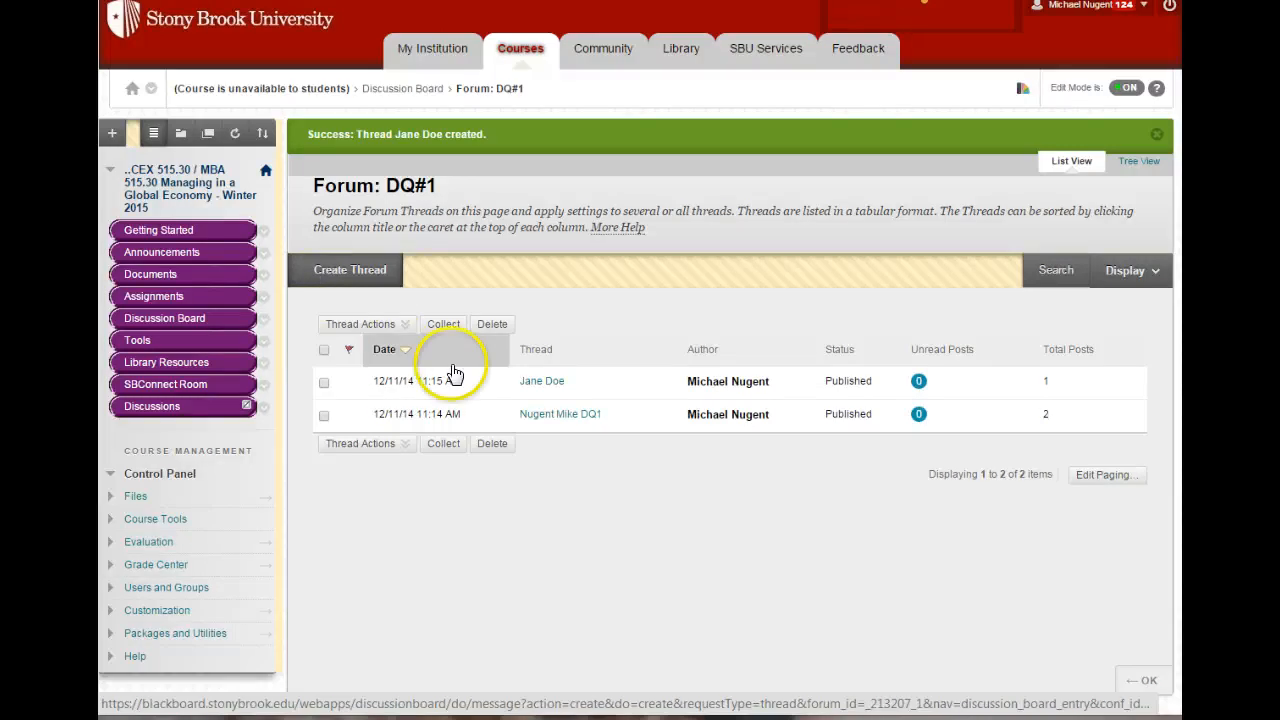
click(541, 381)
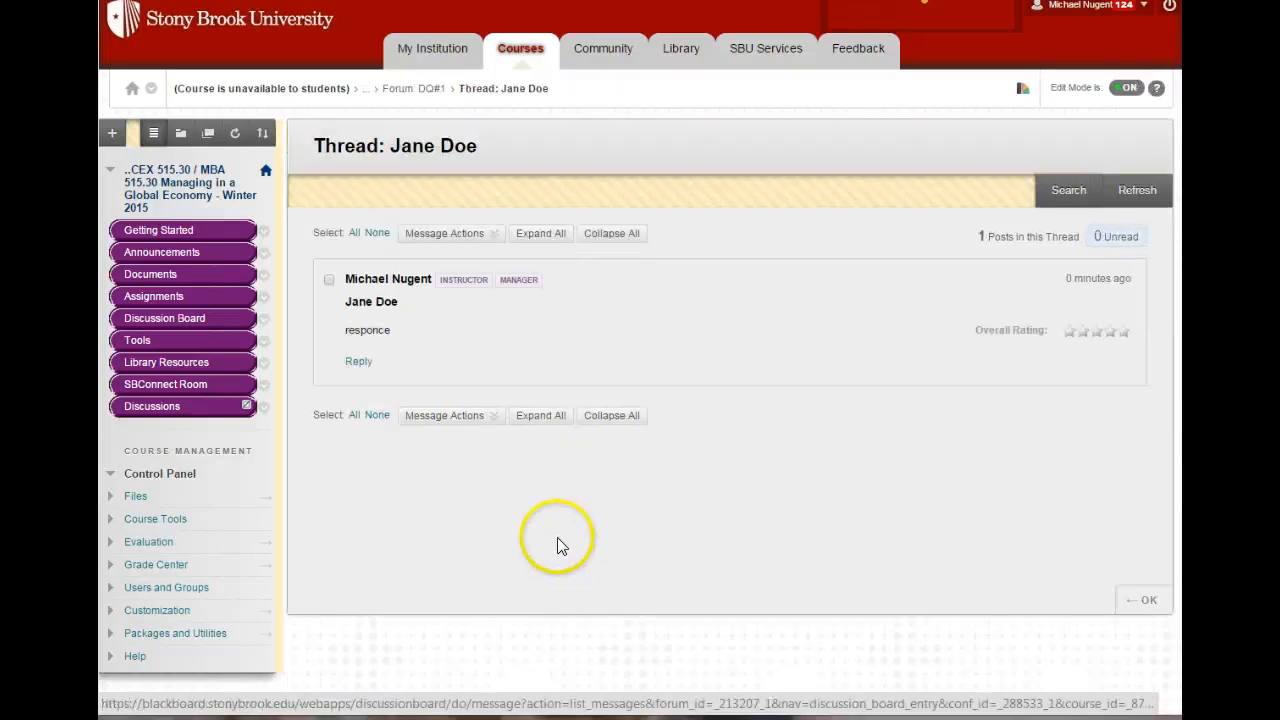
mouse_move(357, 366)
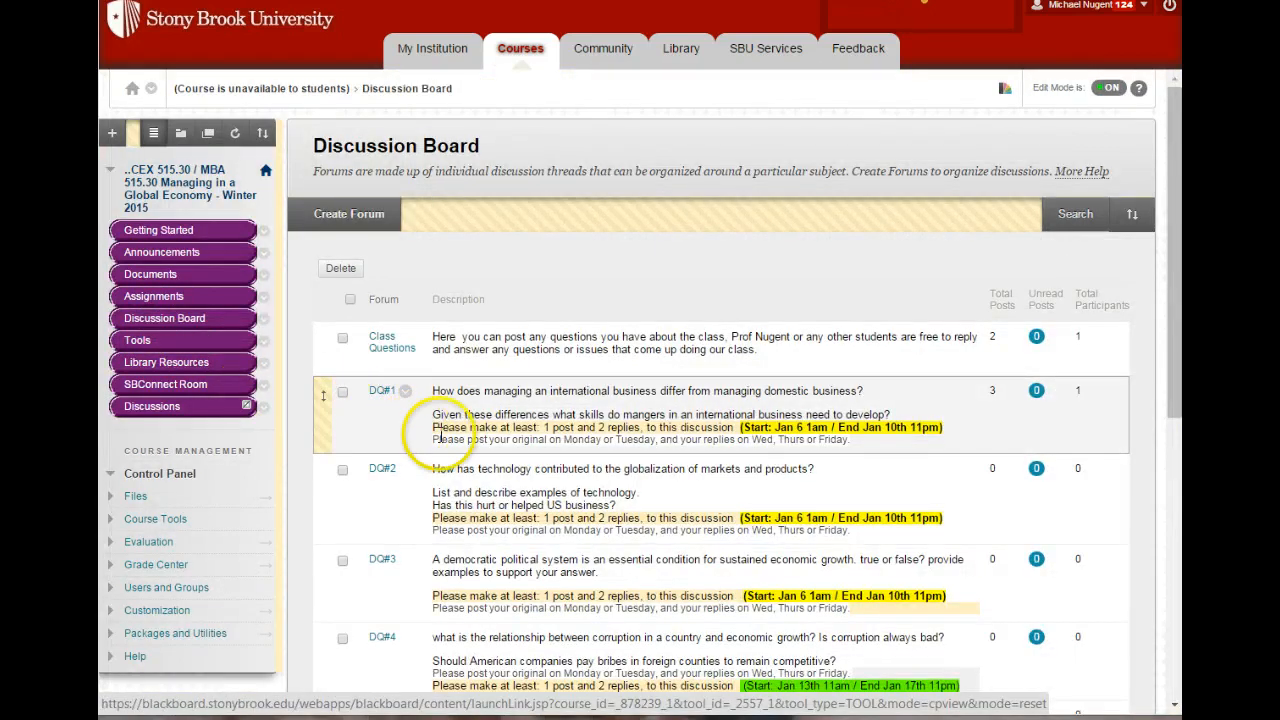
scroll(down, 3)
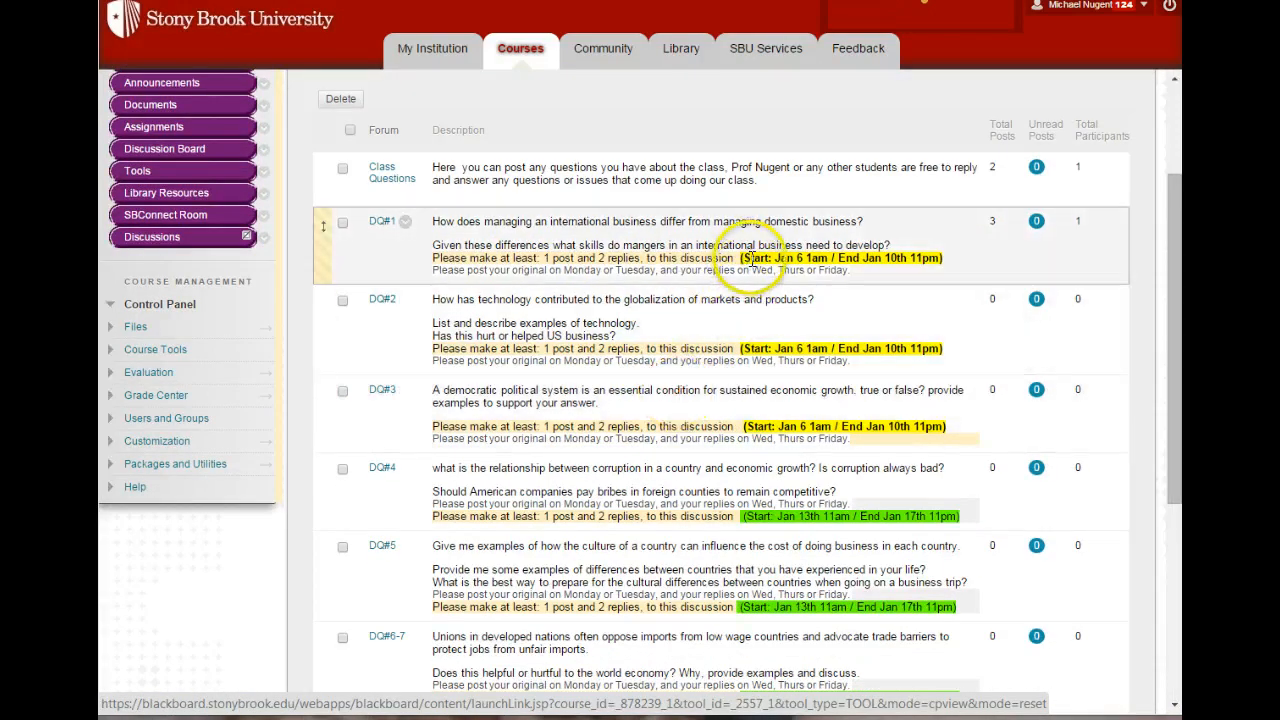
scroll(down, 3)
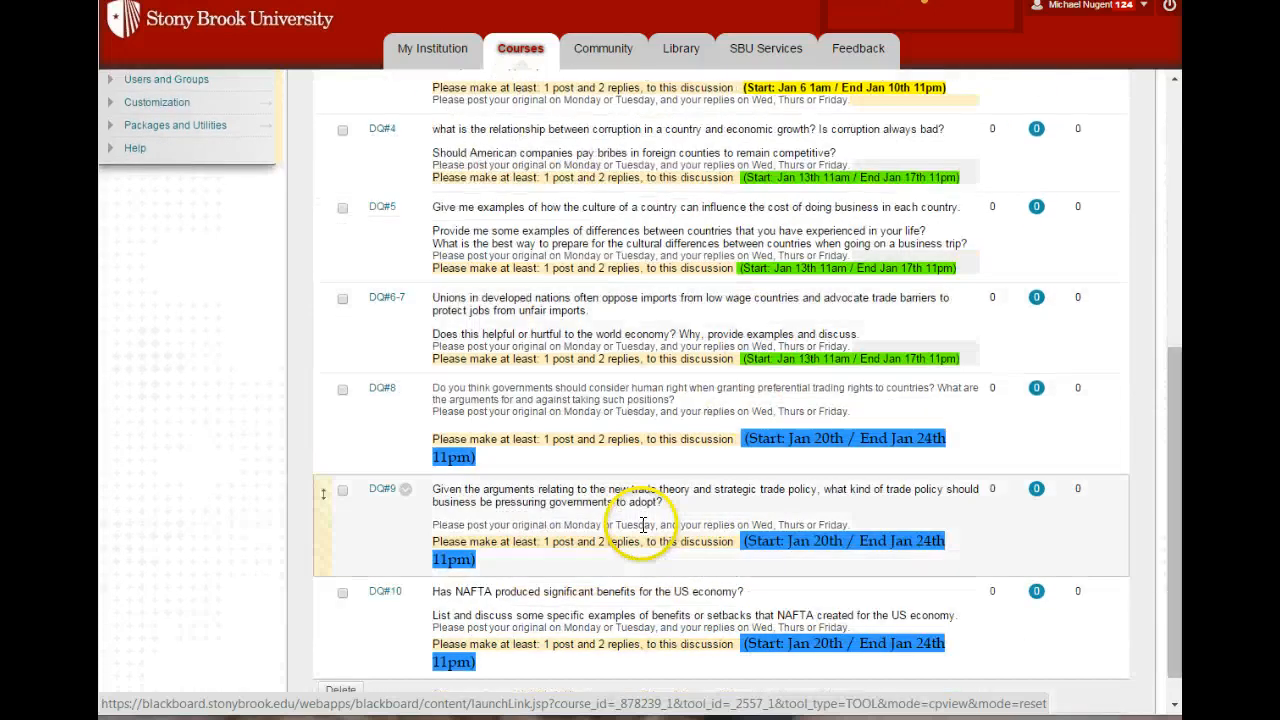
scroll(down, 3)
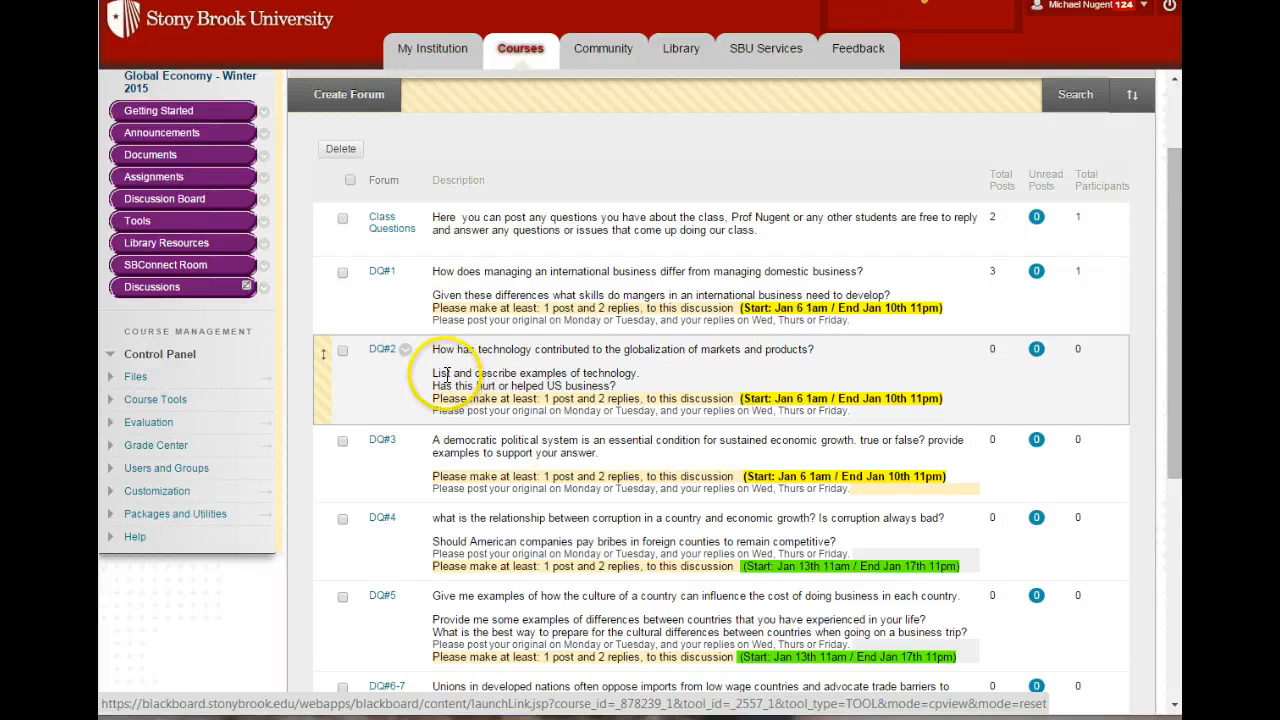
scroll(down, 3)
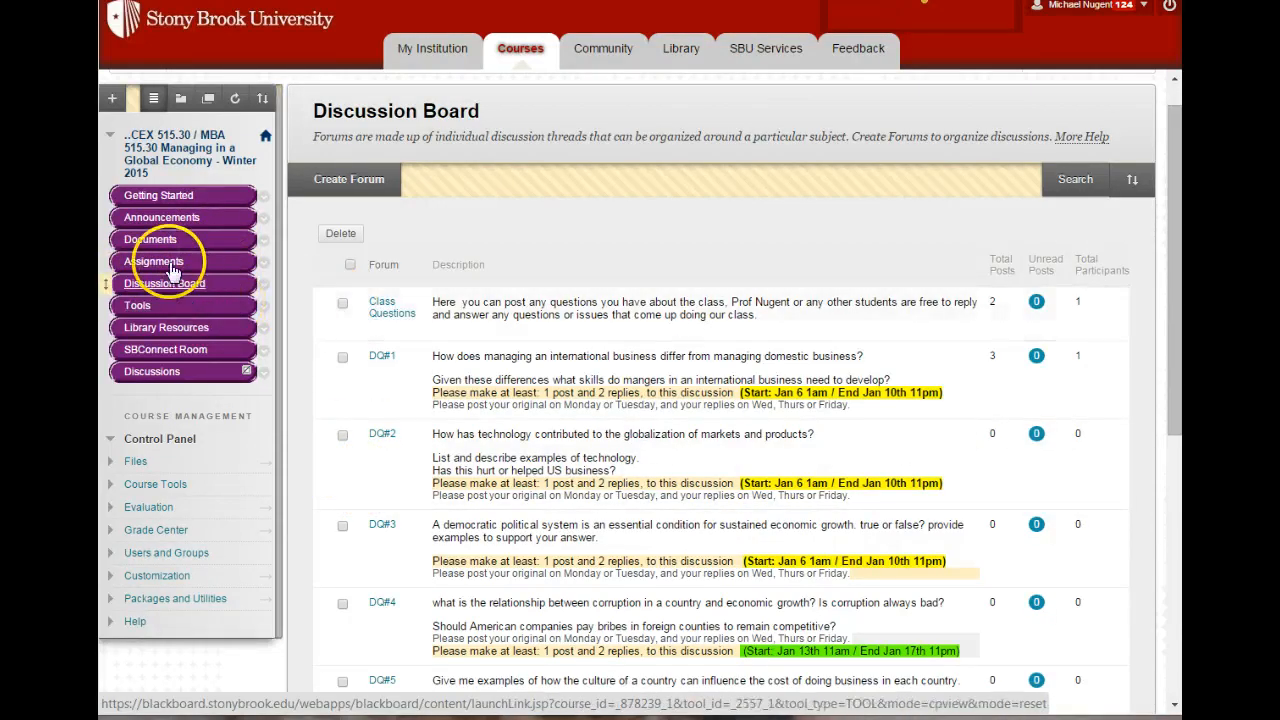
Open the course Assignments page and scroll down its list
click(153, 261)
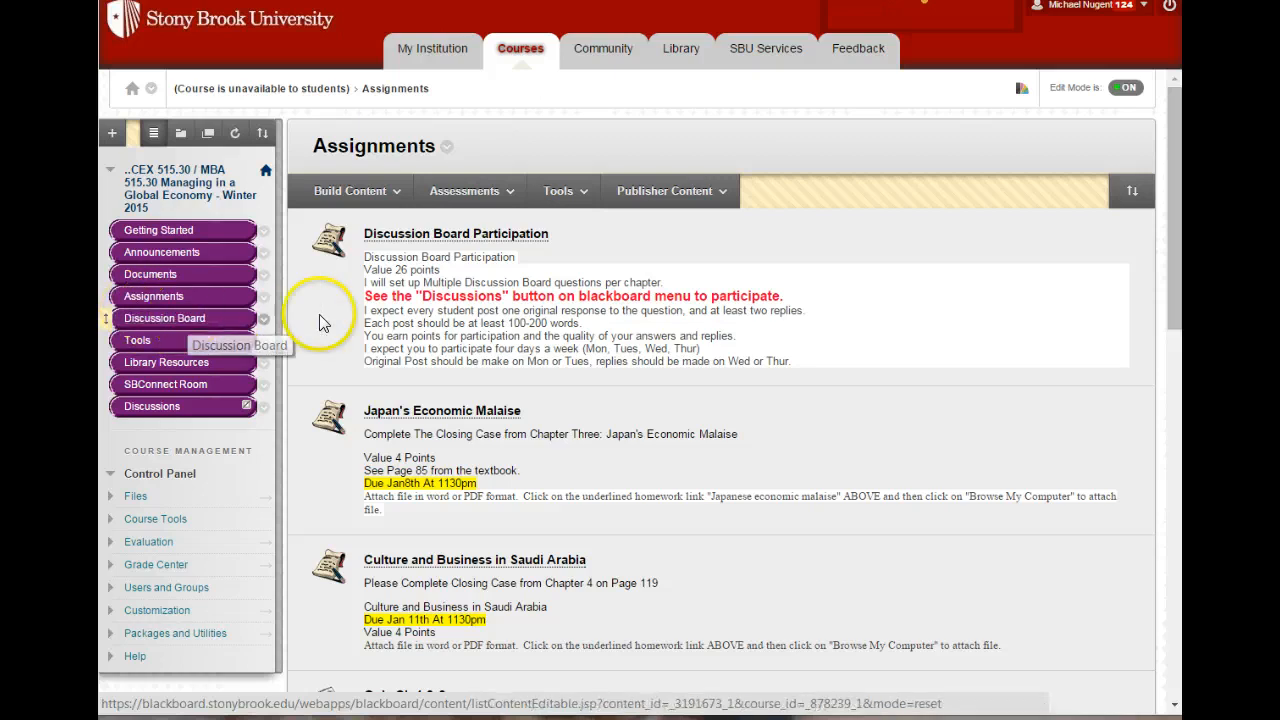
scroll(down, 3)
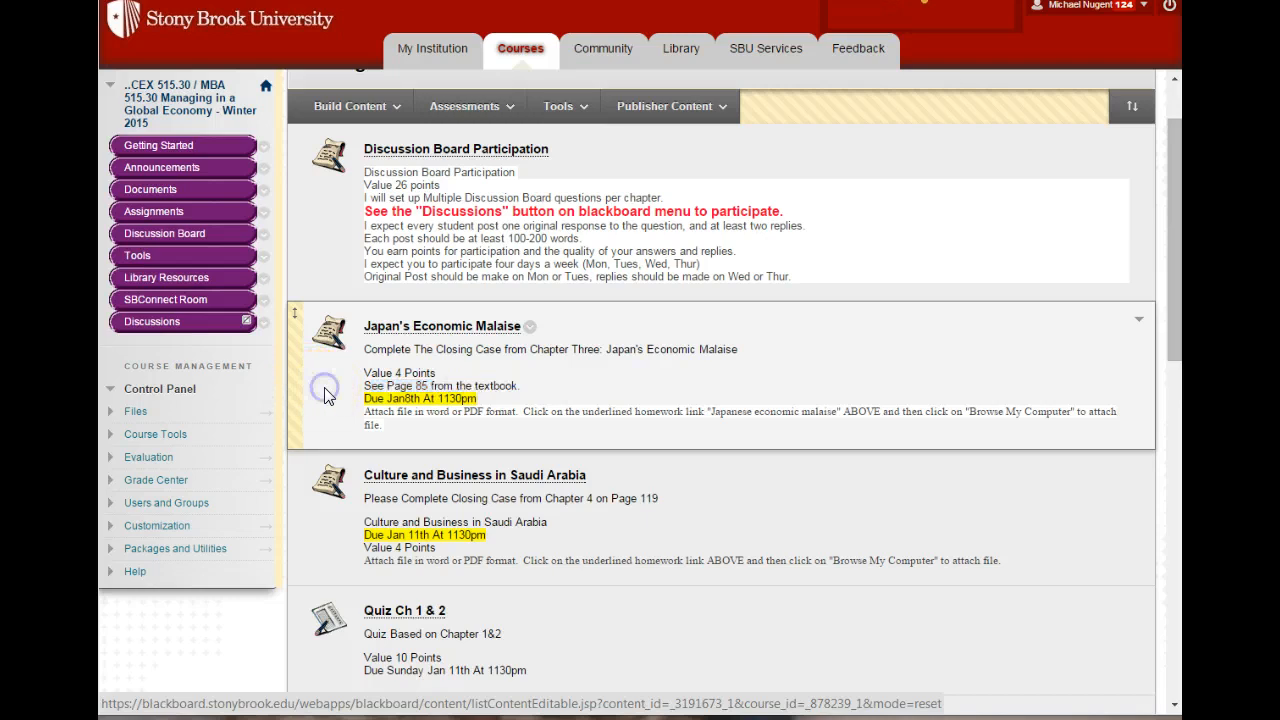
mouse_move(330, 395)
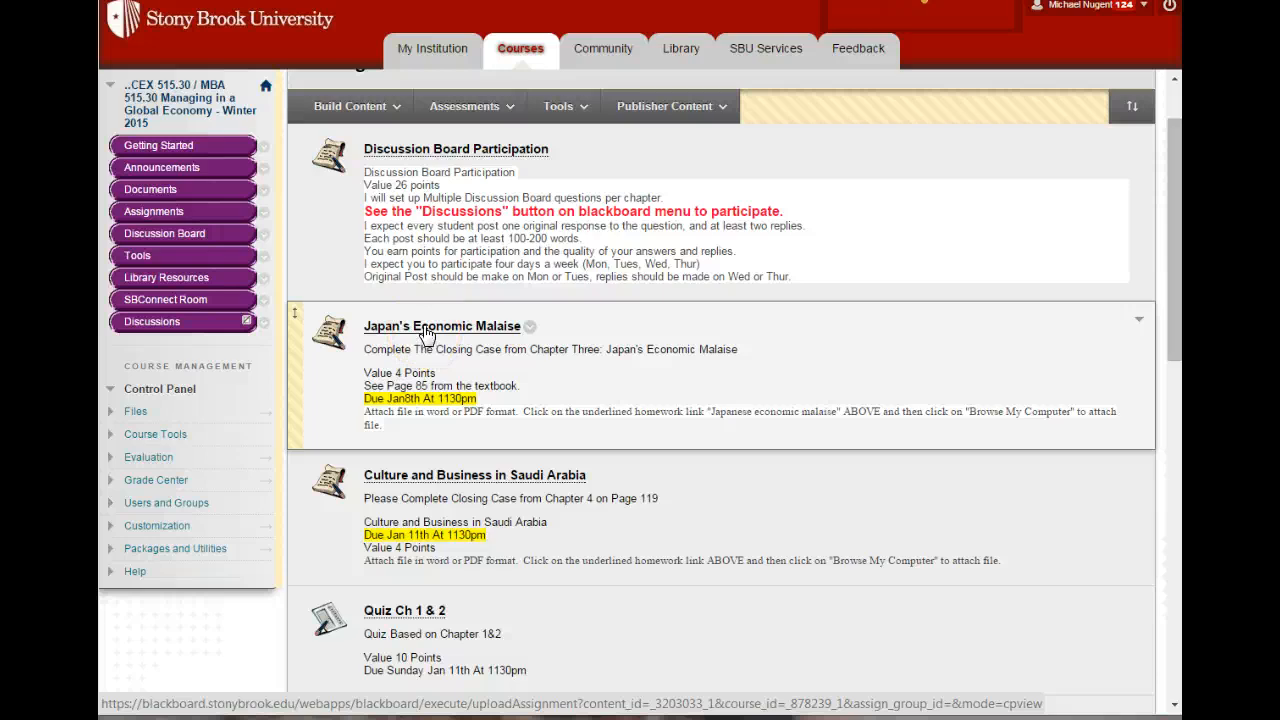
Open Japan's Economic Malaise and scroll through its instructions, submission and comments sections
click(441, 326)
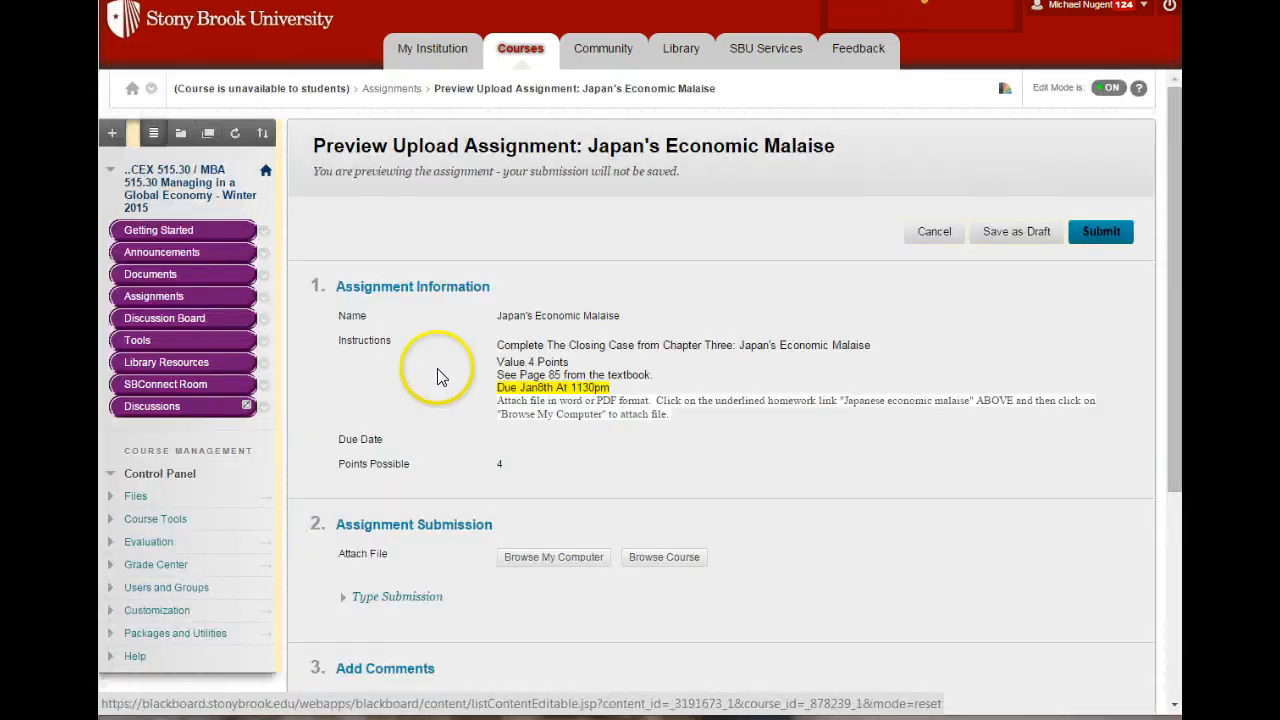
scroll(down, 3)
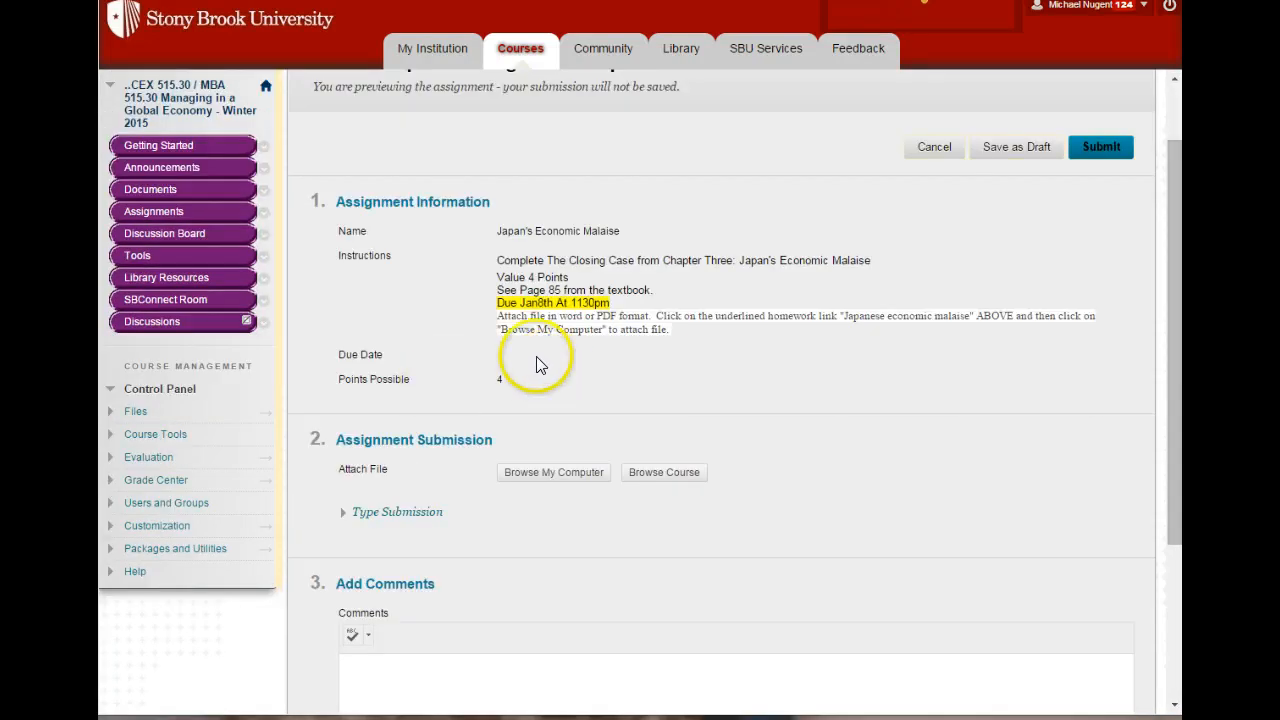
mouse_move(582, 322)
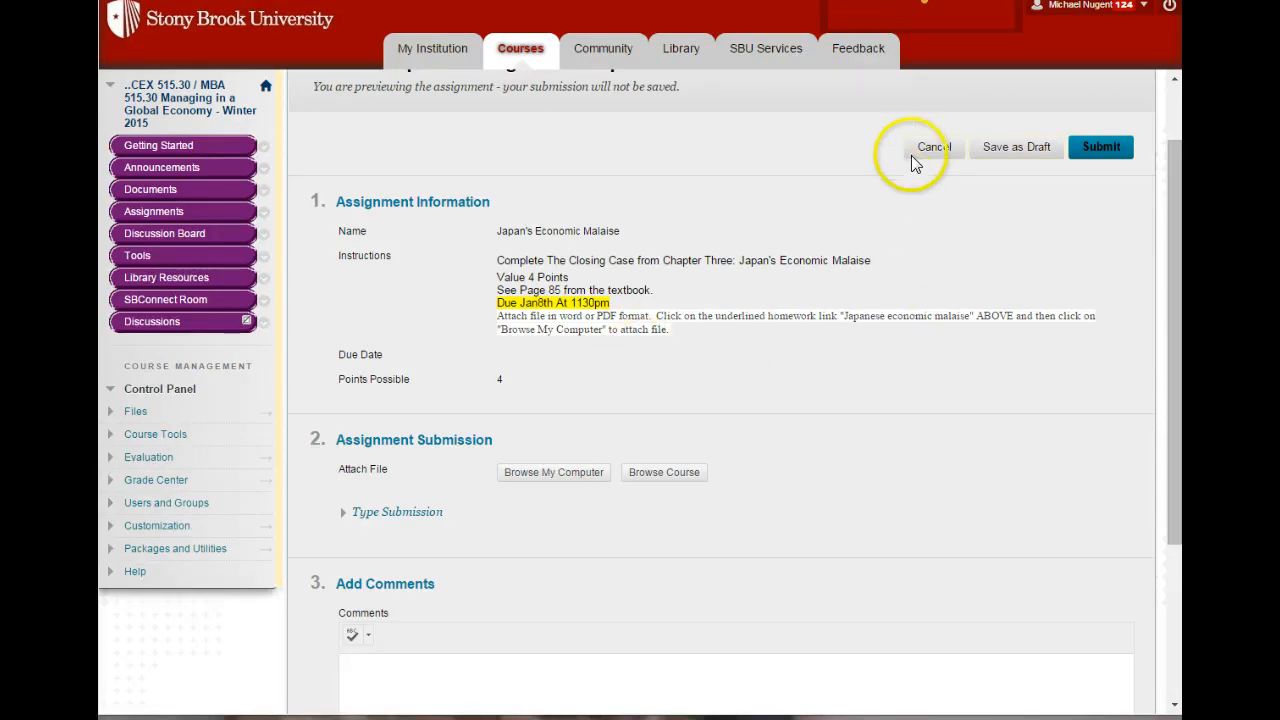
Cancel the Japan's Economic Malaise preview and scroll the Assignments list
click(932, 147)
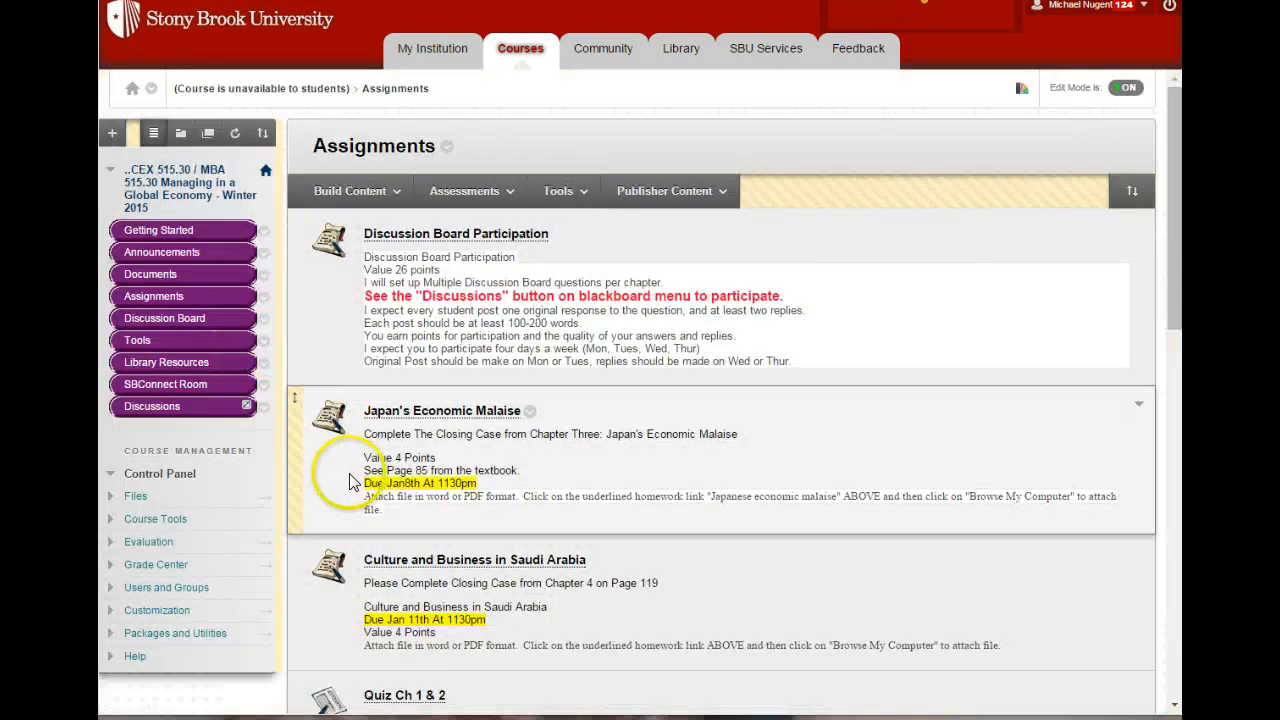
scroll(down, 3)
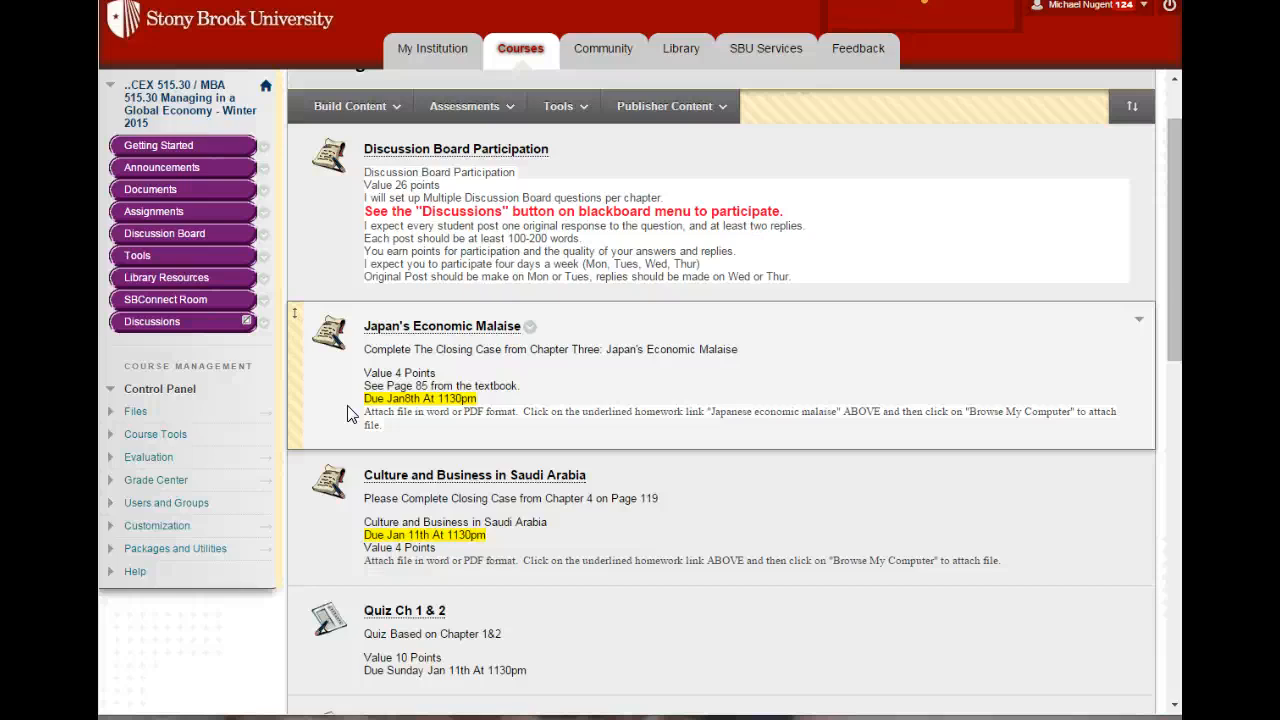
Reopen Japan's Economic Malaise and place the cursor in its empty Comments box
click(422, 326)
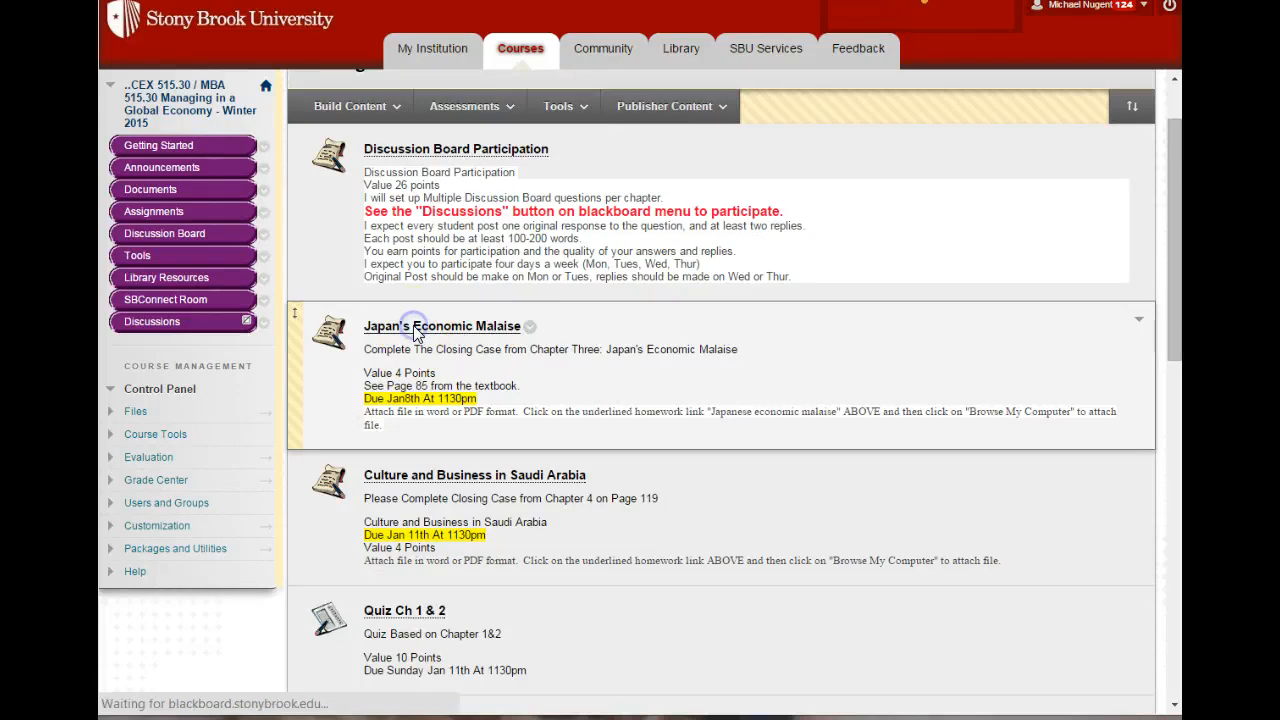
click(442, 326)
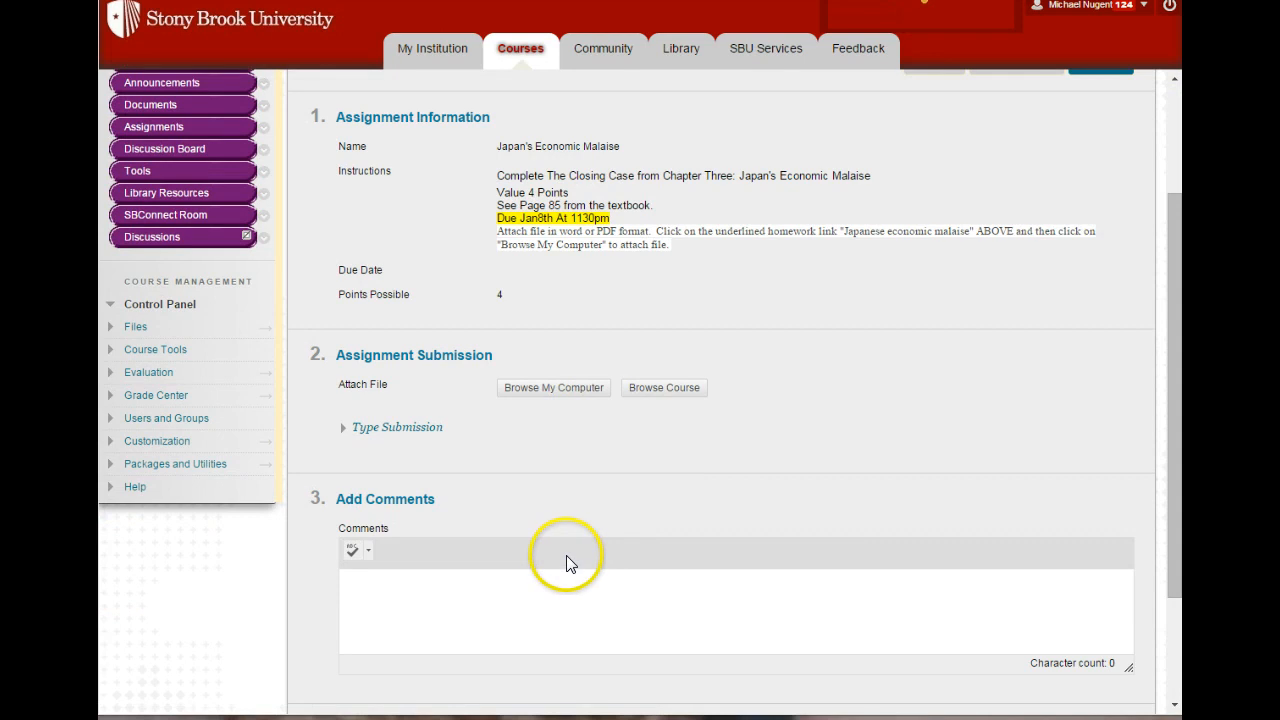
mouse_move(564, 542)
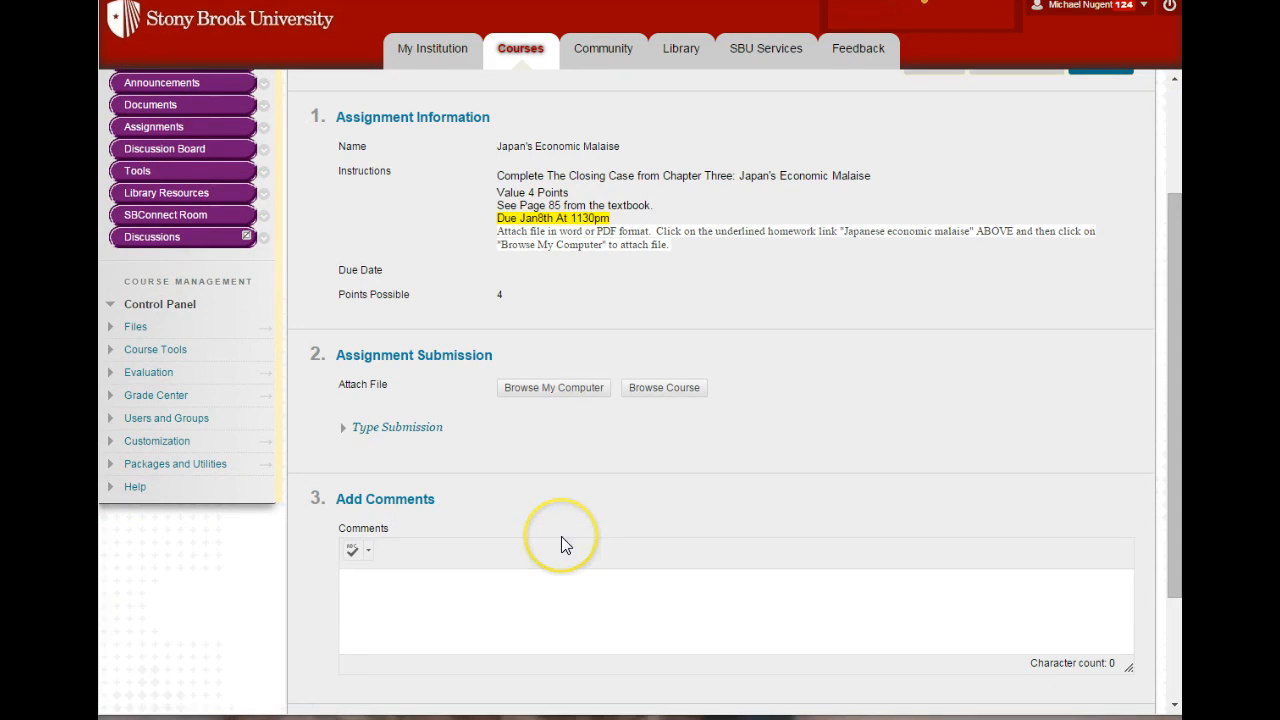
click(405, 594)
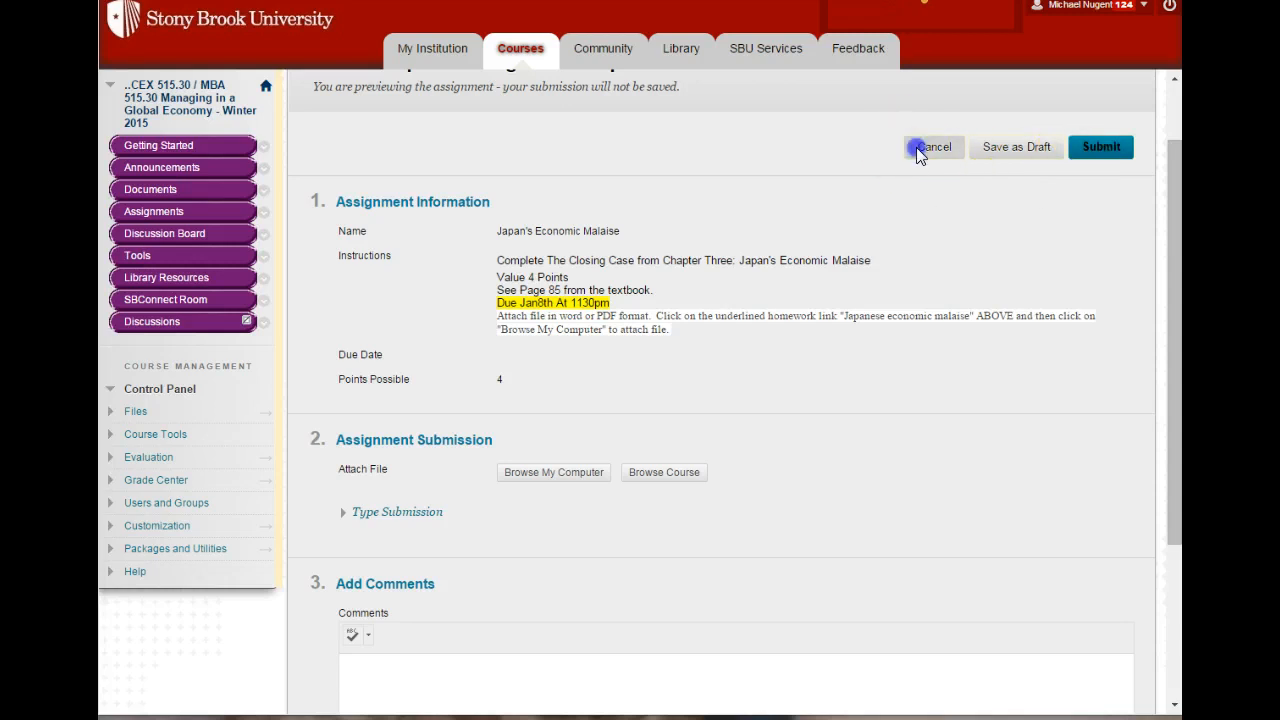
Cancel the Japan's Economic Malaise preview without submitting to return to Assignments
click(931, 146)
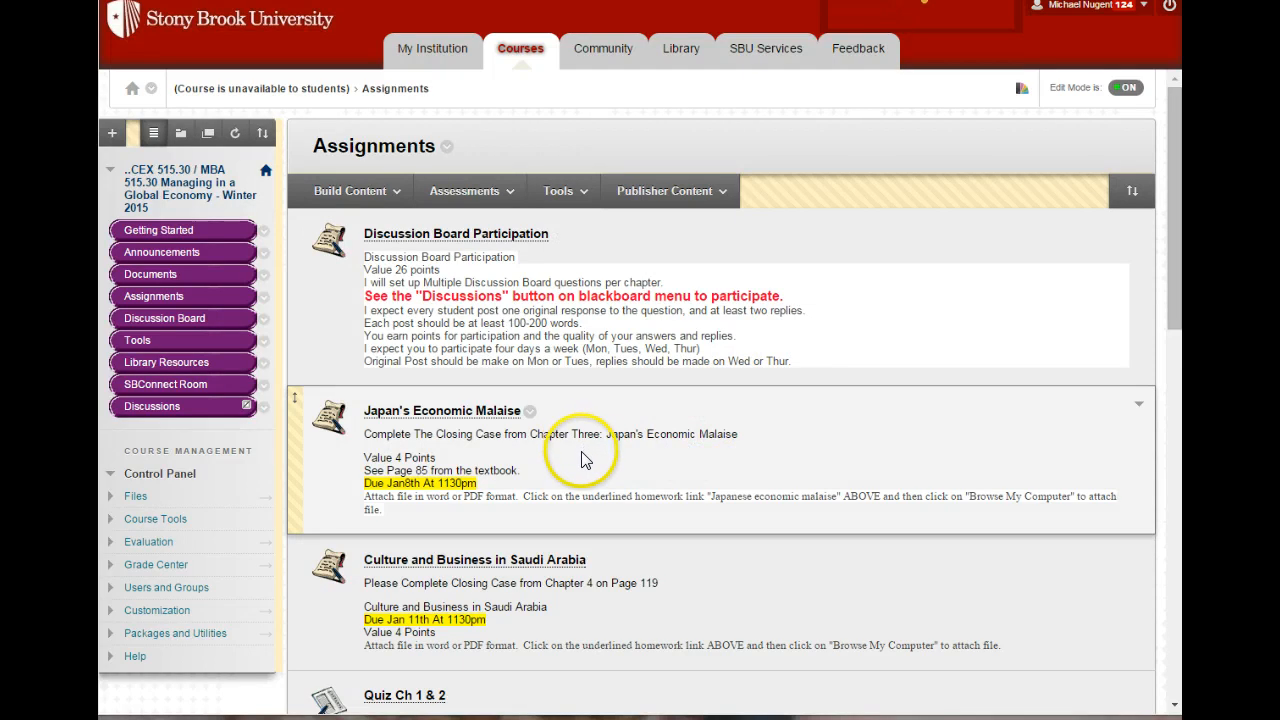
mouse_move(598, 466)
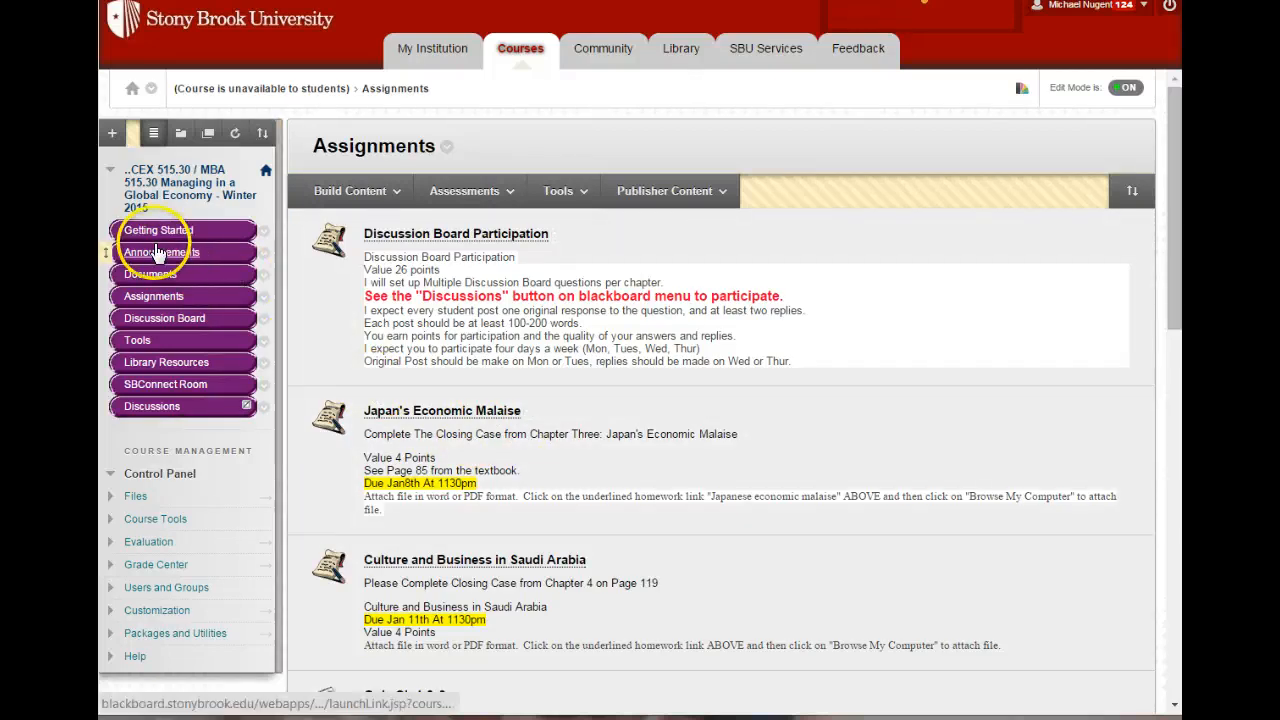
Review the Textbooks for MBA515 and Blackboard announcements, then return to Assignments
click(161, 252)
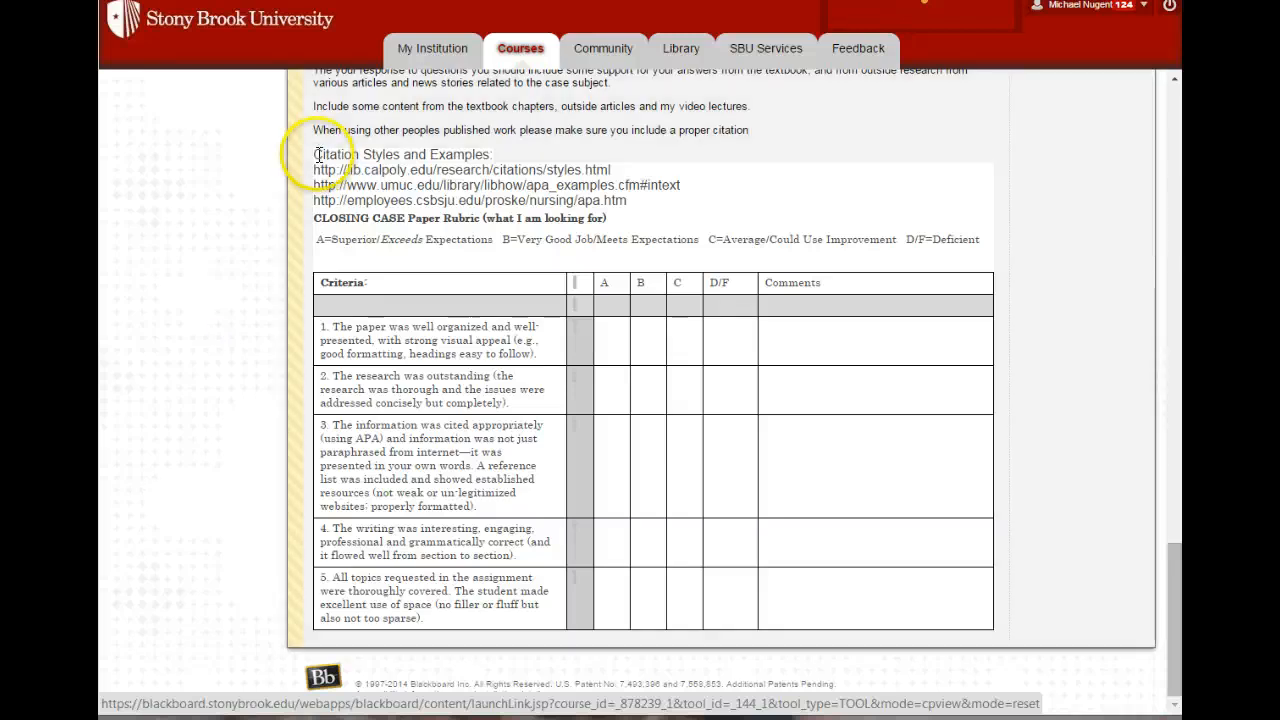
mouse_move(392, 217)
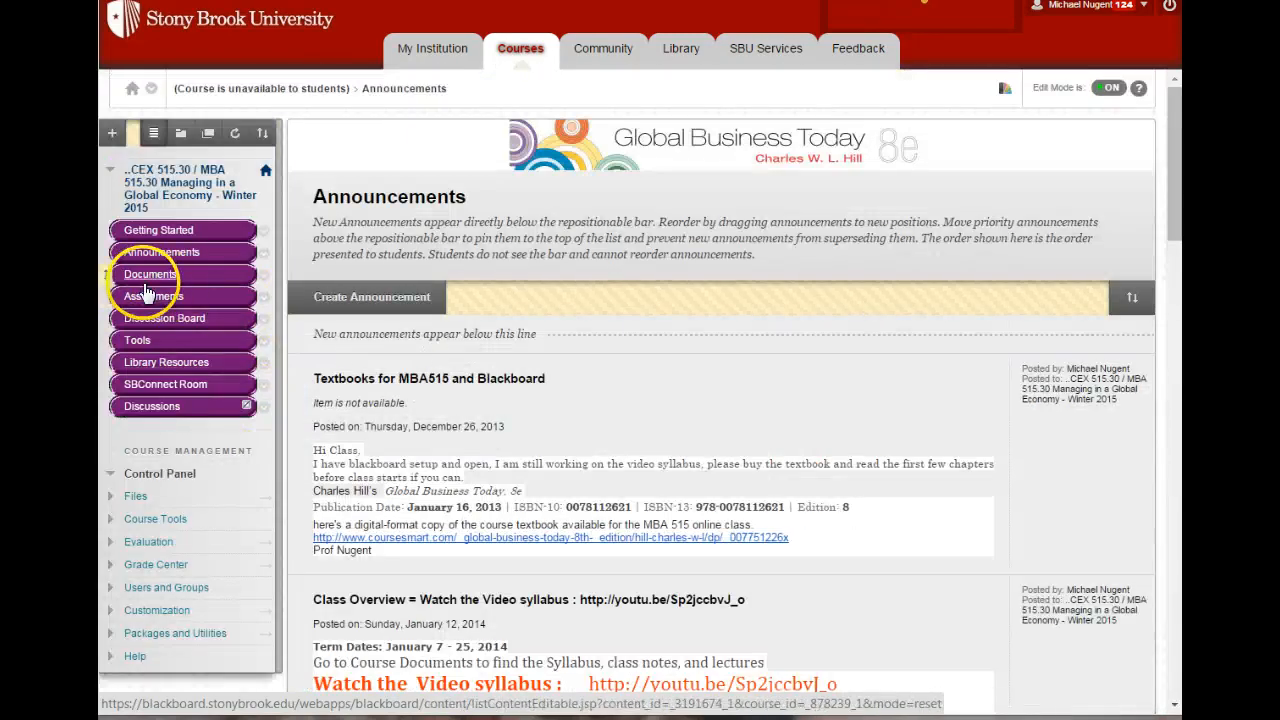
click(153, 296)
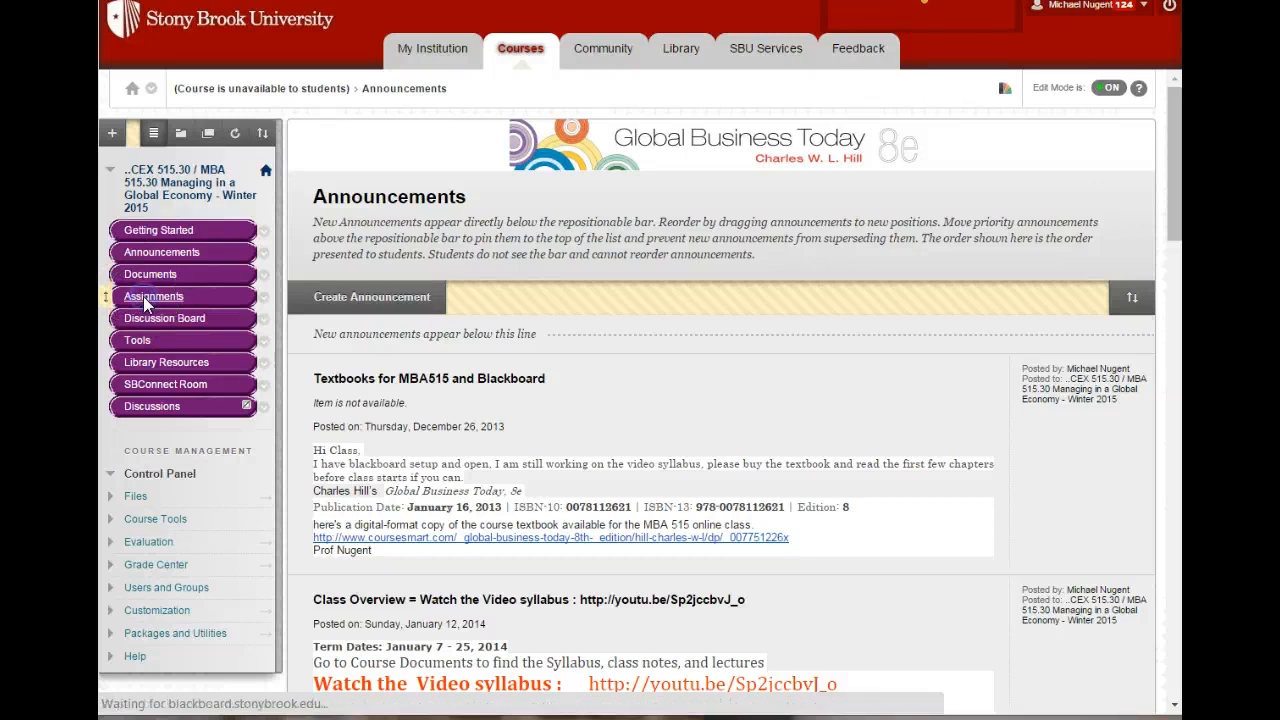
click(153, 296)
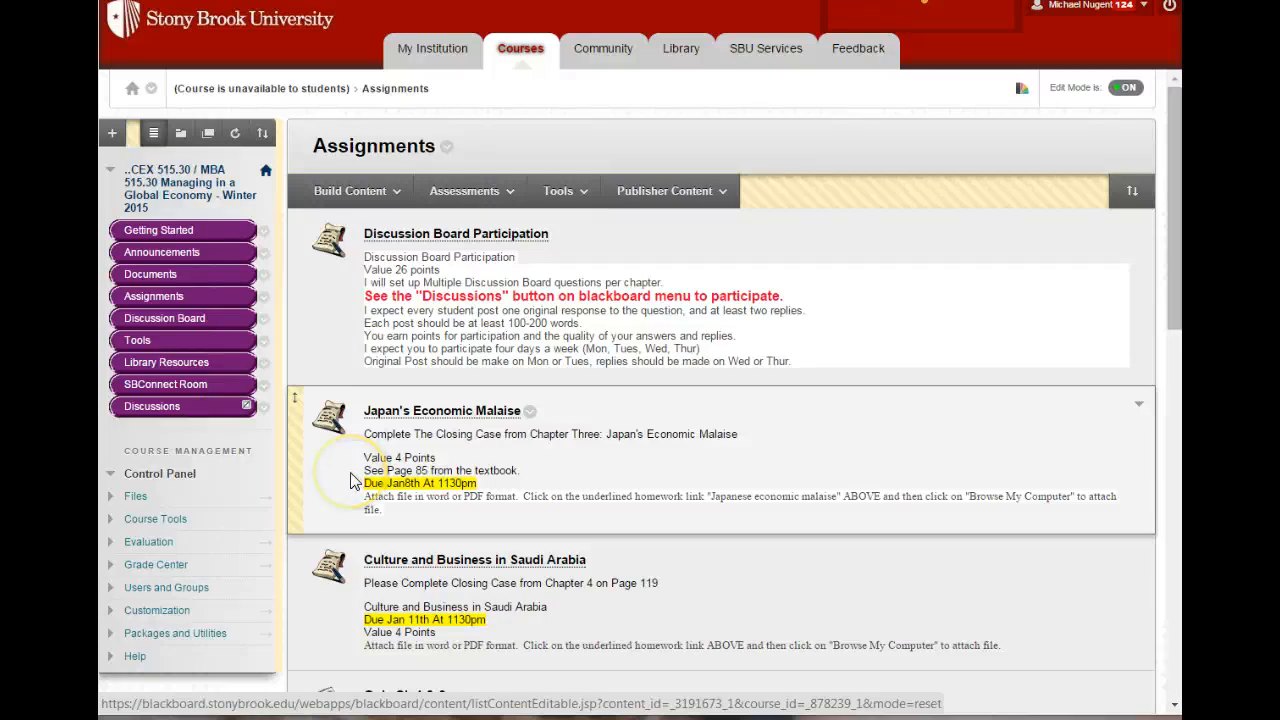
Scroll the Assignments list down to the Chapter 1–2 and 3–4 quizzes
scroll(down, 3)
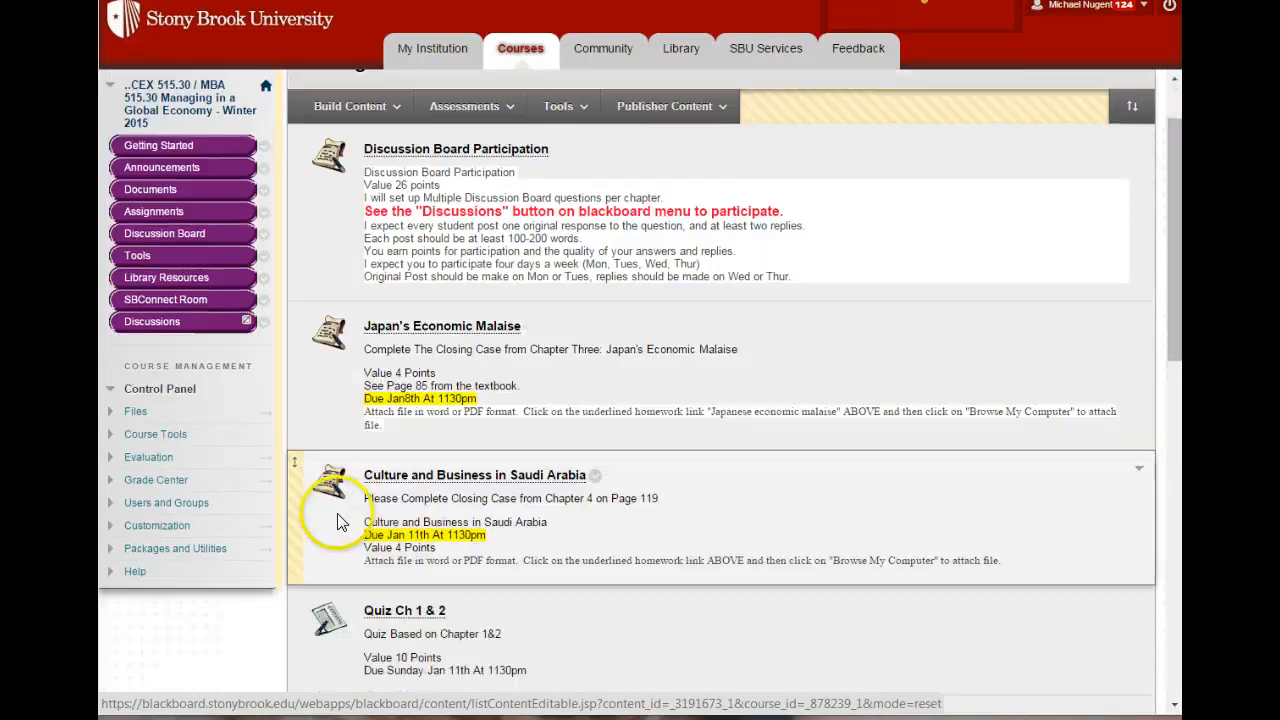
mouse_move(583, 524)
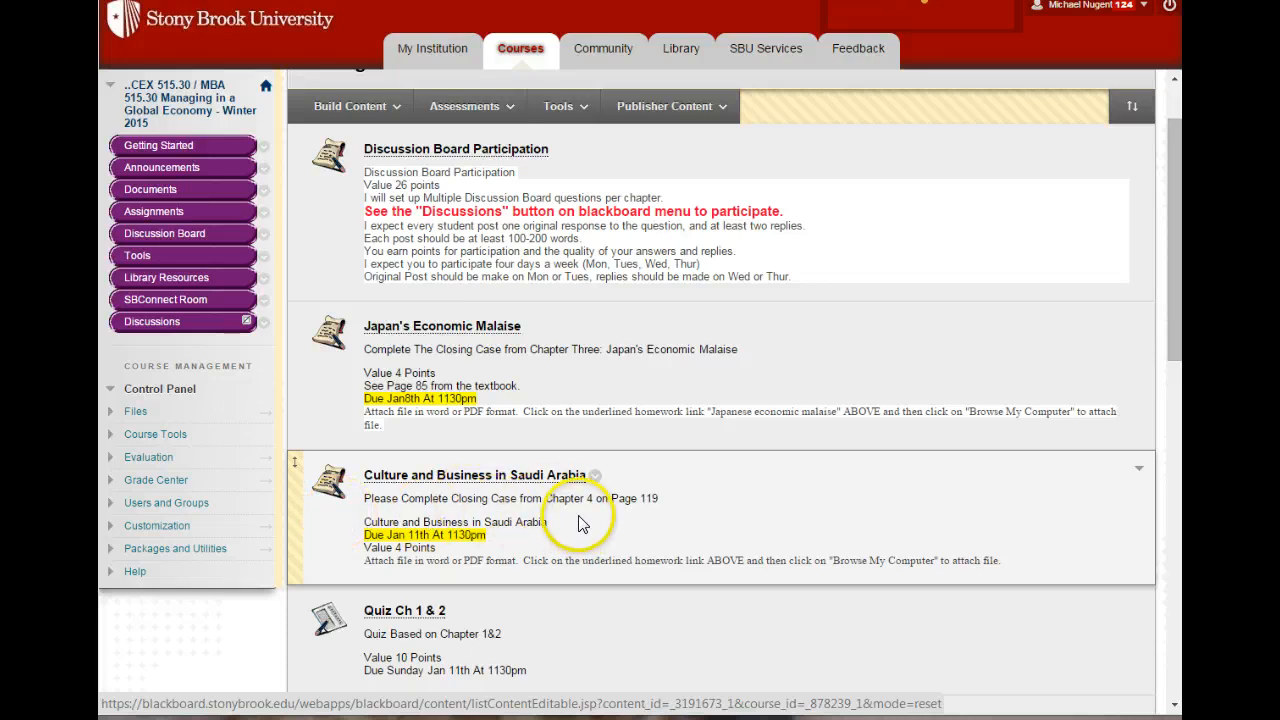
scroll(down, 3)
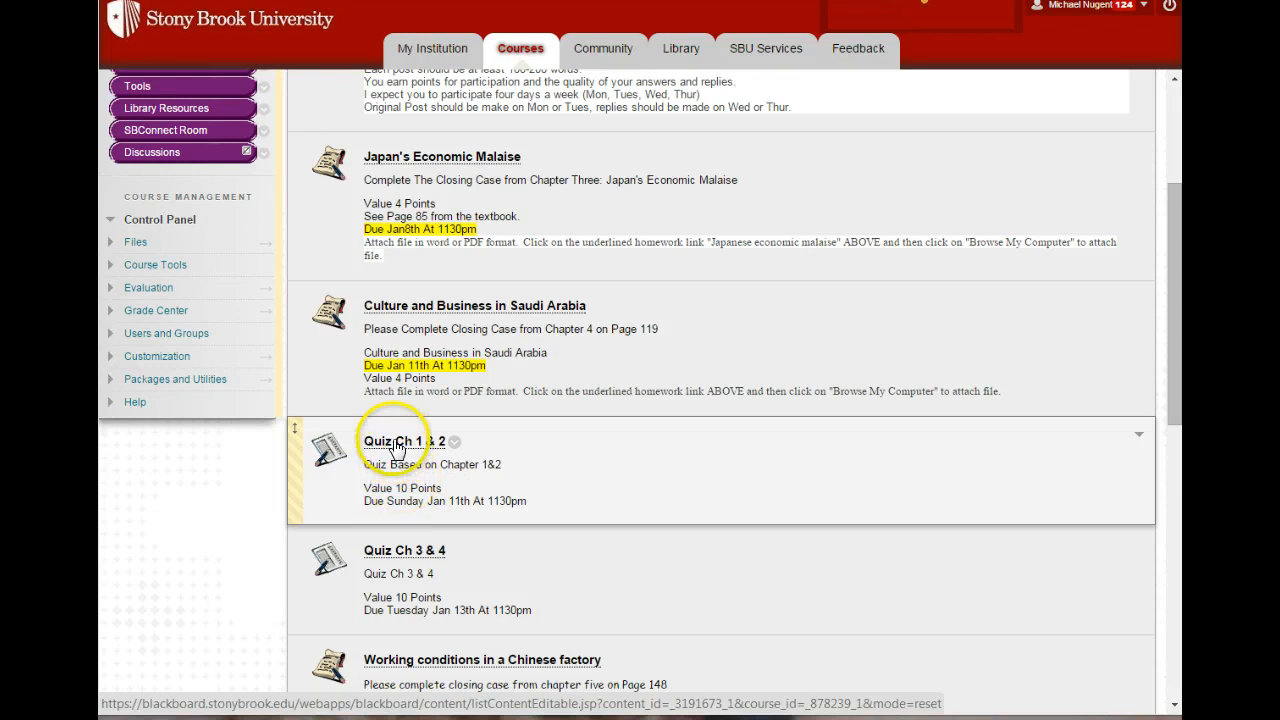
Start Quiz Ch 1 & 2, save the Question 12 answer, and reach the final questions
click(396, 441)
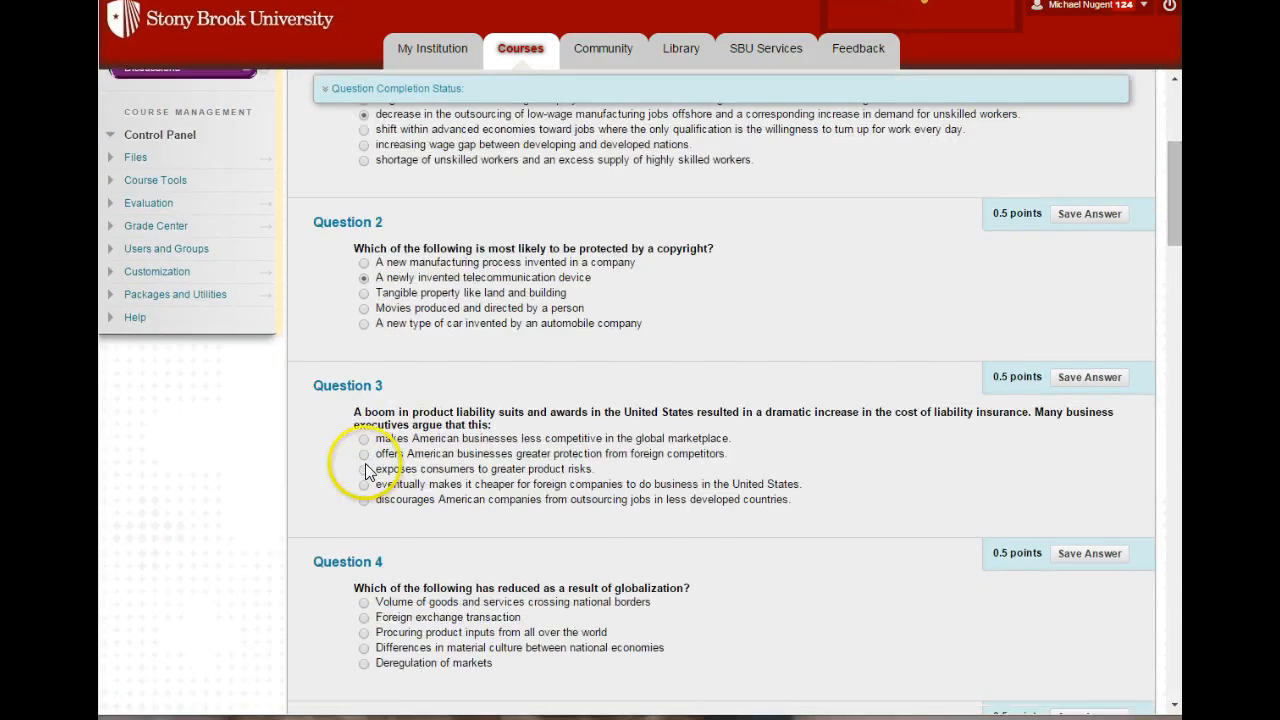
scroll(down, 3)
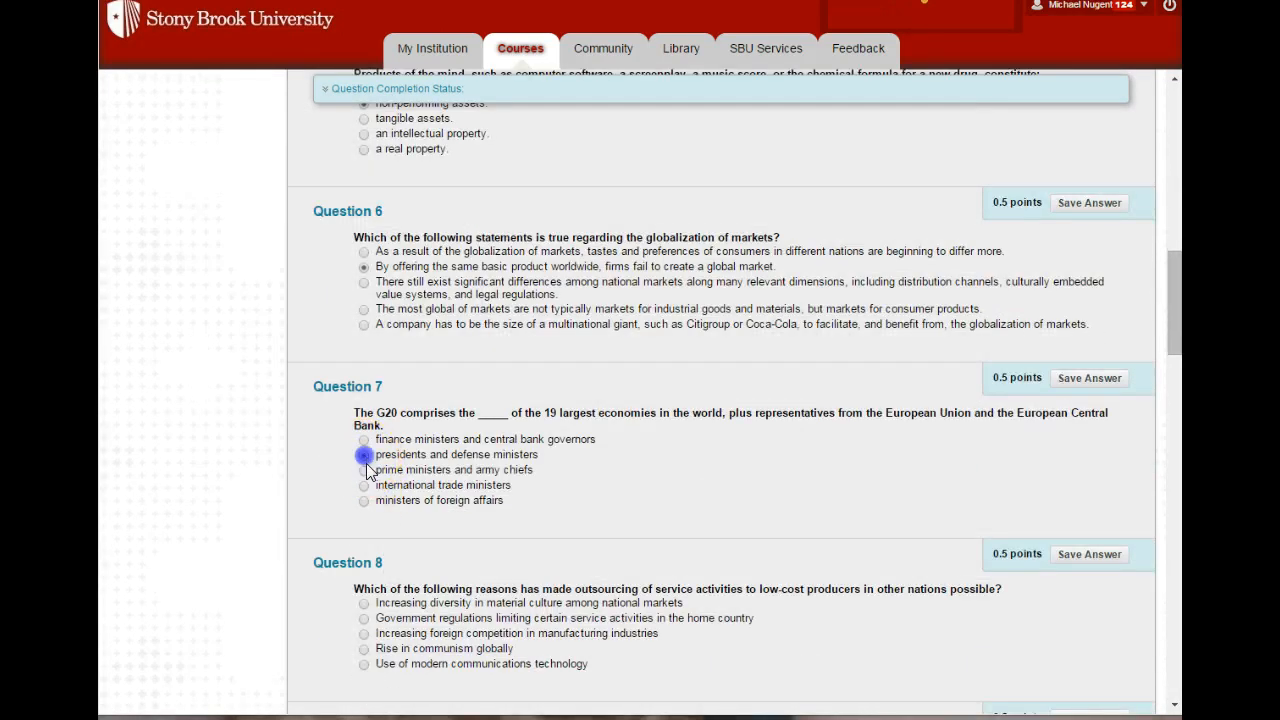
scroll(down, 3)
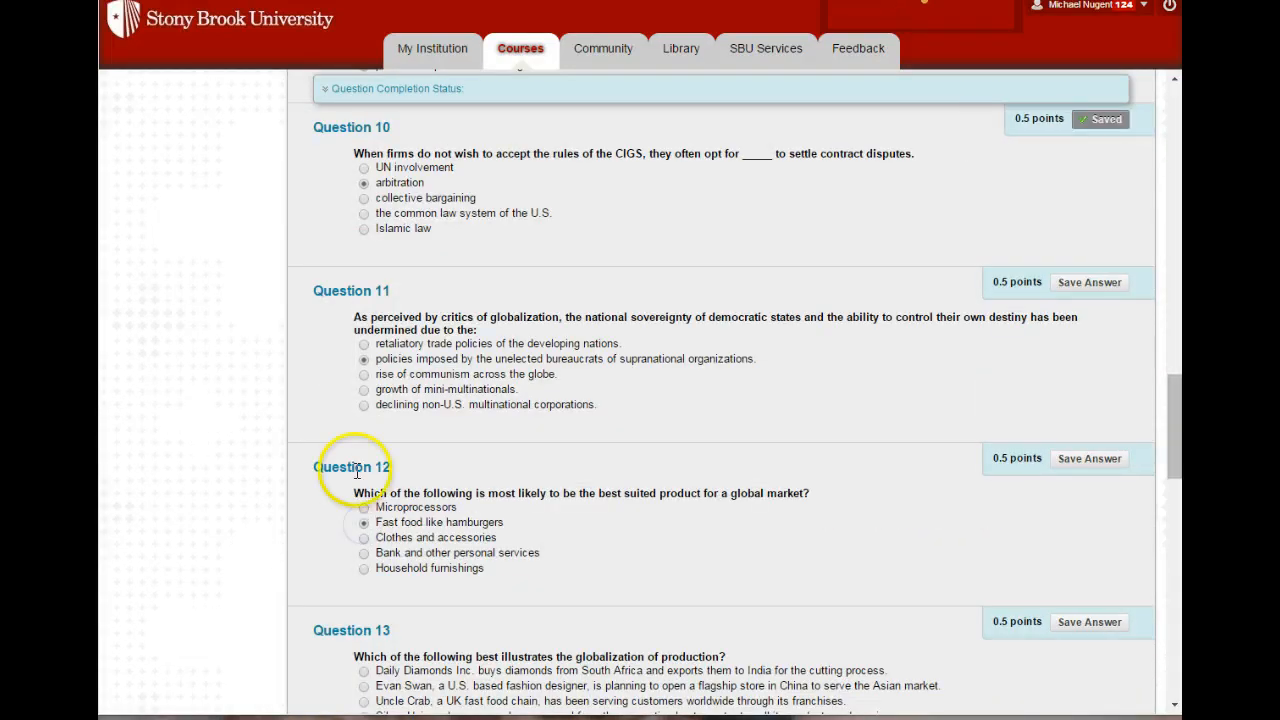
click(1089, 282)
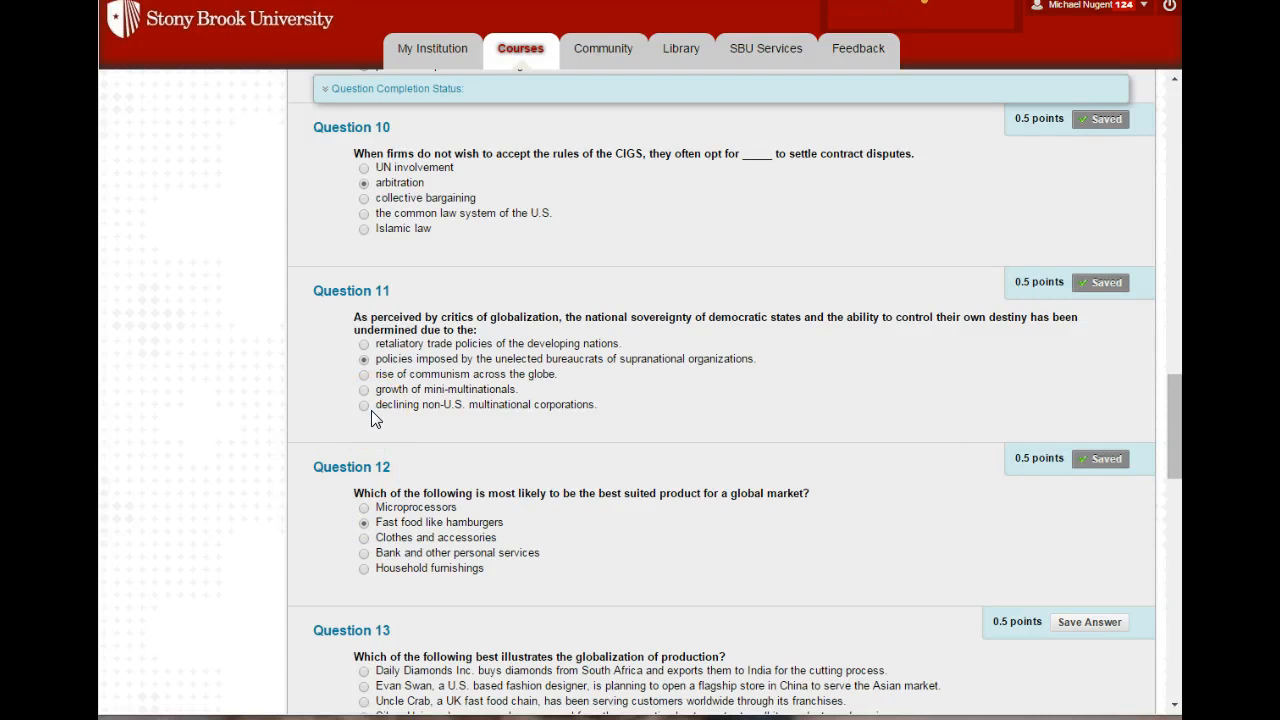
scroll(down, 3)
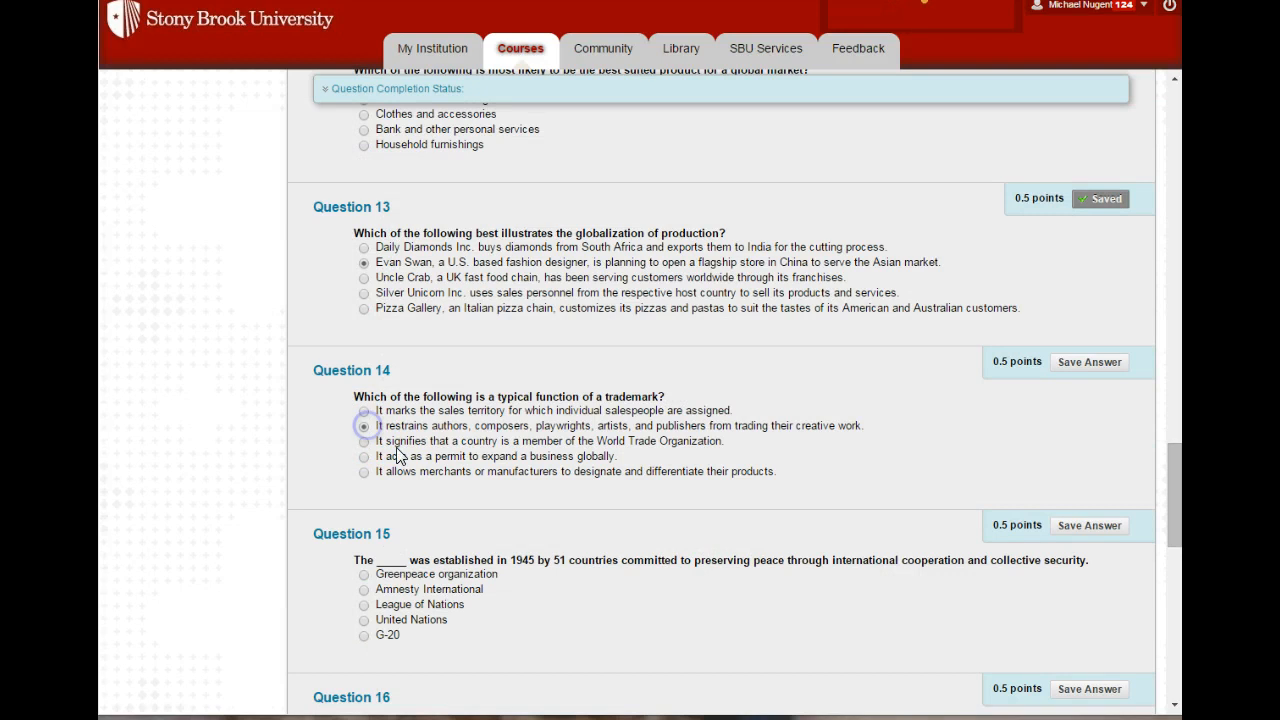
scroll(down, 3)
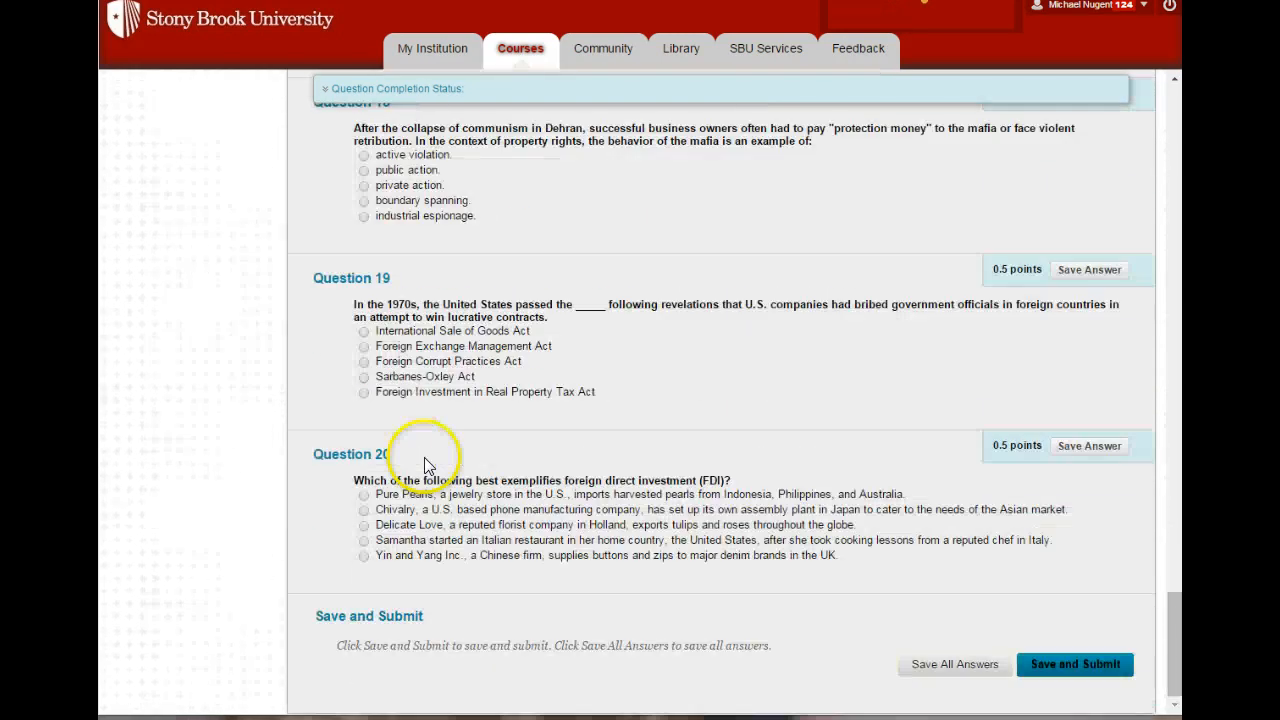
mouse_move(444, 461)
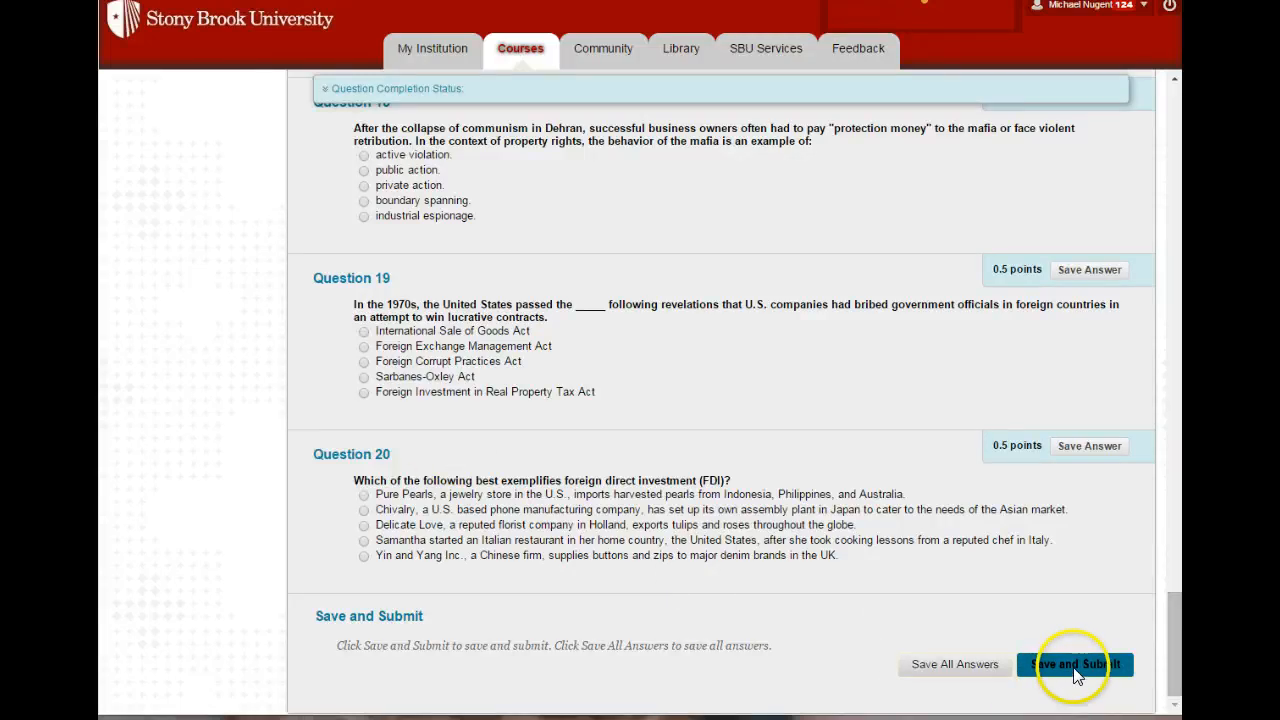
Save and submit Quiz Ch 1 & 2, confirm, and dismiss the submission receipt
click(1075, 664)
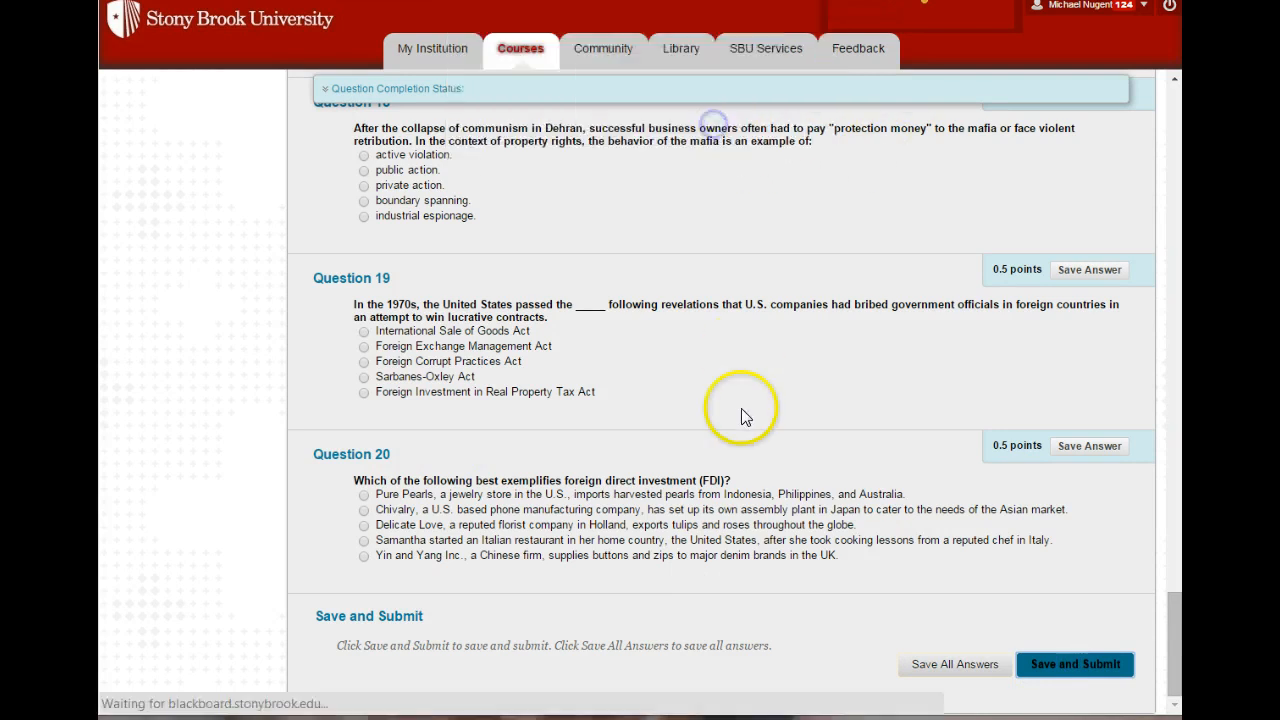
click(1074, 664)
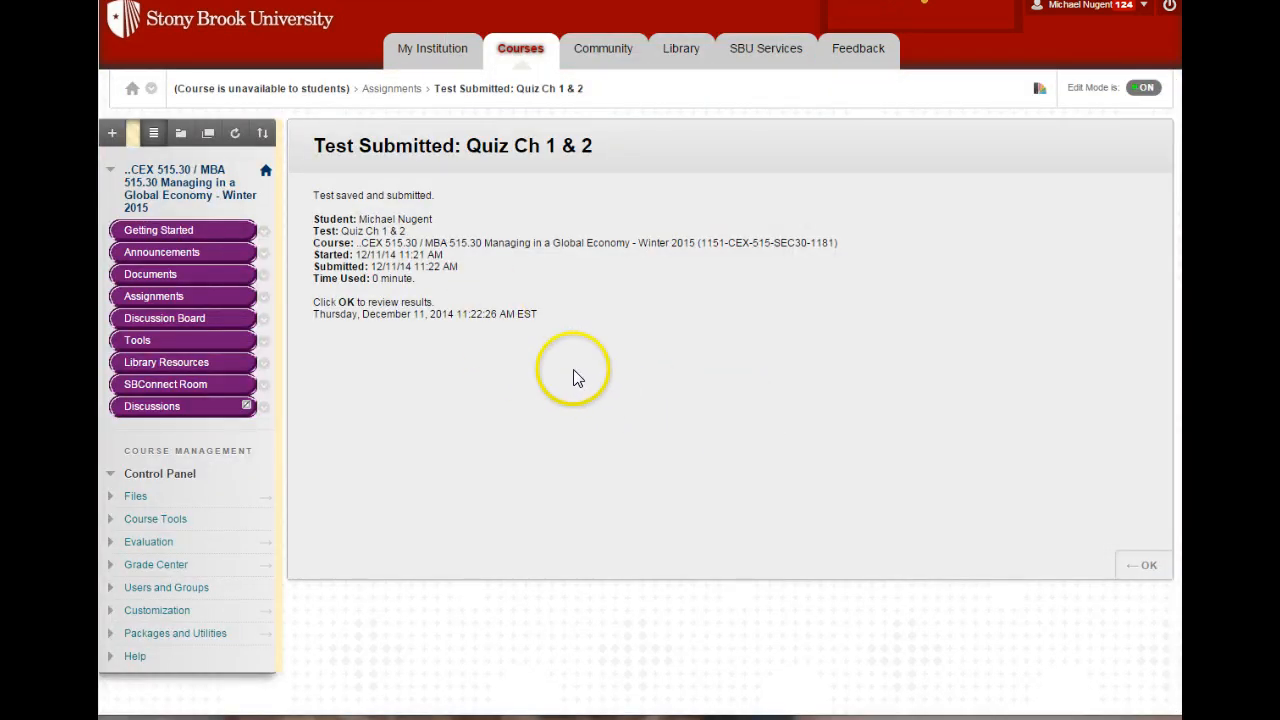
mouse_move(467, 253)
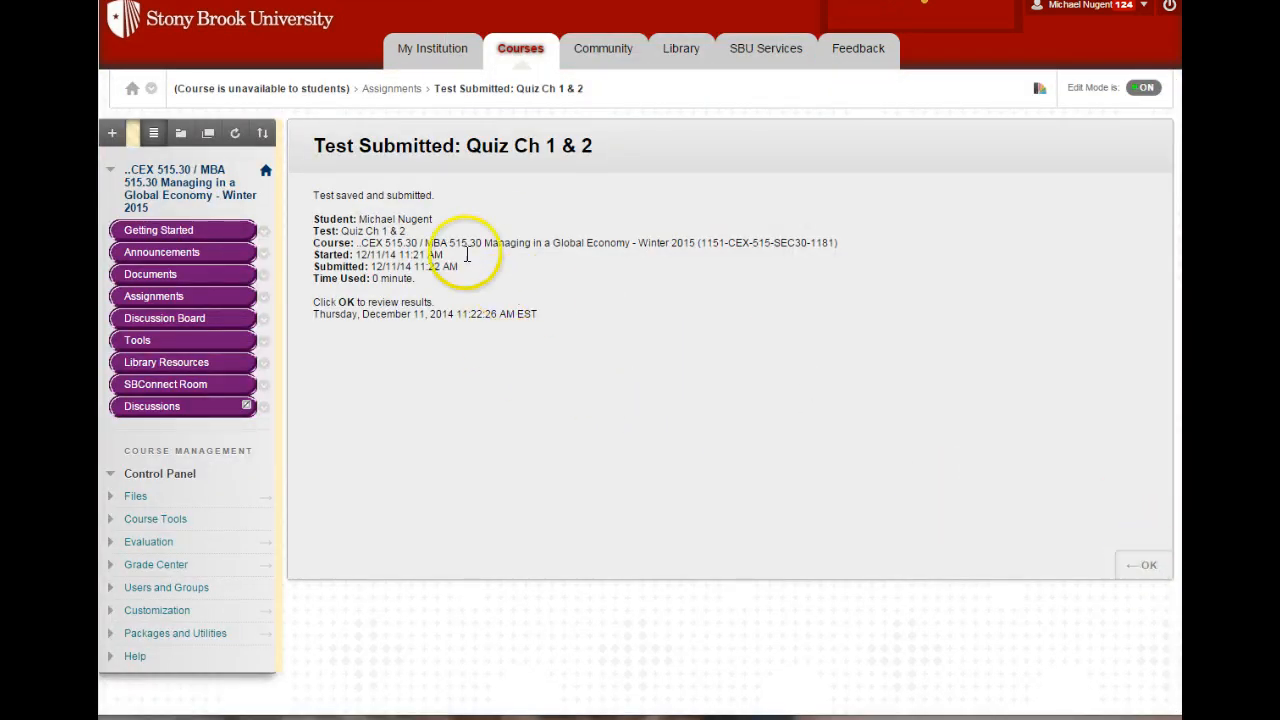
mouse_move(904, 491)
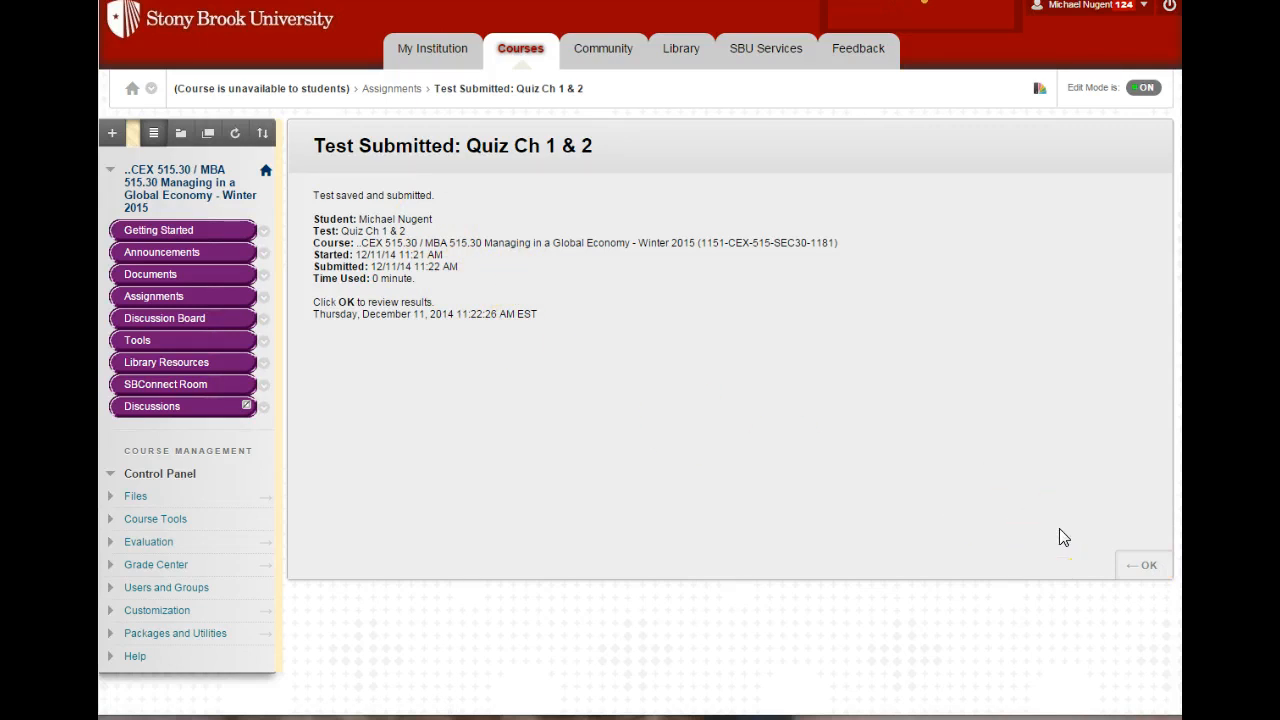
mouse_move(1065, 536)
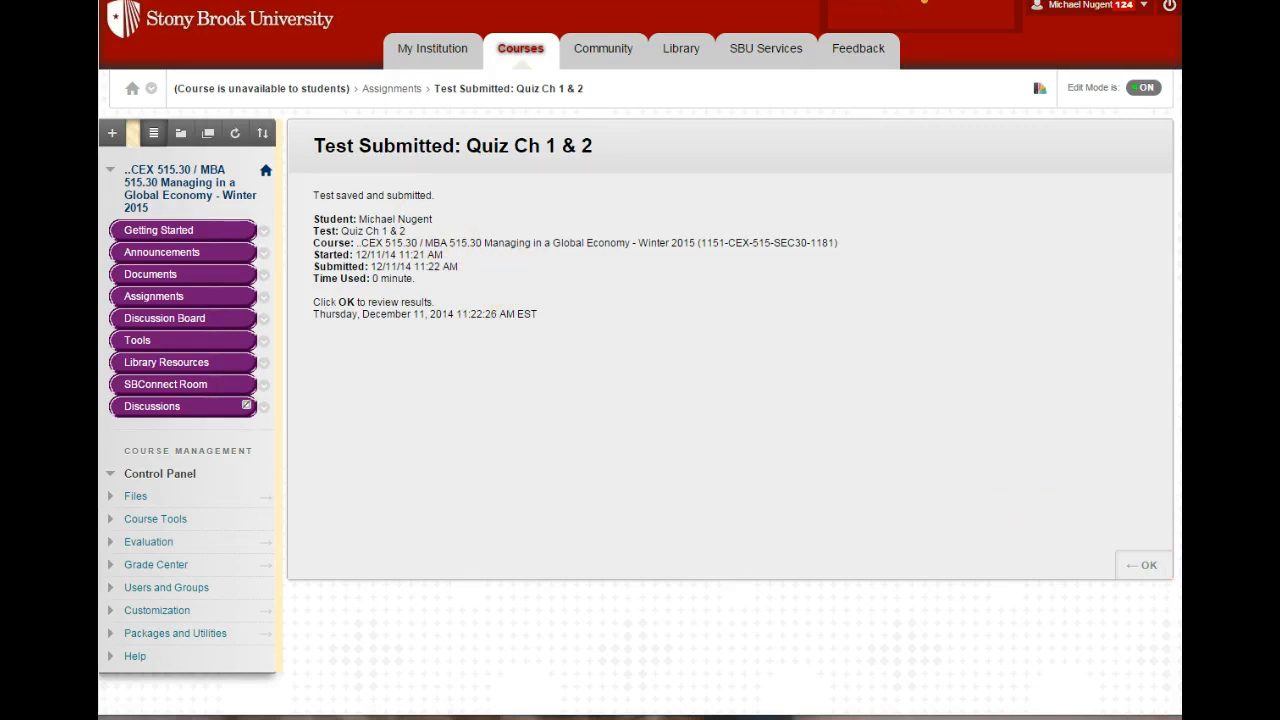
click(1141, 564)
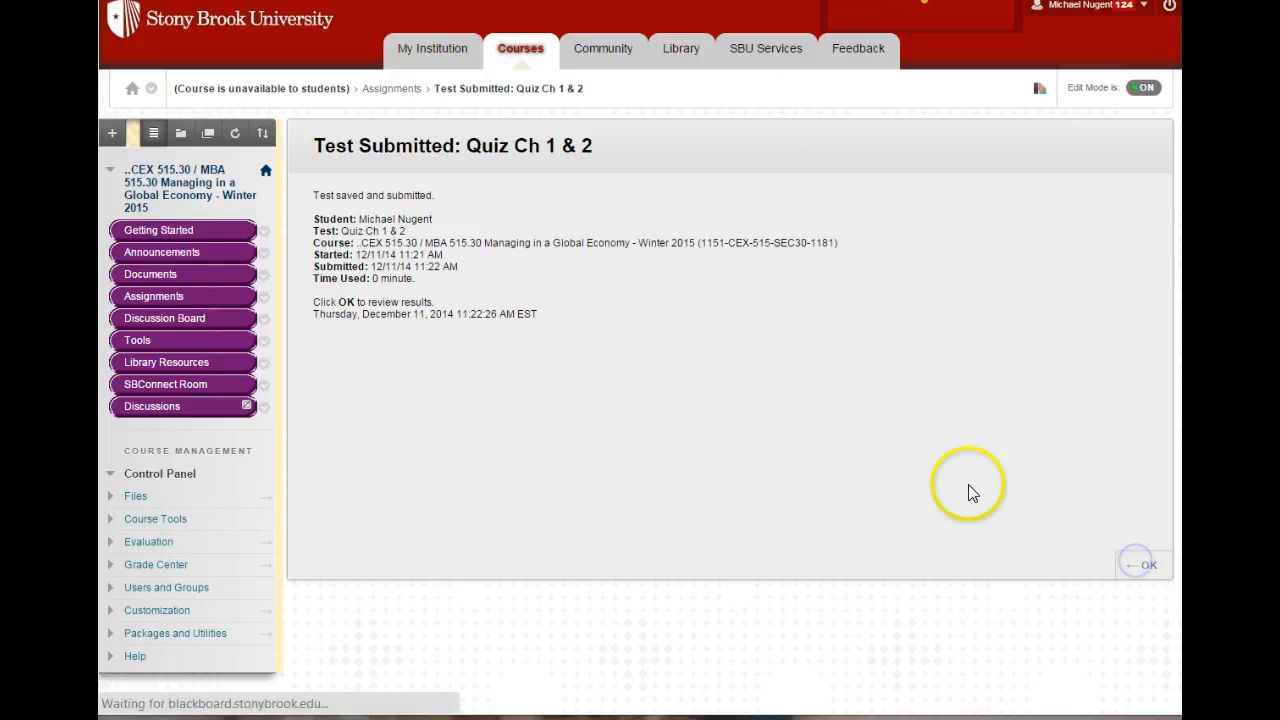
click(1149, 564)
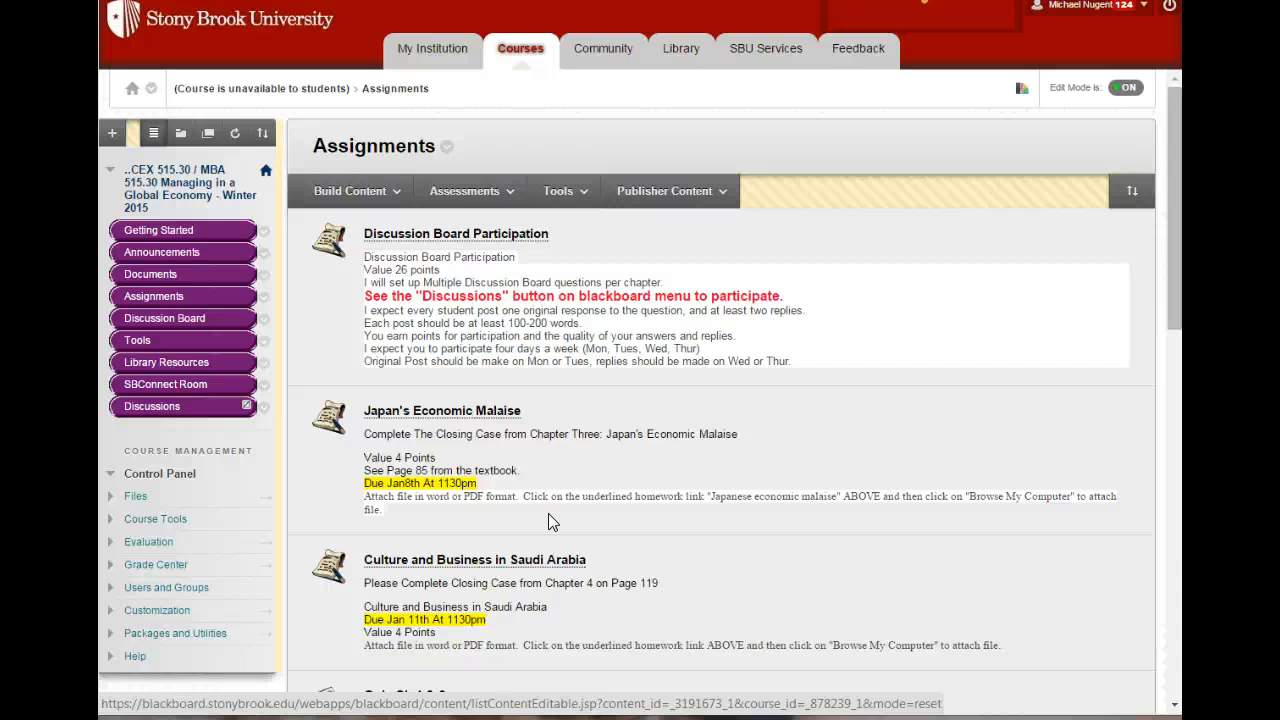
scroll(down, 3)
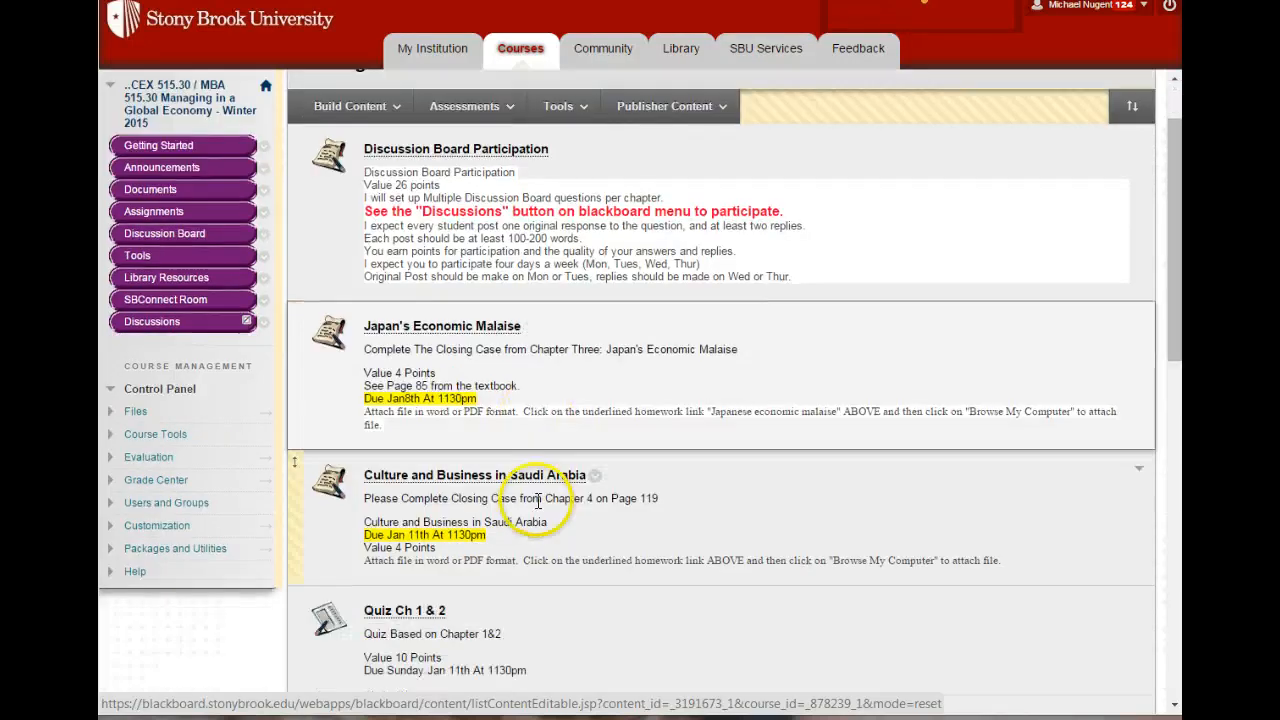
scroll(down, 3)
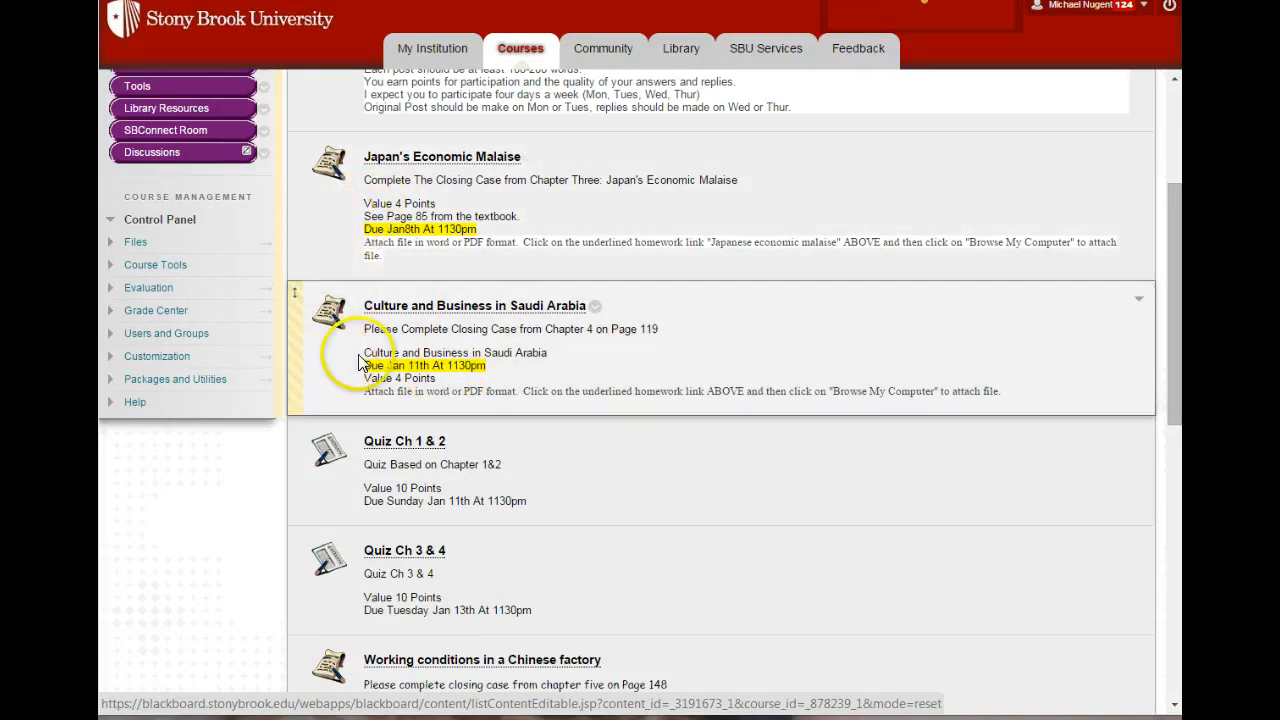
scroll(down, 3)
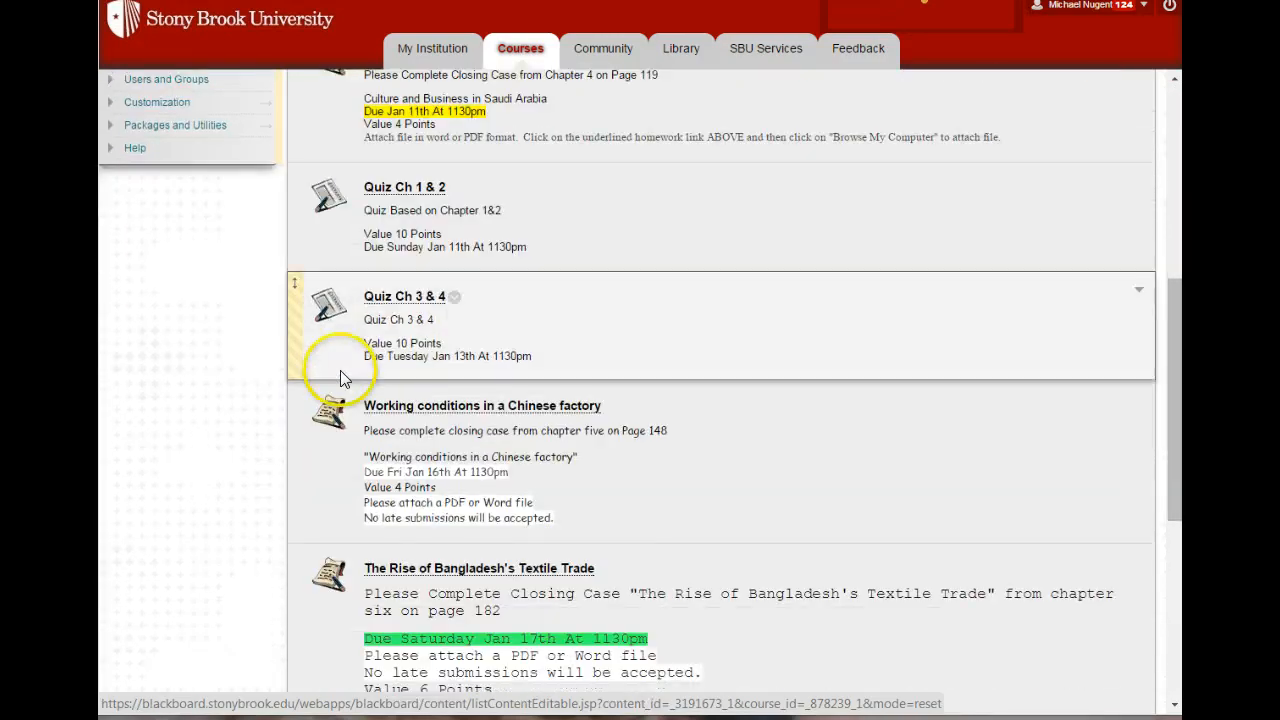
scroll(down, 3)
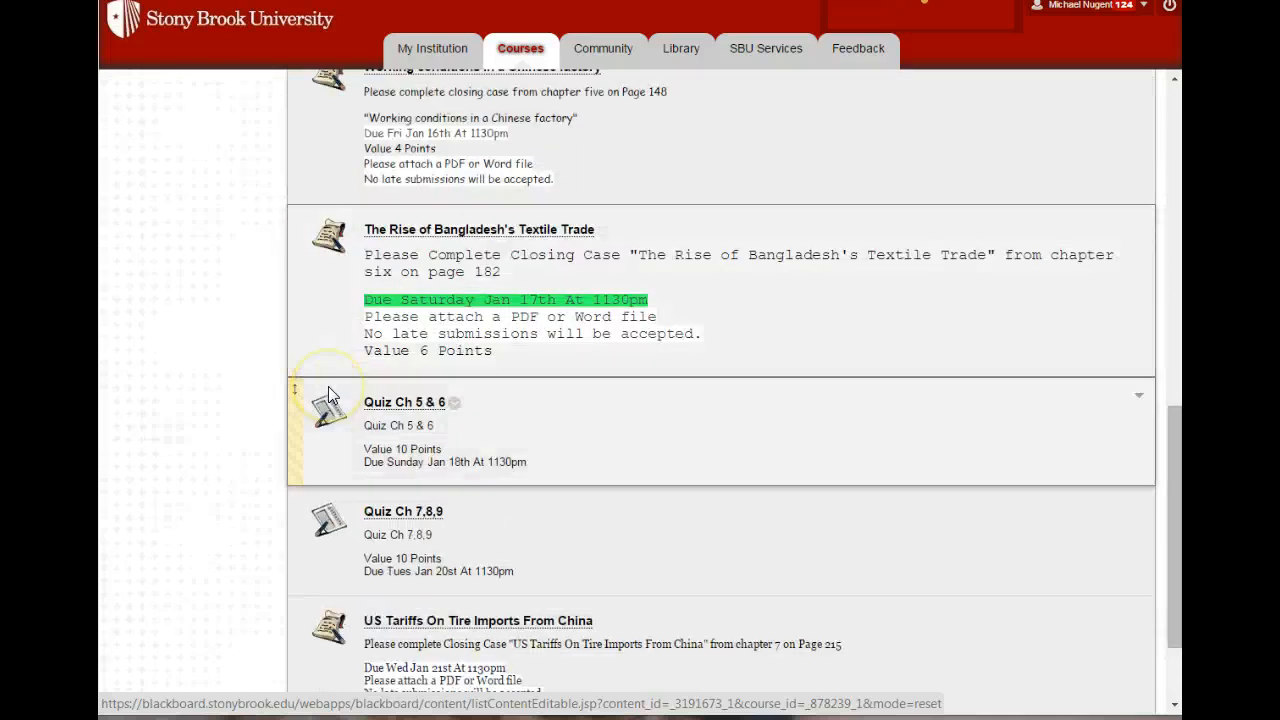
scroll(down, 3)
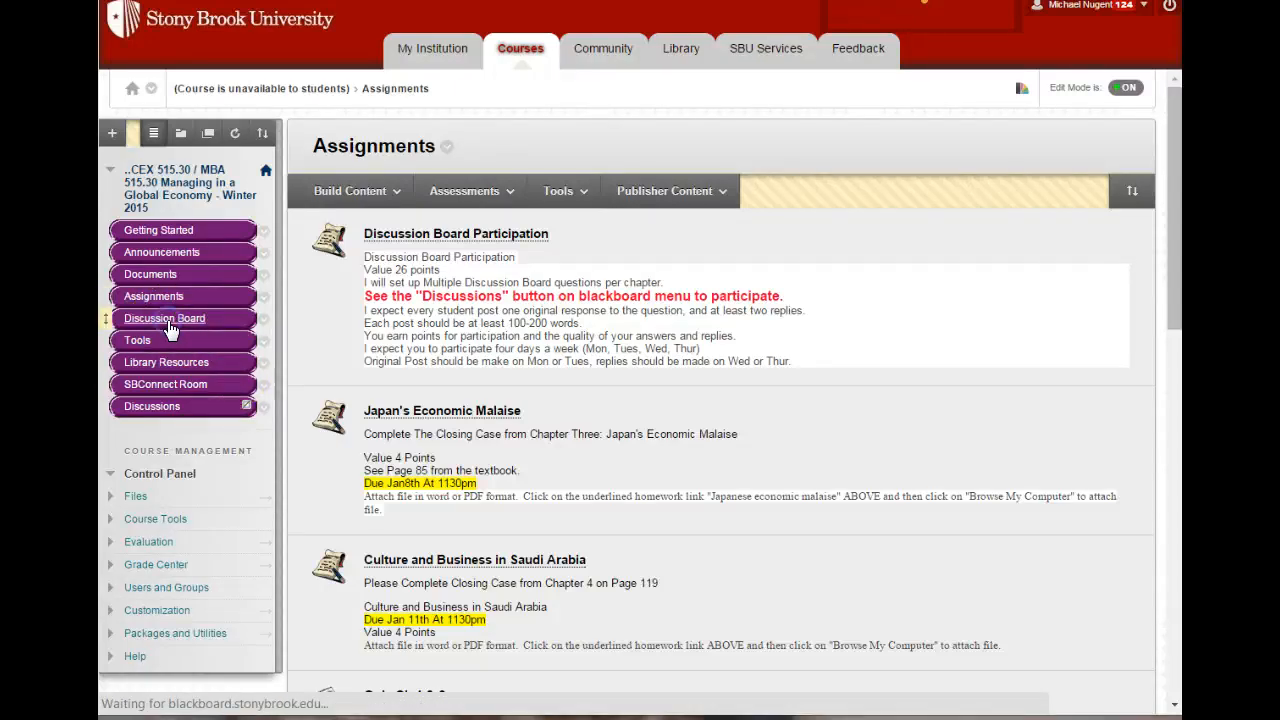
Open the Discussion Board listing Class Questions and the DQ forums
click(164, 318)
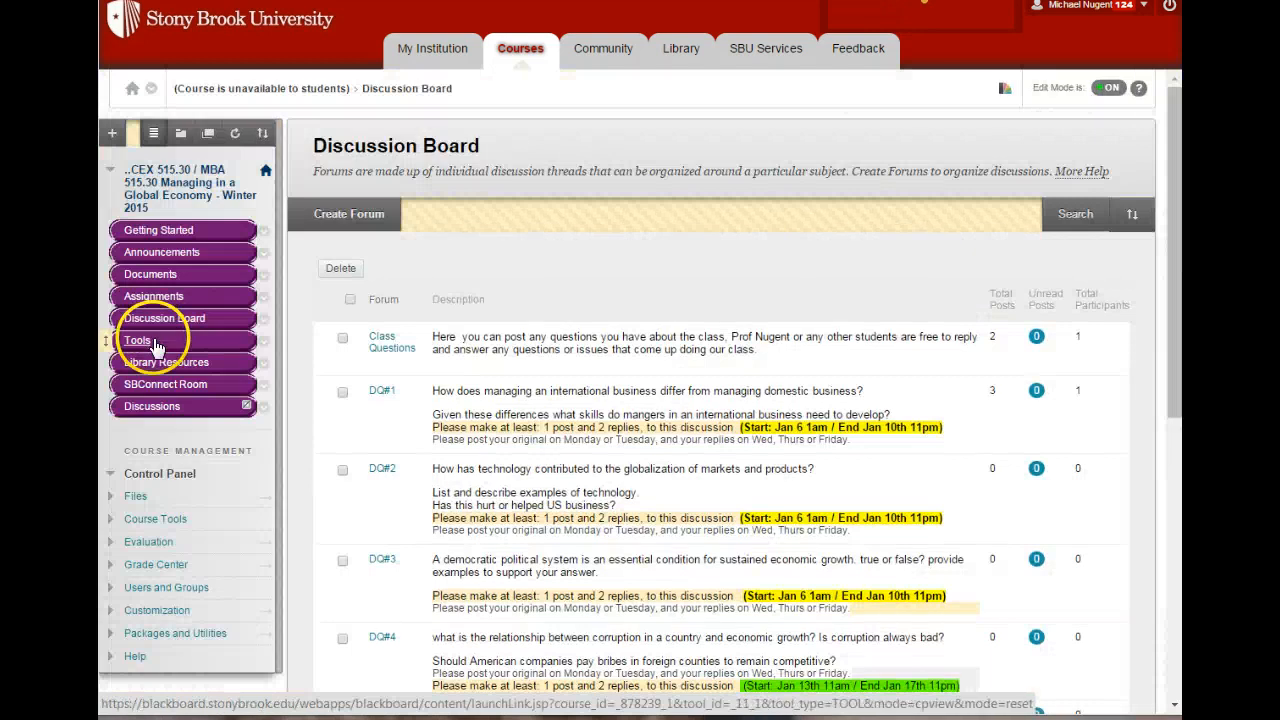
mouse_move(146, 345)
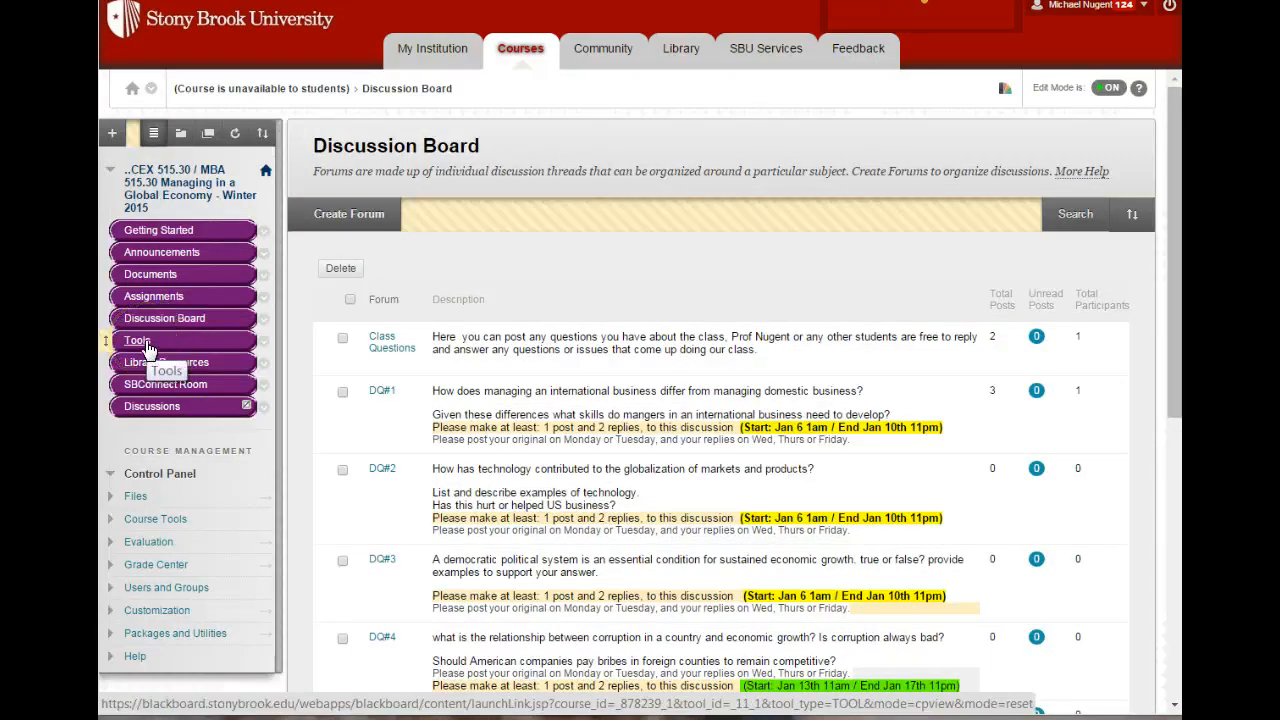
mouse_move(175, 372)
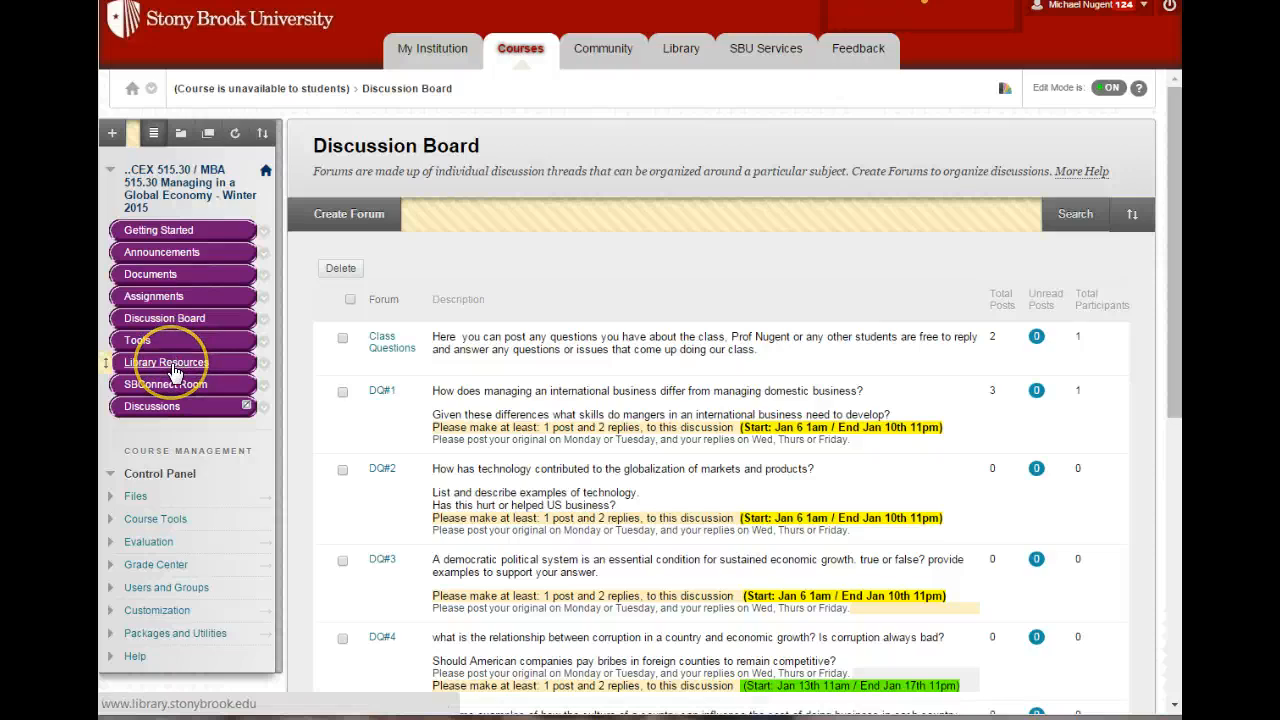
mouse_move(175, 362)
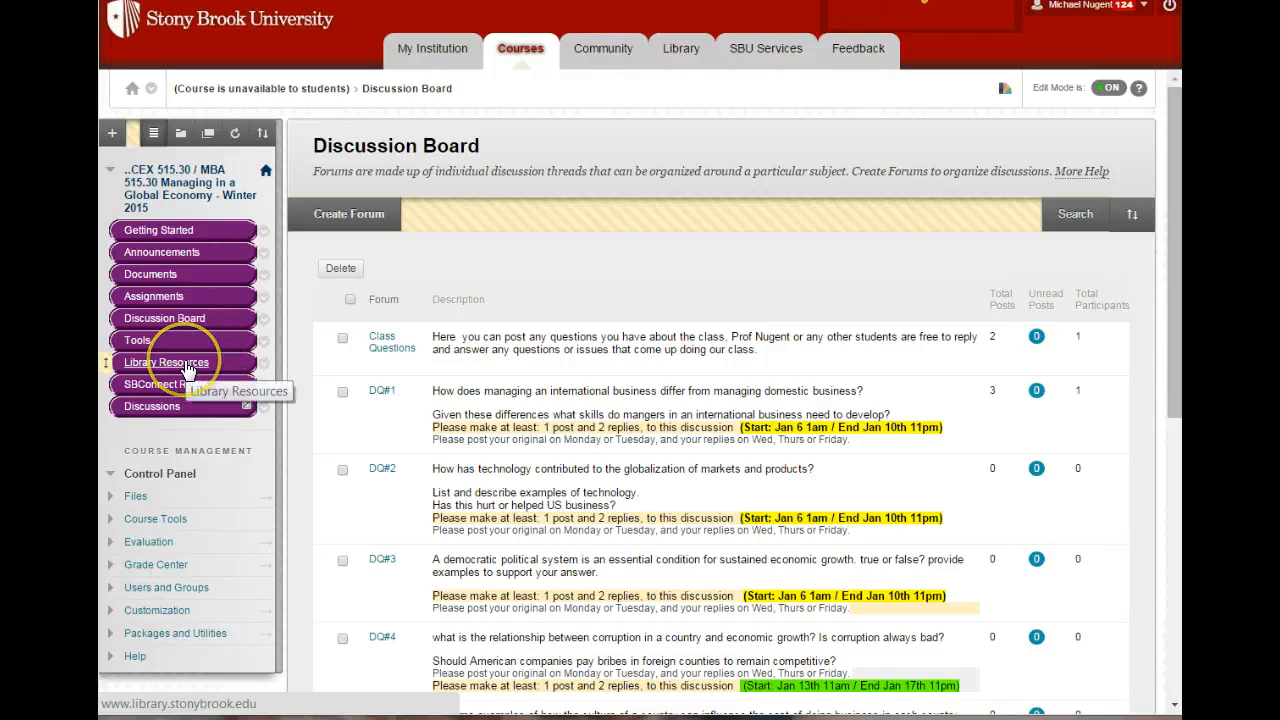
click(166, 361)
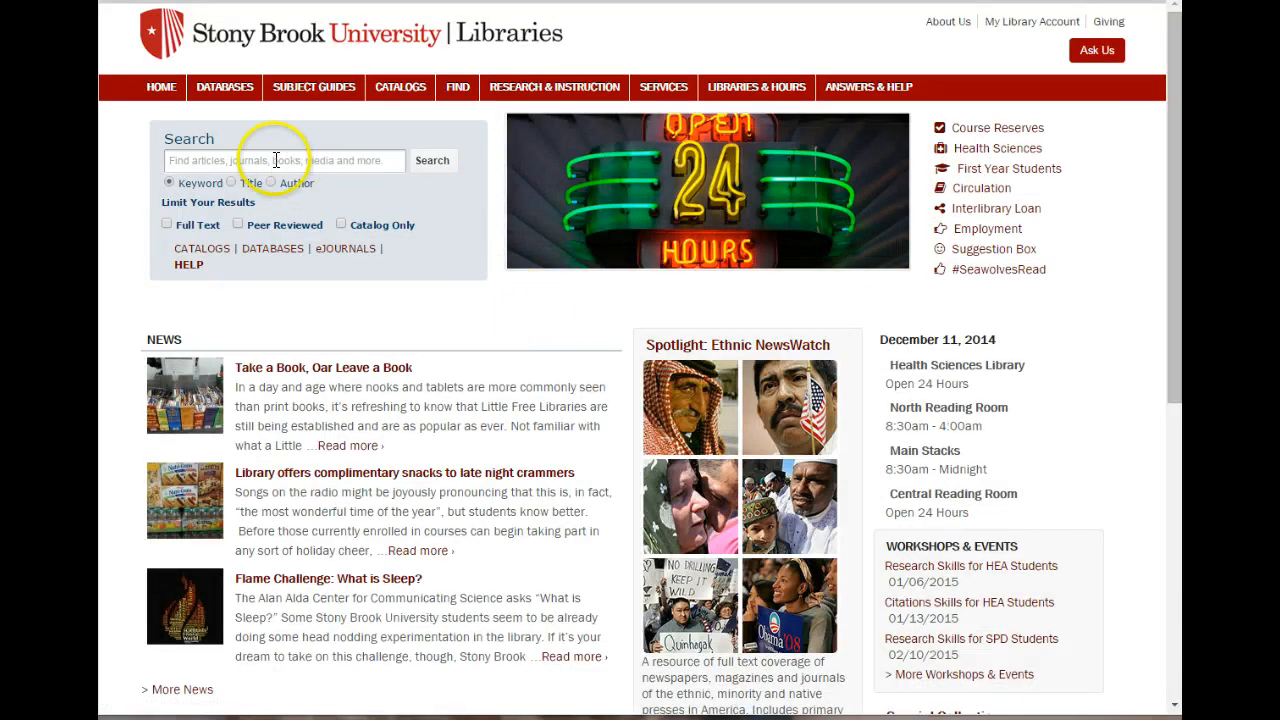
mouse_move(397, 220)
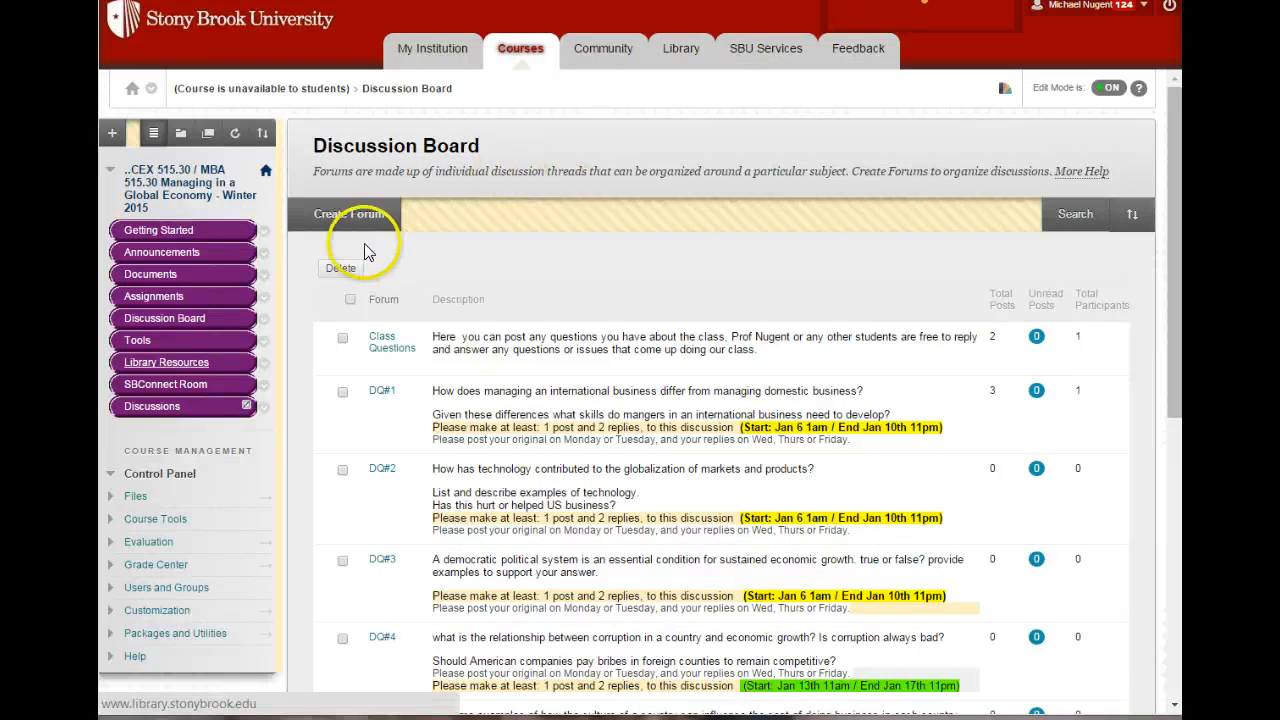
click(158, 230)
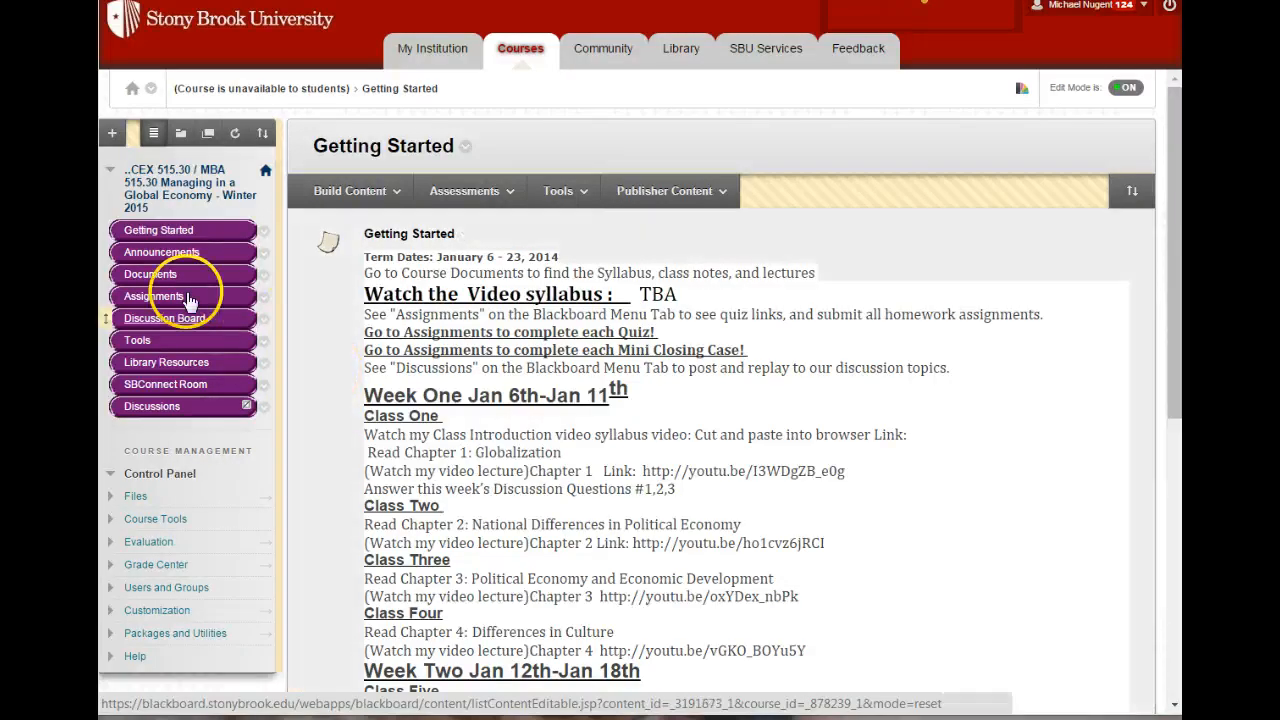
click(164, 318)
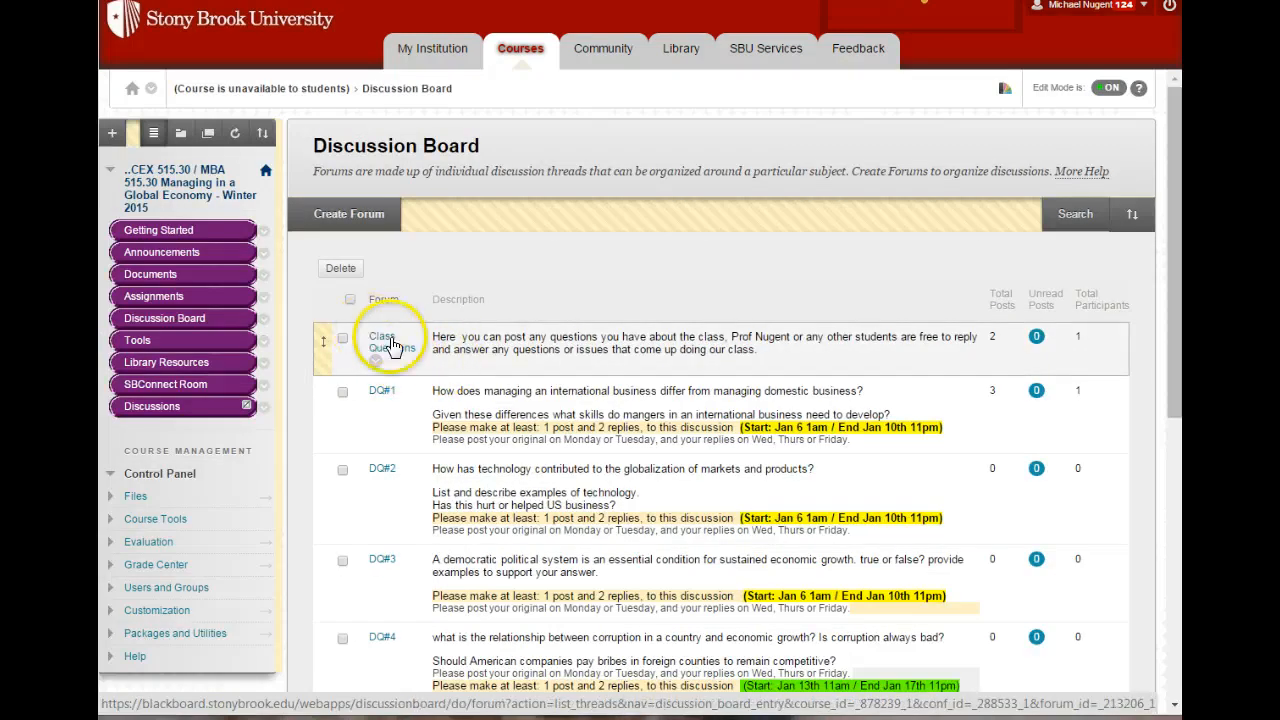
Glance at the Class Questions forum, then open the Getting Started schedule page
click(382, 336)
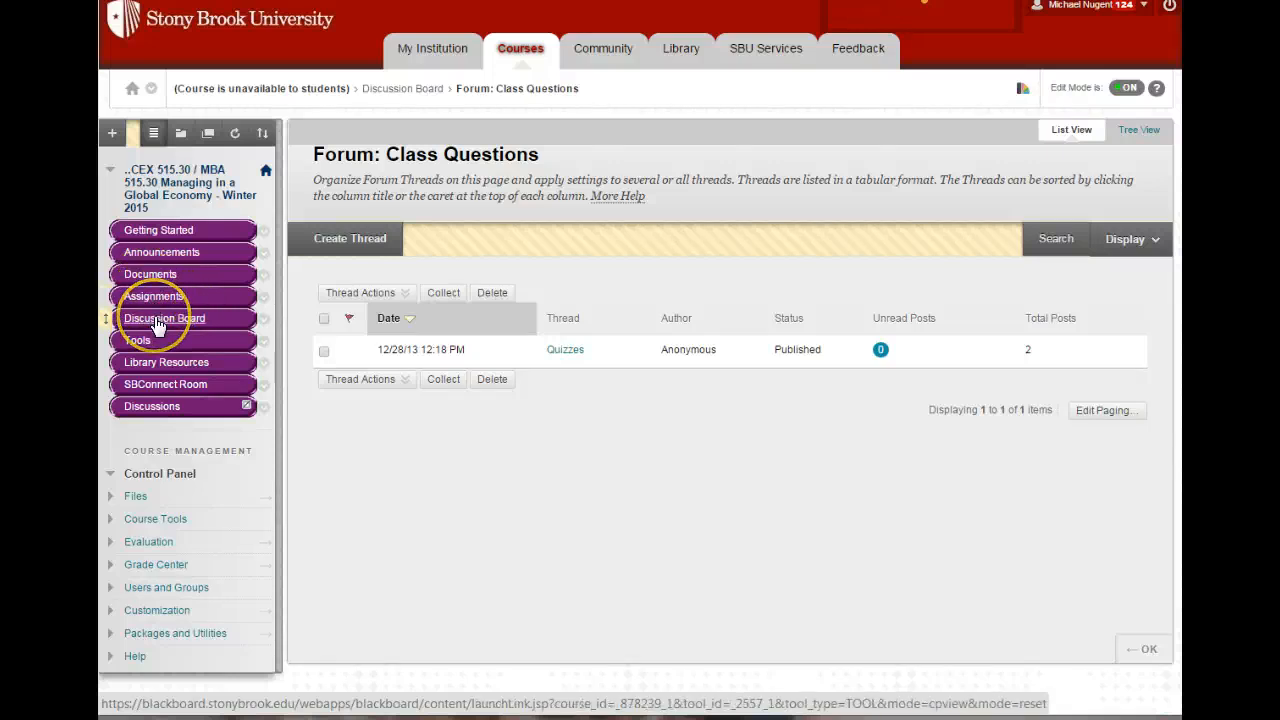
mouse_move(160, 322)
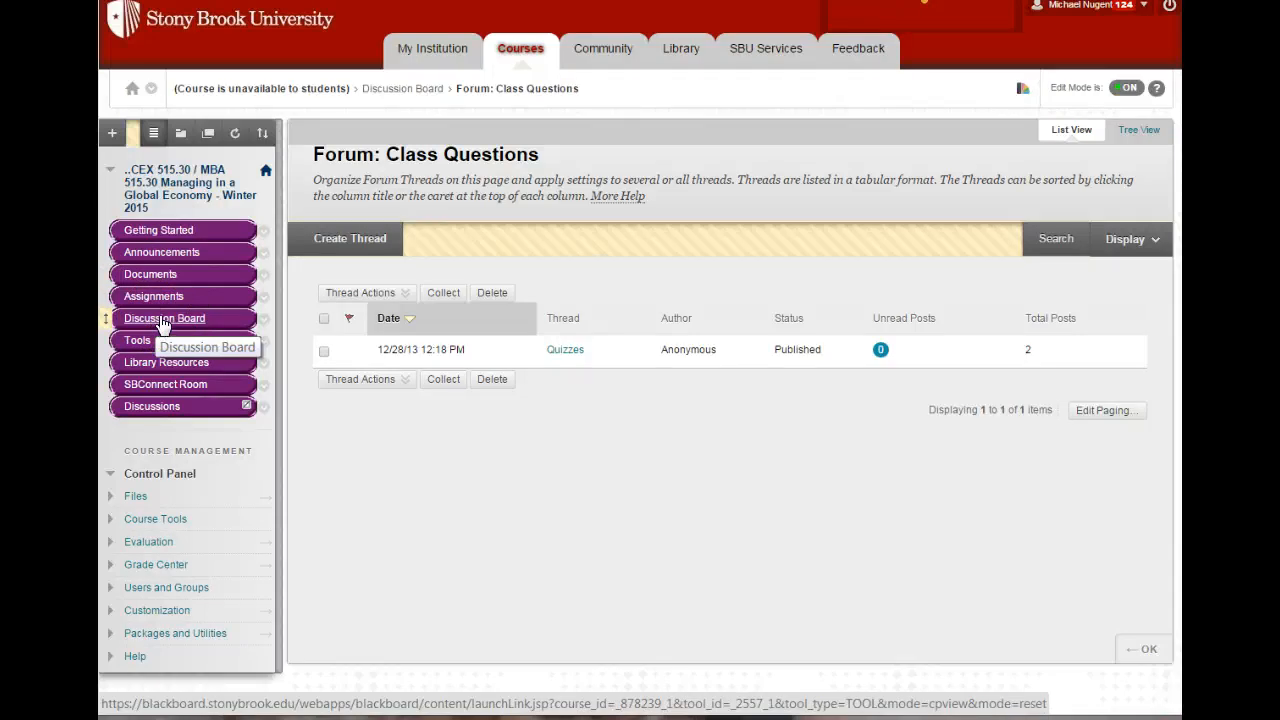
click(406, 88)
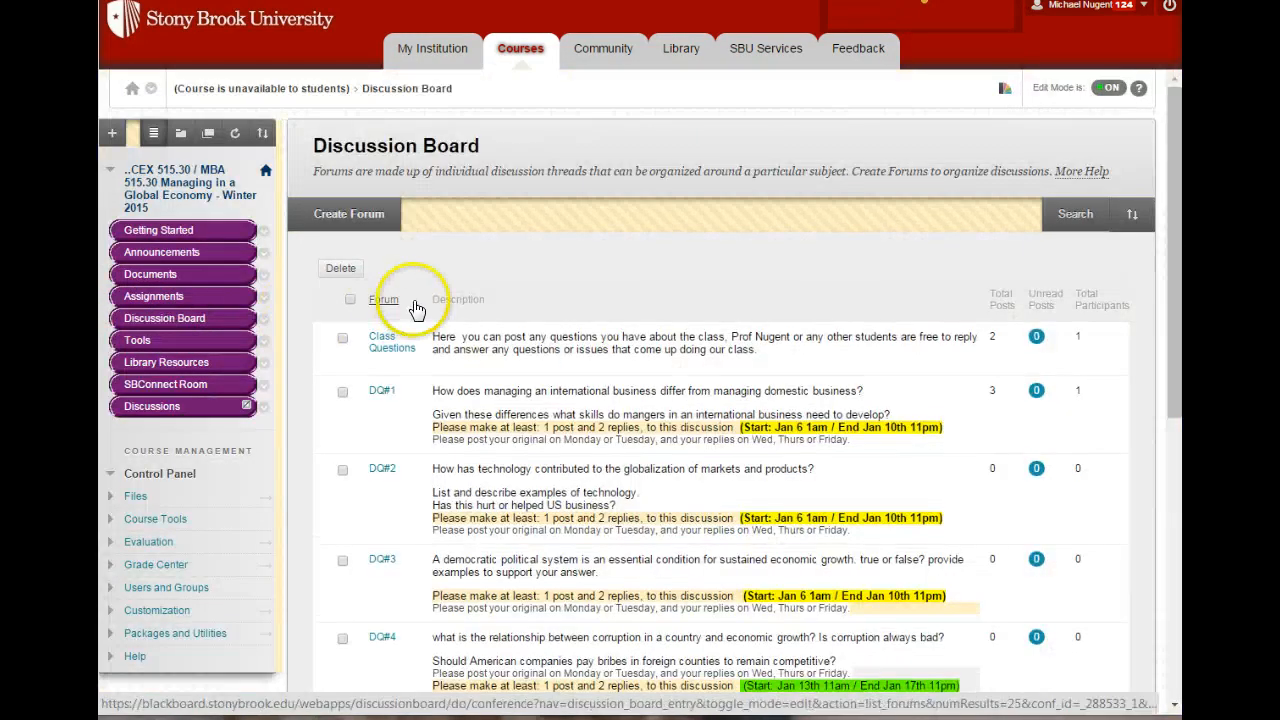
click(158, 230)
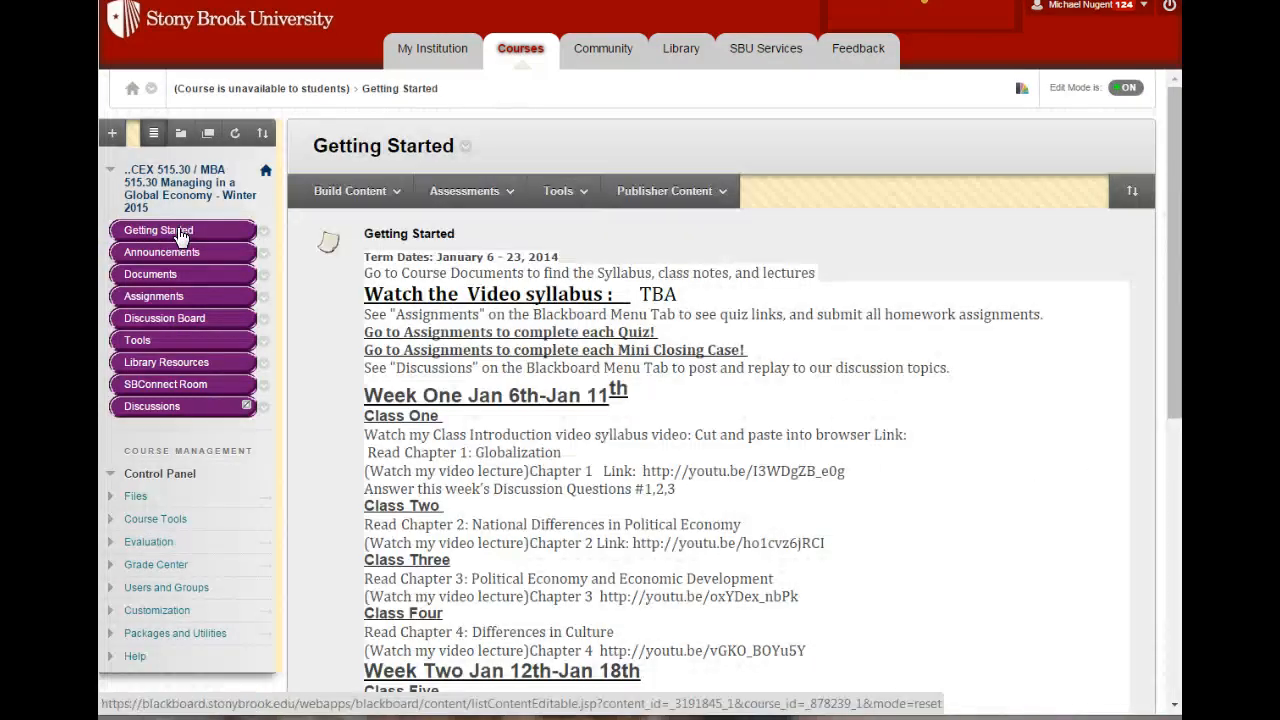